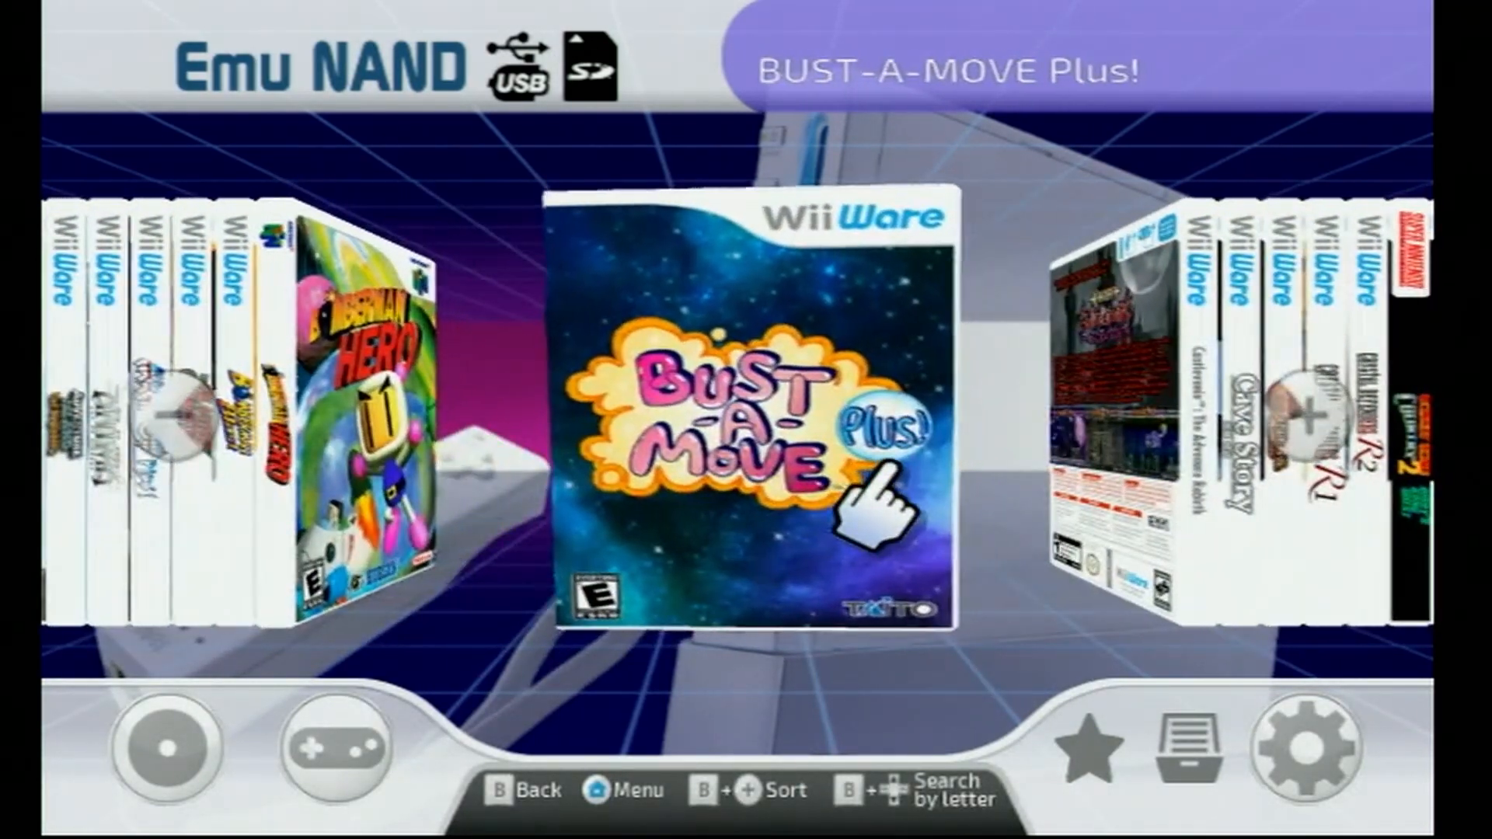
# Show the ModMii home page with its introduction in full-screen view
pyautogui.hscroll(3)
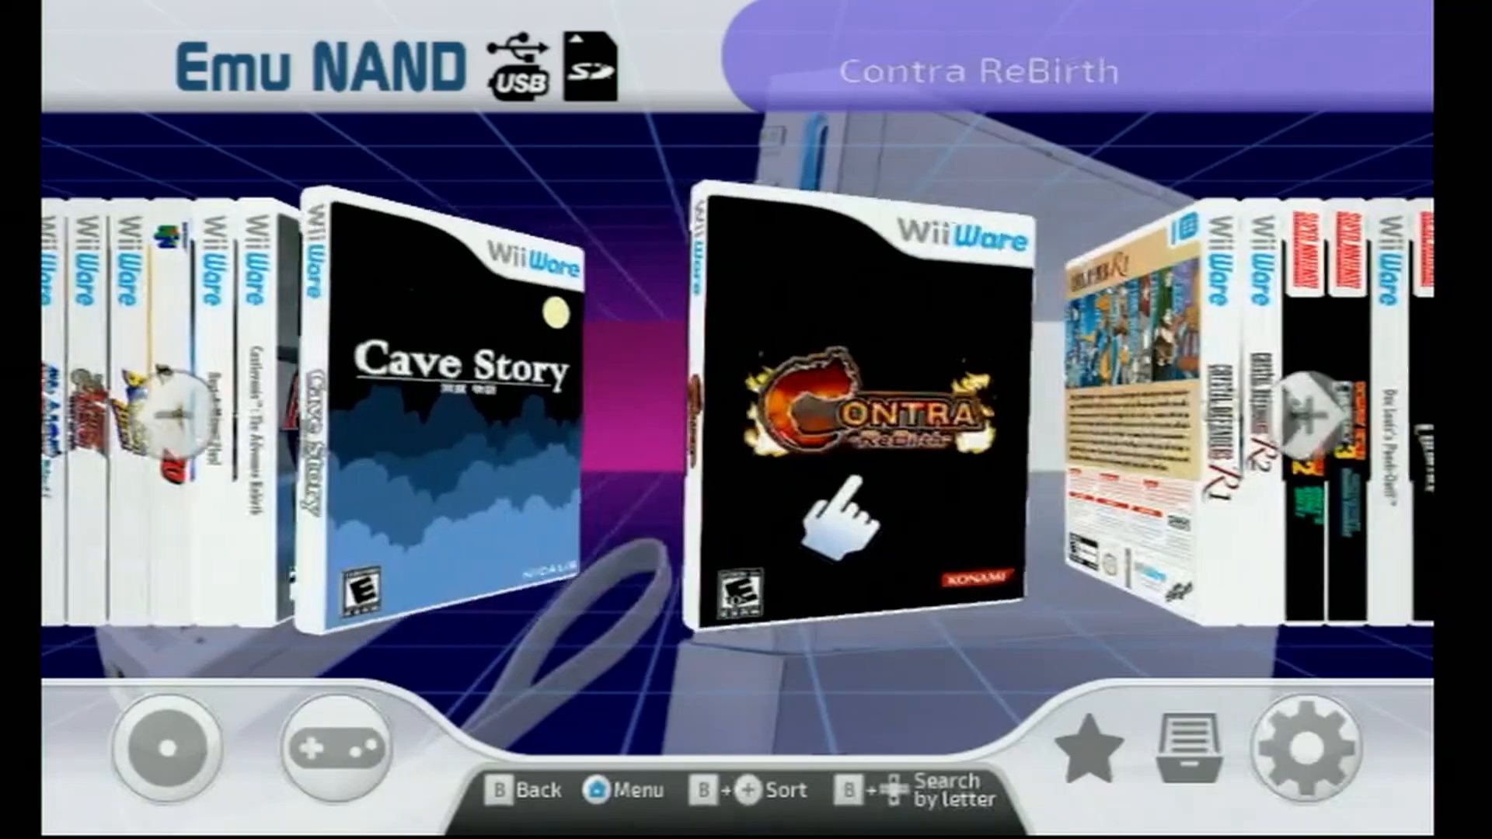
pyautogui.hscroll(3)
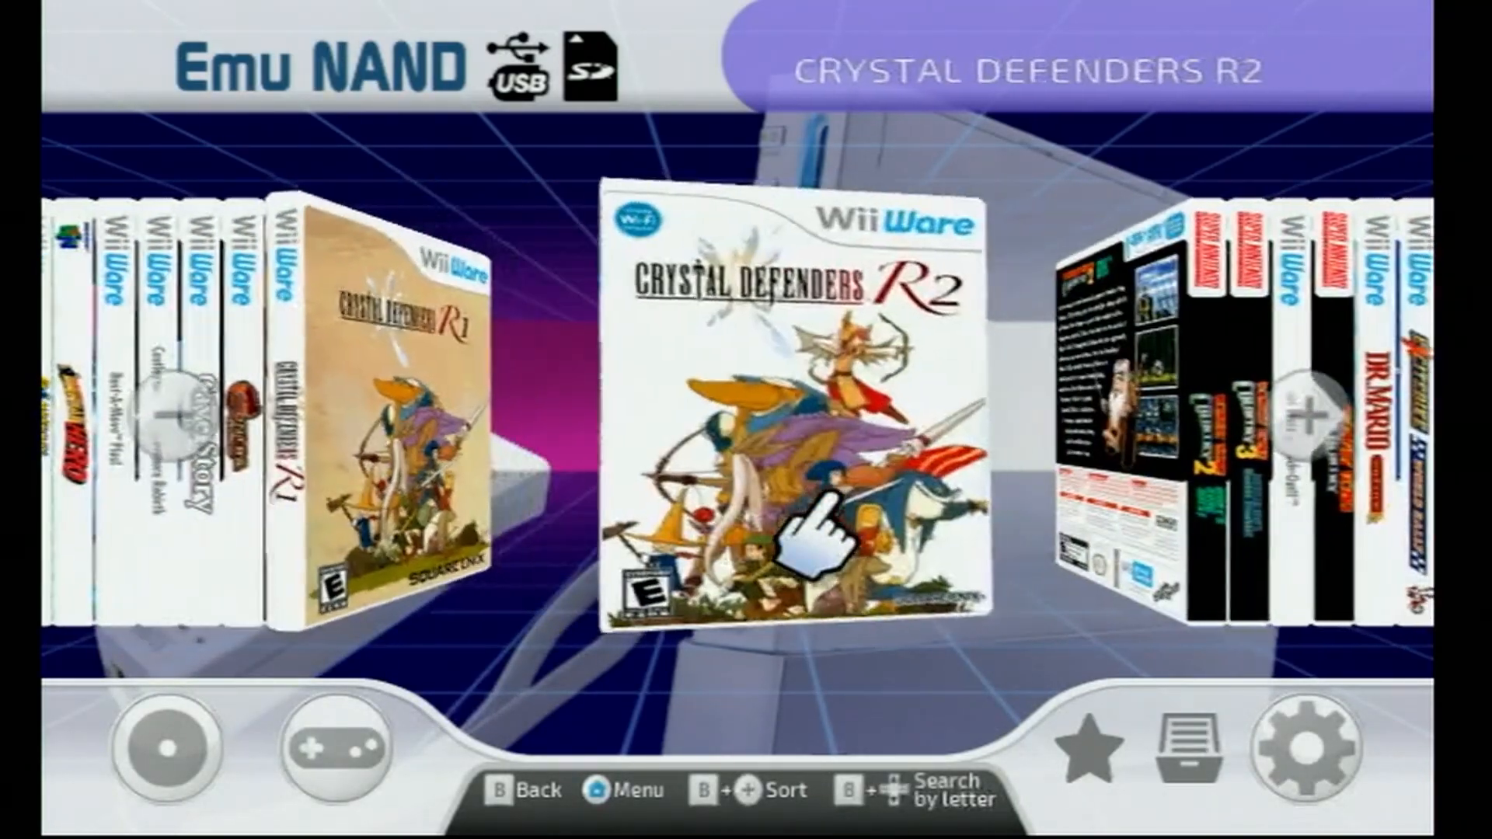
pyautogui.hscroll(3)
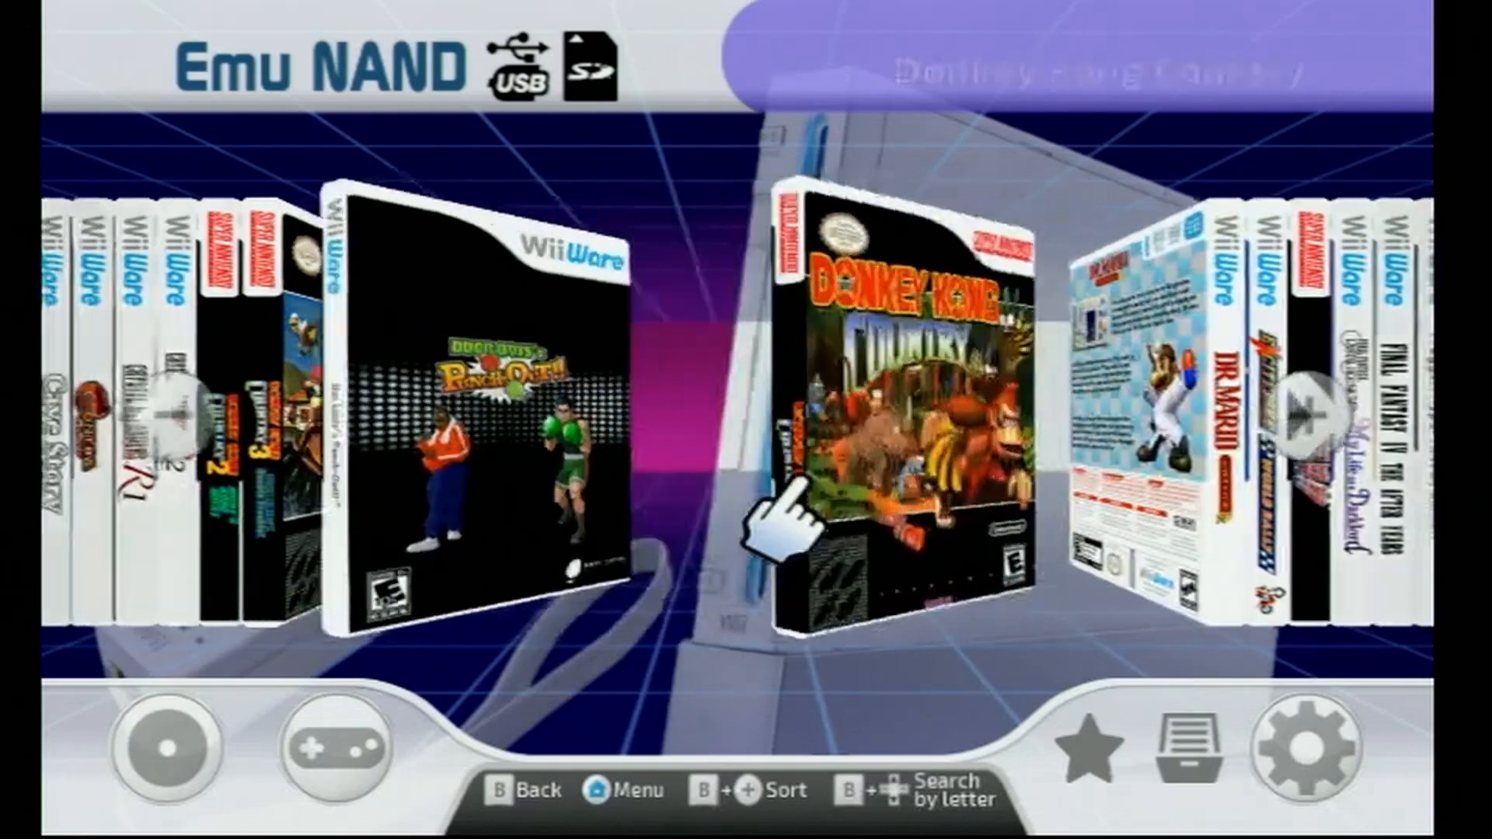
pyautogui.hscroll(3)
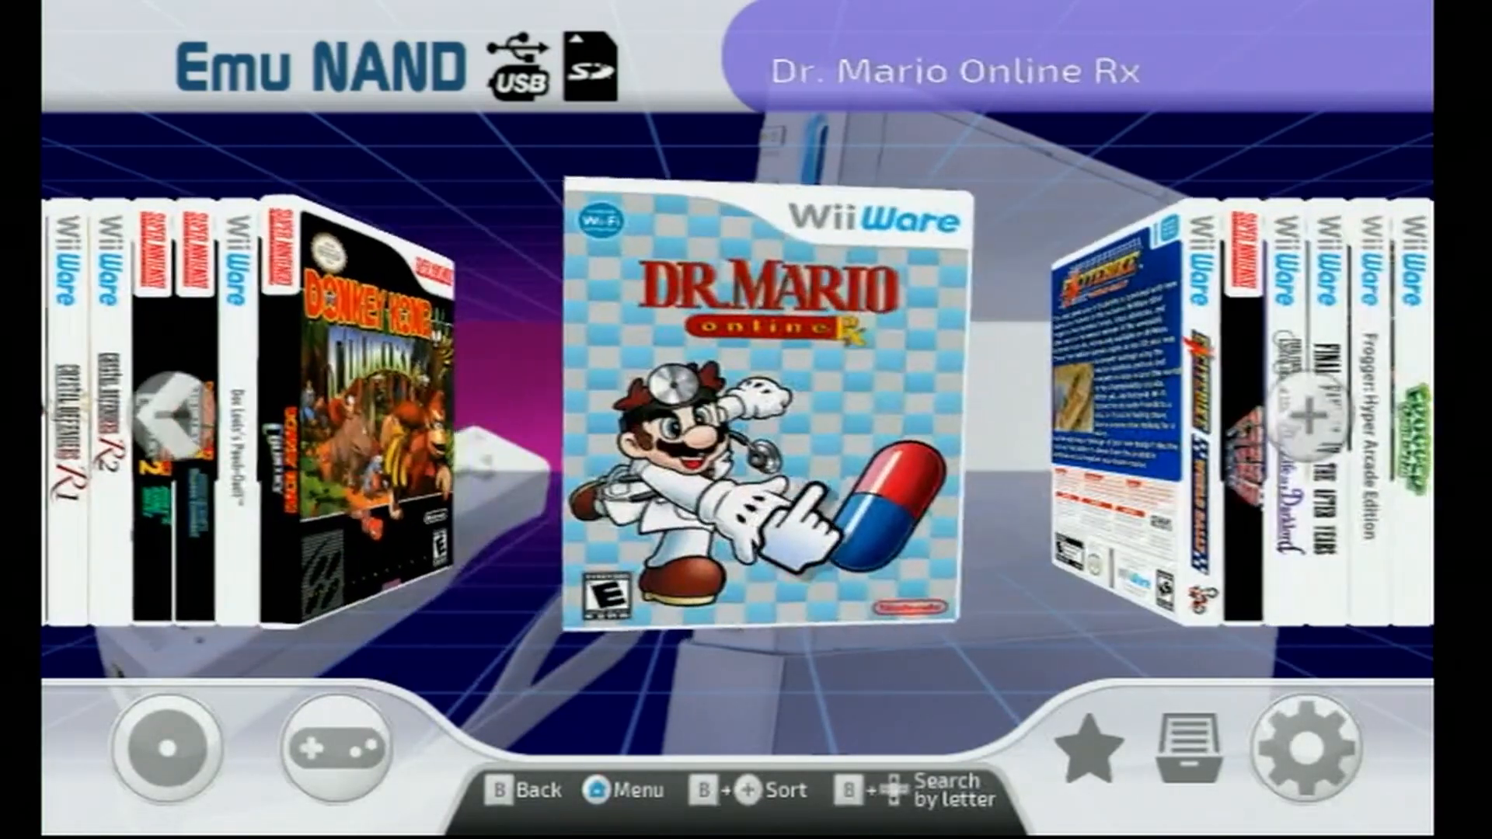
pyautogui.hscroll(3)
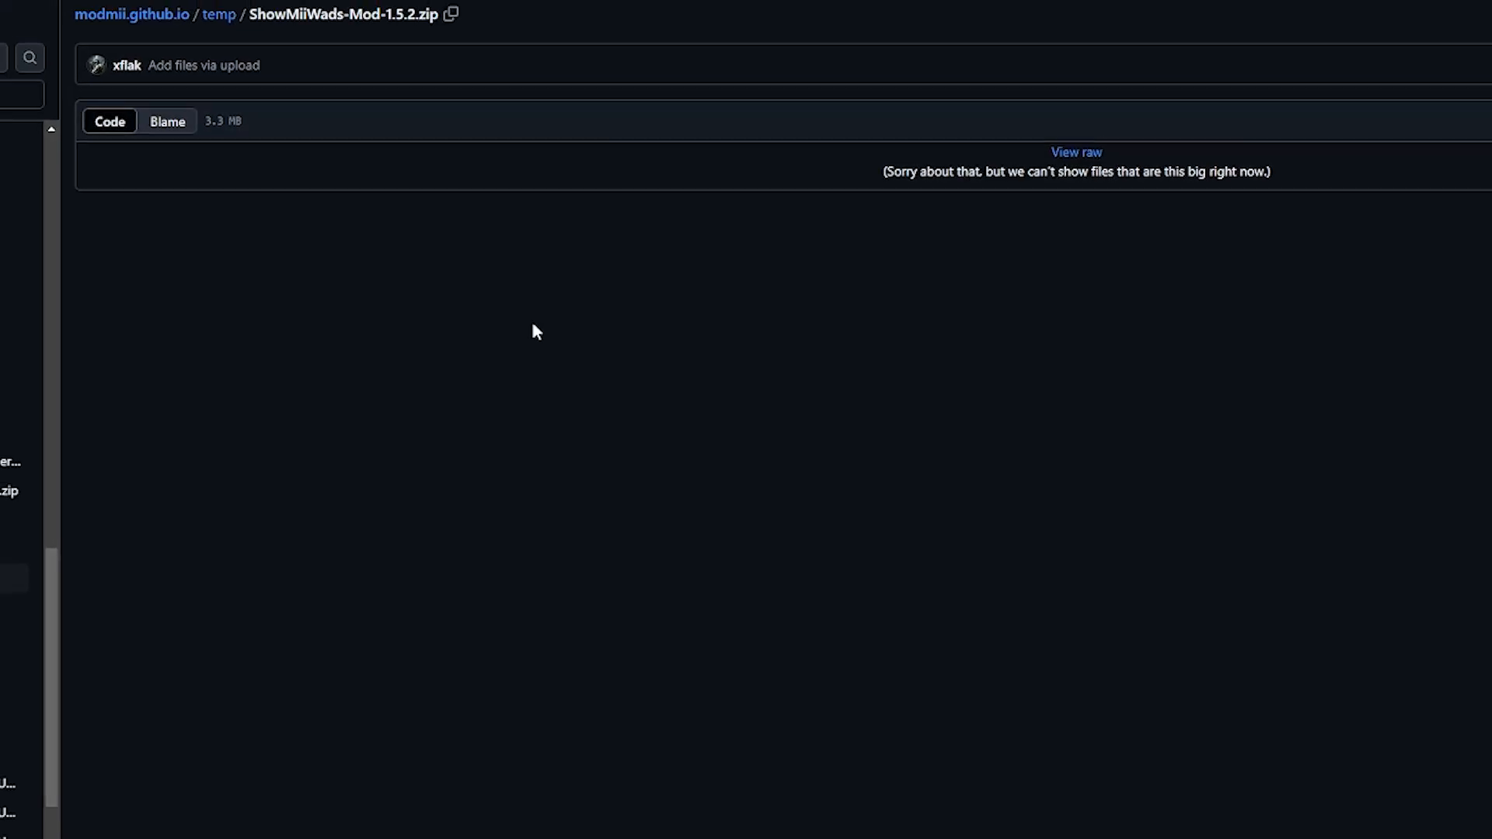
pyautogui.click(86, 10)
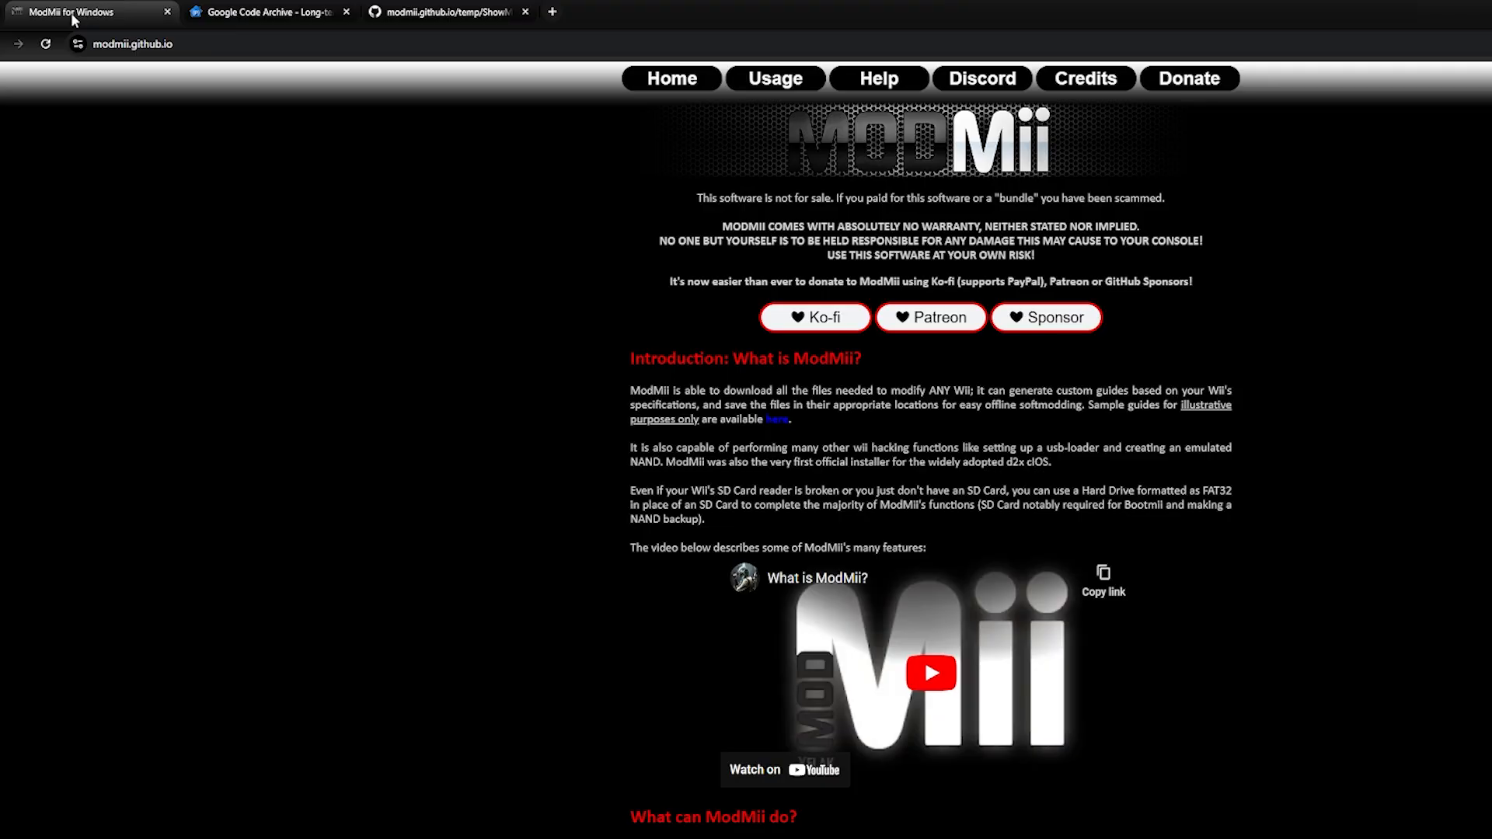
pyautogui.press('F11')
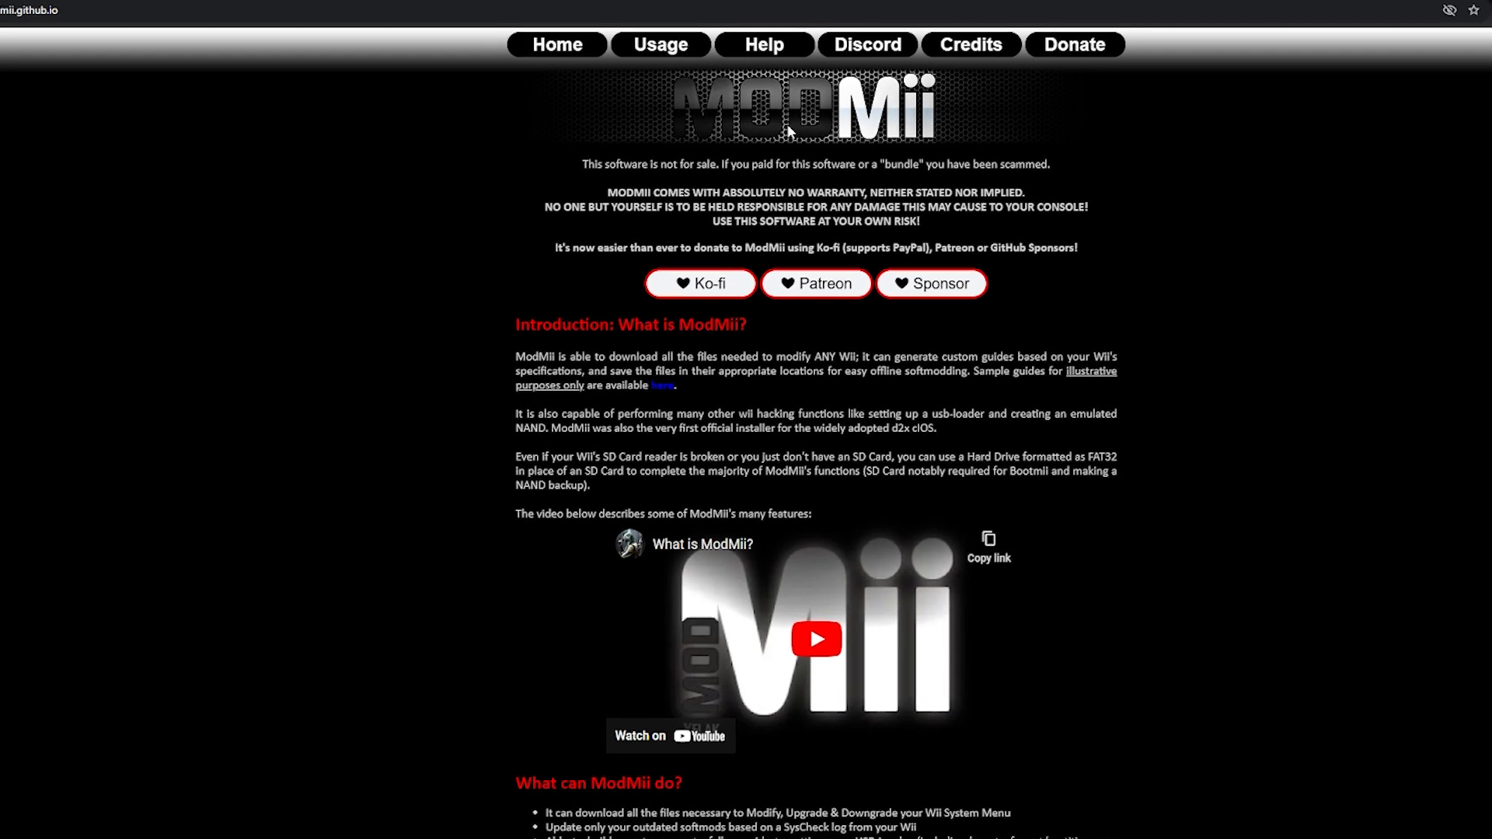
pyautogui.scroll(-3)
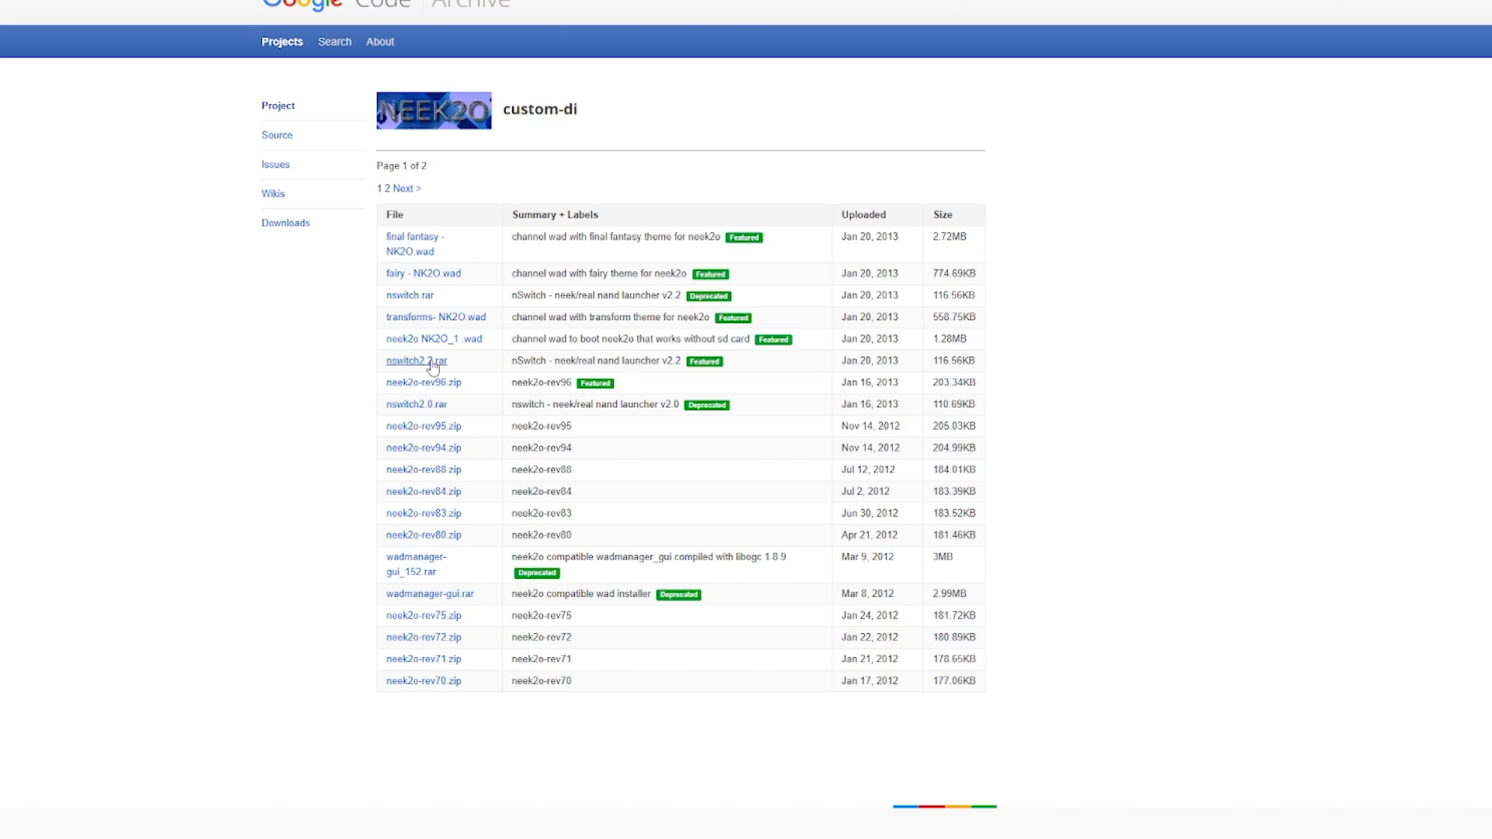
pyautogui.moveTo(527, 362)
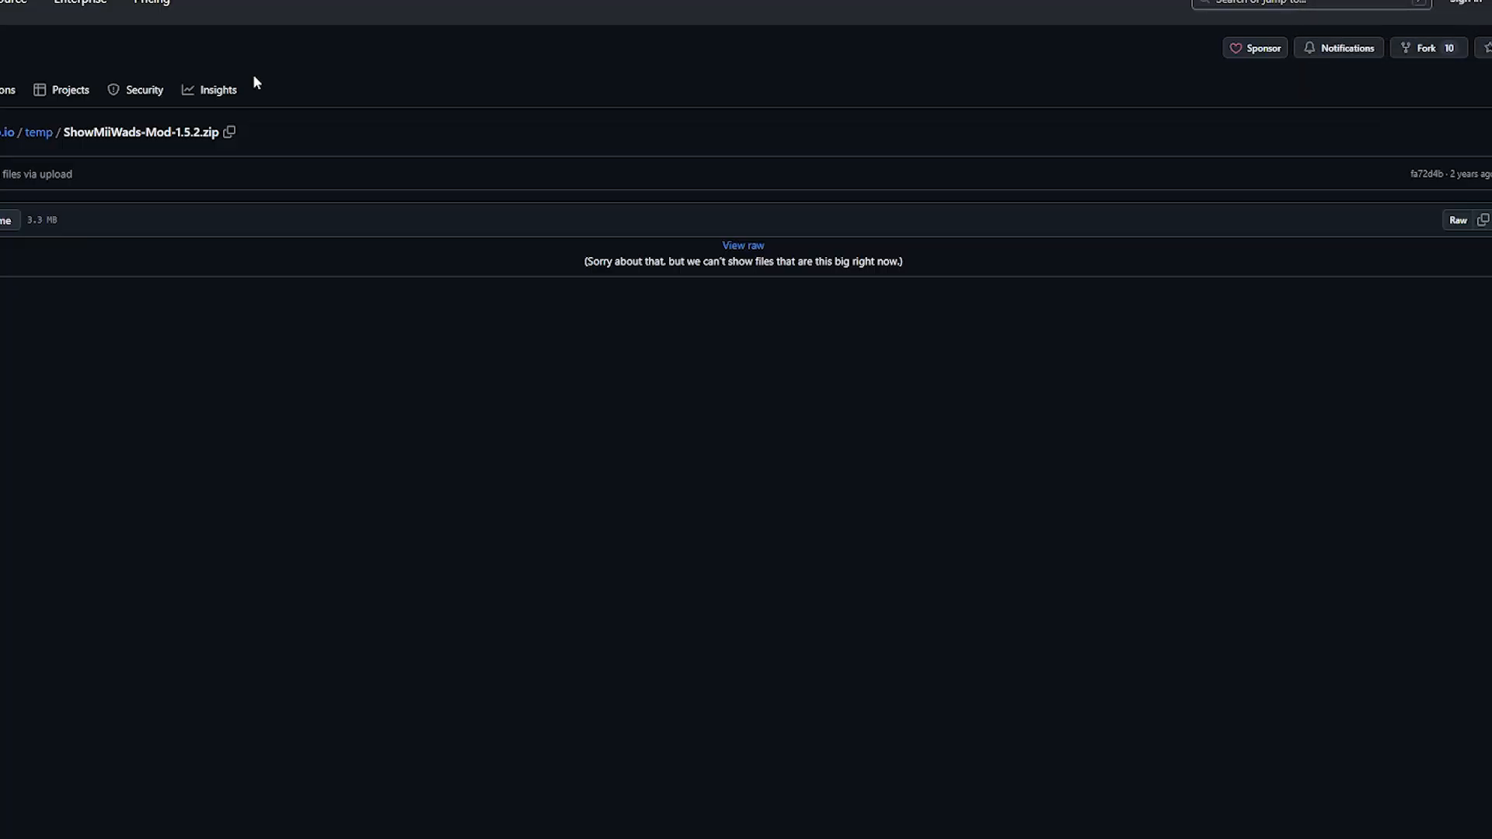
pyautogui.moveTo(124, 132)
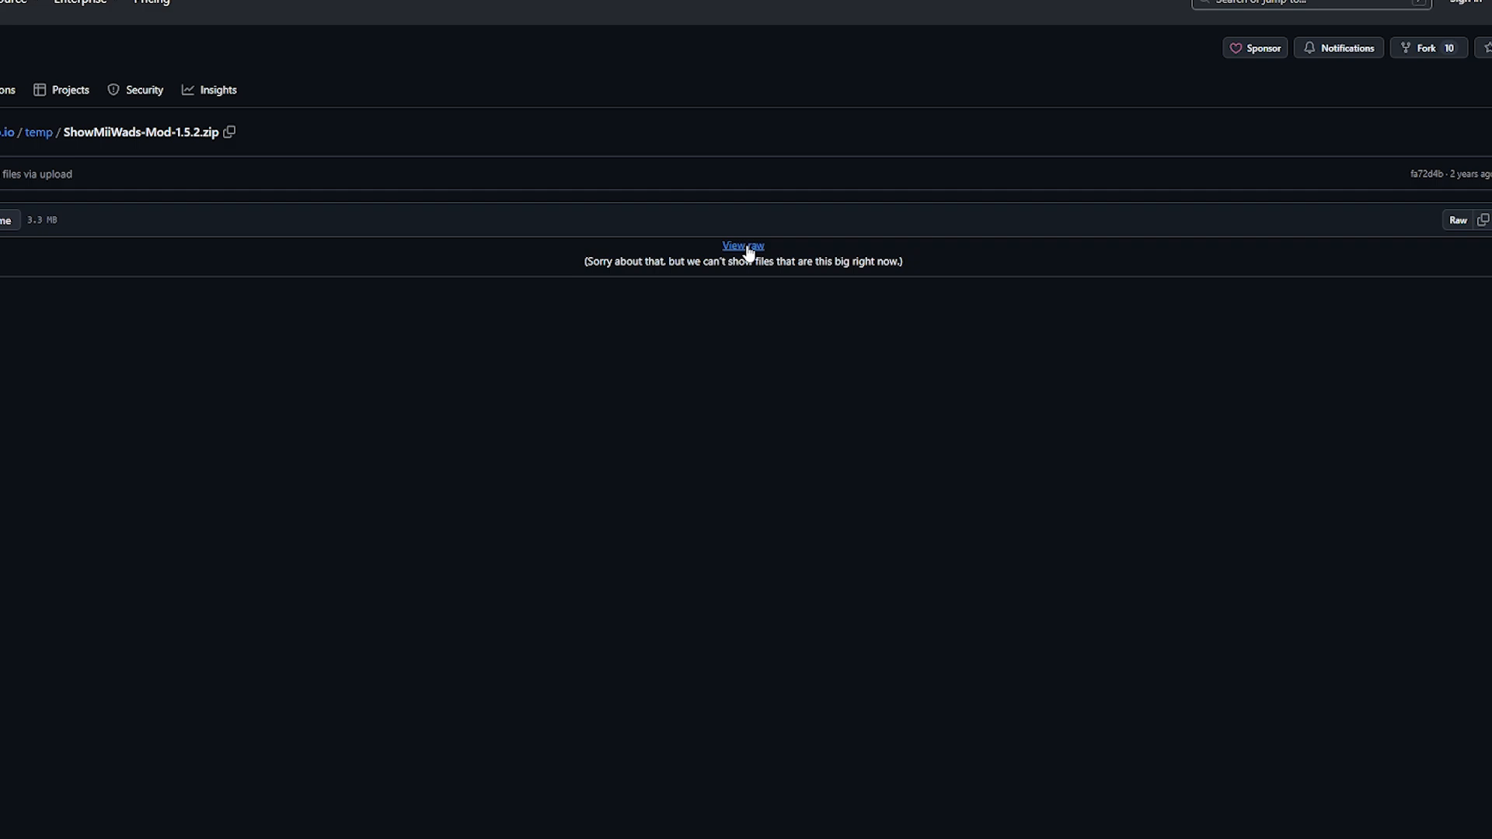
pyautogui.moveTo(1010, 126)
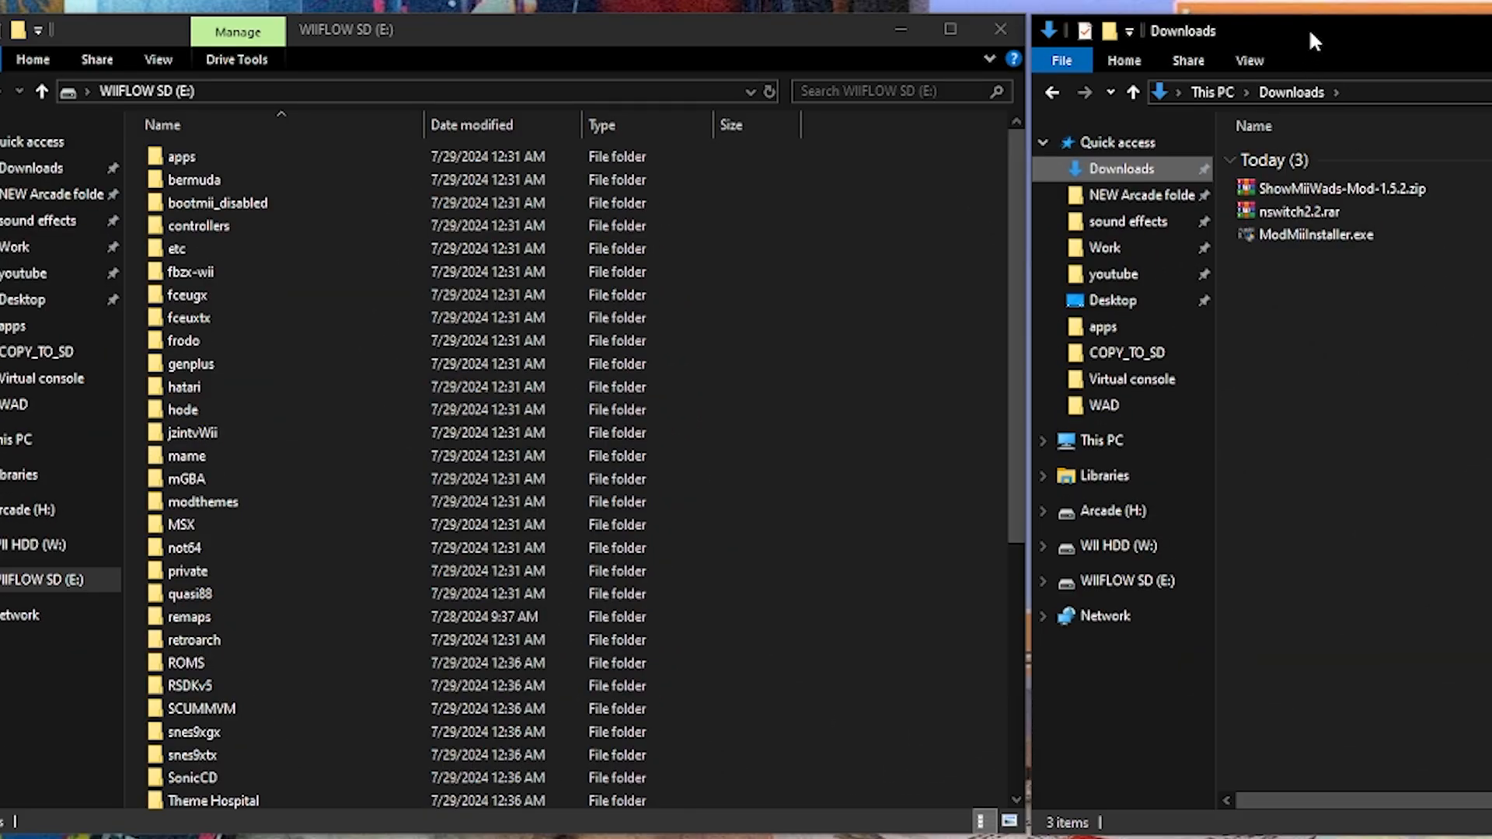
pyautogui.moveTo(780, 33)
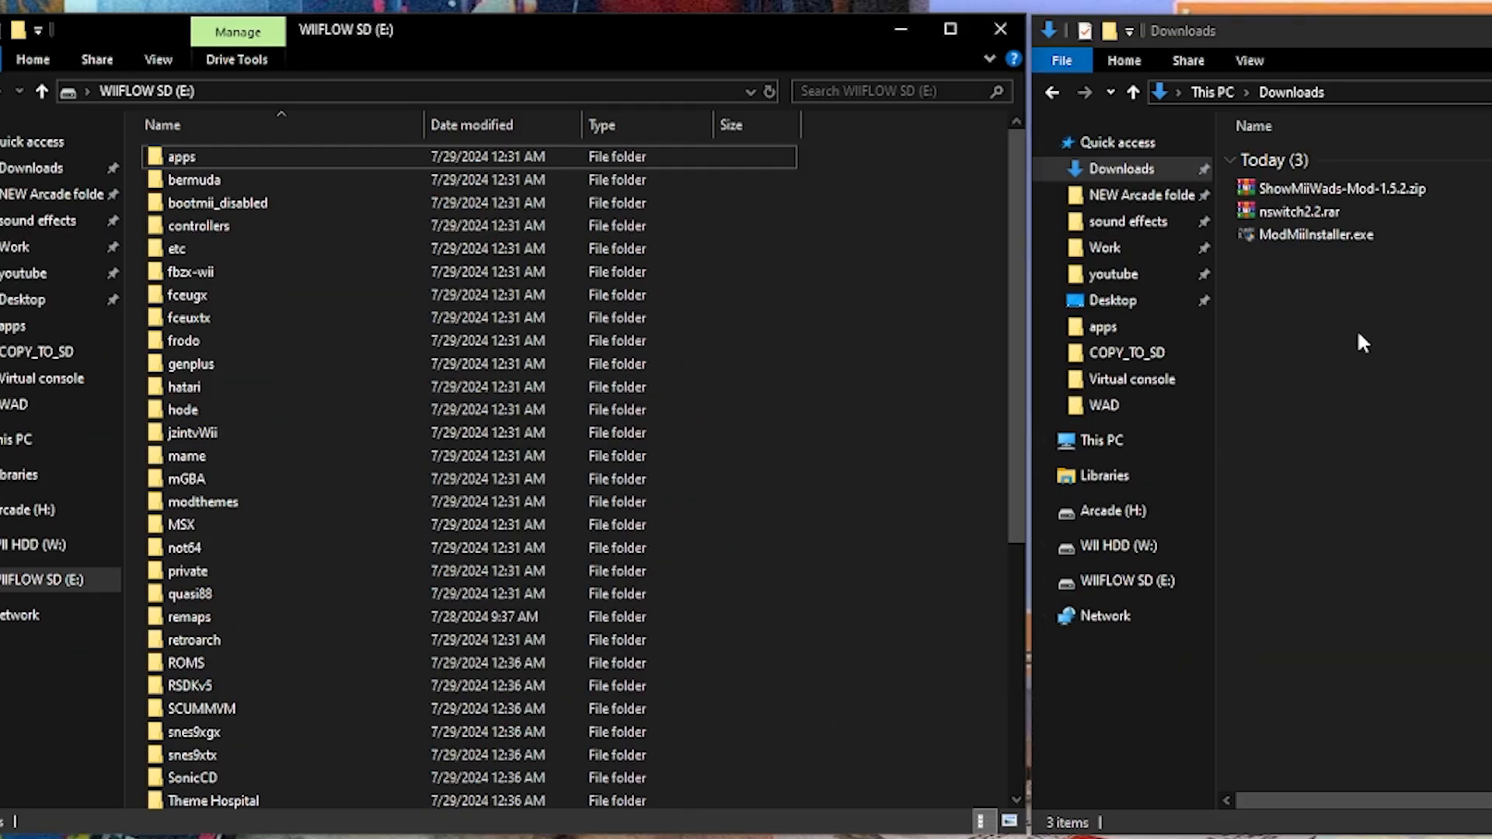
# Run ModMiiInstaller.exe from the Downloads folder
pyautogui.click(1317, 234)
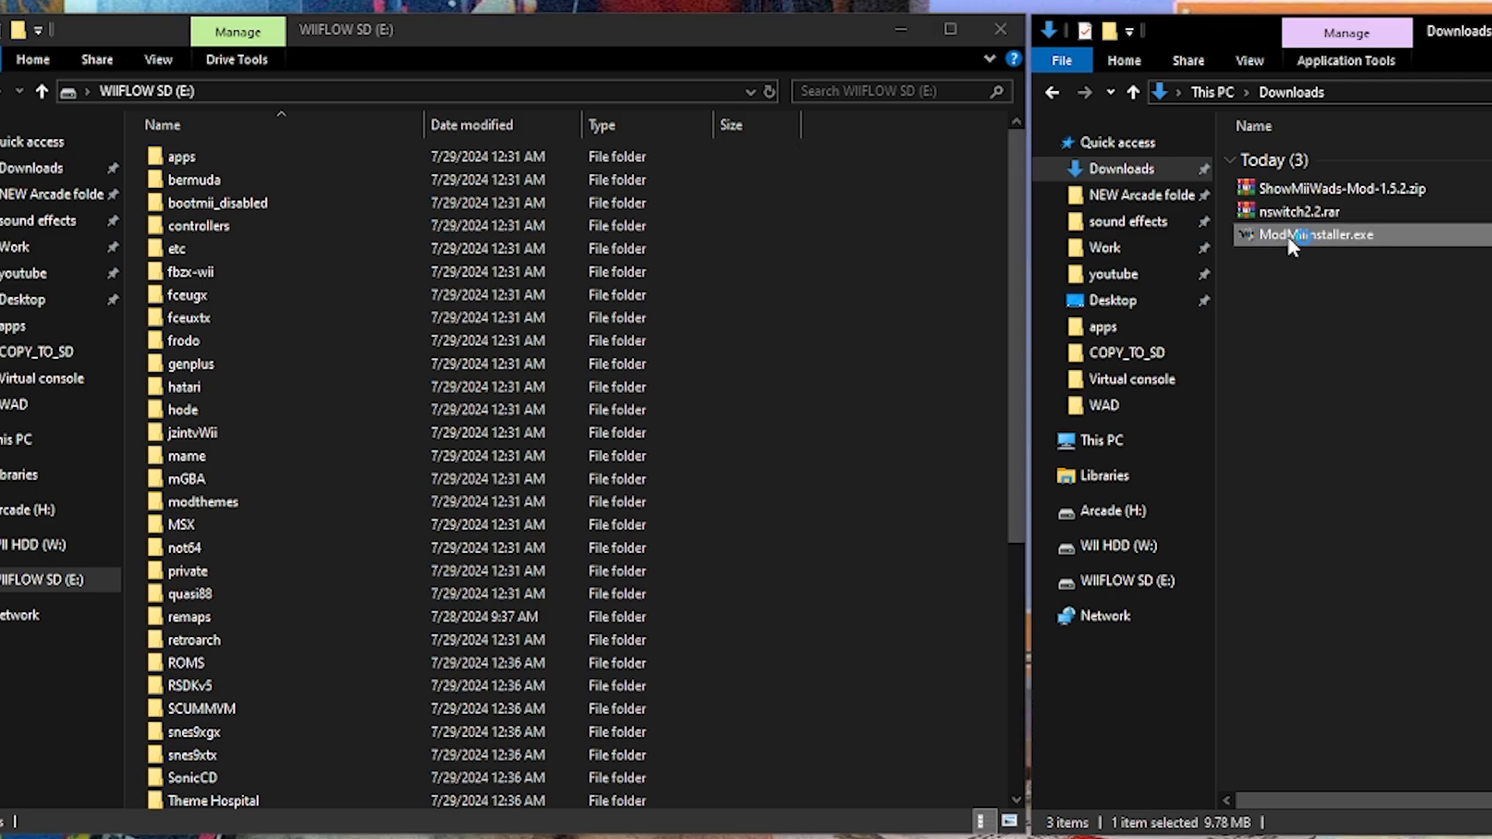
pyautogui.doubleClick(1317, 235)
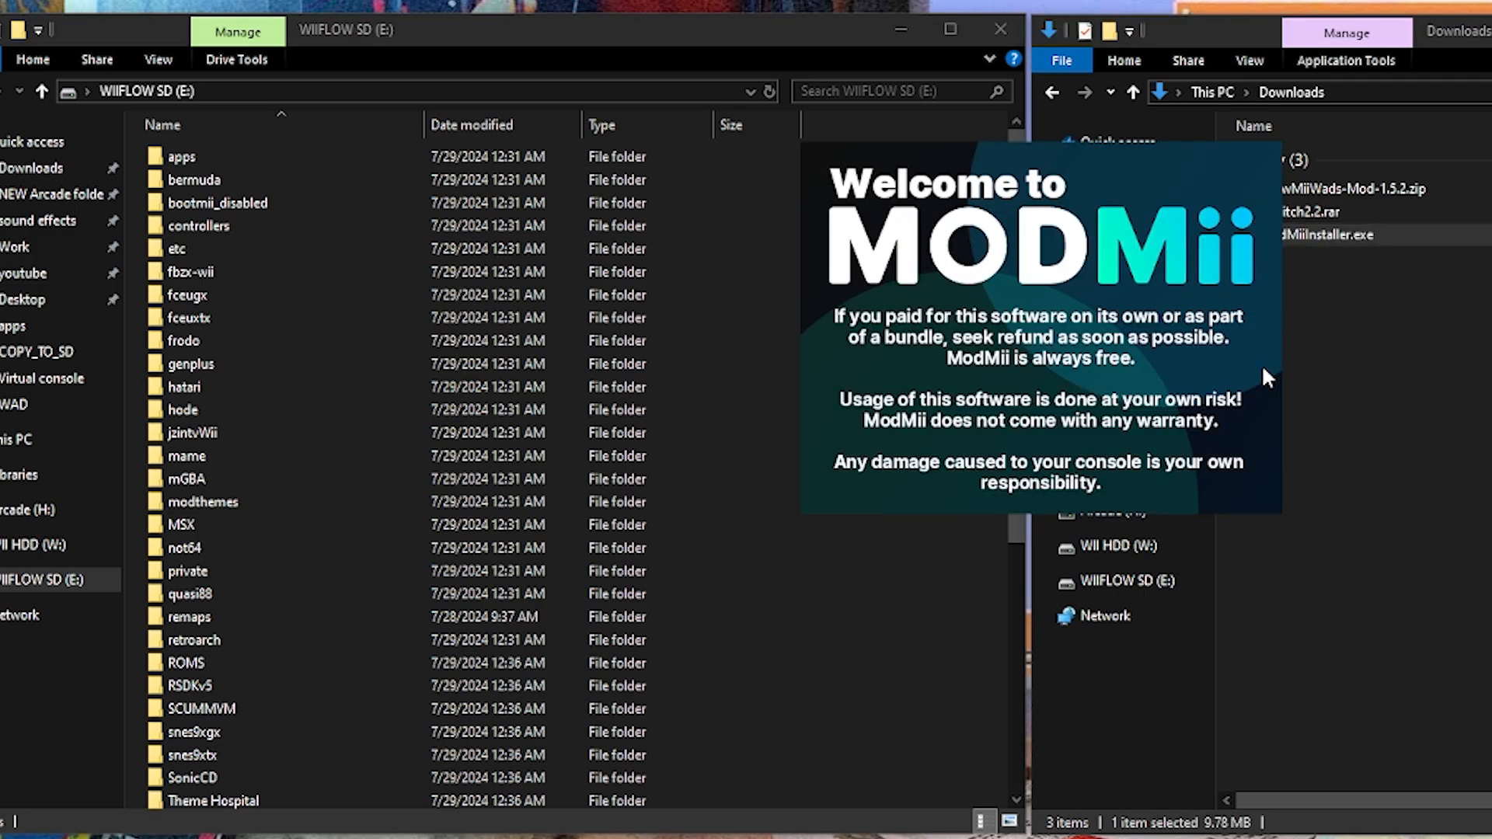
pyautogui.moveTo(986, 210)
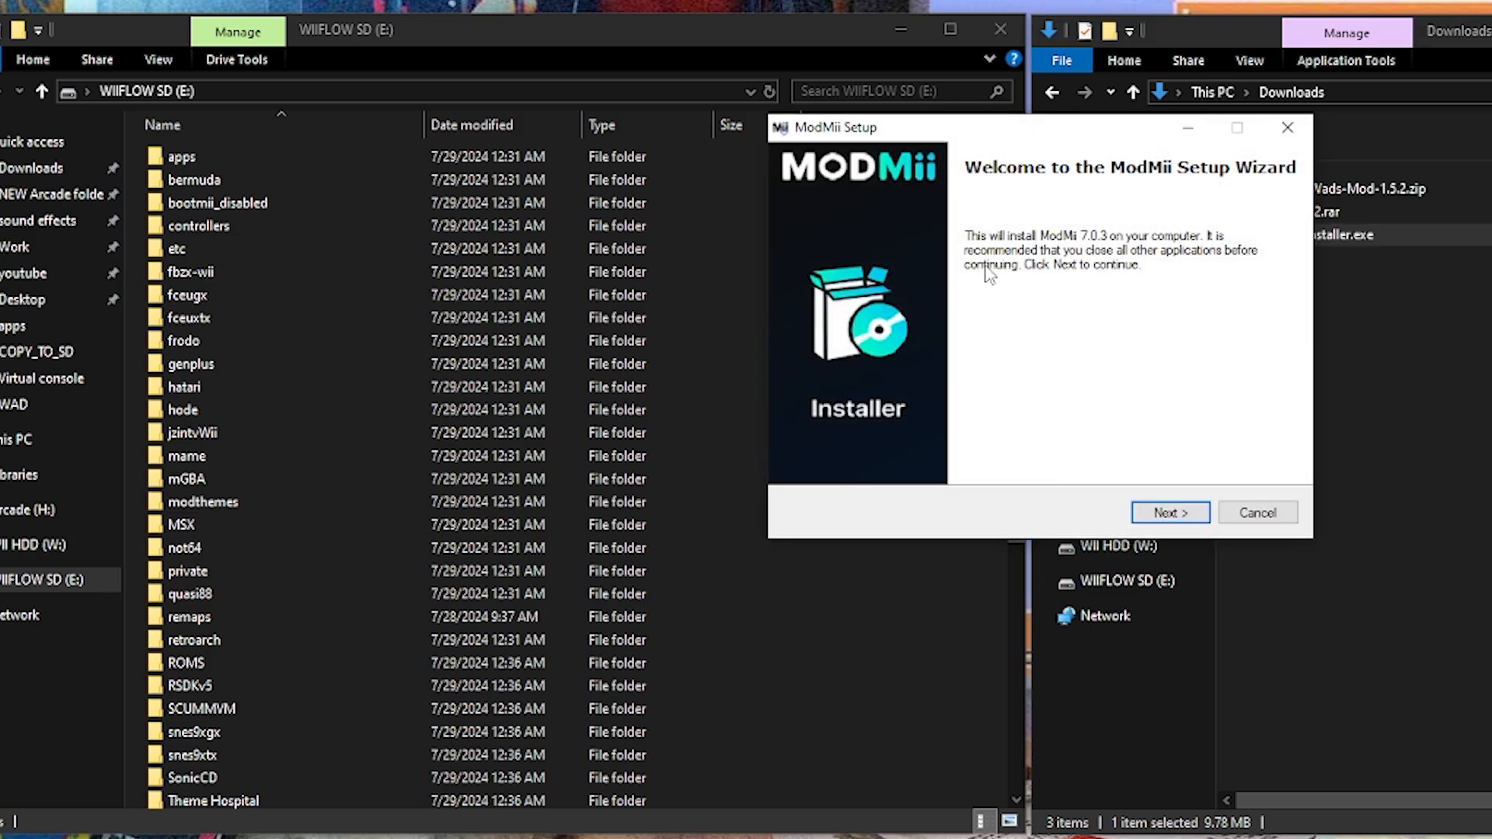
pyautogui.moveTo(1192, 502)
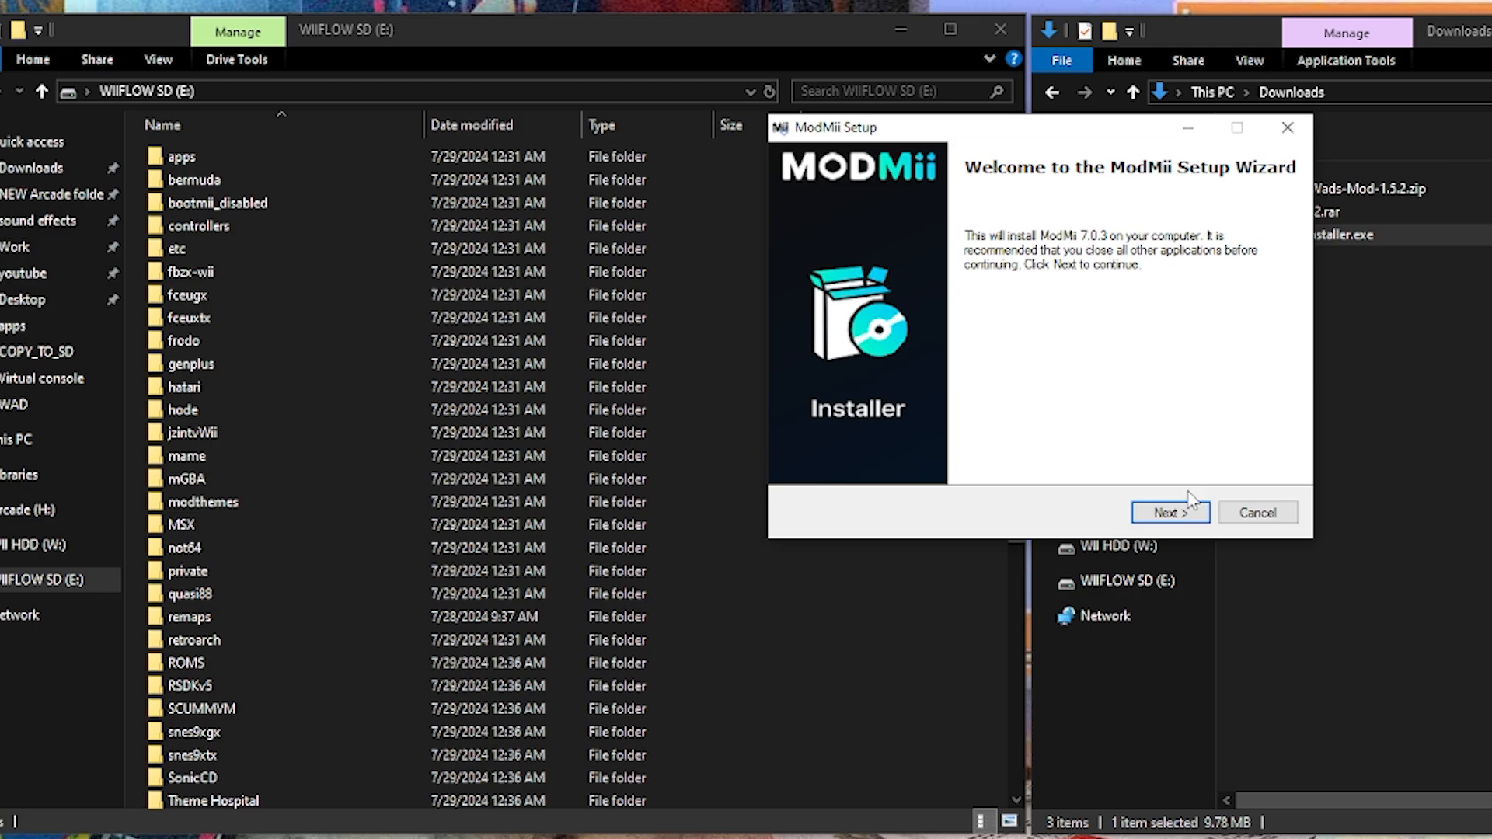
# Install ModMii into C:\ModMii with a desktop icon and no start menu folder
pyautogui.click(1169, 512)
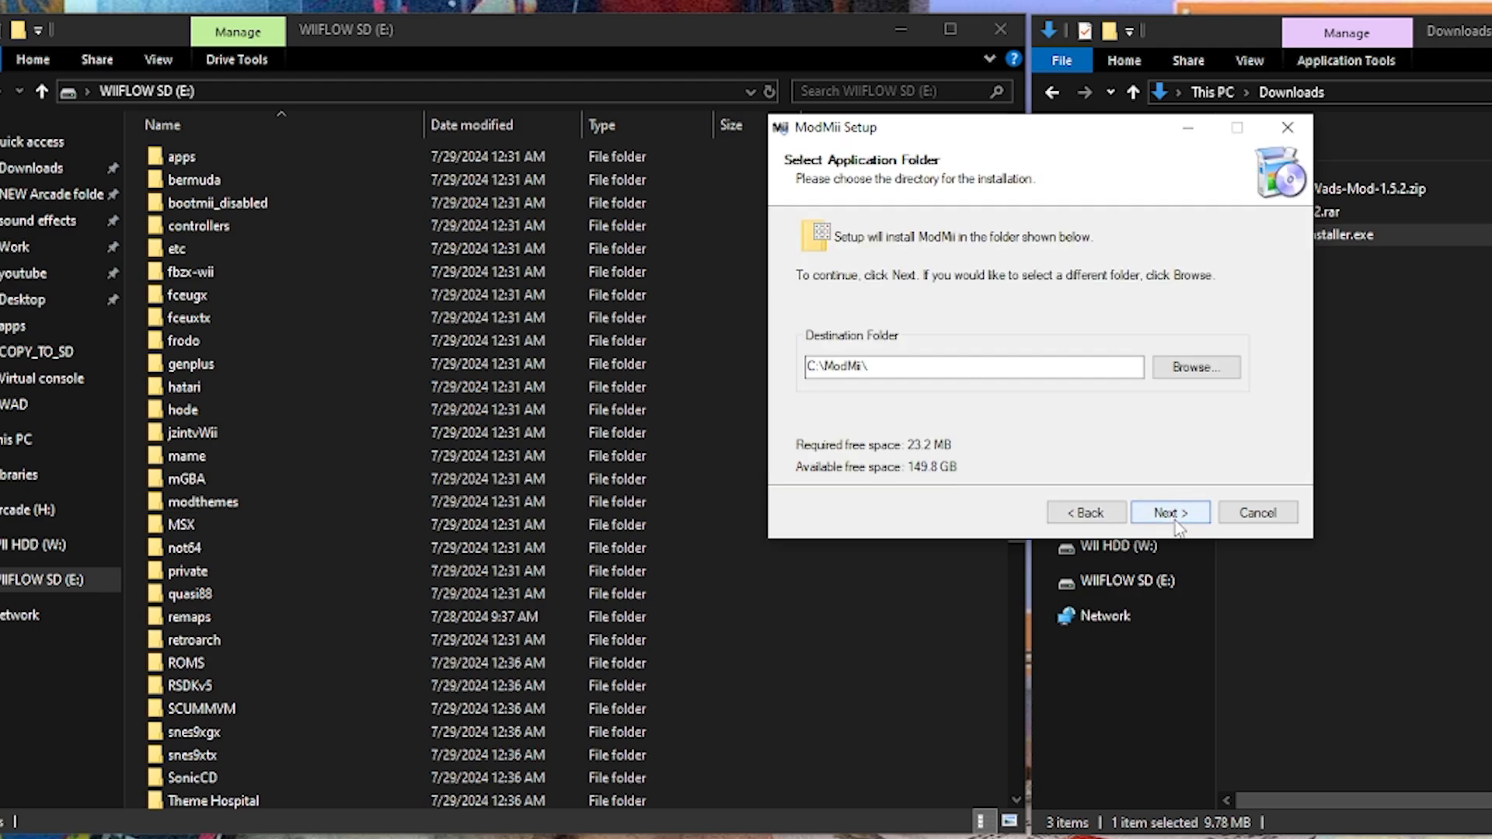
pyautogui.moveTo(1034, 433)
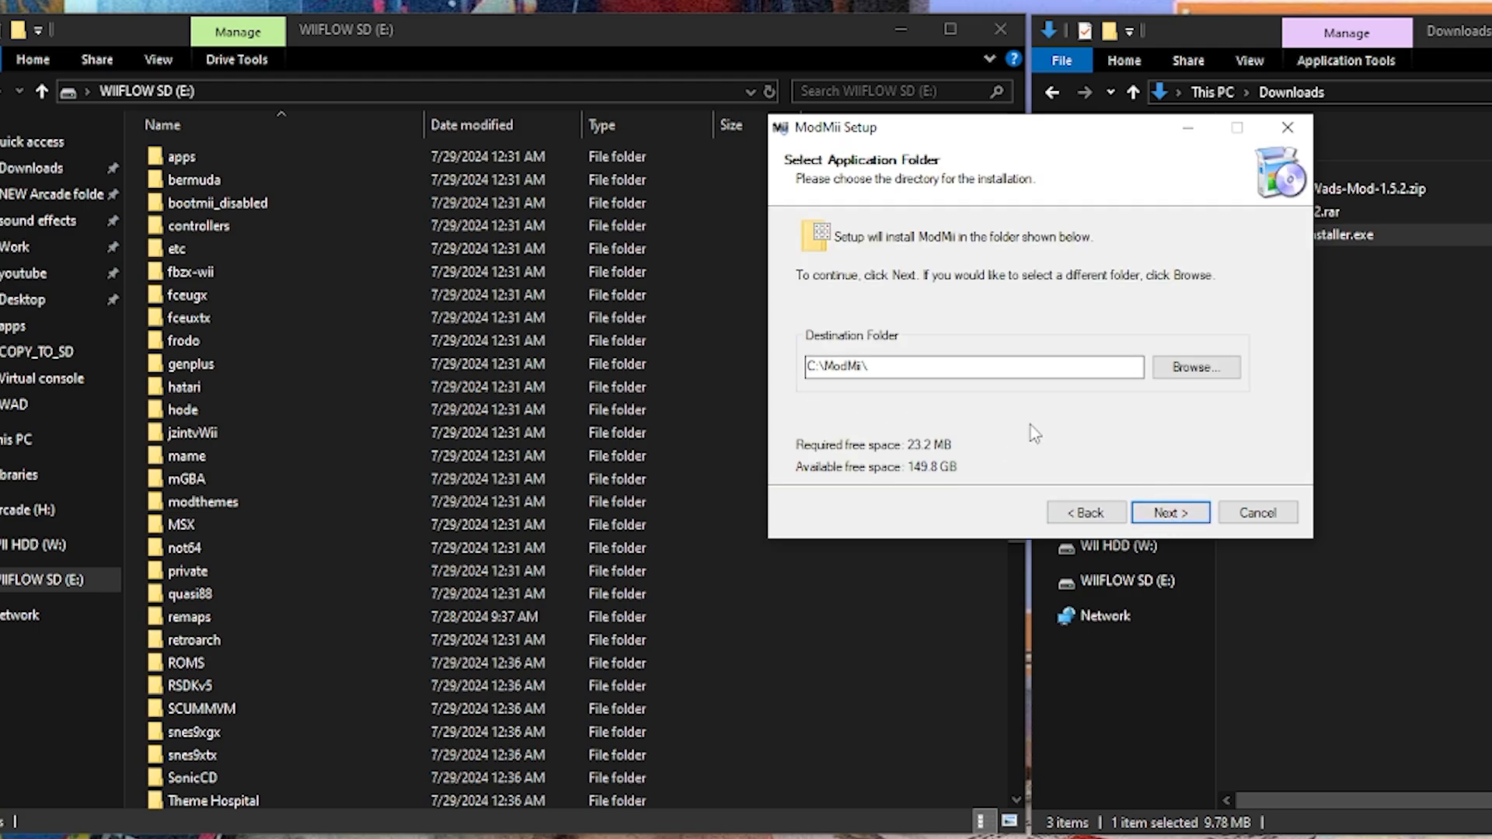
pyautogui.click(1170, 512)
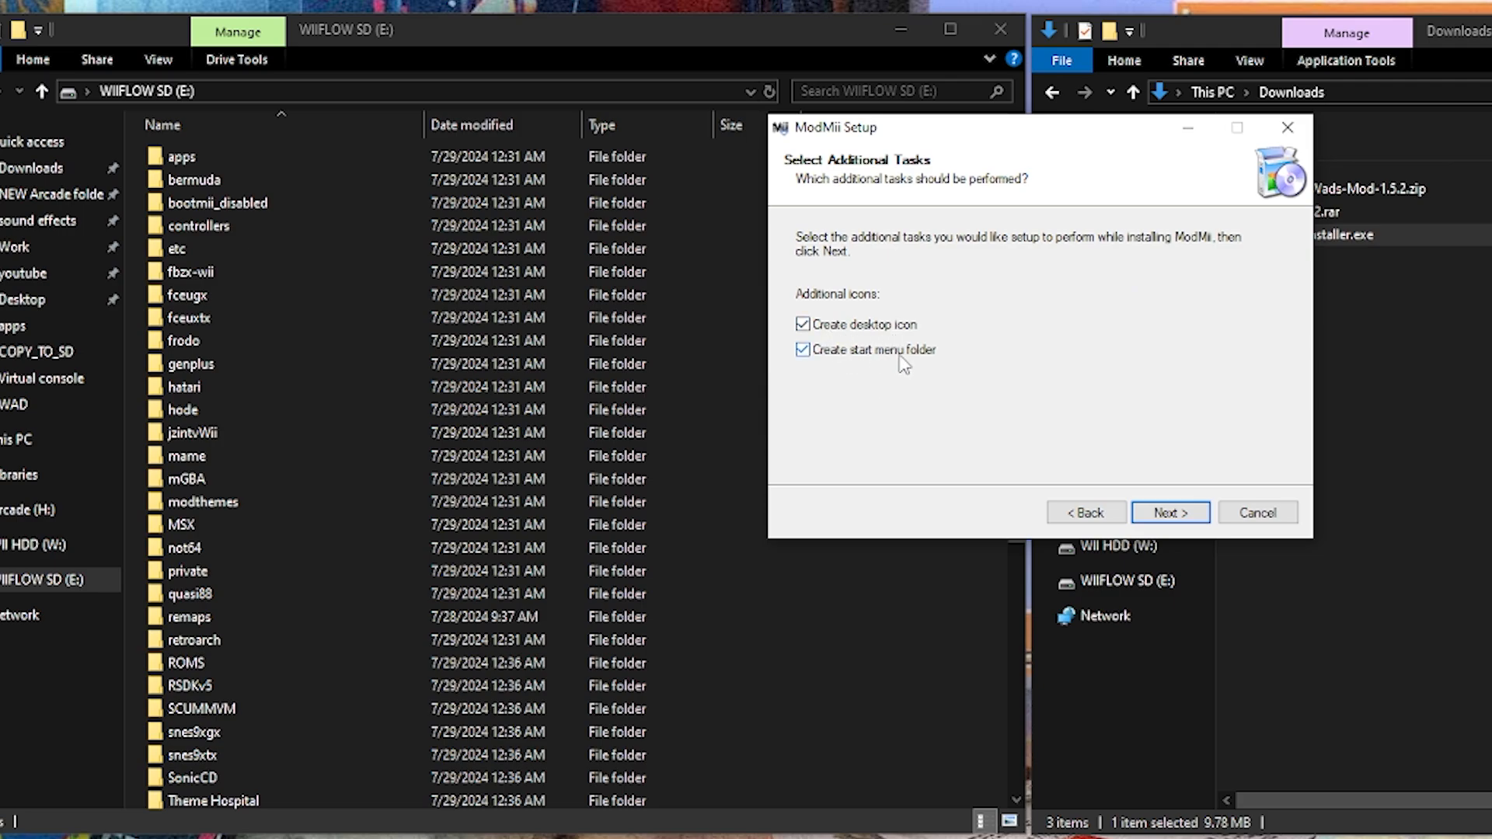
pyautogui.click(802, 349)
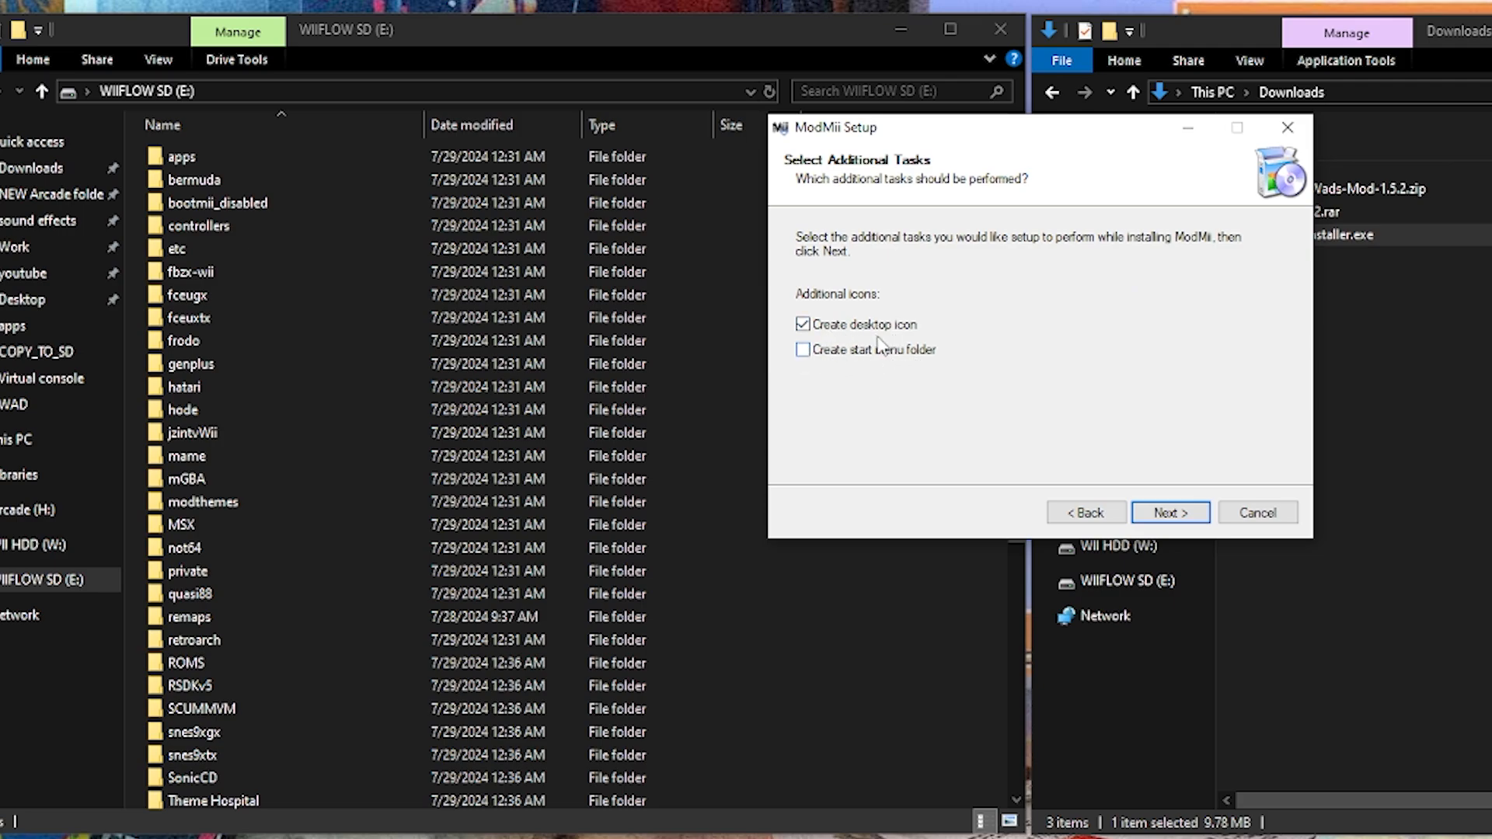
pyautogui.click(1169, 512)
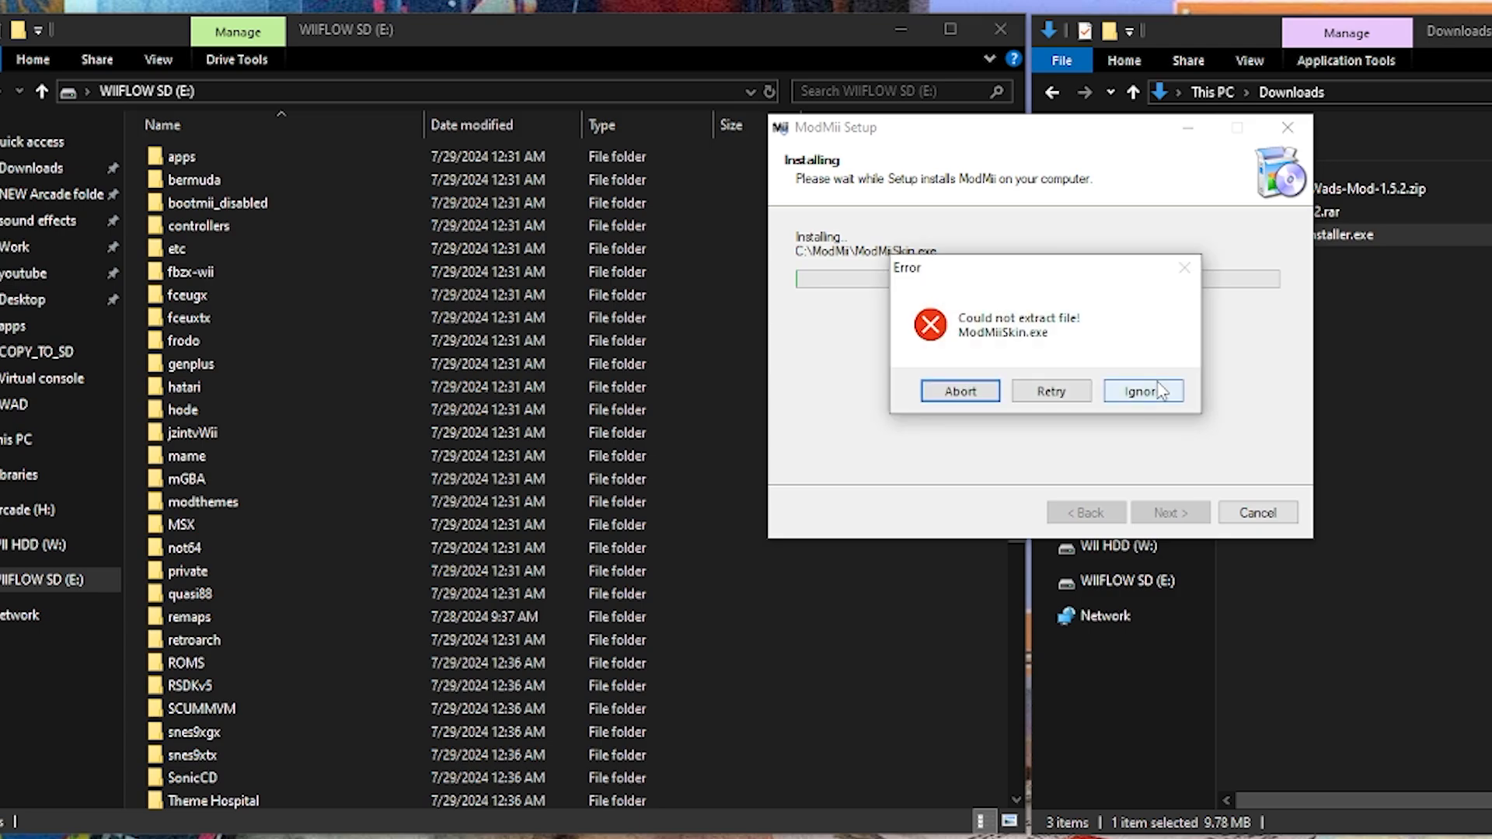
pyautogui.moveTo(1076, 333)
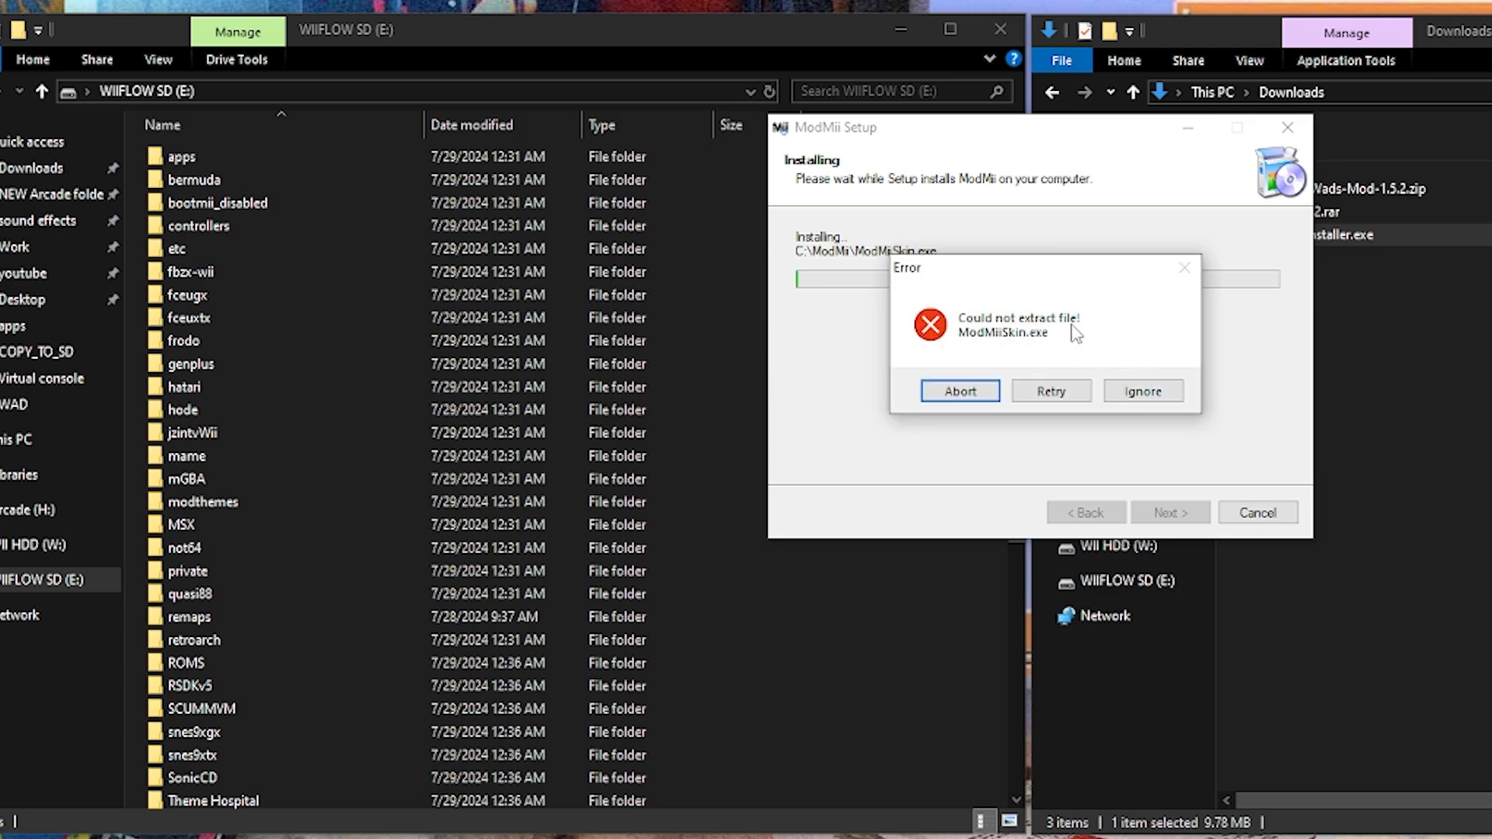
pyautogui.moveTo(1057, 350)
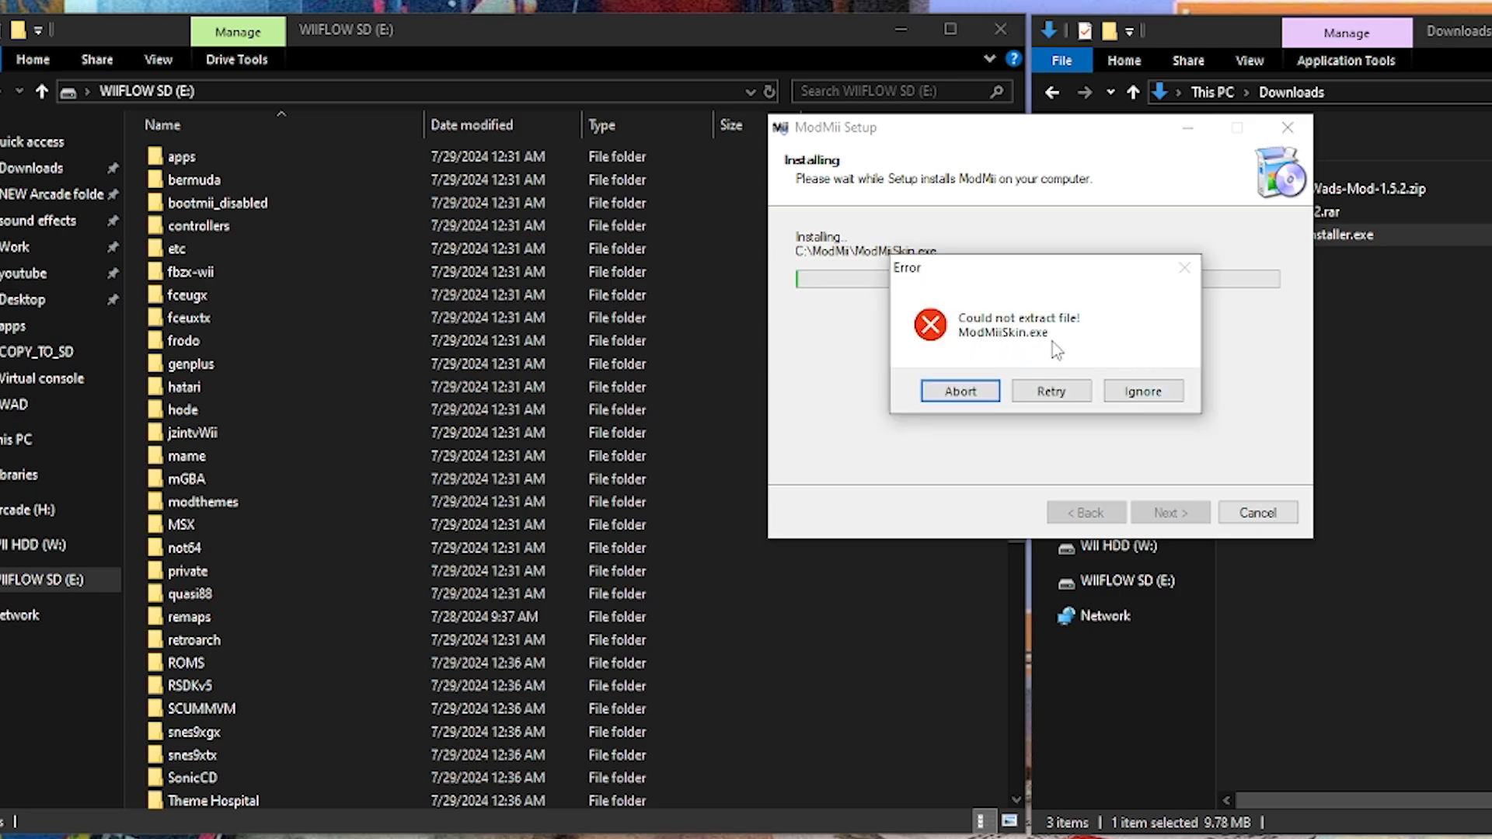
pyautogui.moveTo(1038, 322)
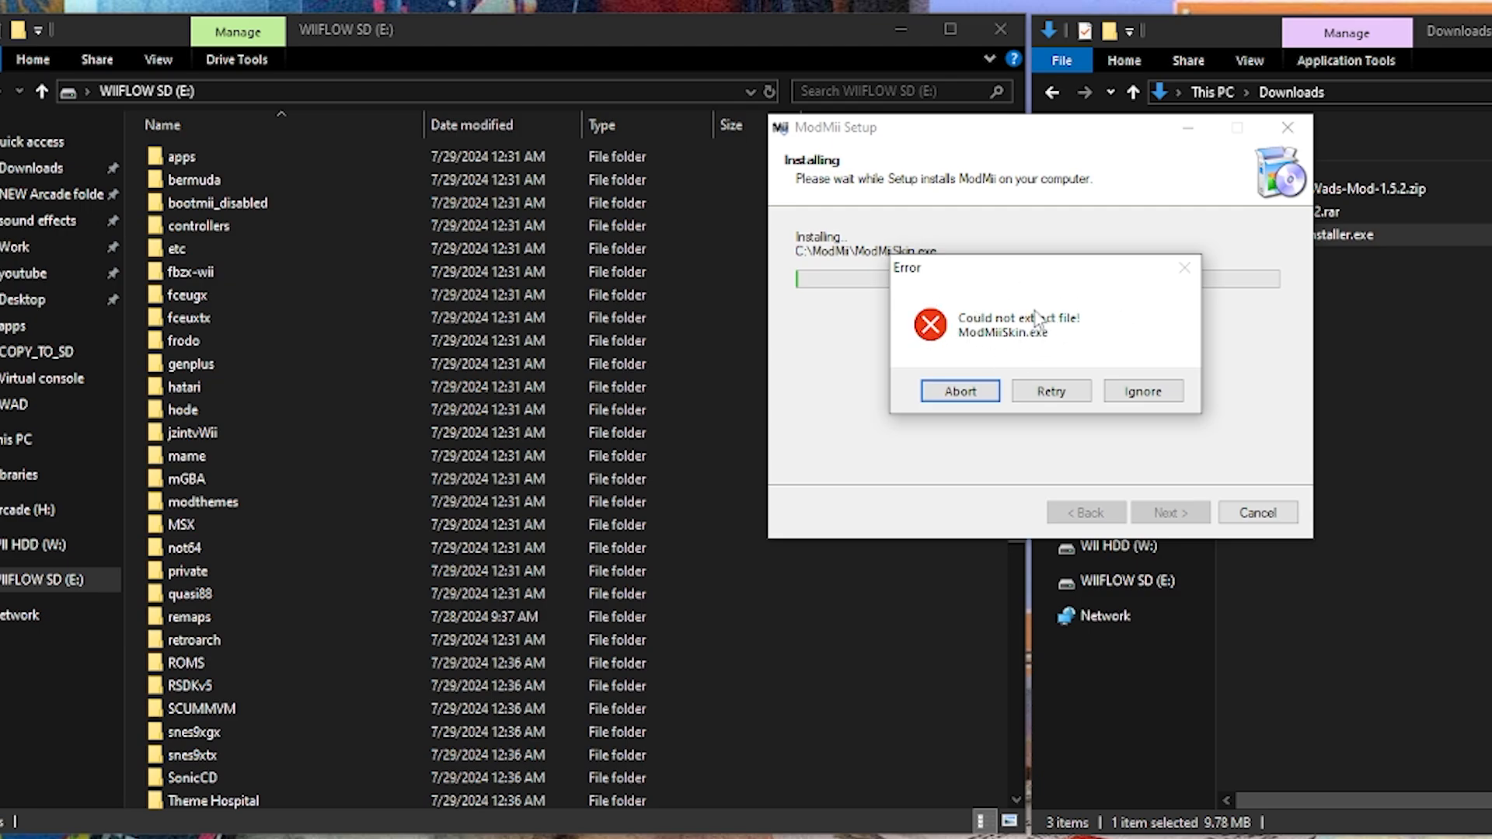
# Ignore the file that could not be extracted, finish setup and launch ModMii
pyautogui.click(1143, 390)
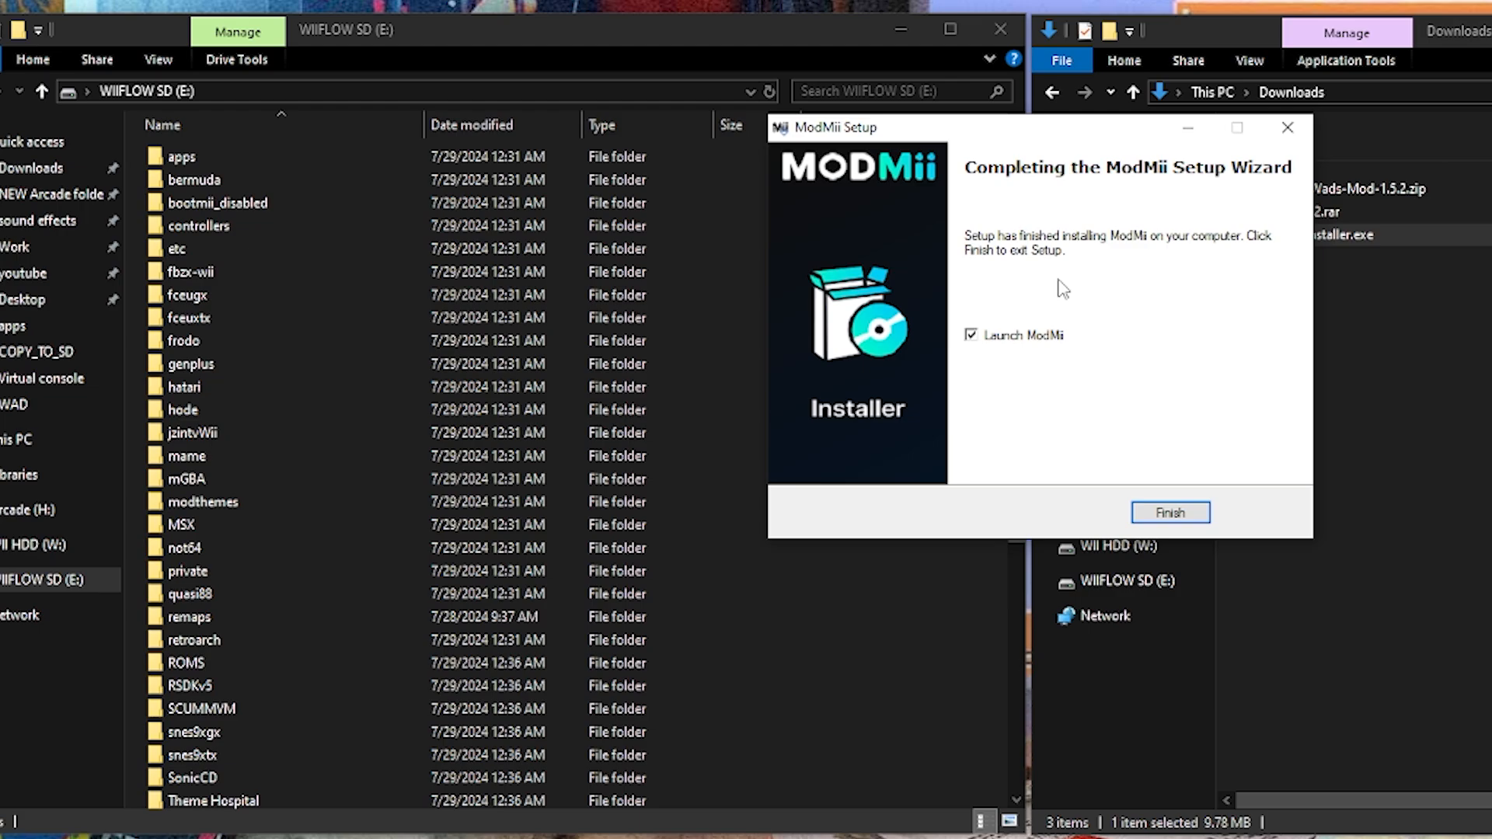
pyautogui.click(1169, 511)
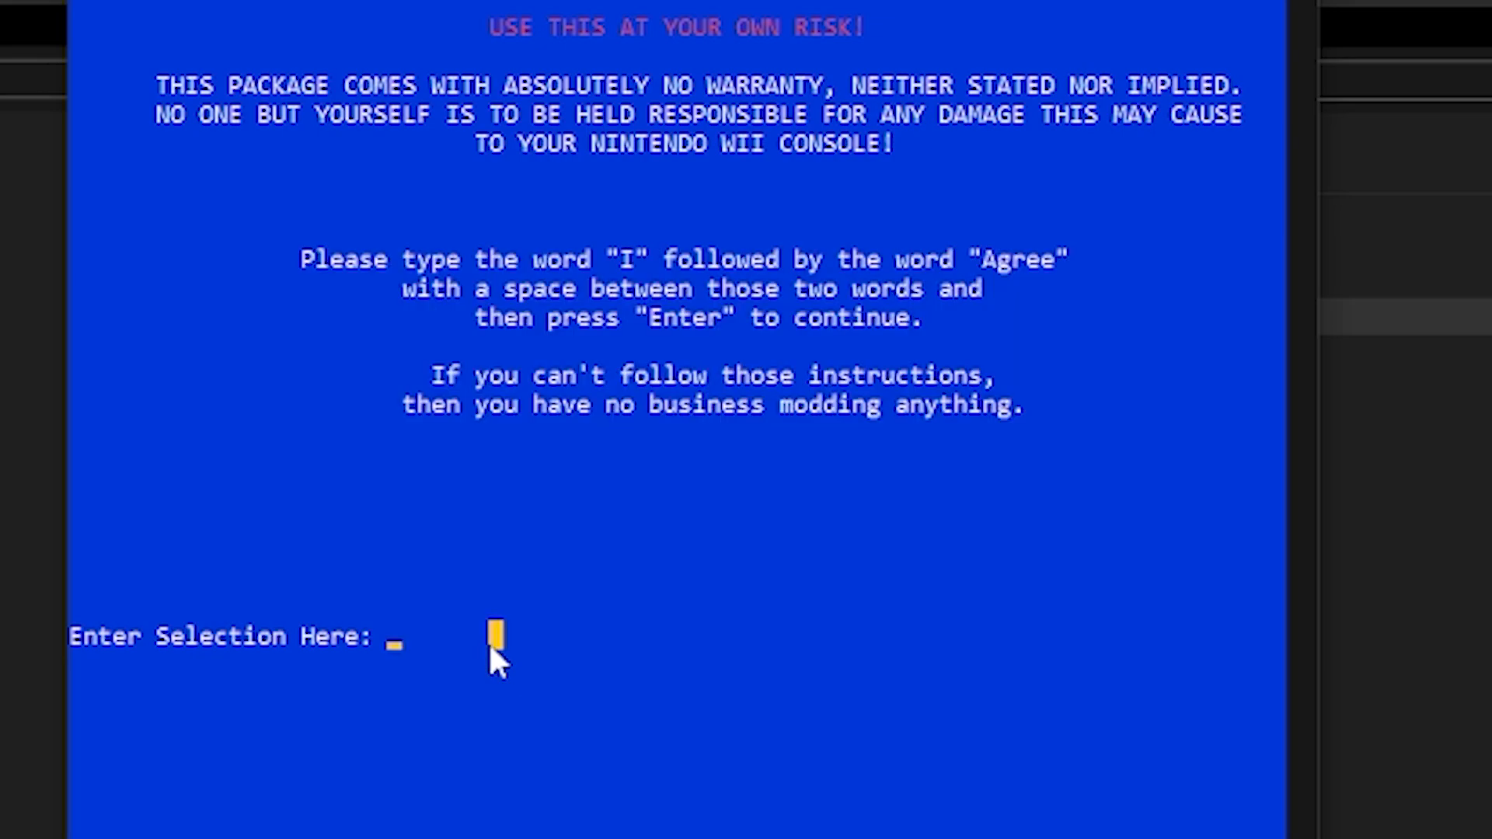
# Accept ModMii's use-at-your-own-risk terms with 'I Agree'
pyautogui.write('i agree')
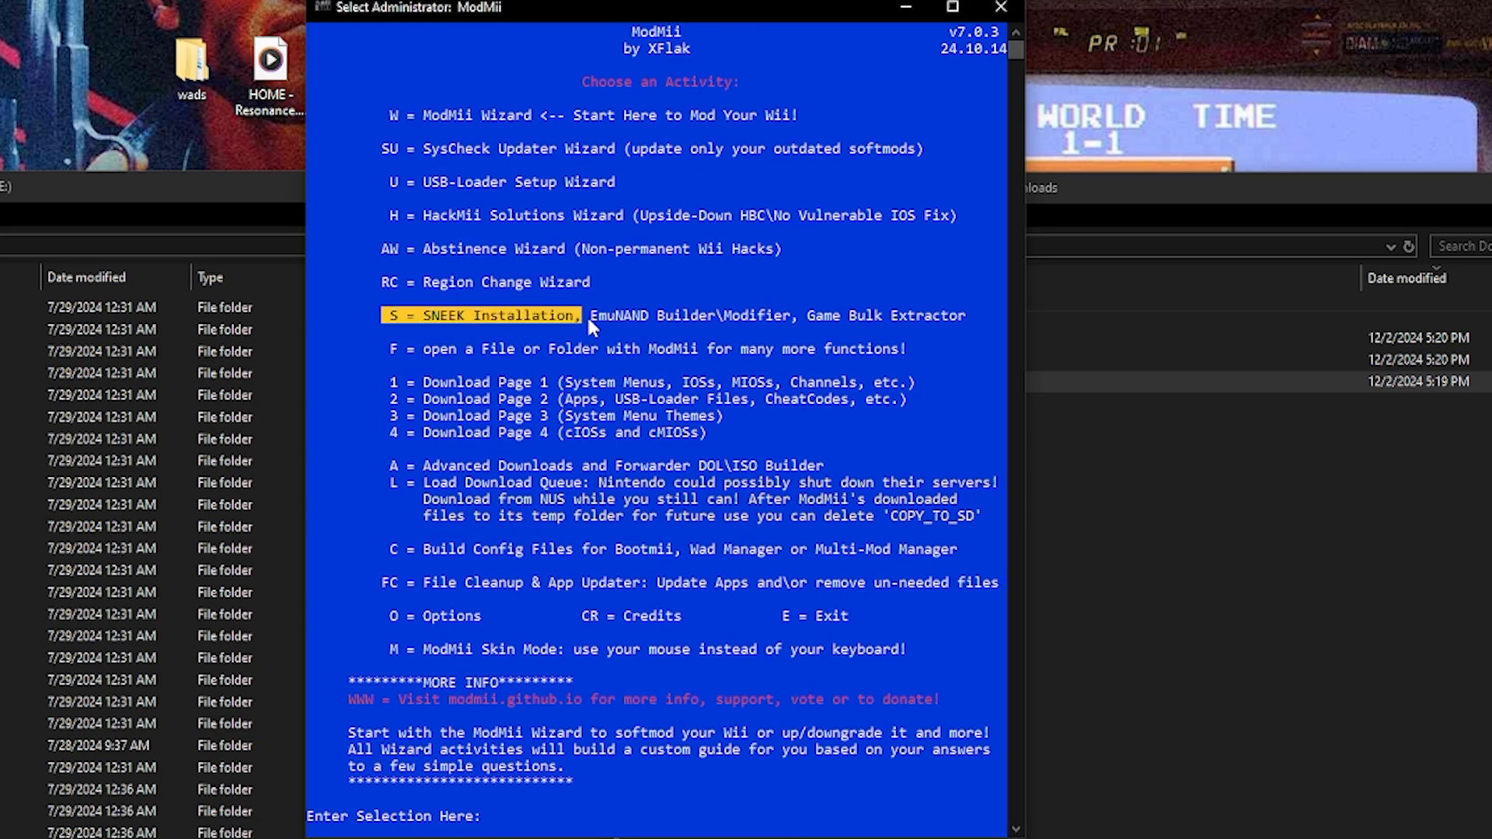
pyautogui.moveTo(875, 324)
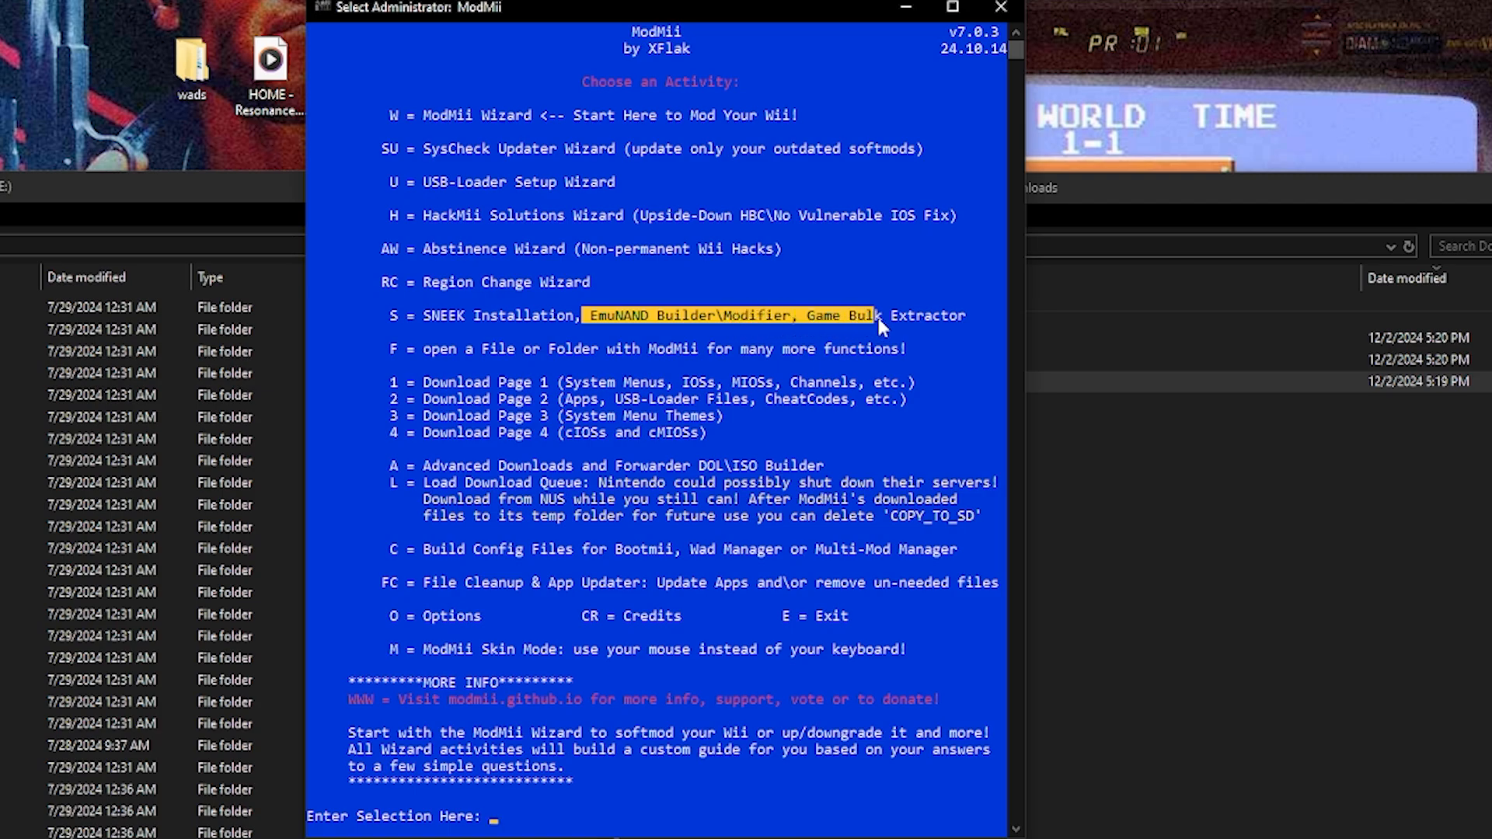
pyautogui.moveTo(647, 624)
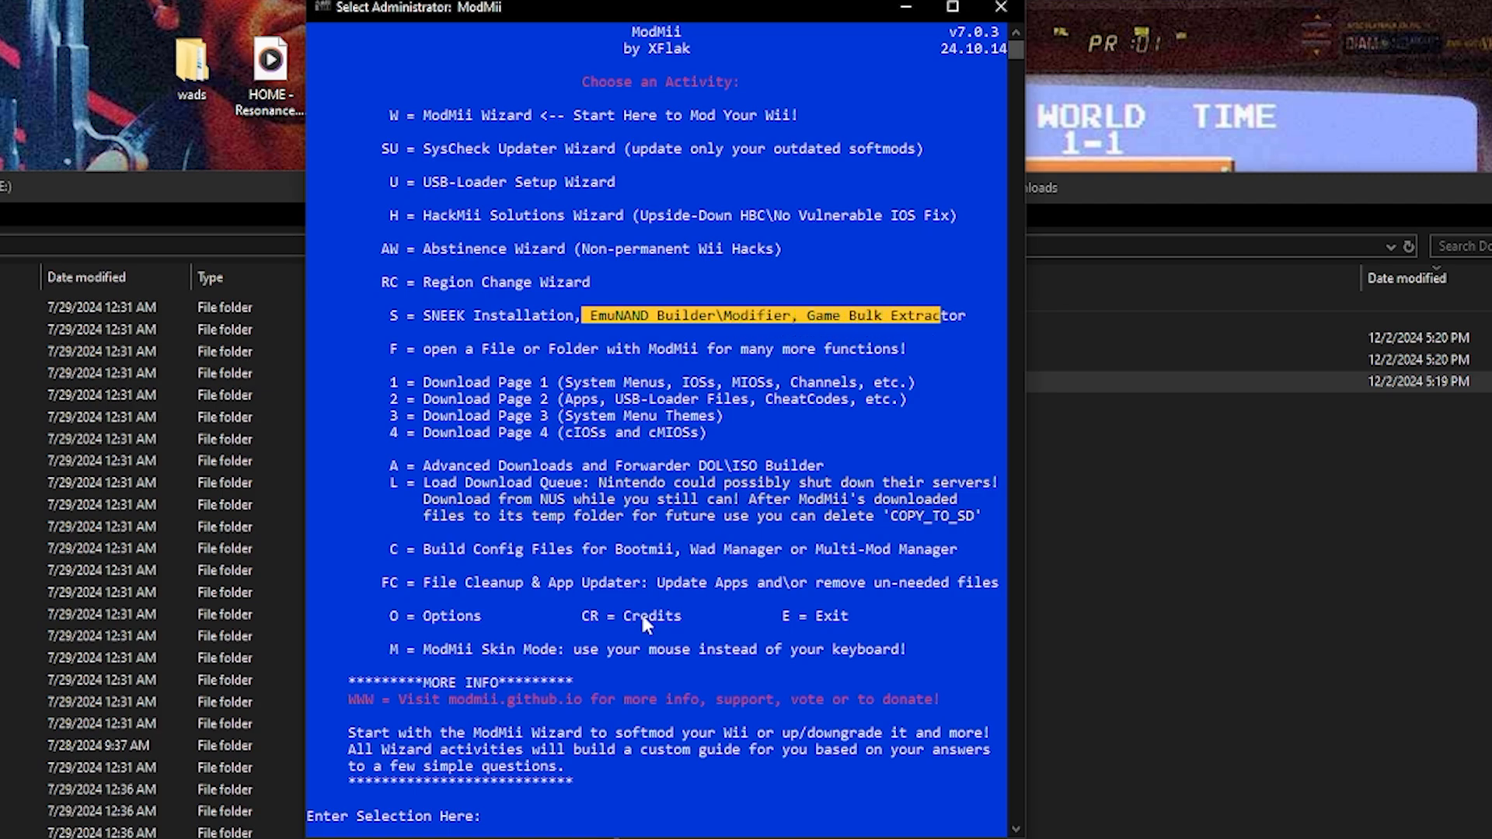
# Choose SNEEK installation (S) and option 3 'All the above' for a combined install and NAND build
pyautogui.write('s')
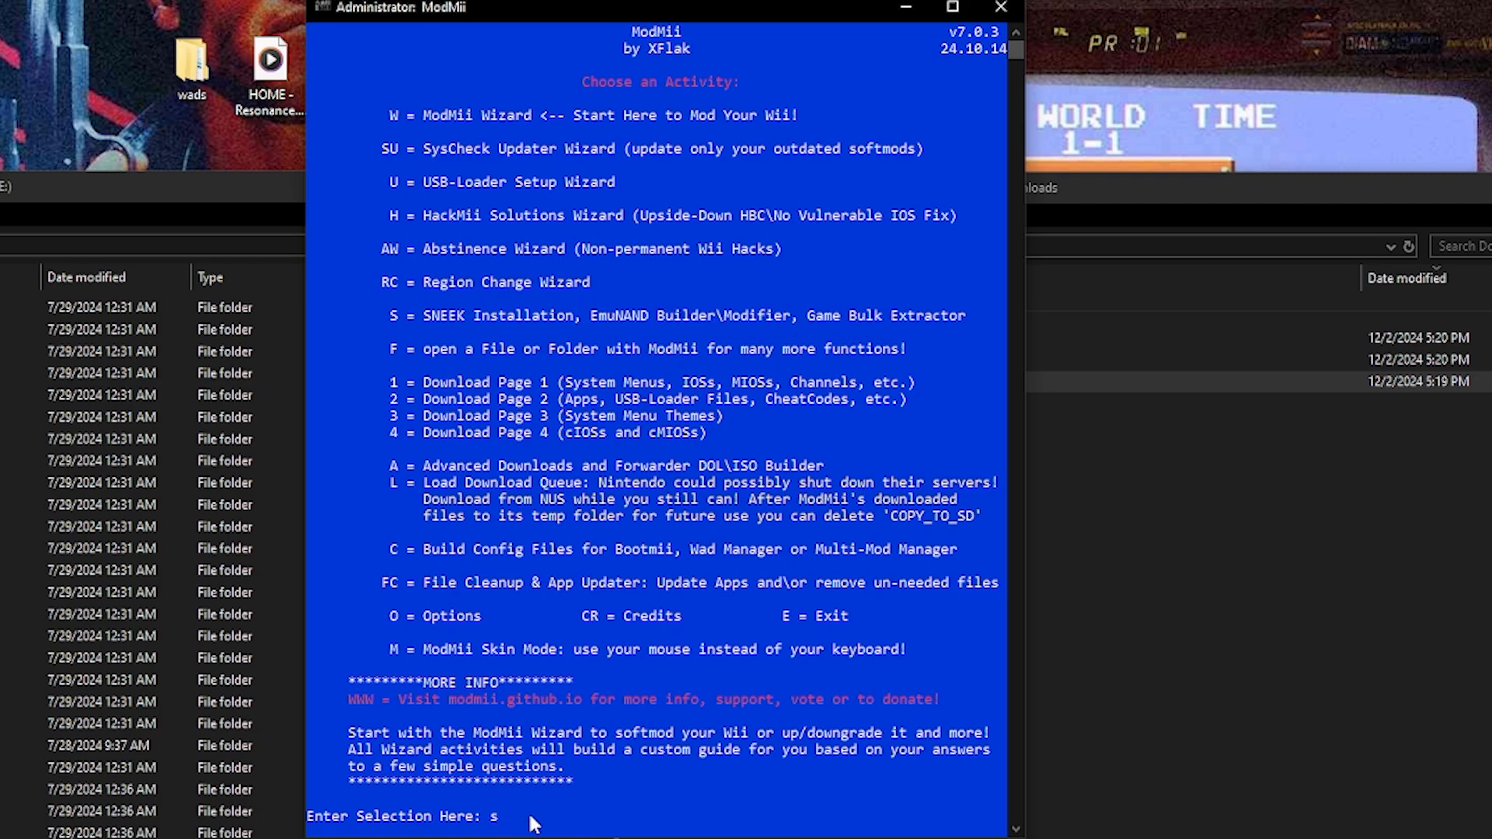
pyautogui.press('Return')
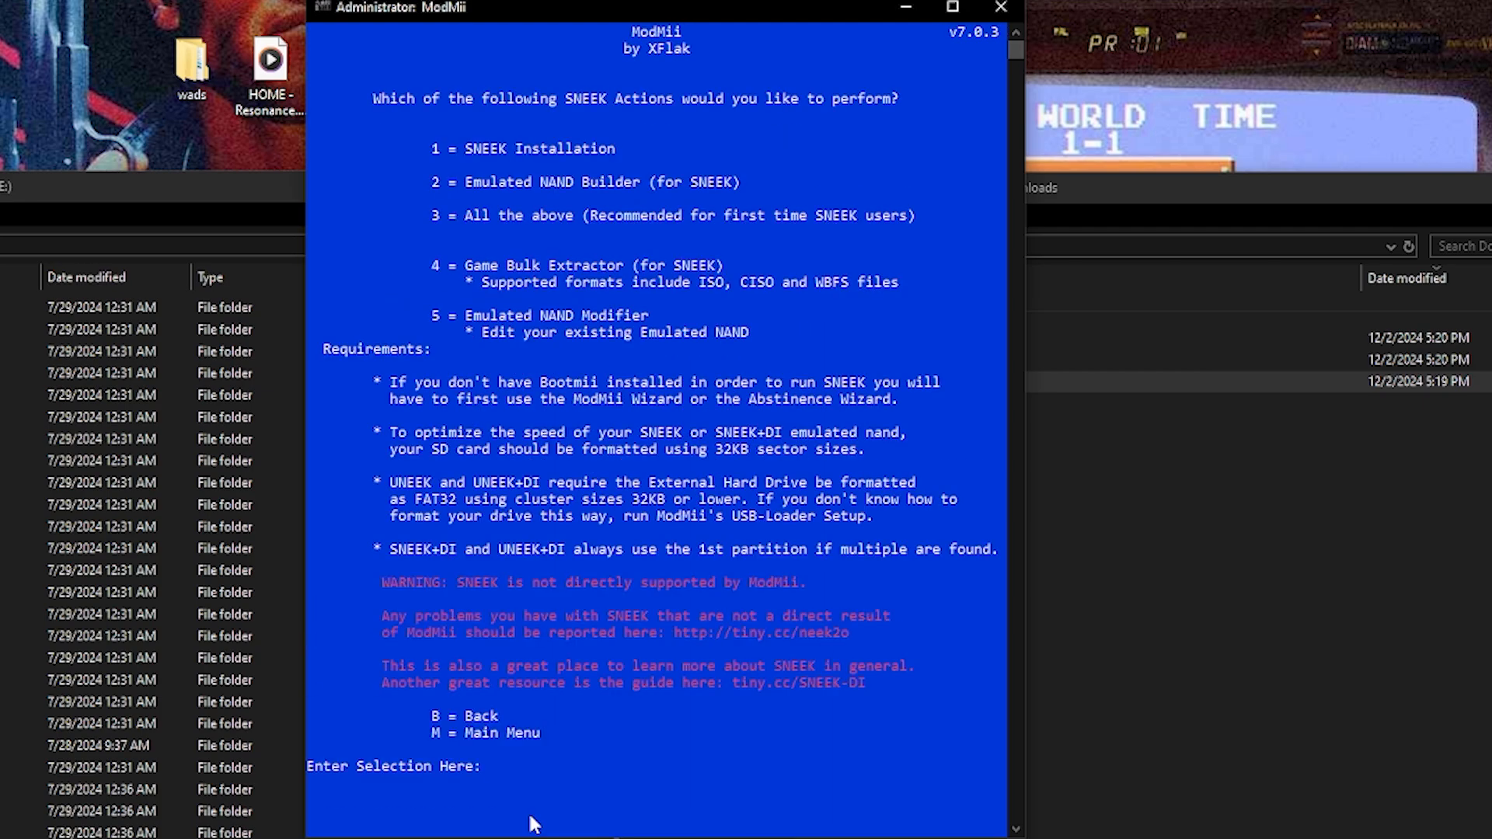
pyautogui.moveTo(377, 114)
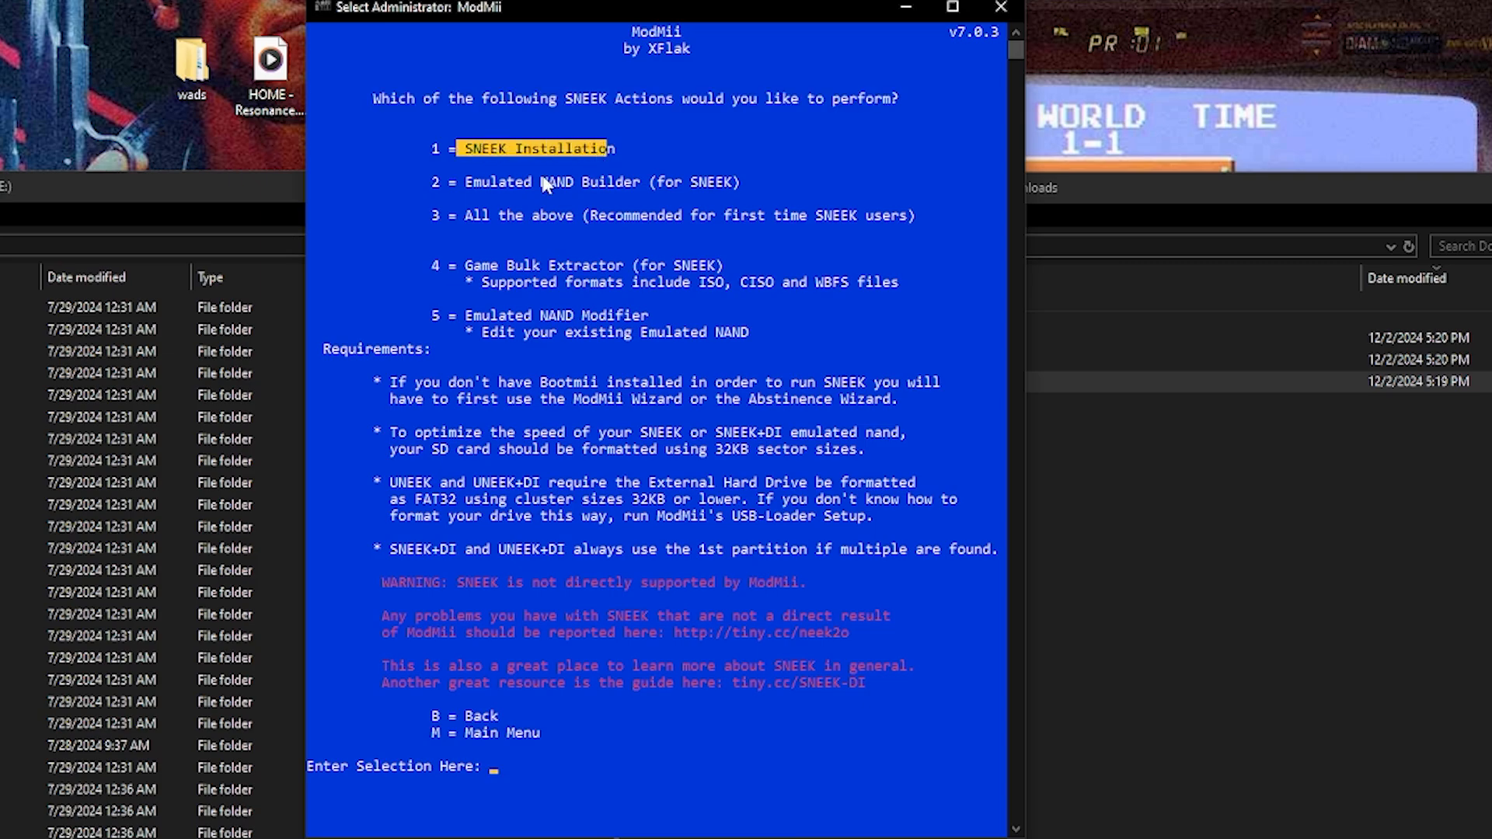
pyautogui.moveTo(473, 215)
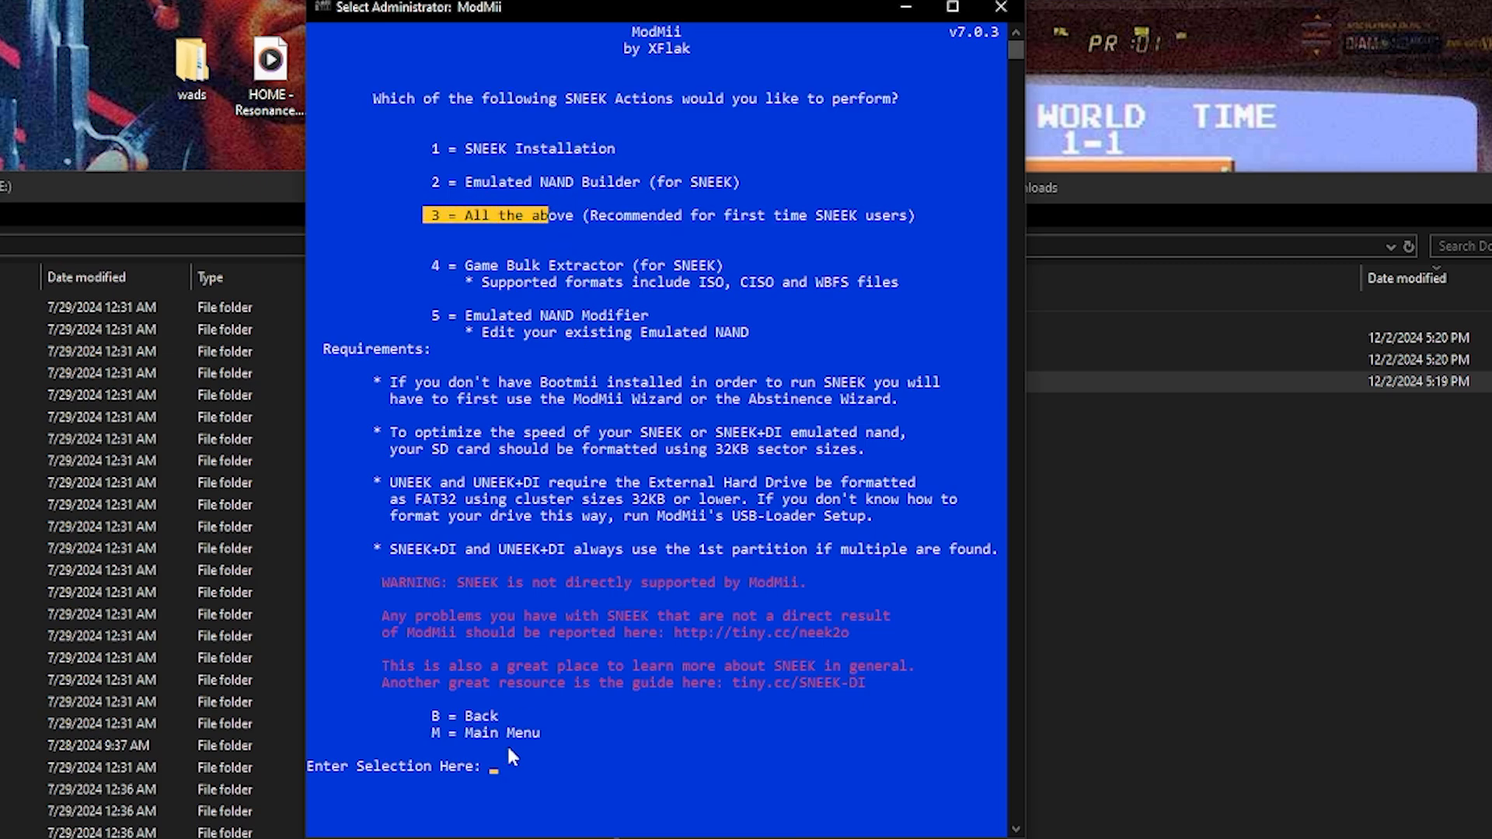
pyautogui.write('3')
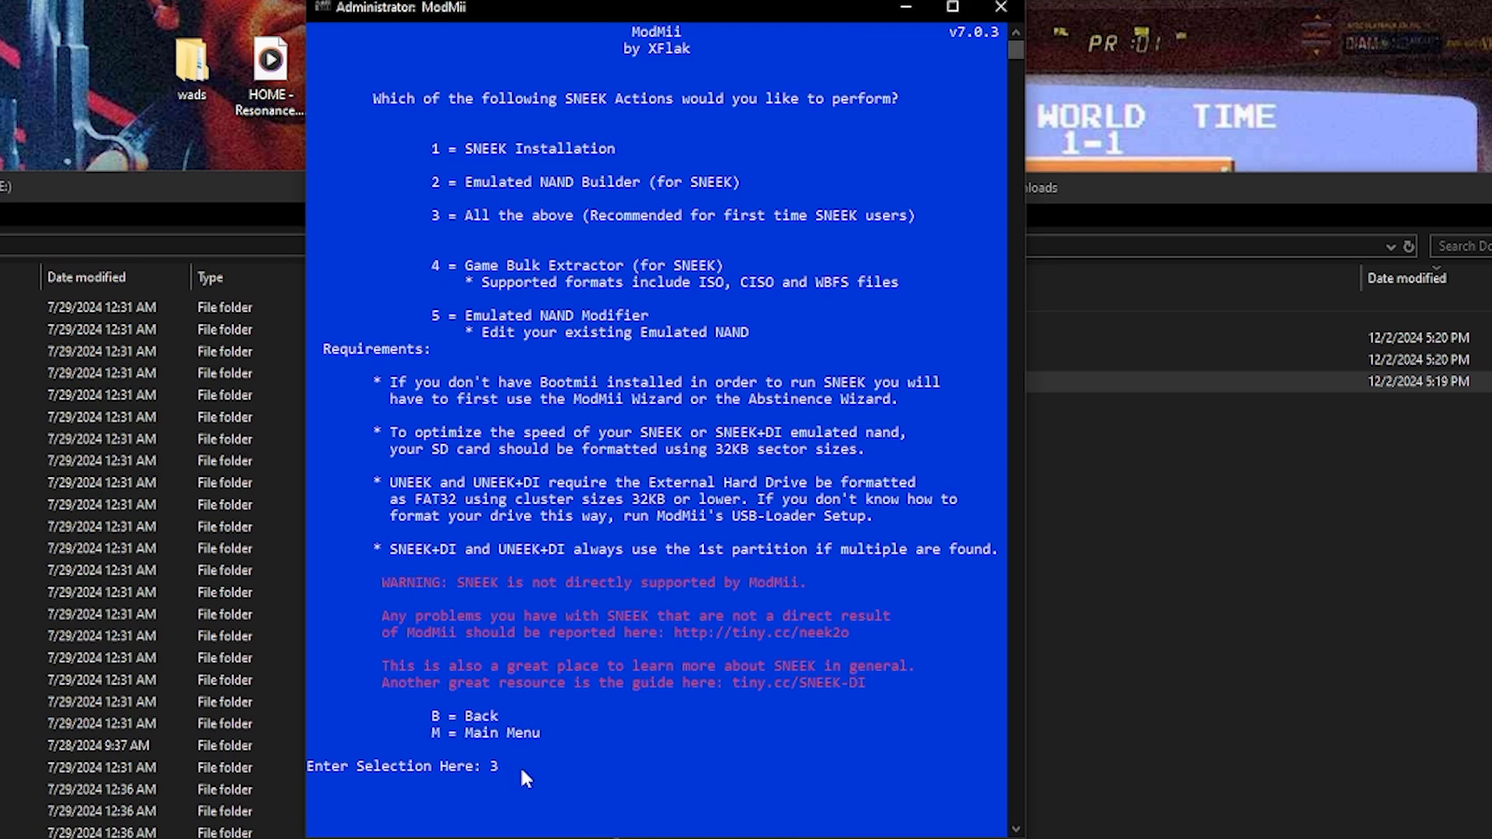
pyautogui.press('Return')
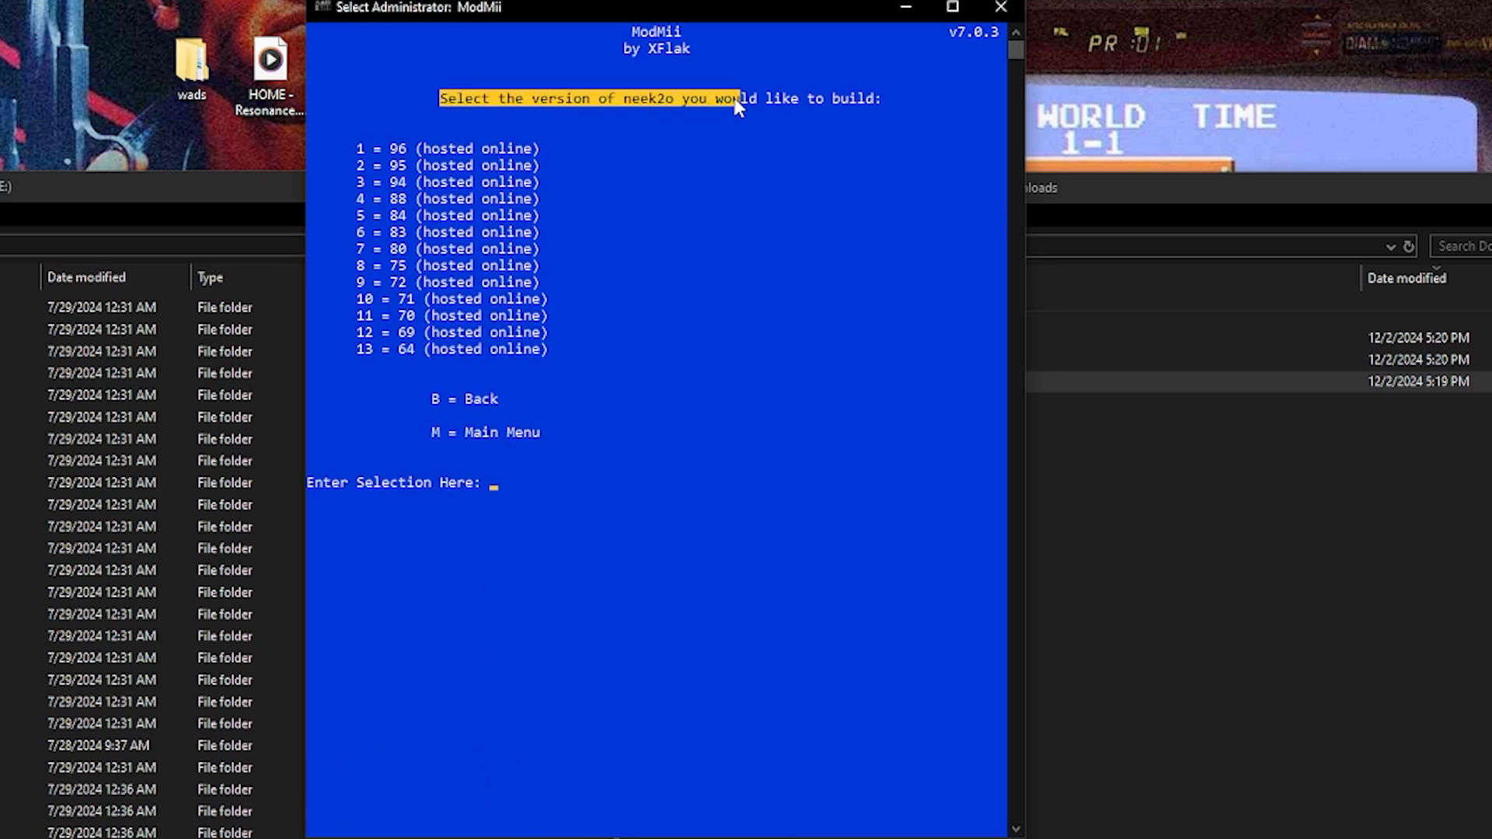
pyautogui.moveTo(370, 157)
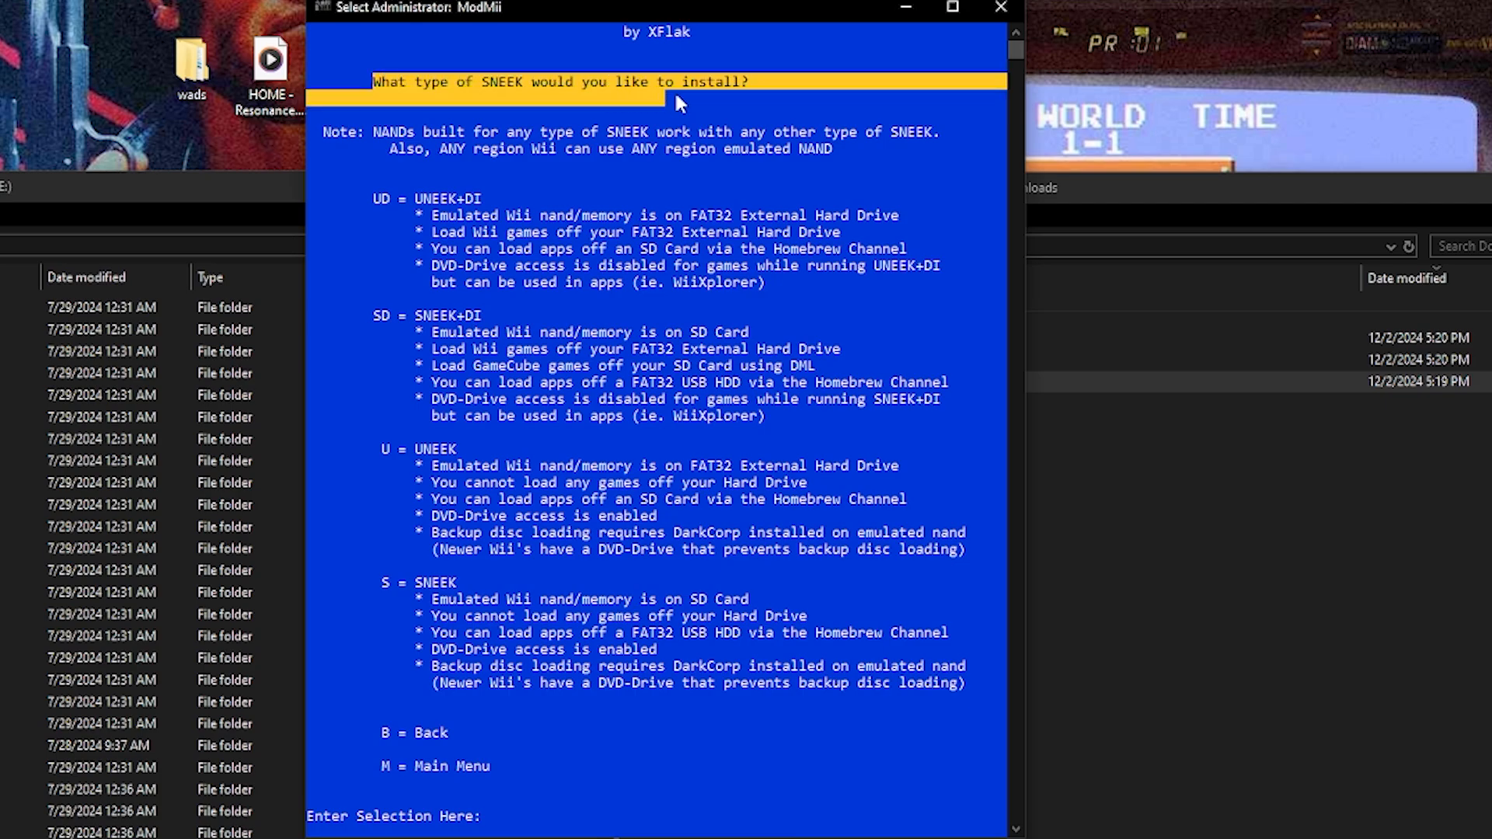
pyautogui.moveTo(463, 216)
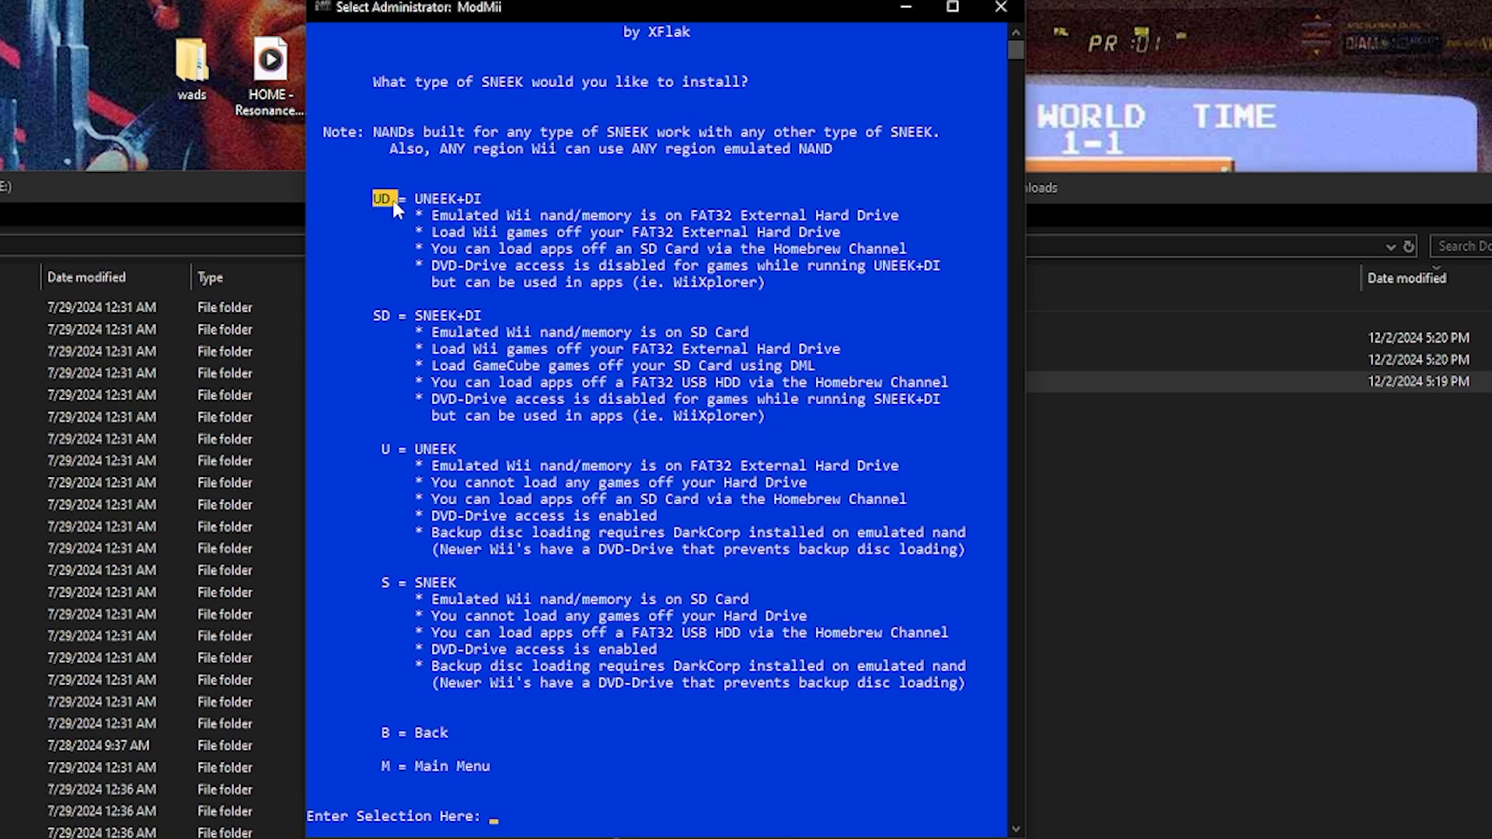
pyautogui.moveTo(371, 333)
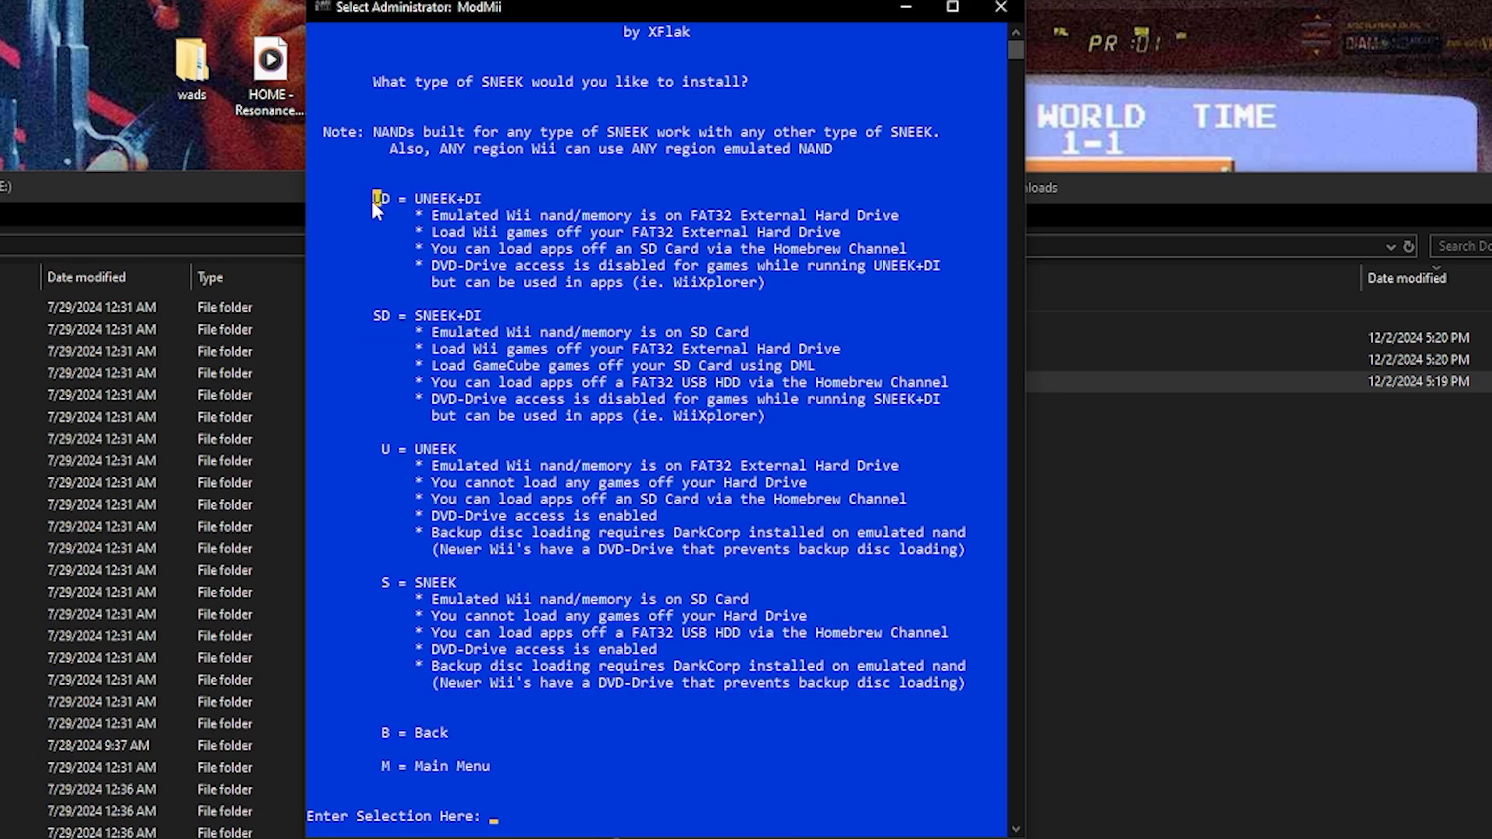
pyautogui.moveTo(515, 808)
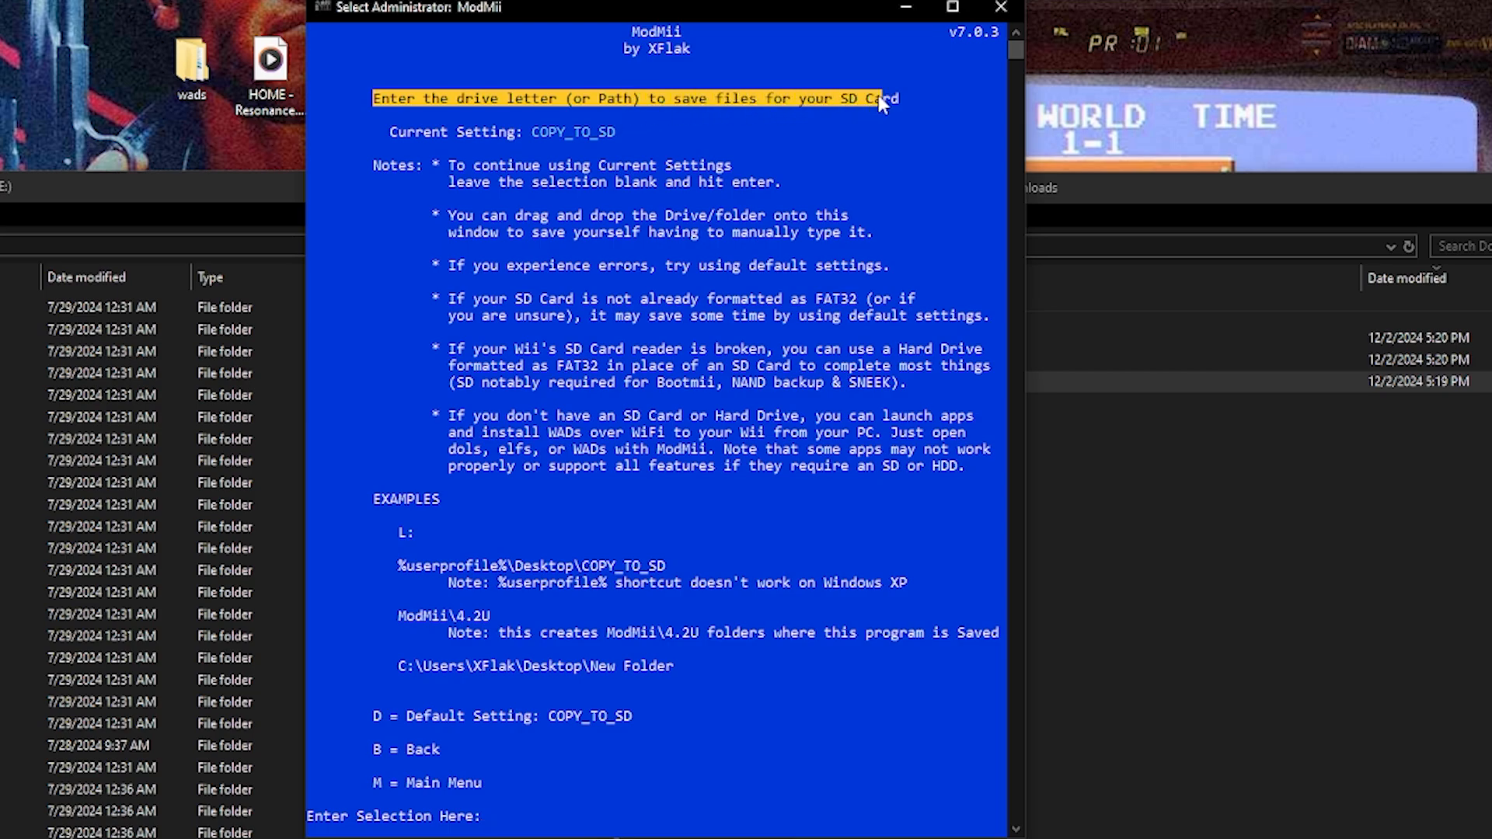
pyautogui.moveTo(659, 140)
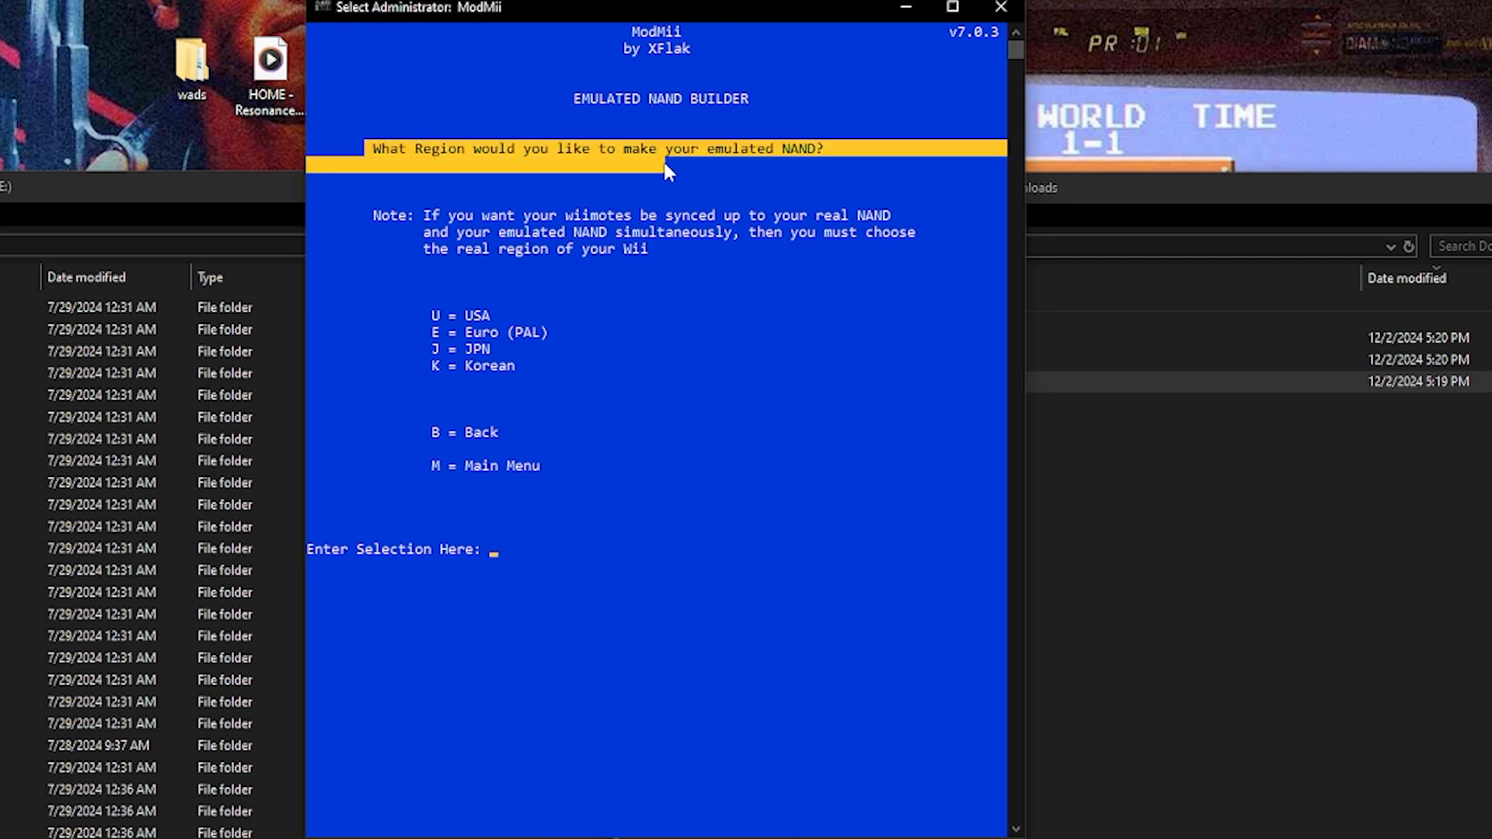
pyautogui.moveTo(619, 399)
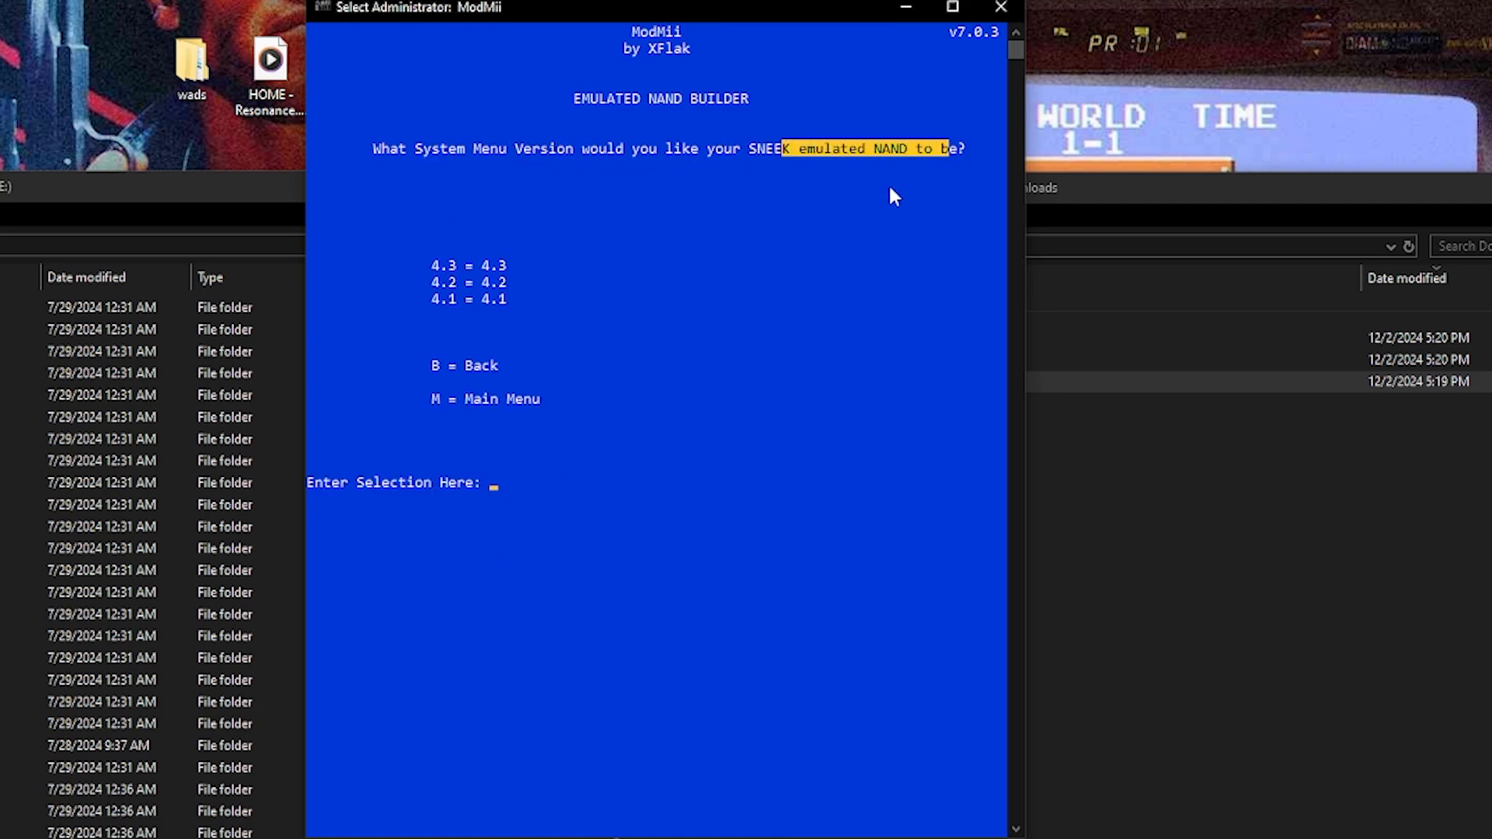
pyautogui.moveTo(519, 499)
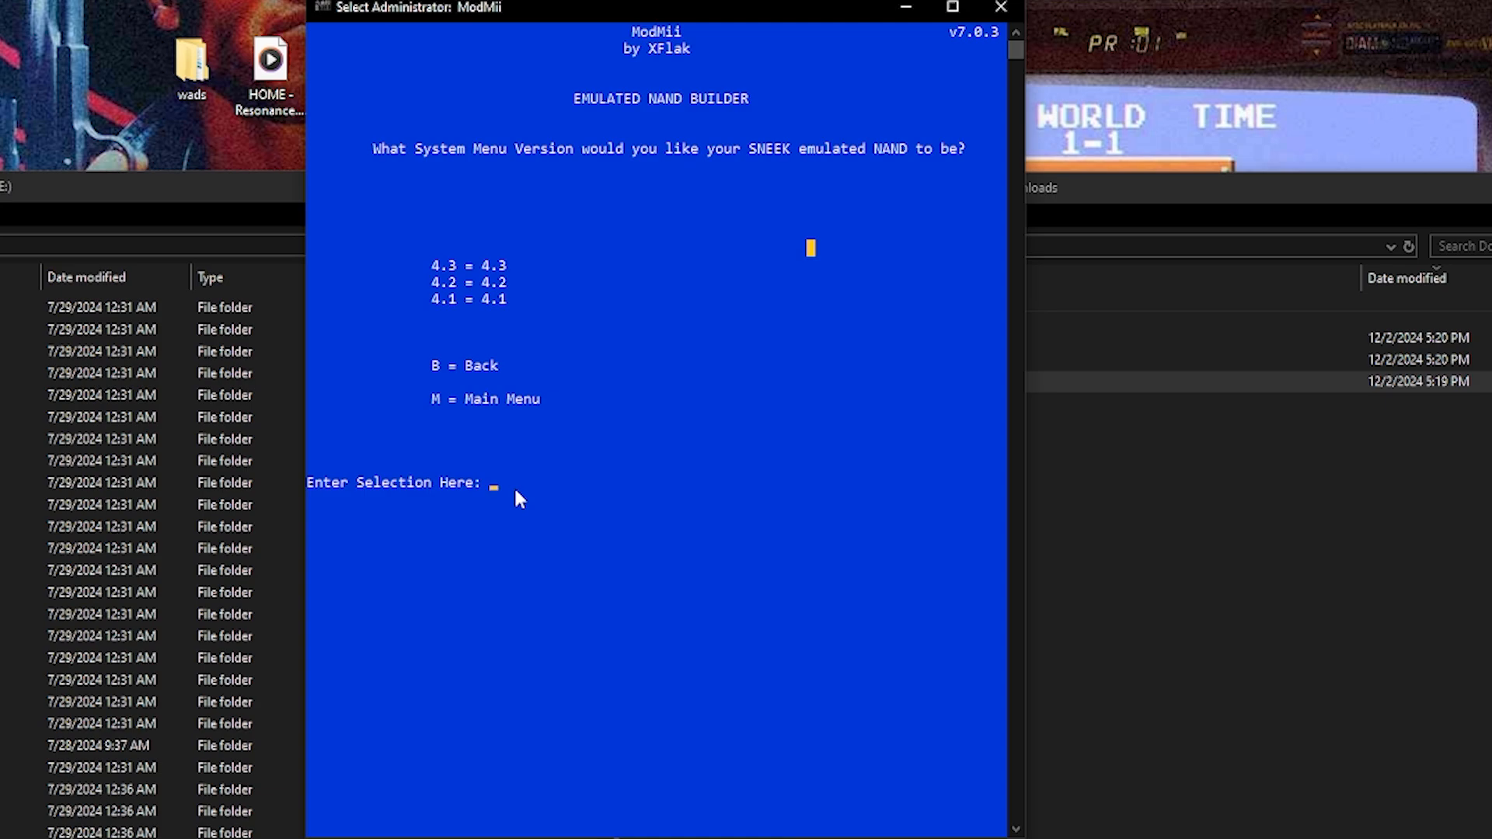
# Build the emulated NAND as system menu 4.3 with cIOS249 rev14 and NMM included
pyautogui.write('4')
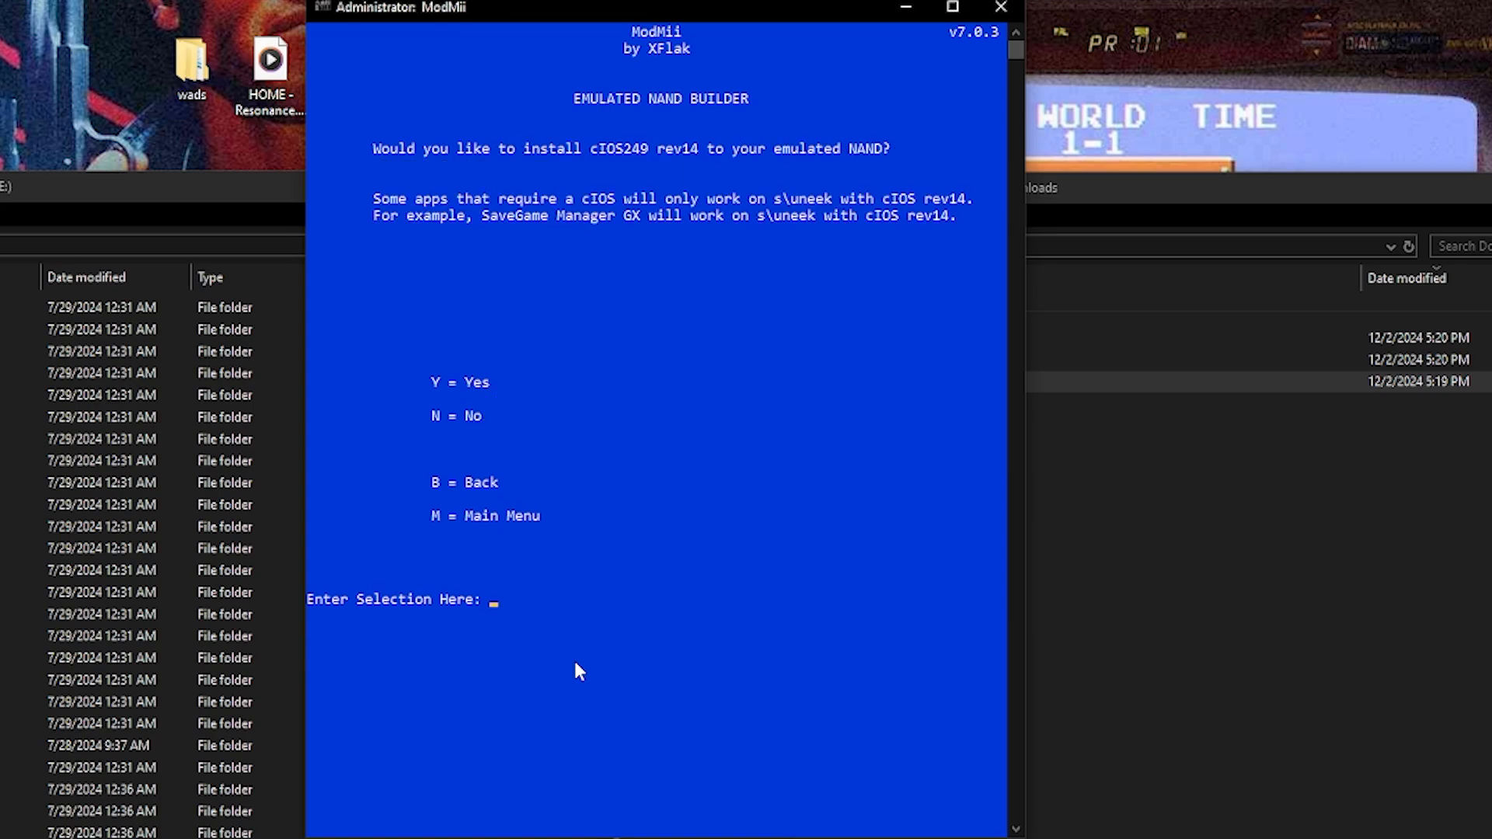
pyautogui.write('y')
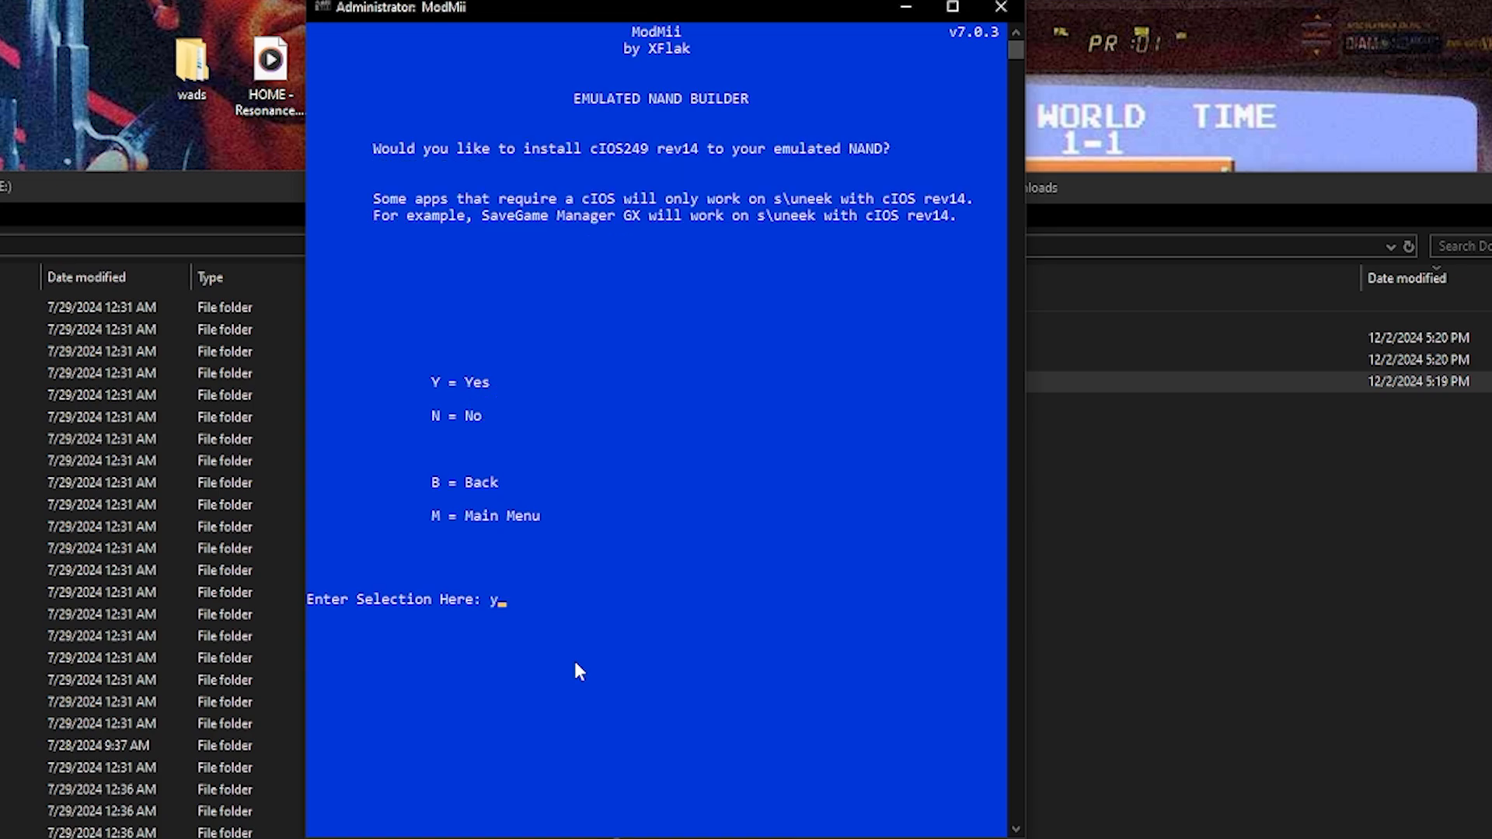
pyautogui.press('Return')
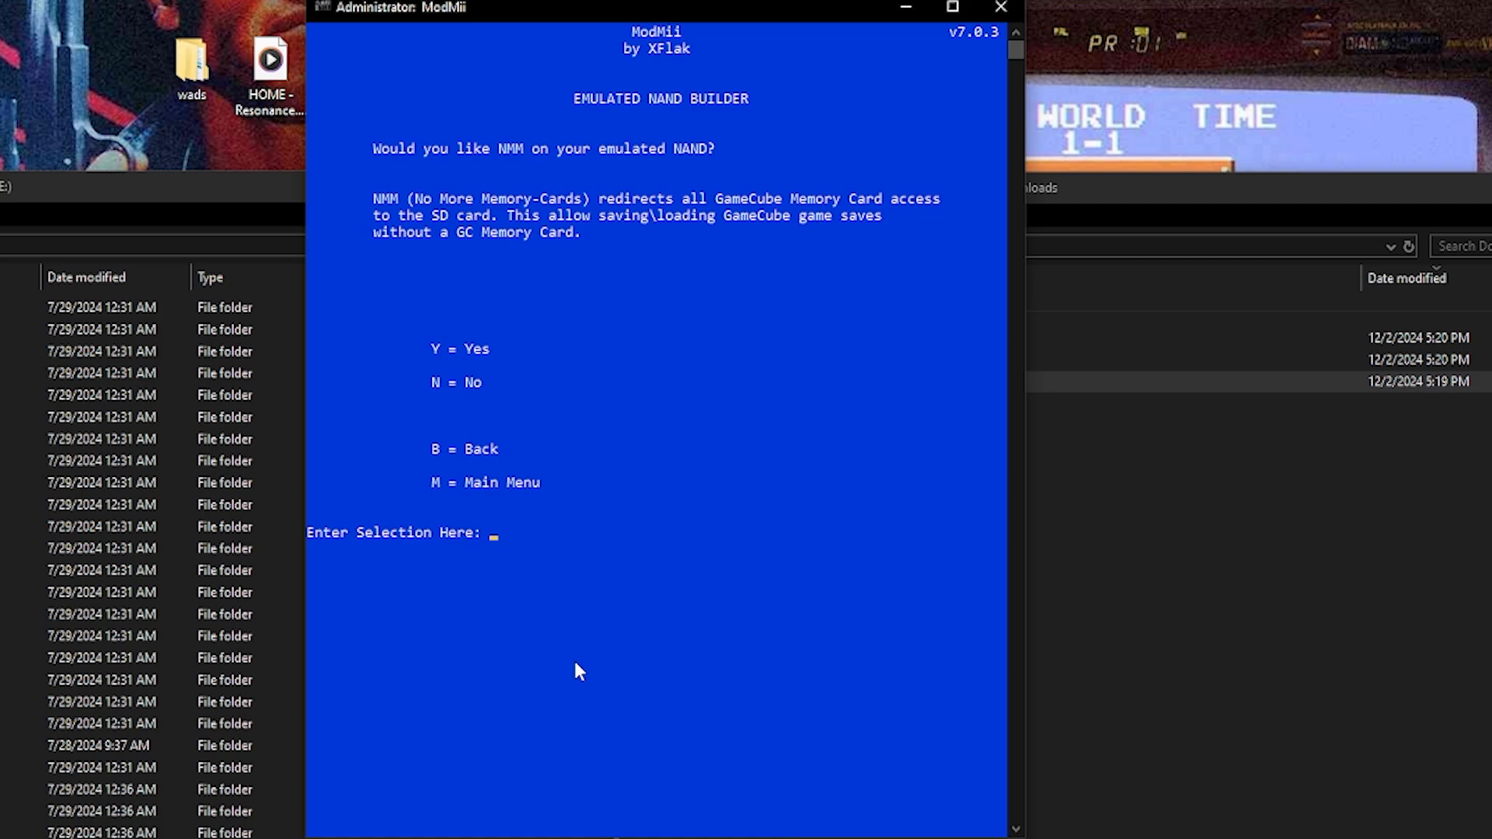
pyautogui.write('y')
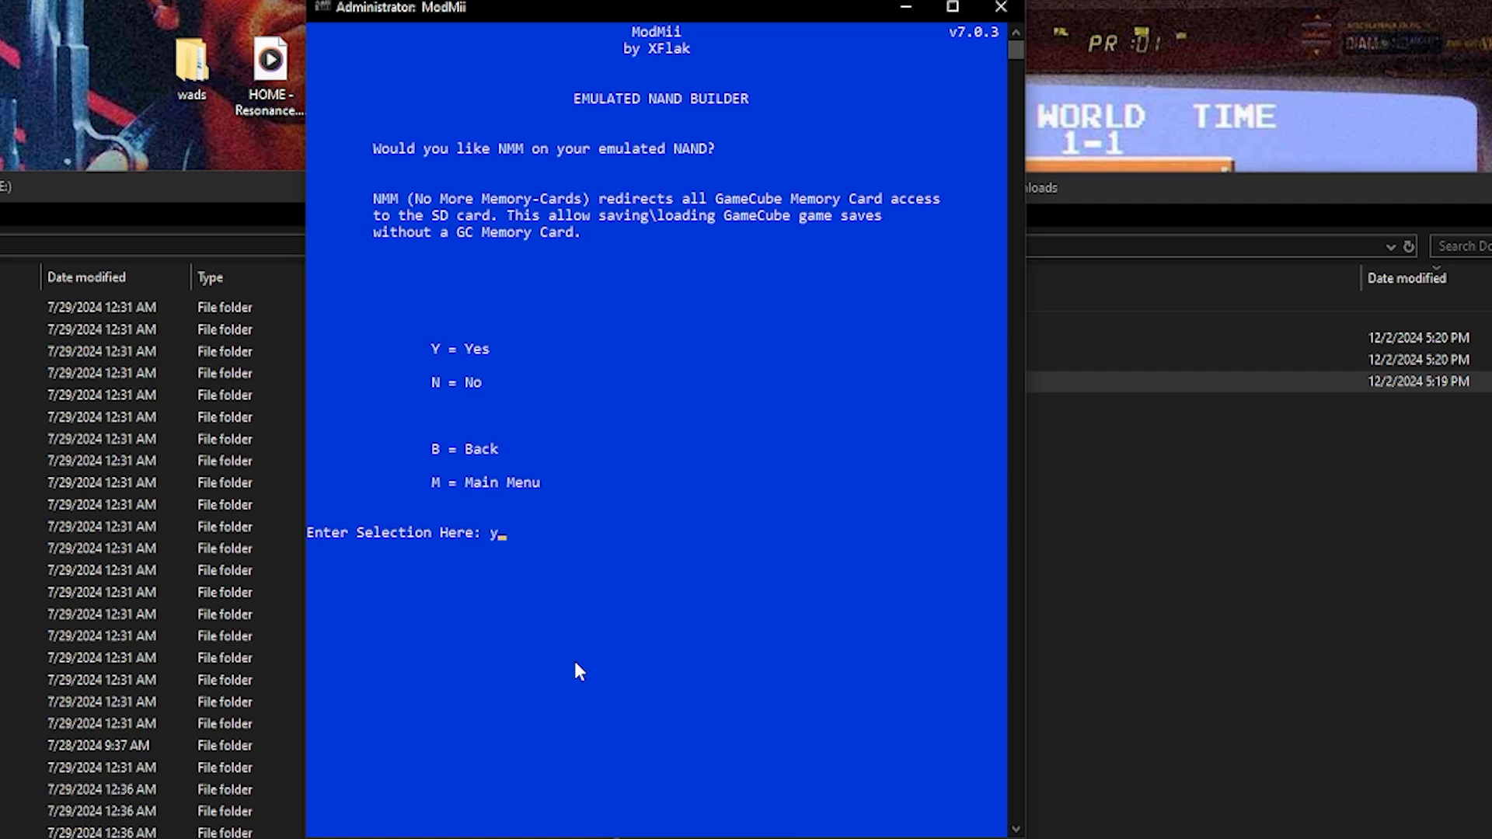
pyautogui.press('Return')
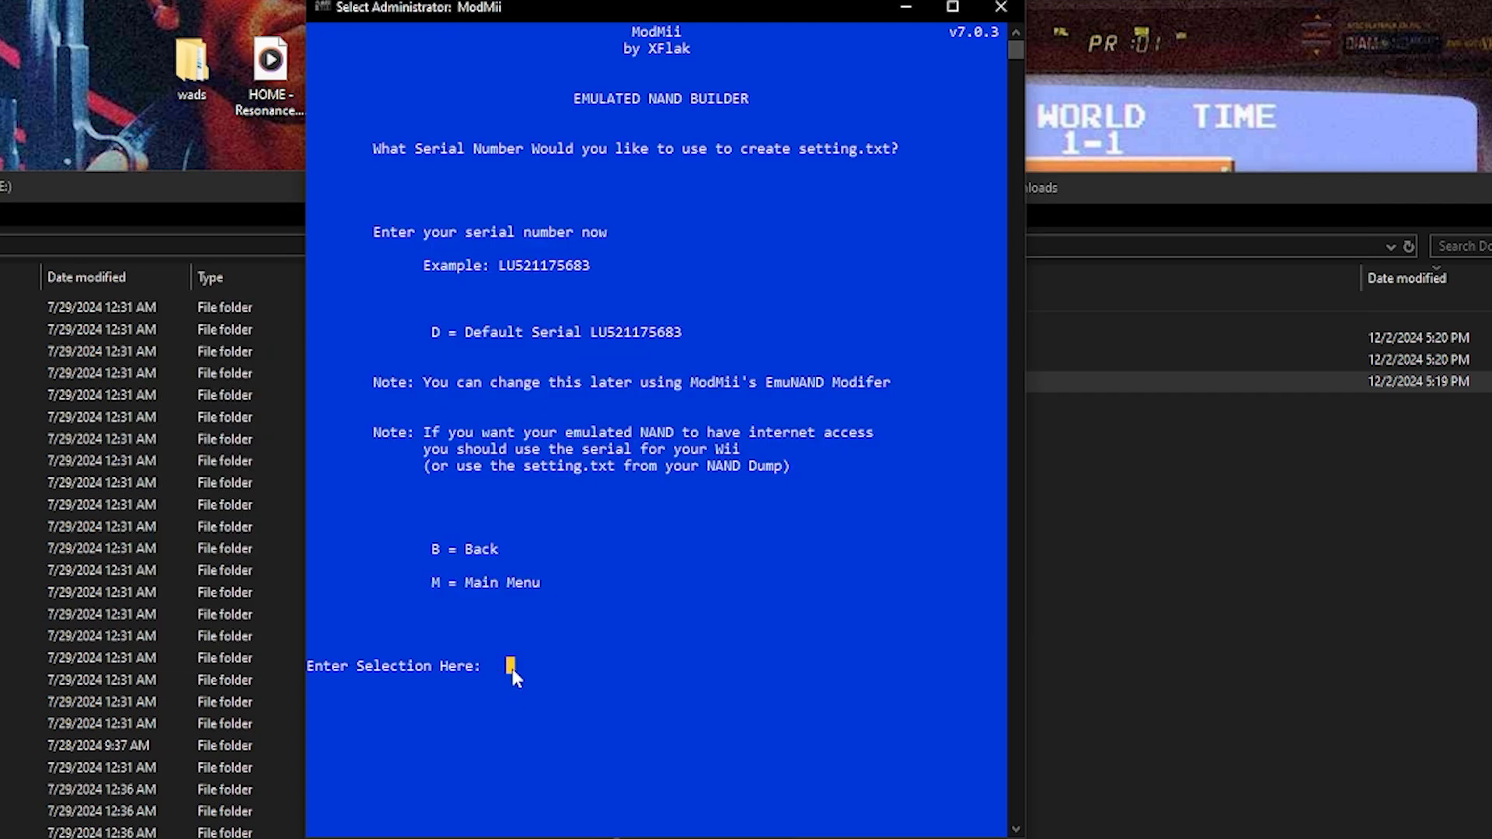
pyautogui.write('LU')
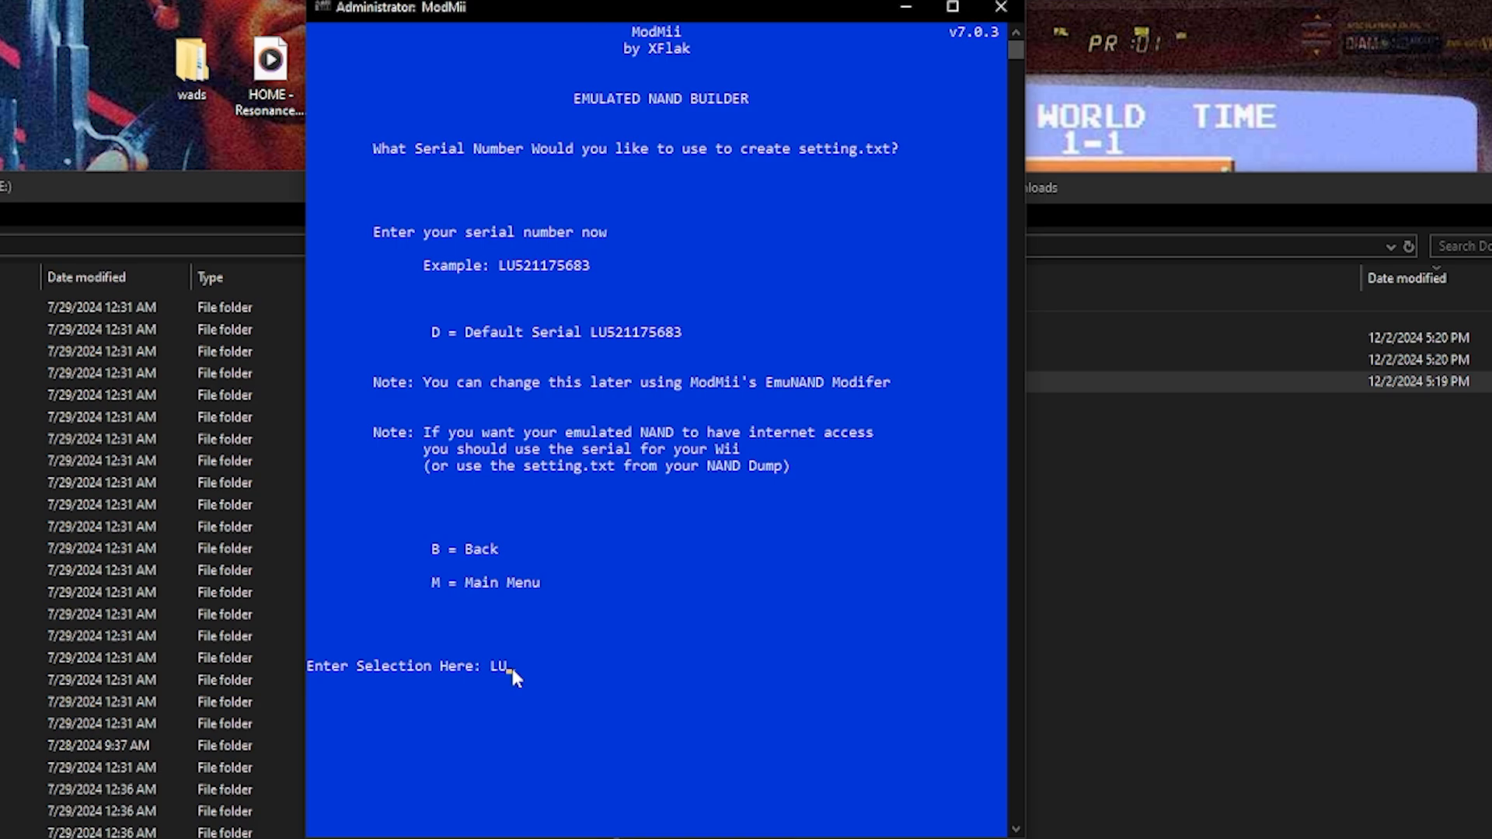
pyautogui.write('5024')
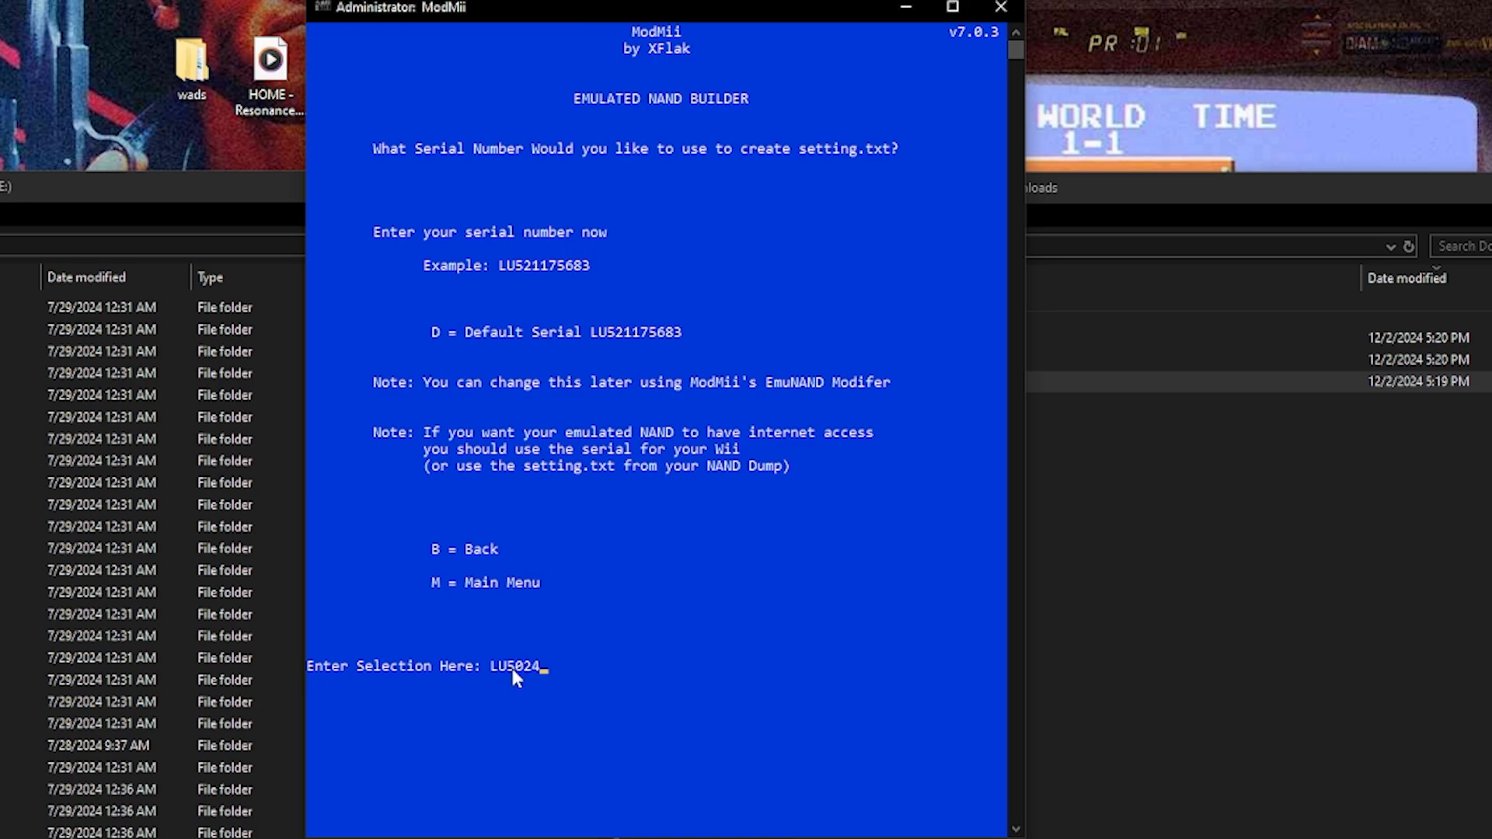
pyautogui.write('32637')
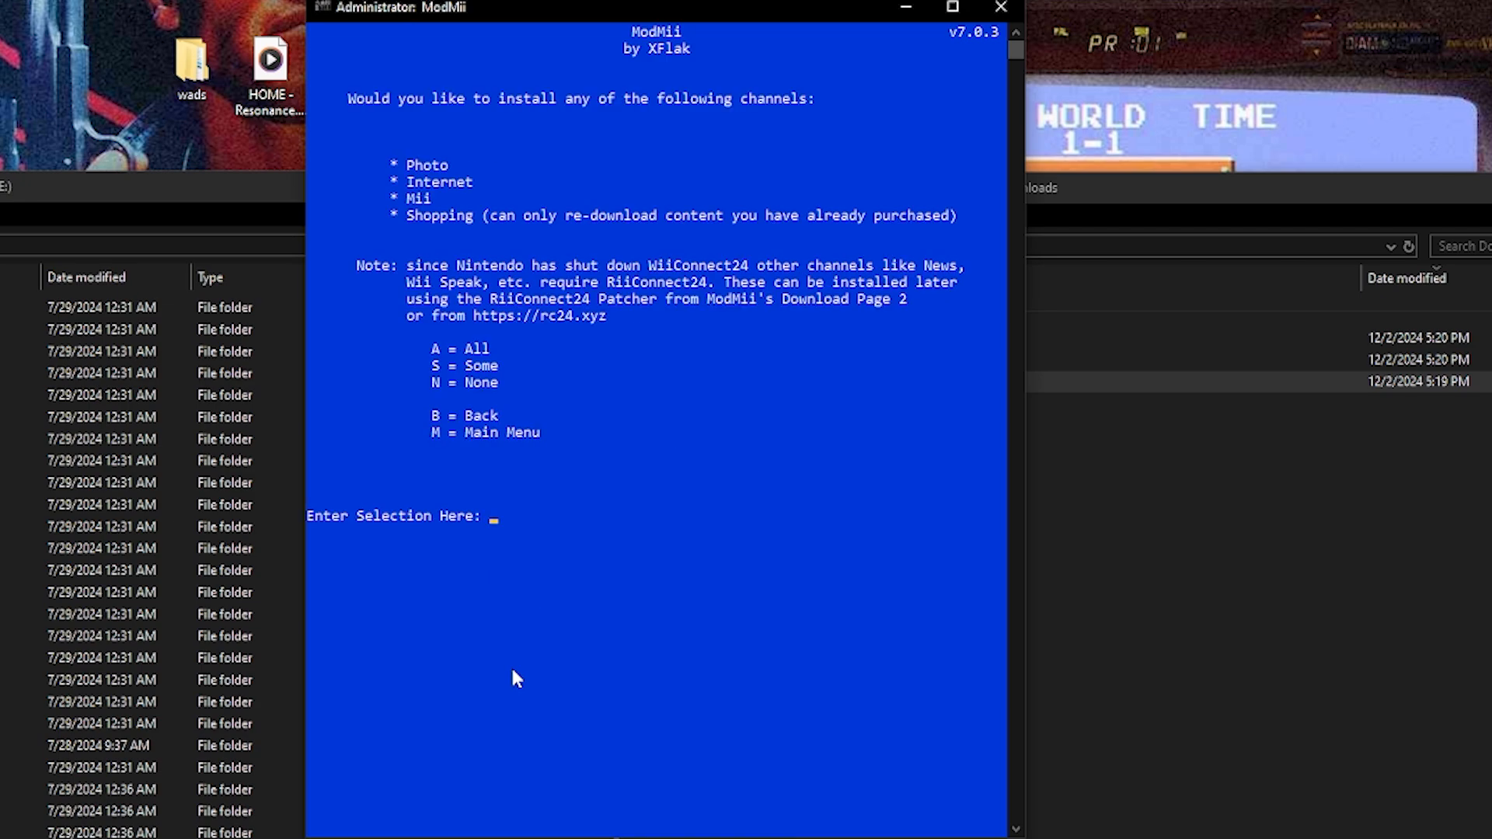
pyautogui.write('n')
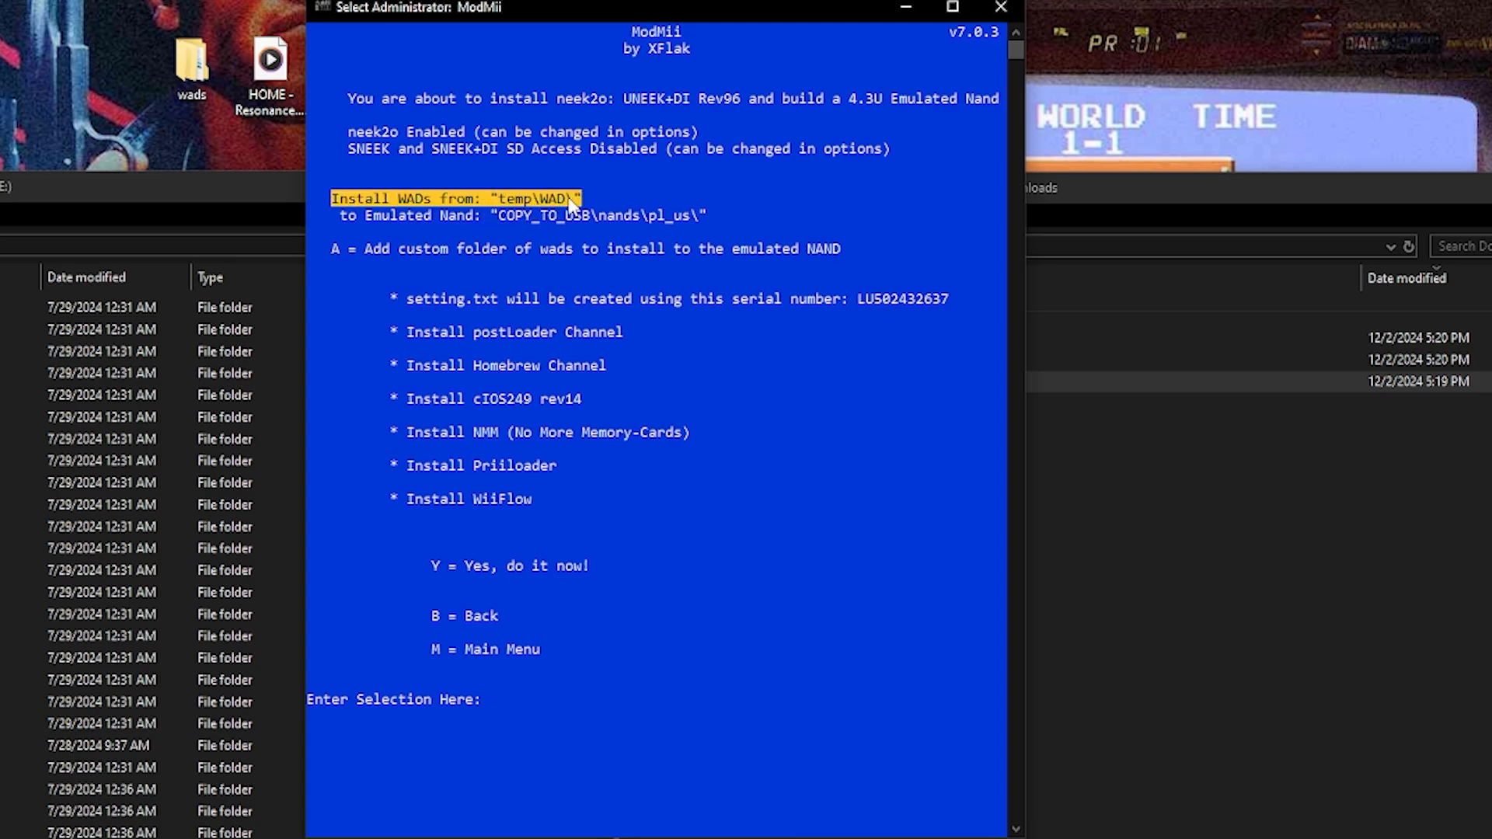
pyautogui.moveTo(632, 207)
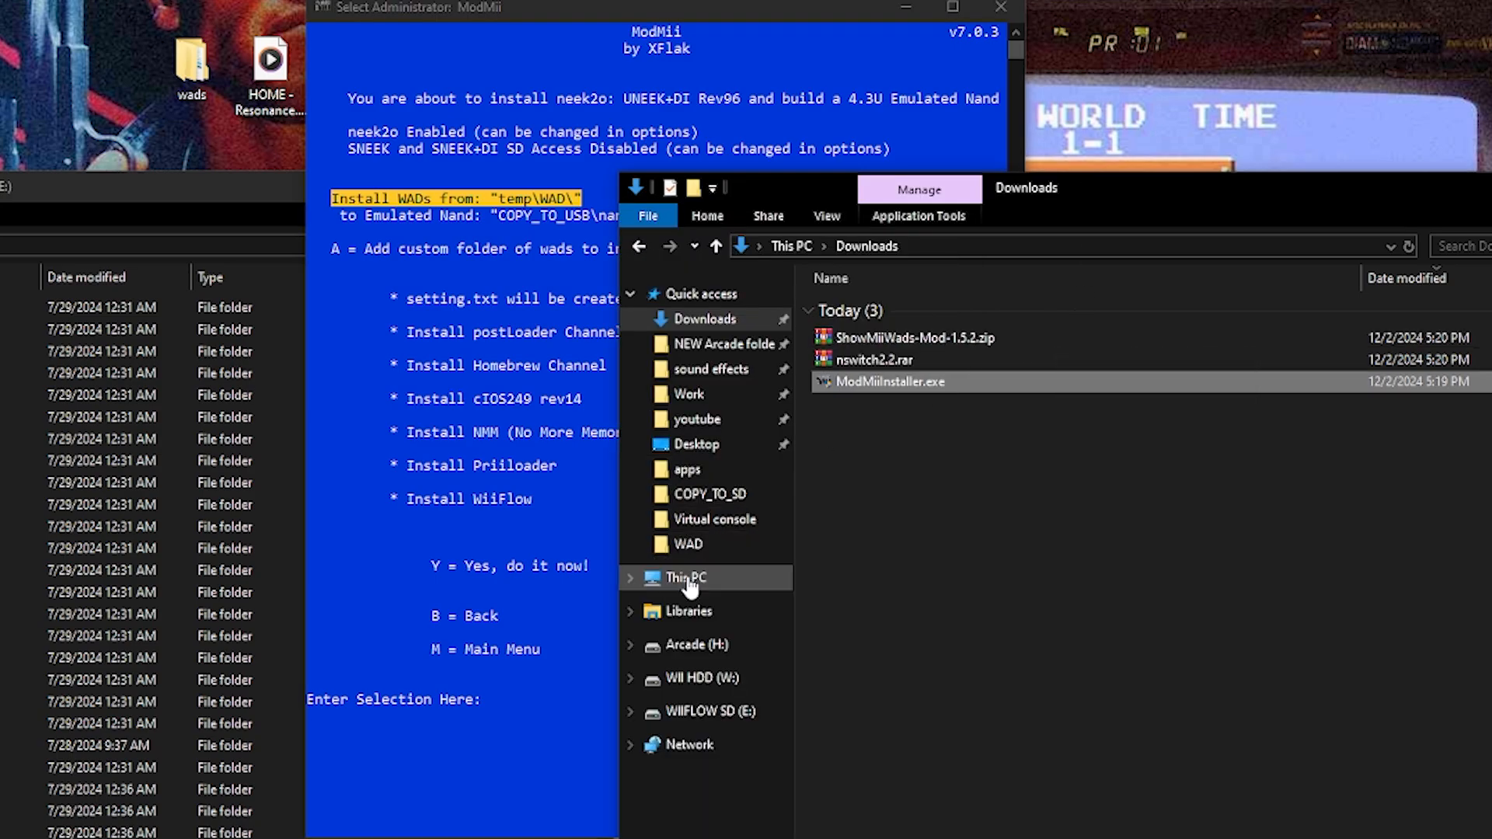
# Browse from This PC into C:\ModMii\temp\WAD, which is empty
pyautogui.click(684, 578)
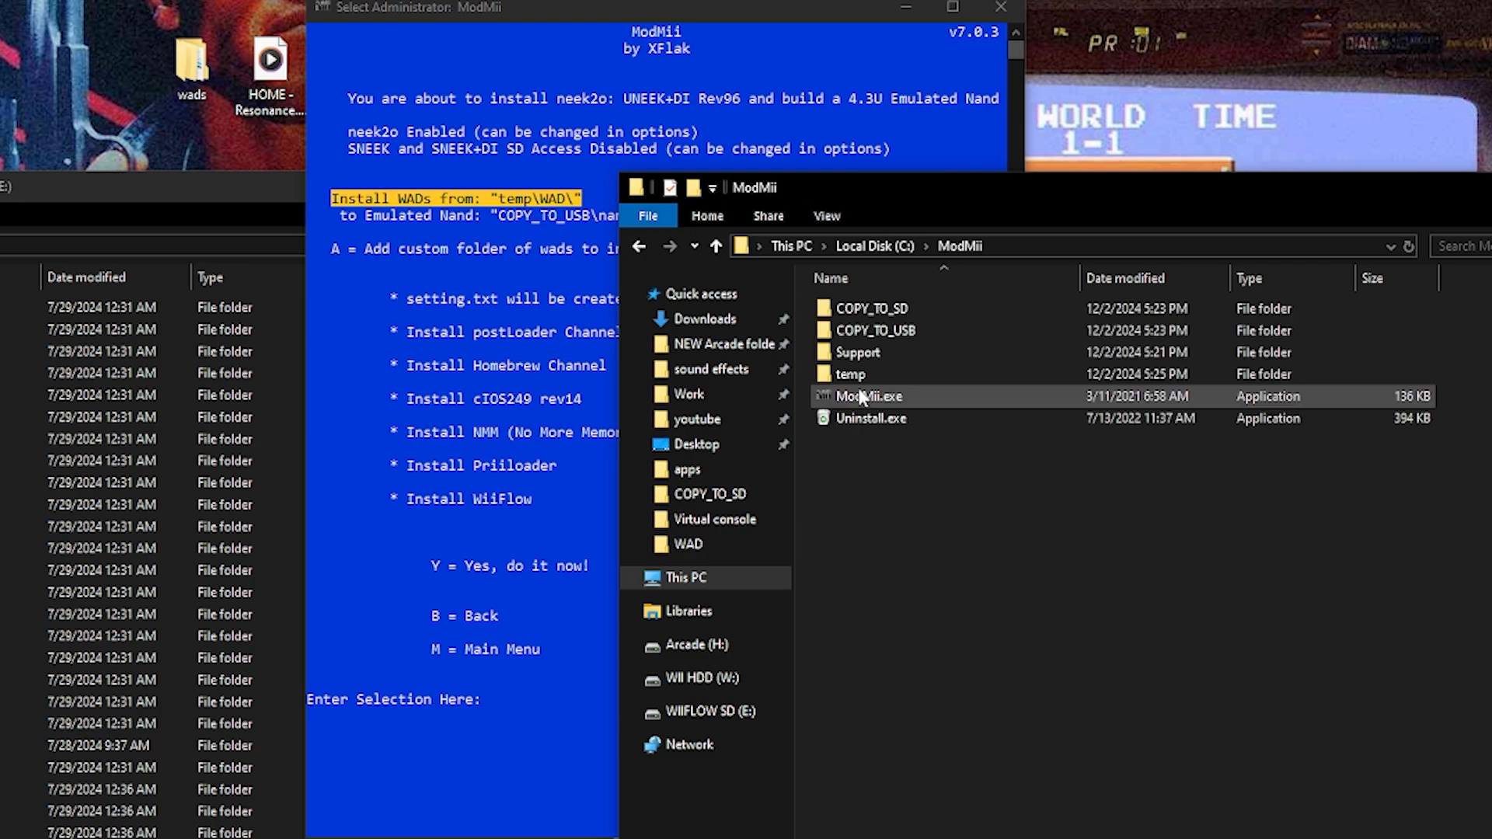
pyautogui.doubleClick(846, 373)
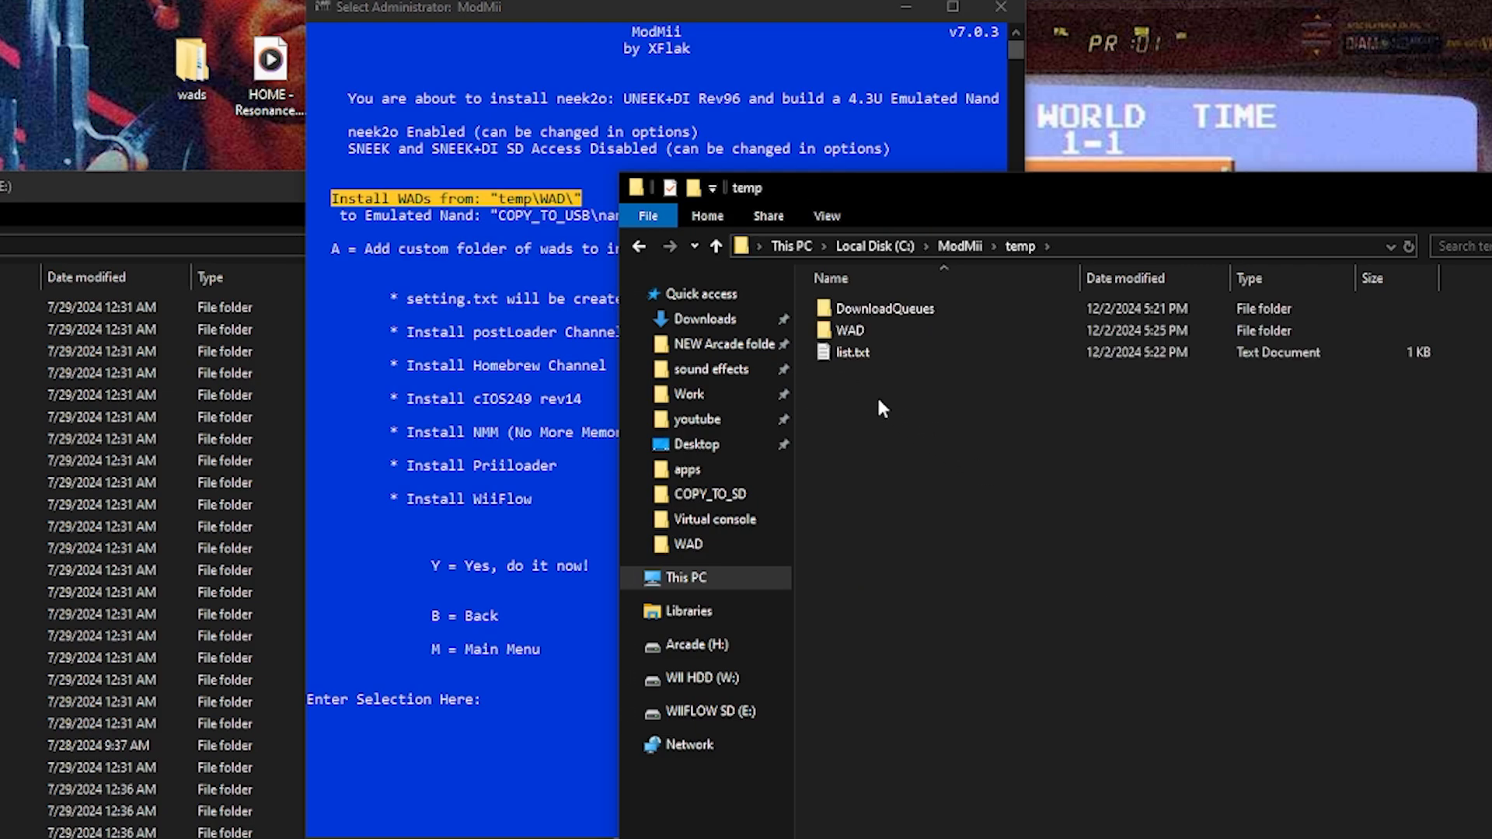
pyautogui.doubleClick(849, 329)
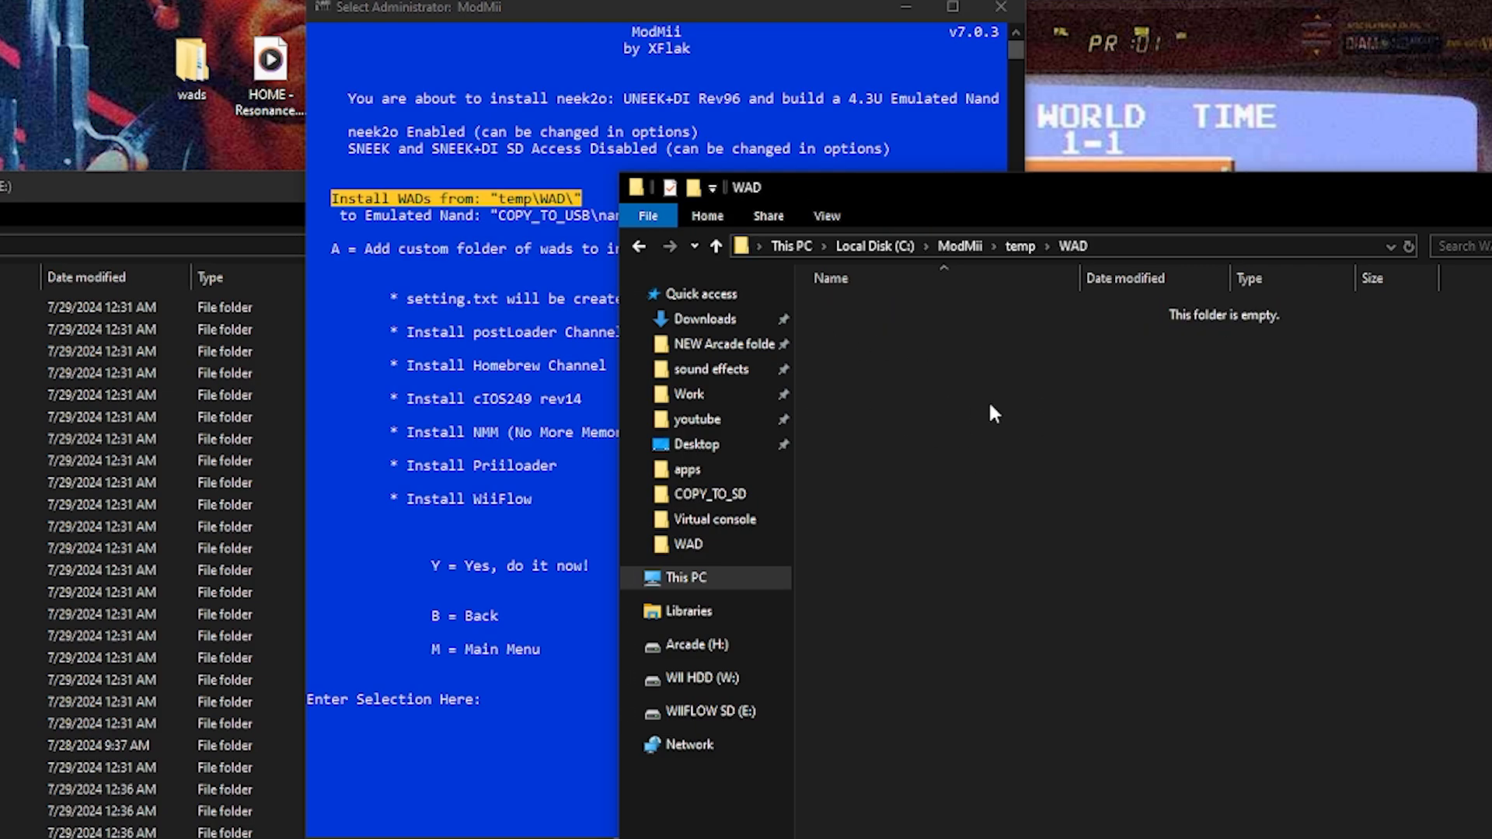
pyautogui.moveTo(981, 439)
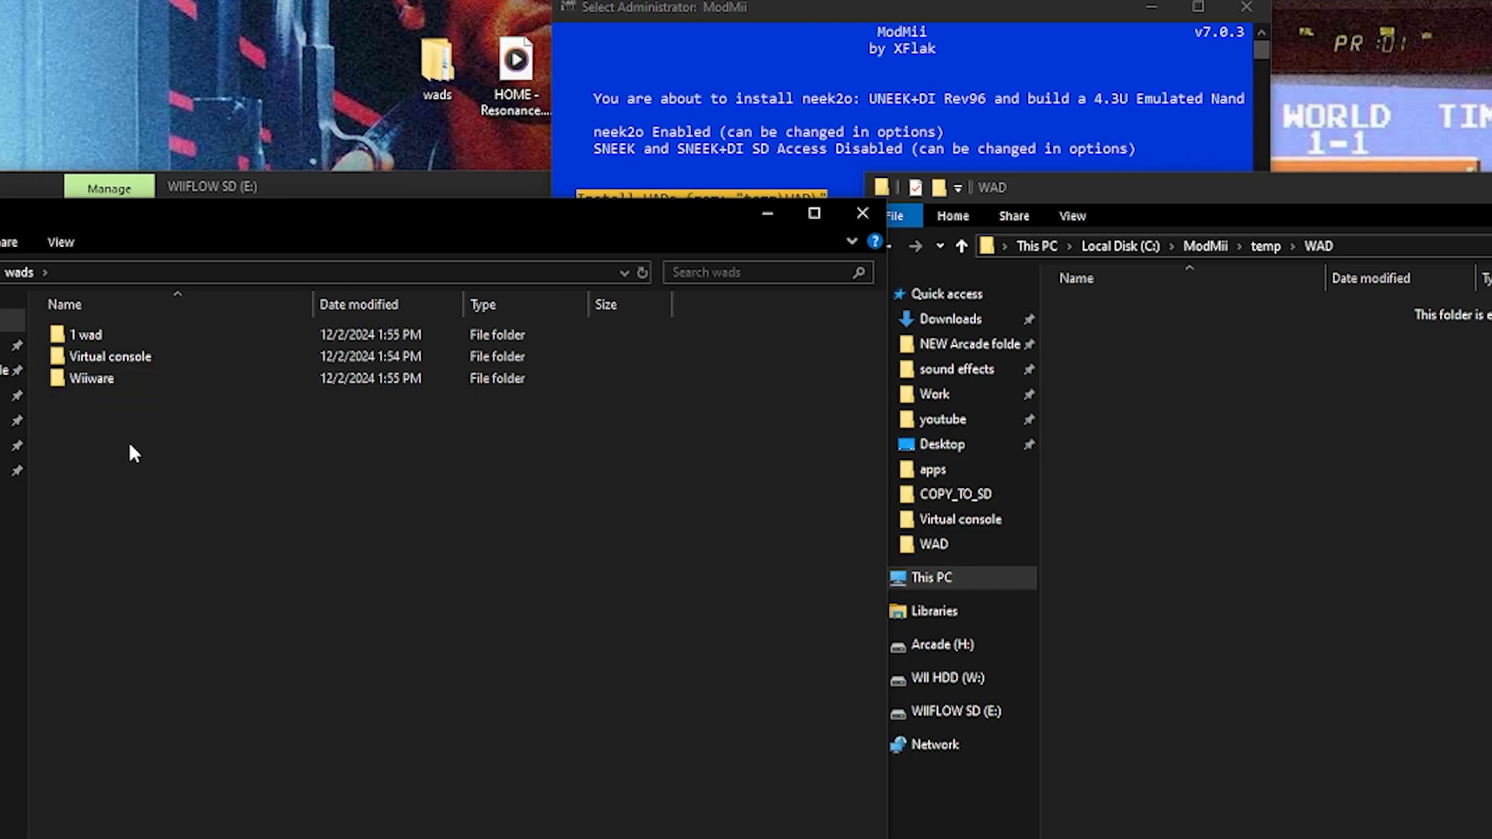
# Paste the WiiWare WADs into temp\WAD, then move on to the Virtual console folder
pyautogui.doubleClick(92, 378)
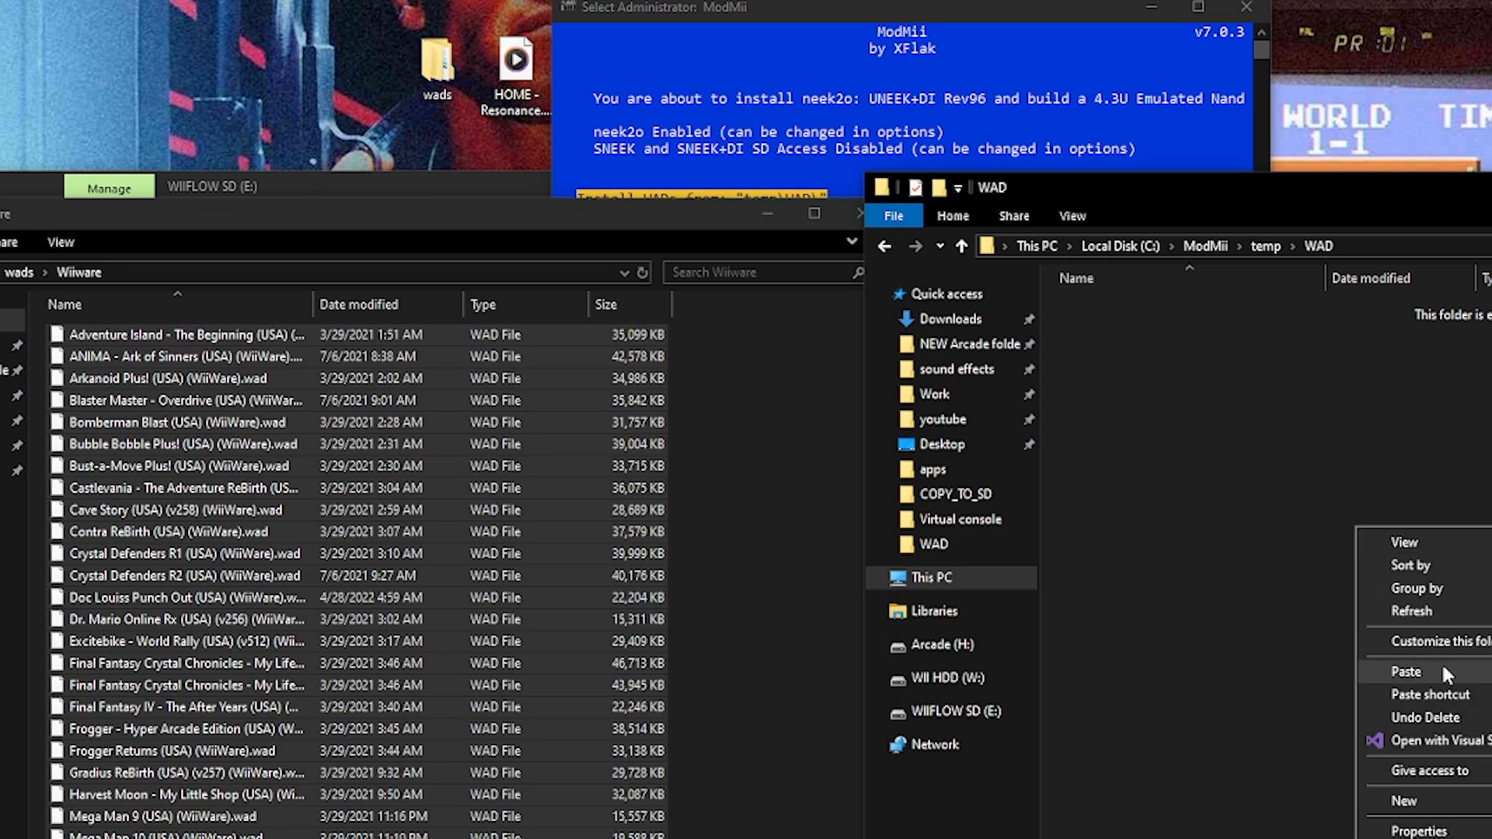
pyautogui.click(1405, 672)
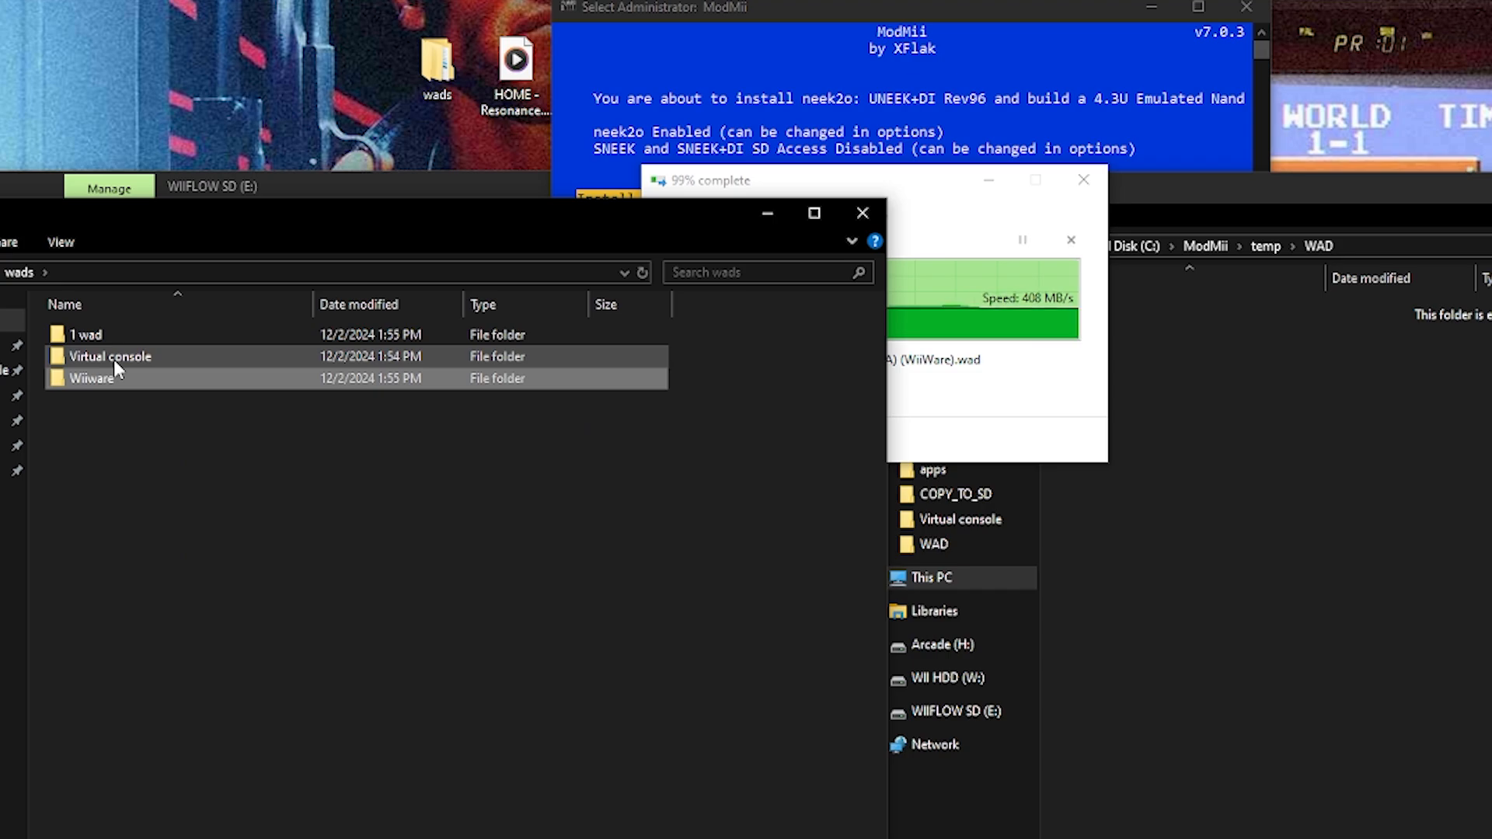
pyautogui.doubleClick(108, 356)
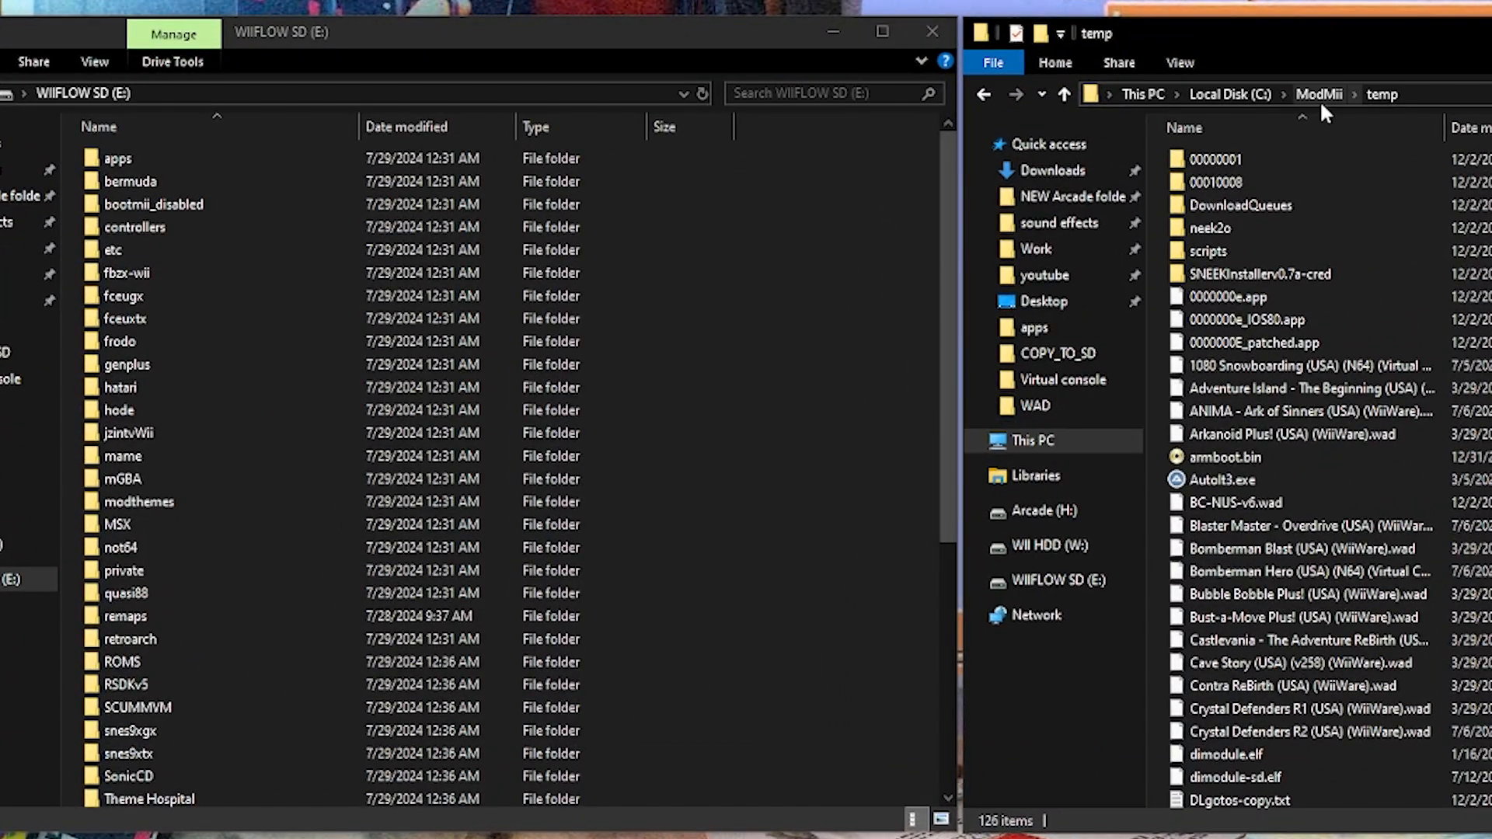
# In COPY_TO_SD, select neek2booter.dol/.app and the sneek, ploader and bootmiineek folders for the WIIFLOW SD card
pyautogui.click(1319, 95)
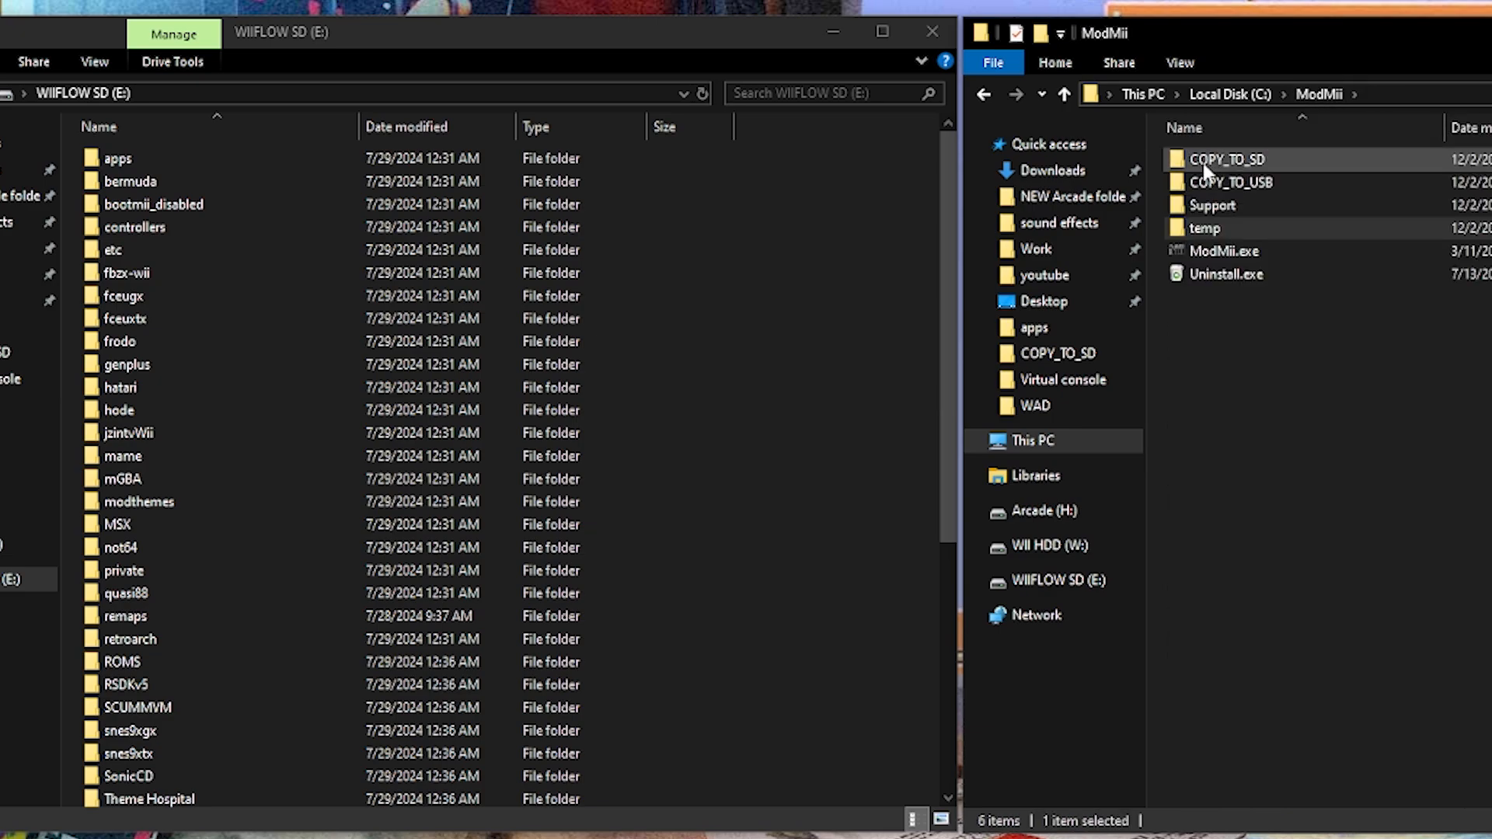
pyautogui.moveTo(1231, 181)
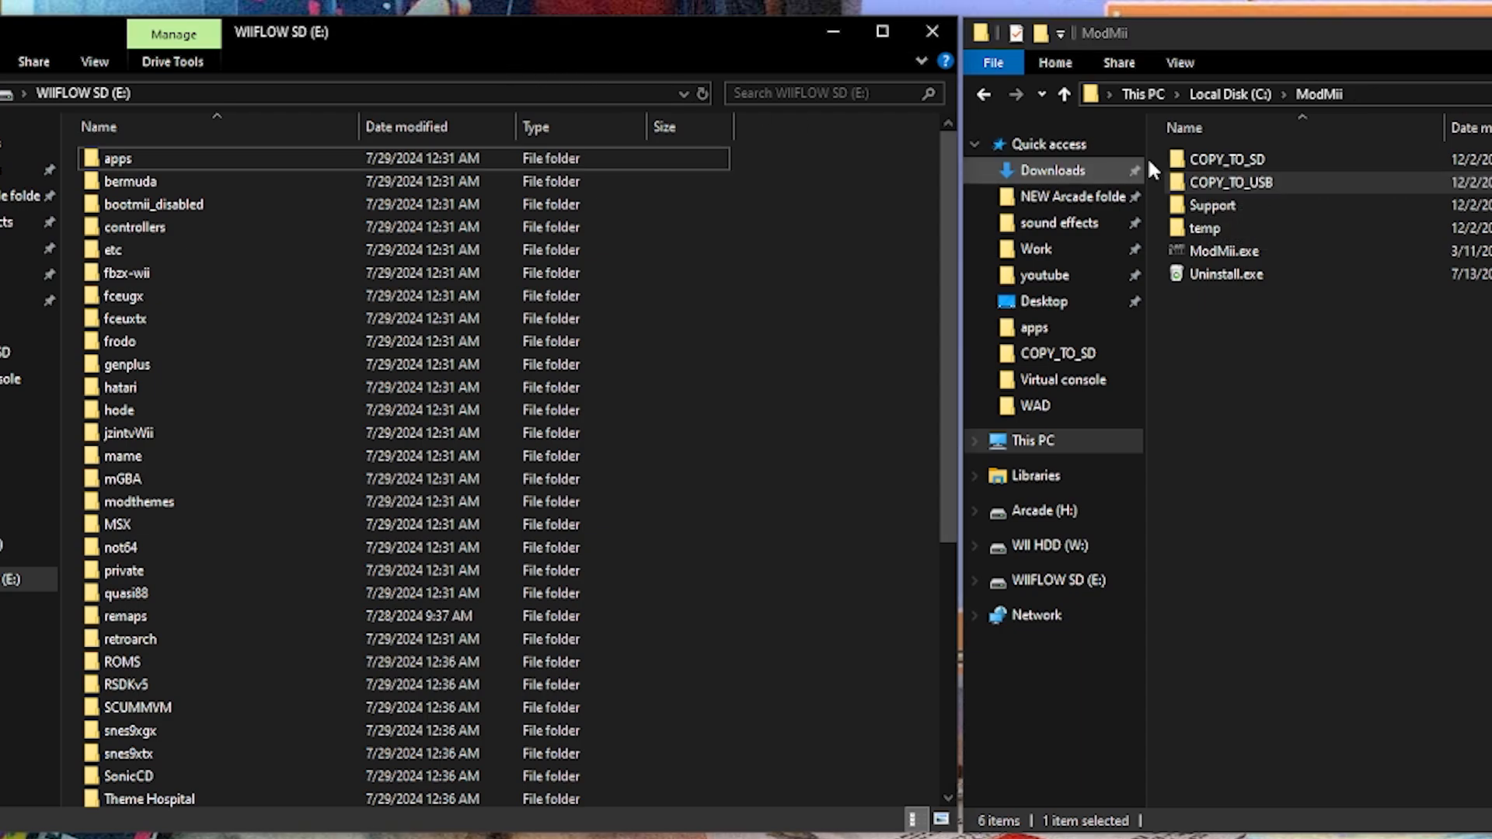
pyautogui.doubleClick(1228, 158)
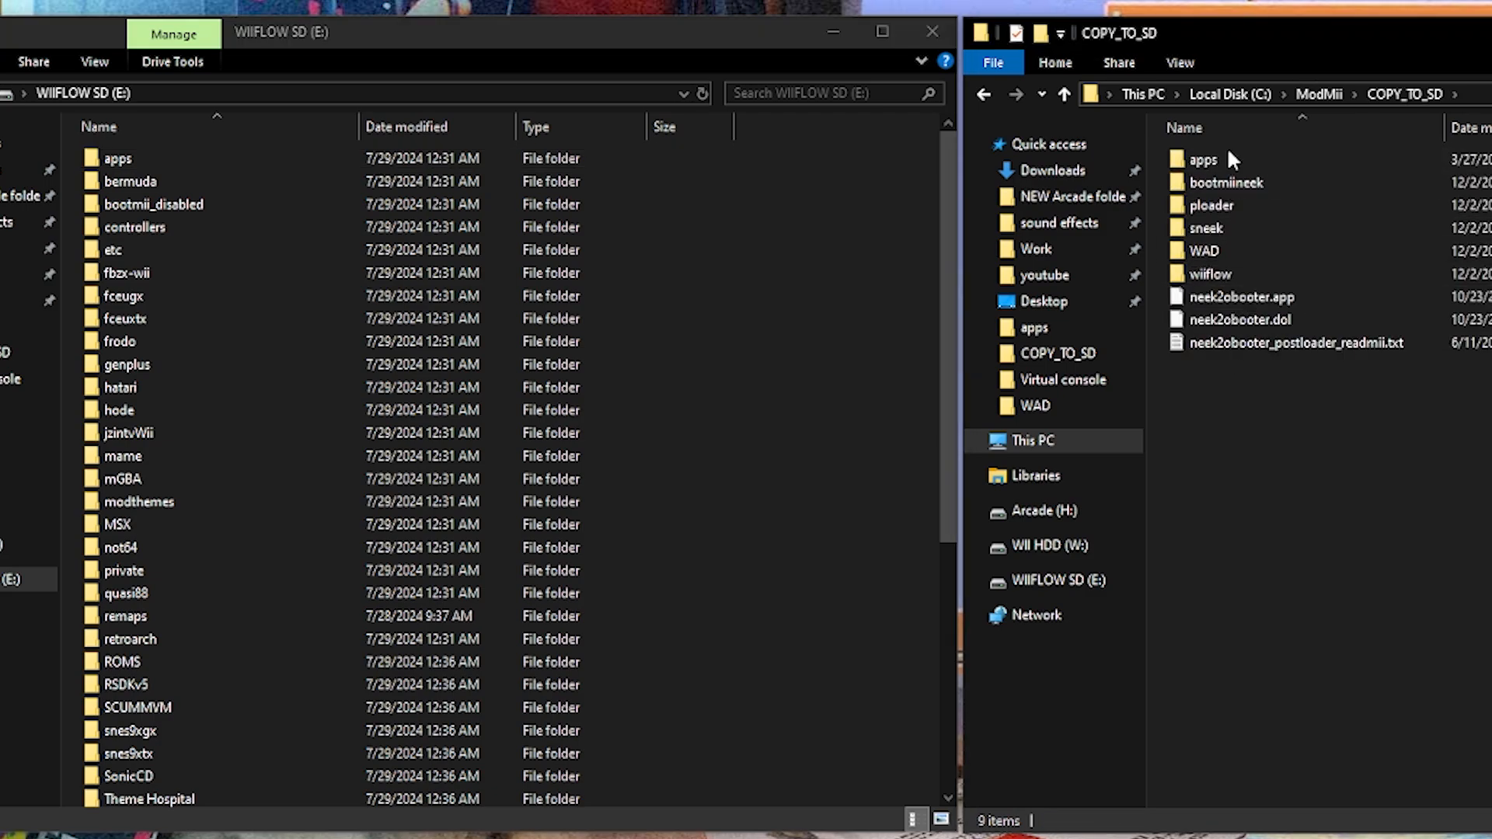
pyautogui.moveTo(1206, 403)
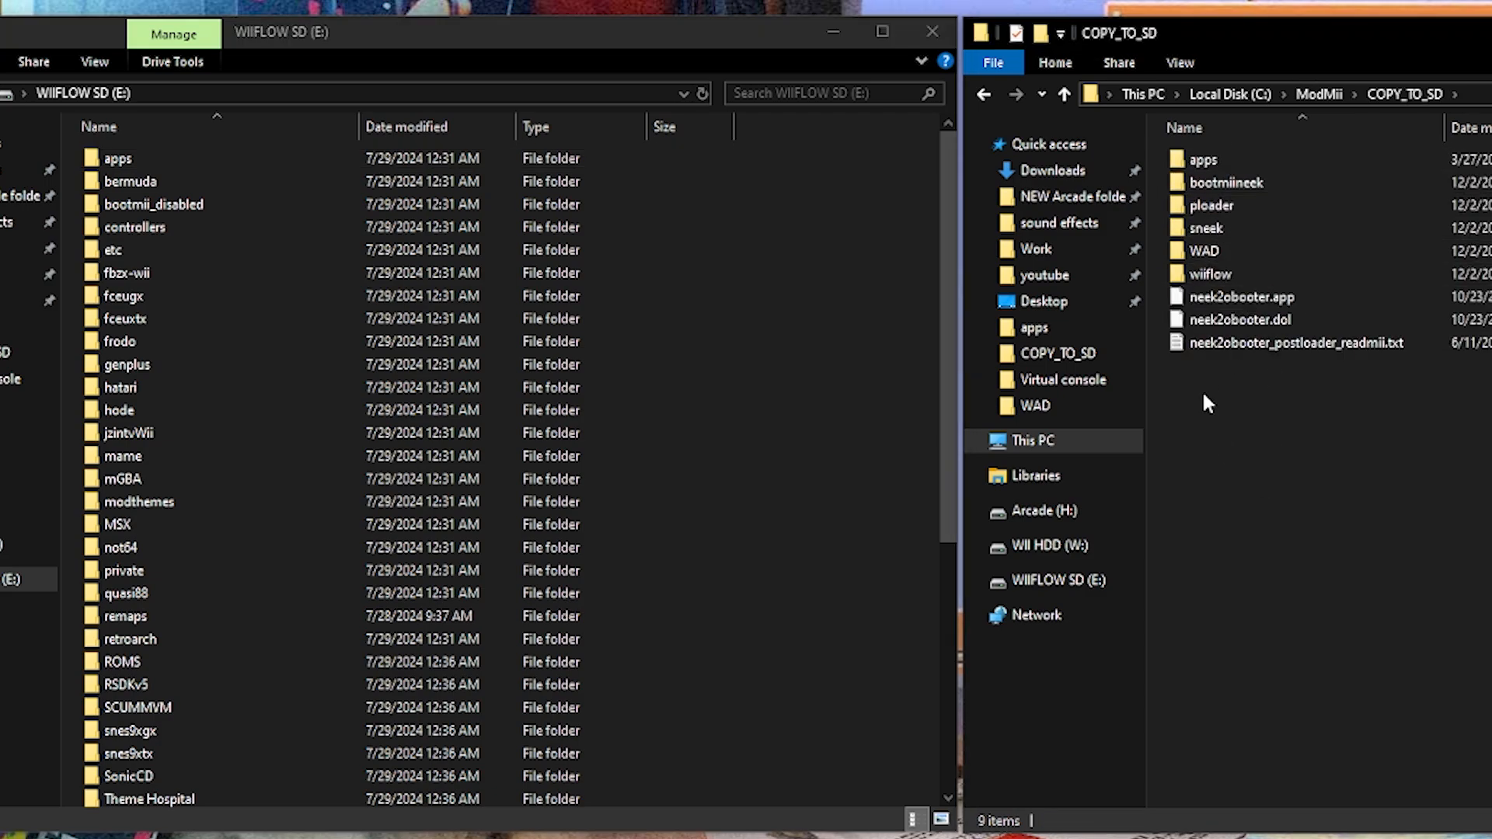
pyautogui.click(1295, 342)
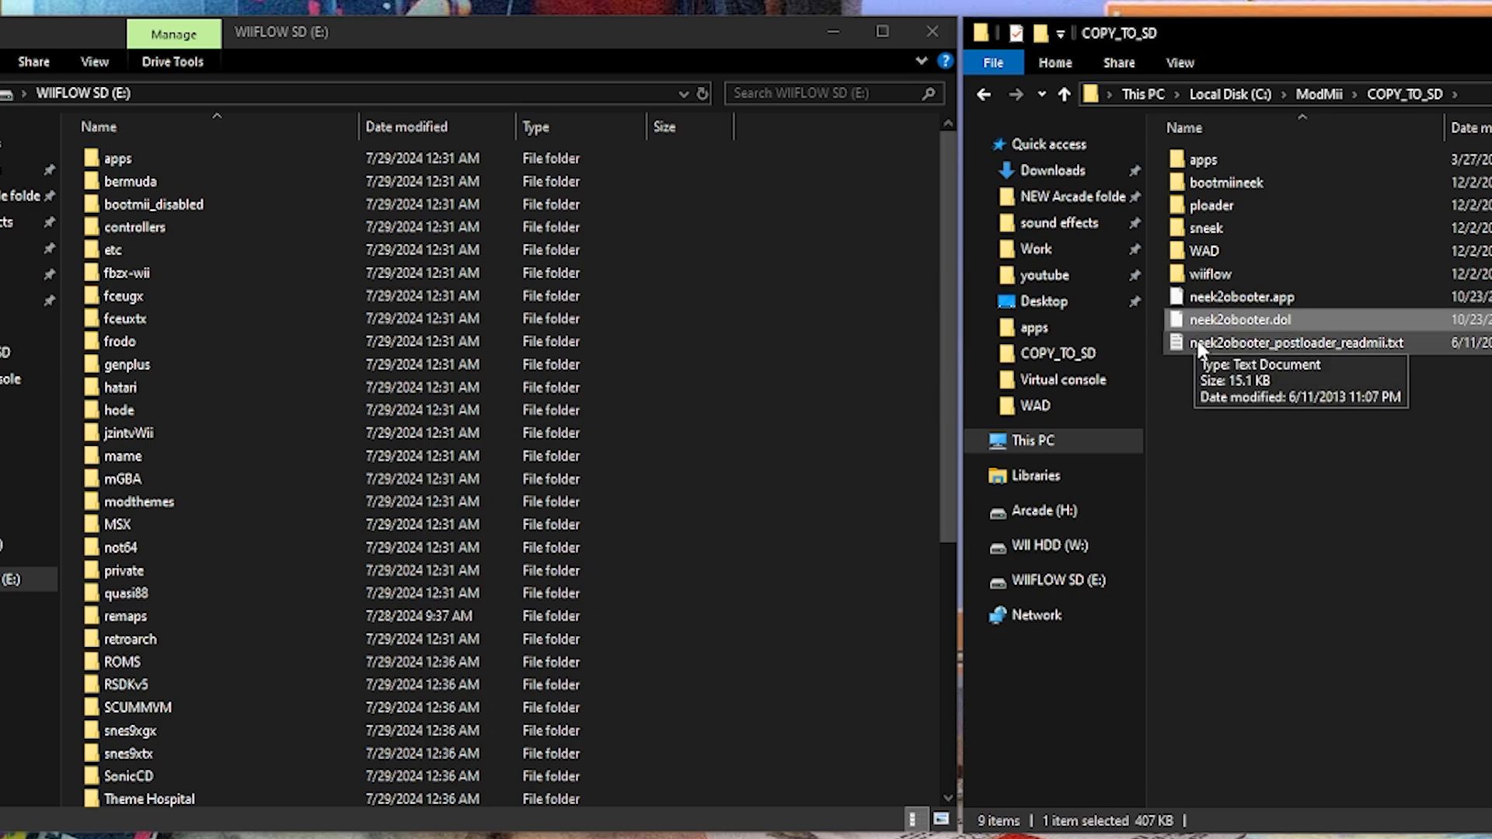
pyautogui.click(1240, 297)
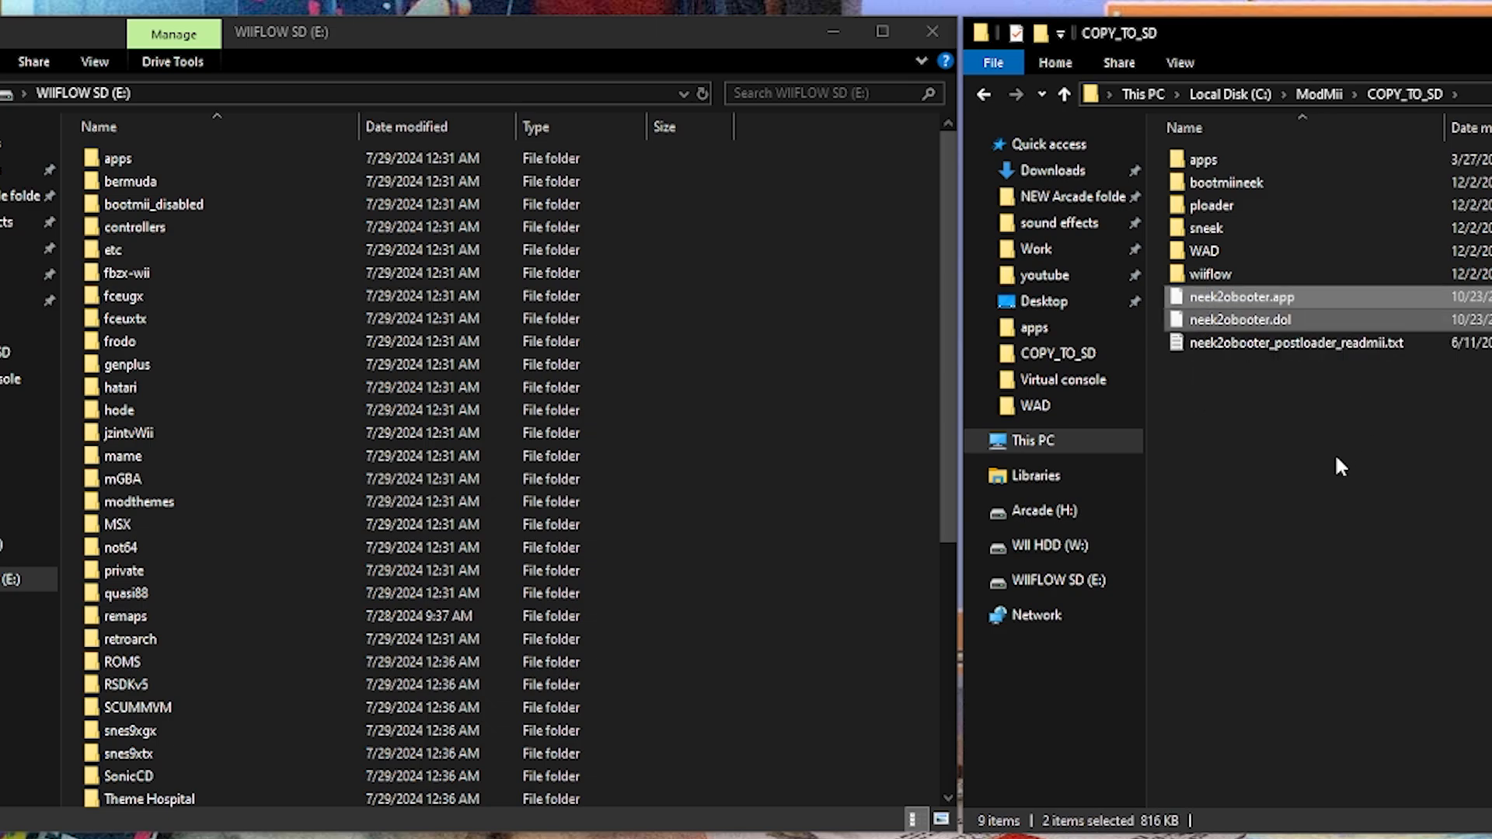
pyautogui.moveTo(1211, 273)
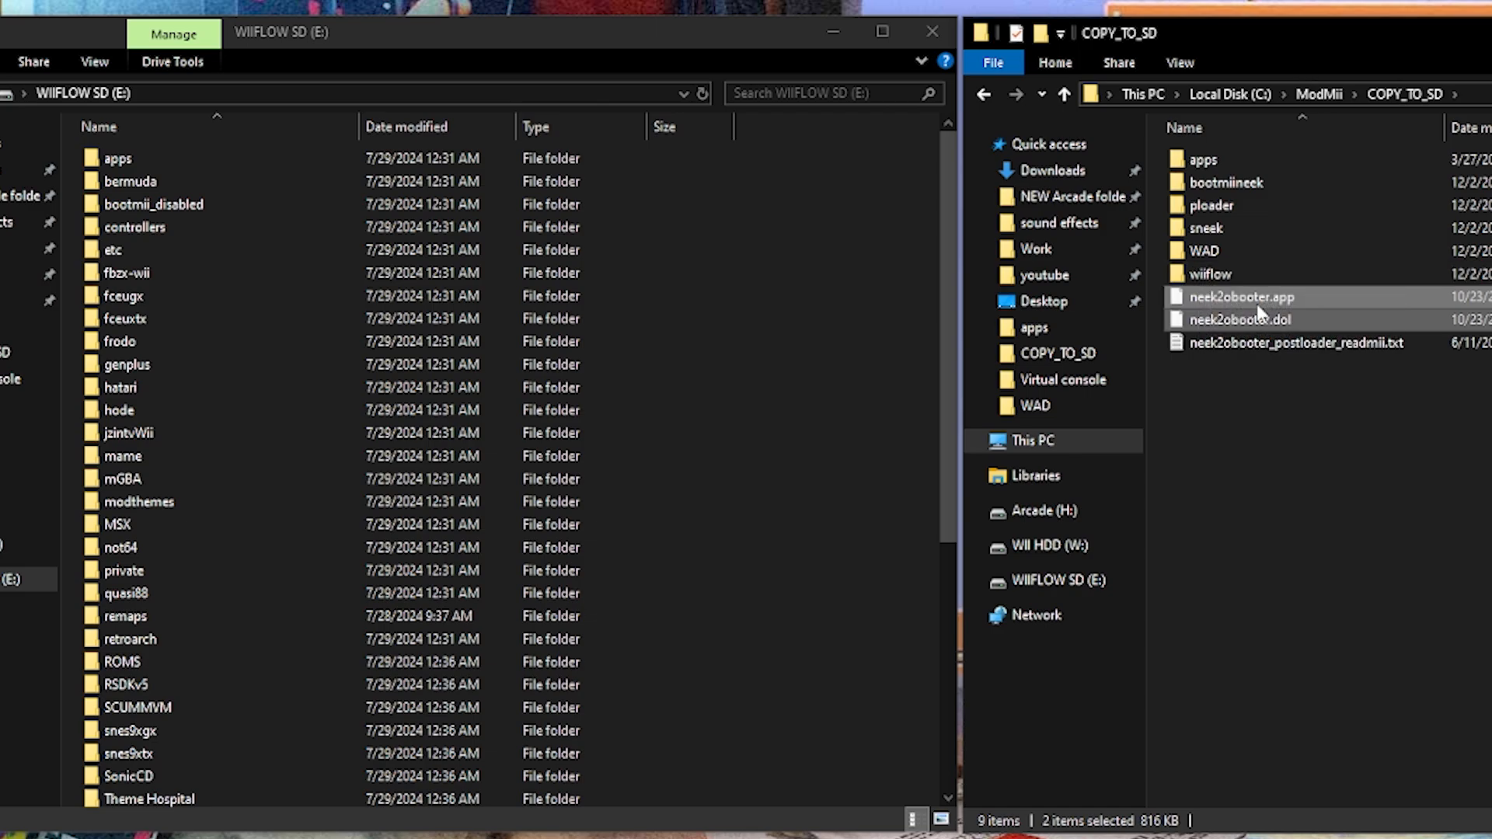
pyautogui.moveTo(1204, 251)
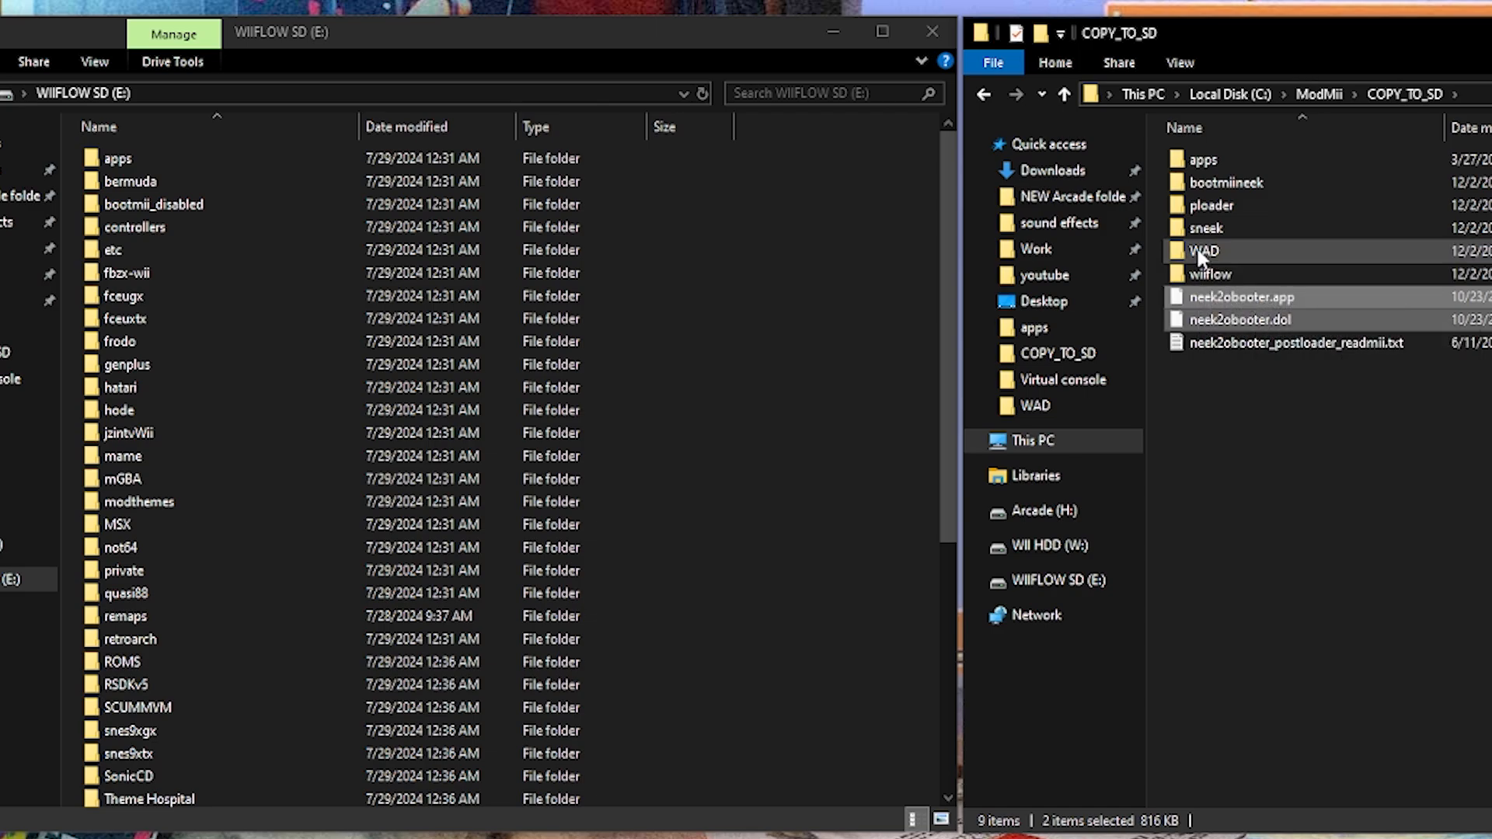
pyautogui.click(1206, 229)
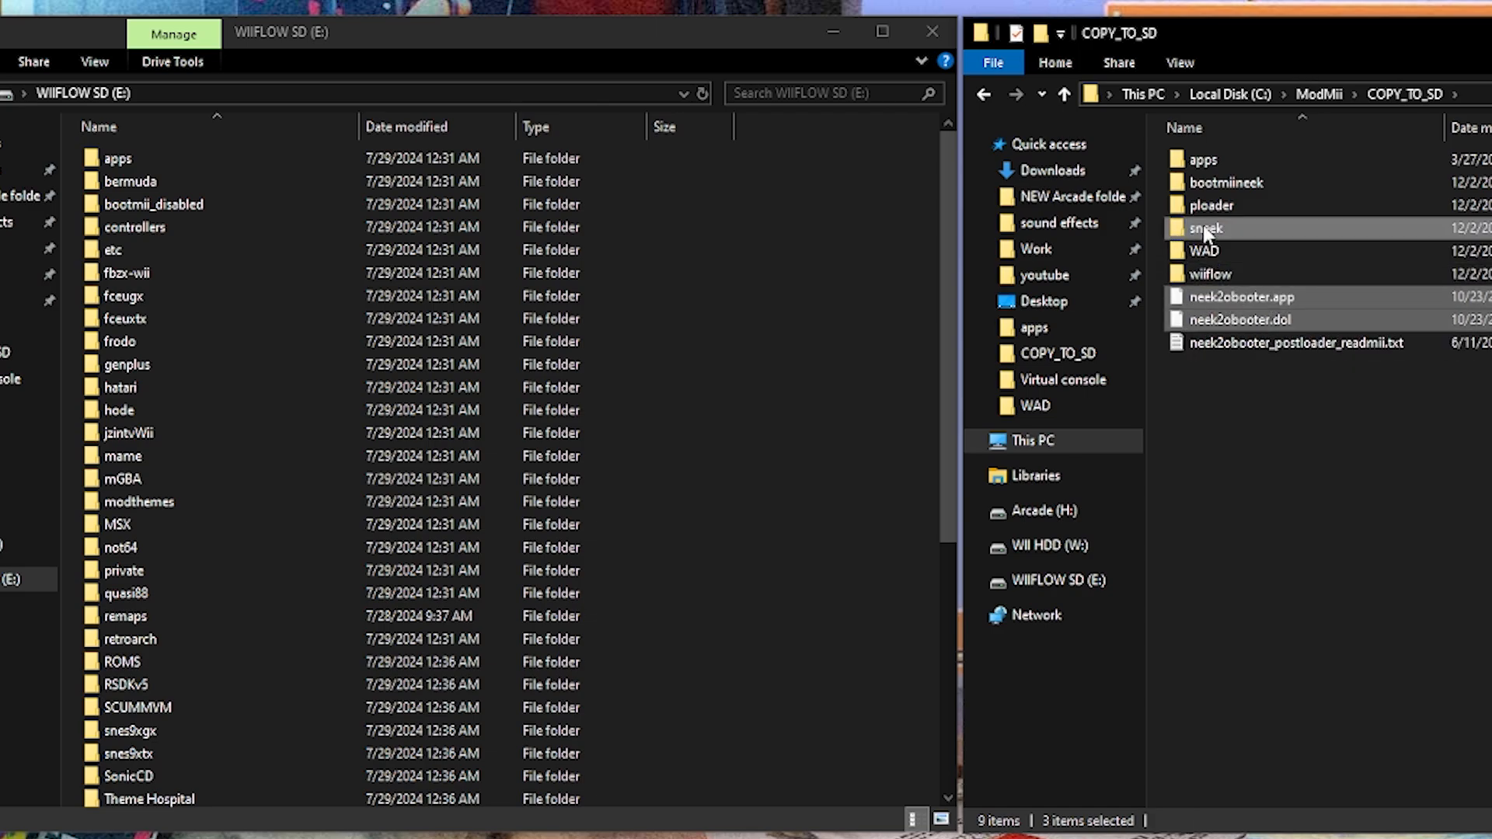
pyautogui.click(1227, 183)
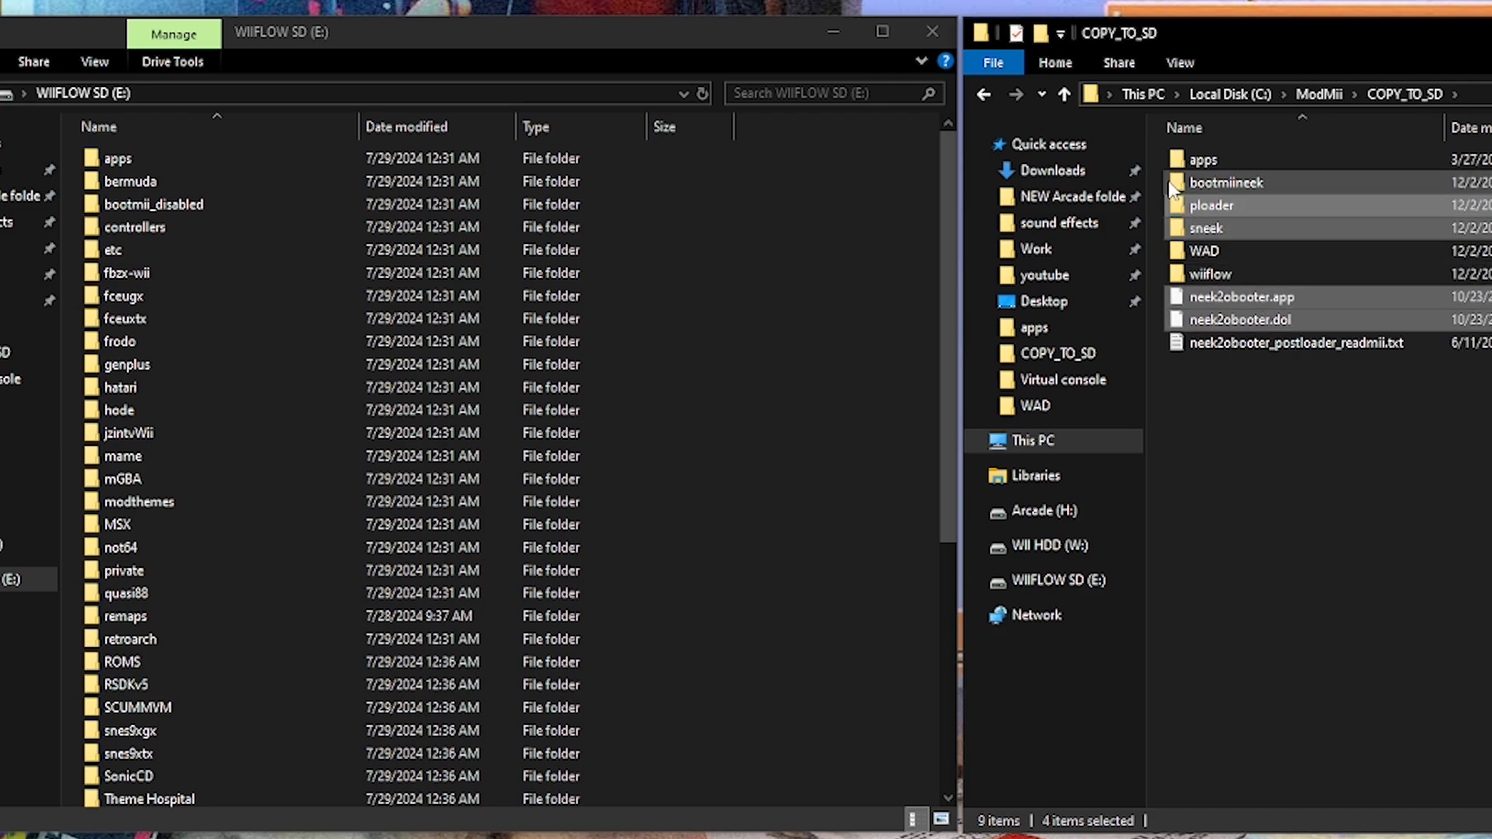
pyautogui.click(1239, 320)
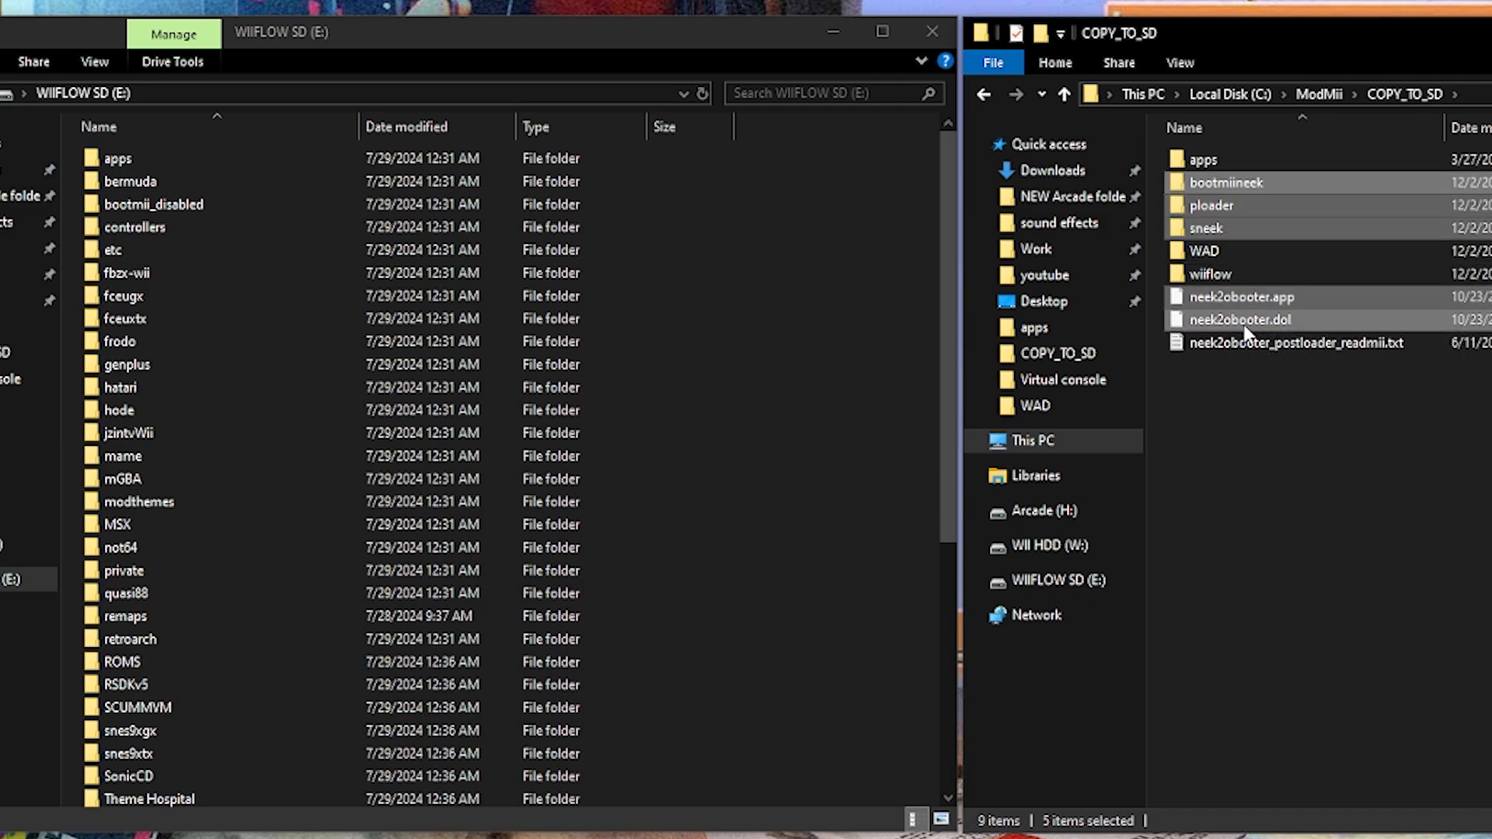
pyautogui.moveTo(1238, 321)
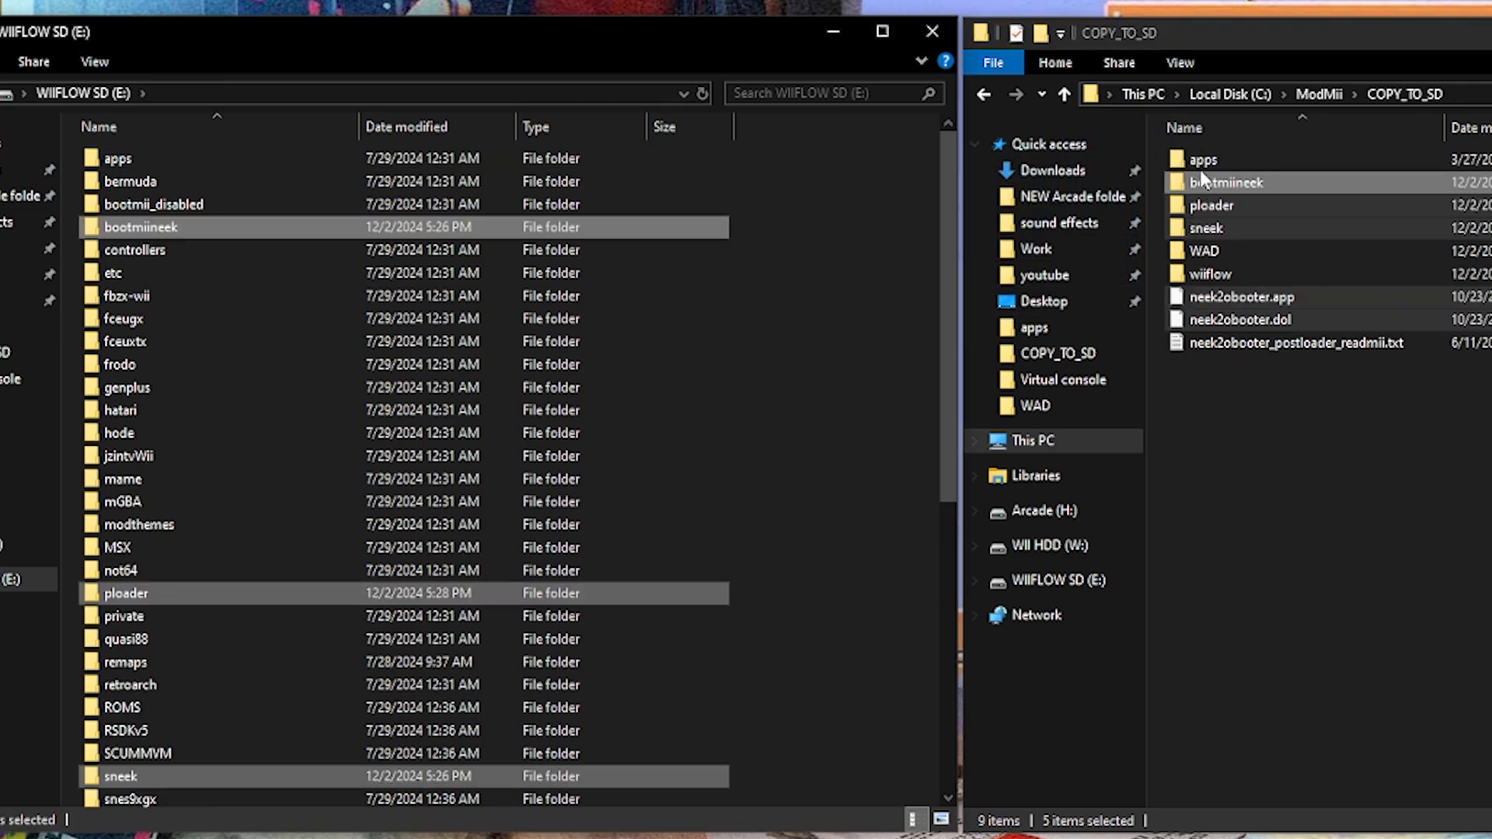
# Copy the postloader, priibootergui and yawmME app folders onto the WIIFLOW SD card
pyautogui.doubleClick(1201, 159)
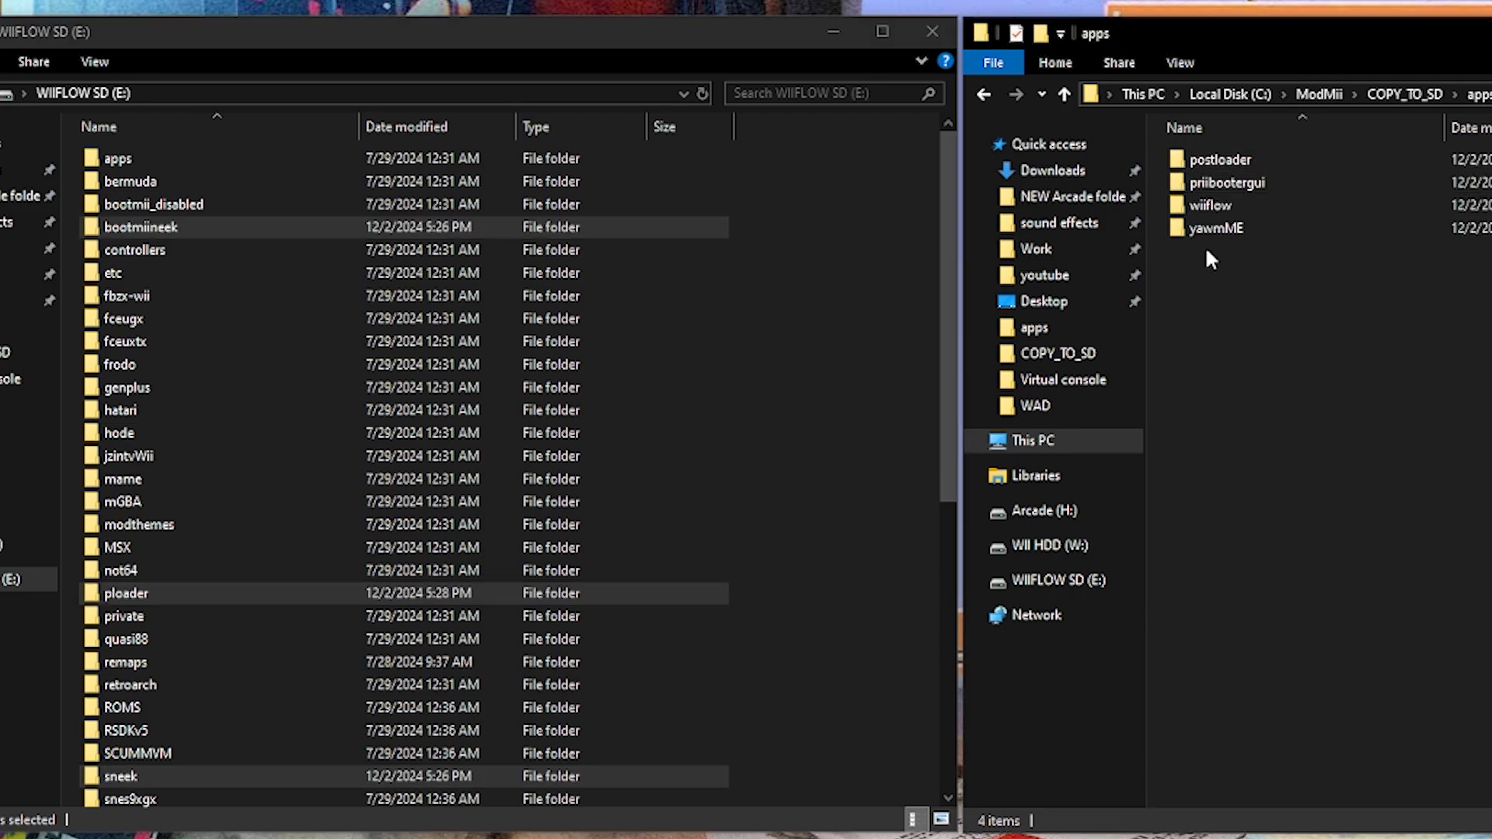
pyautogui.click(1214, 228)
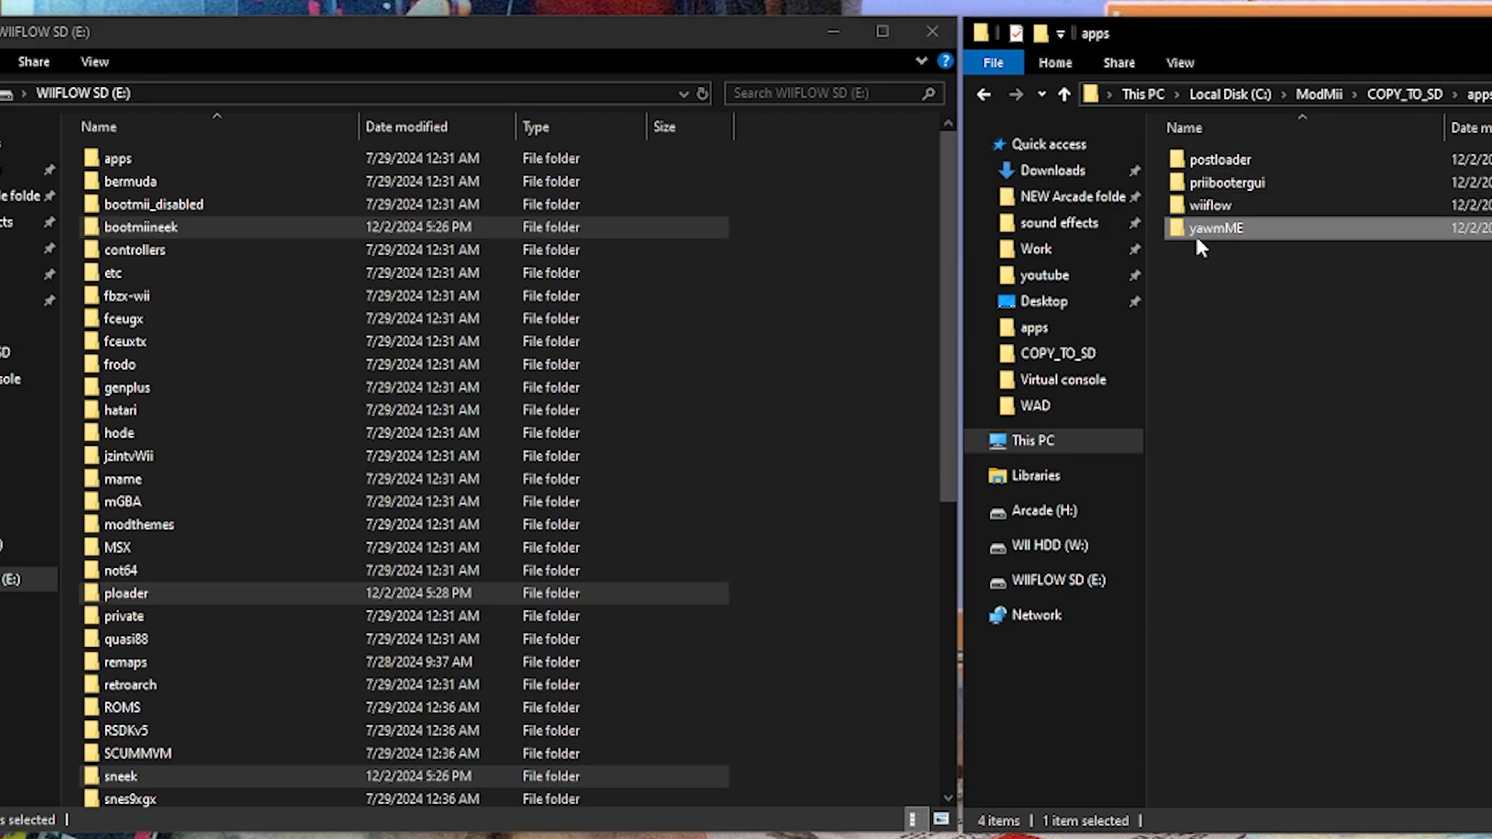
pyautogui.moveTo(1215, 228)
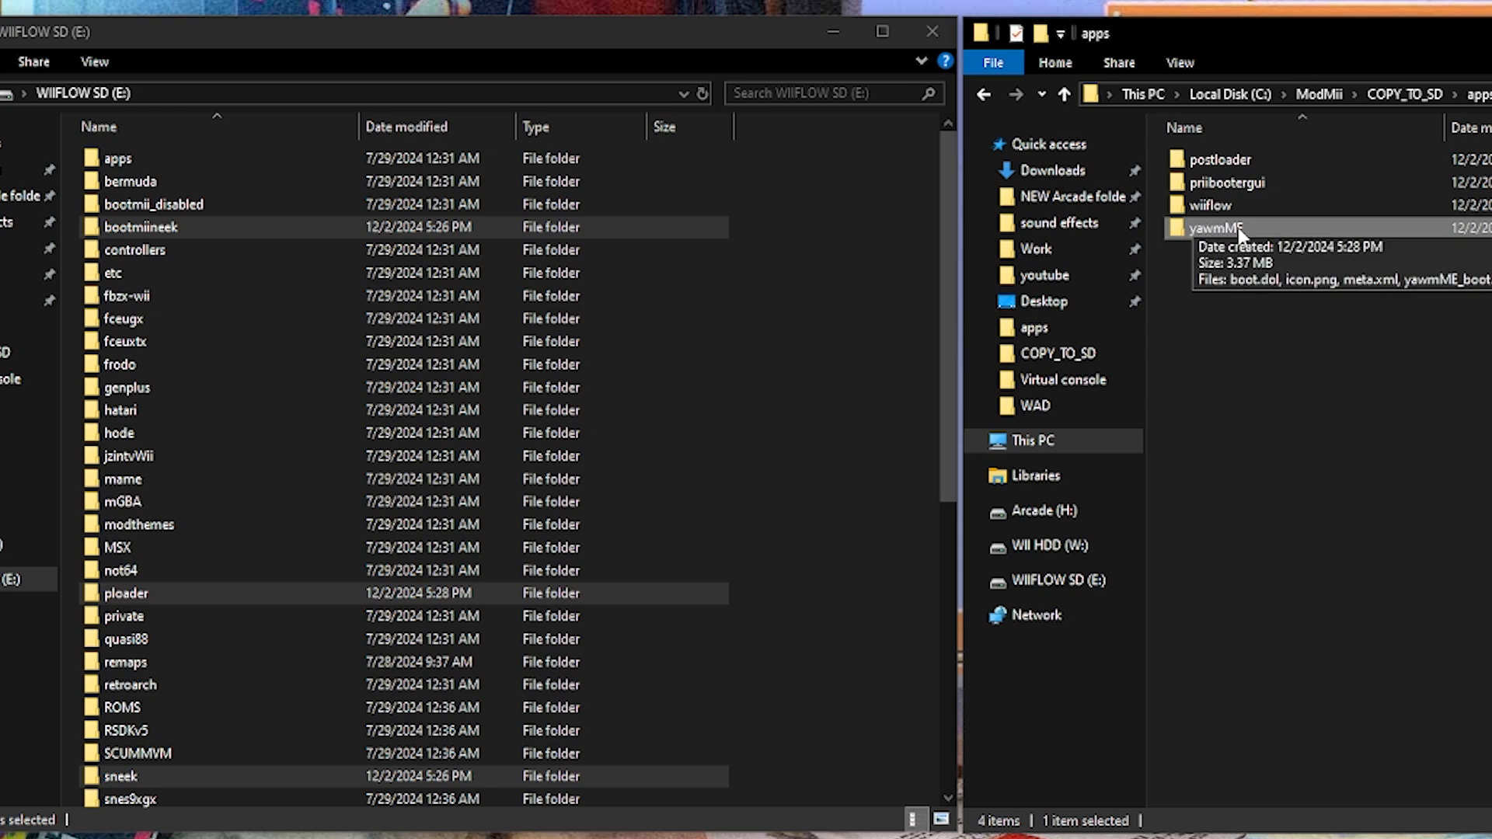
pyautogui.moveTo(1228, 182)
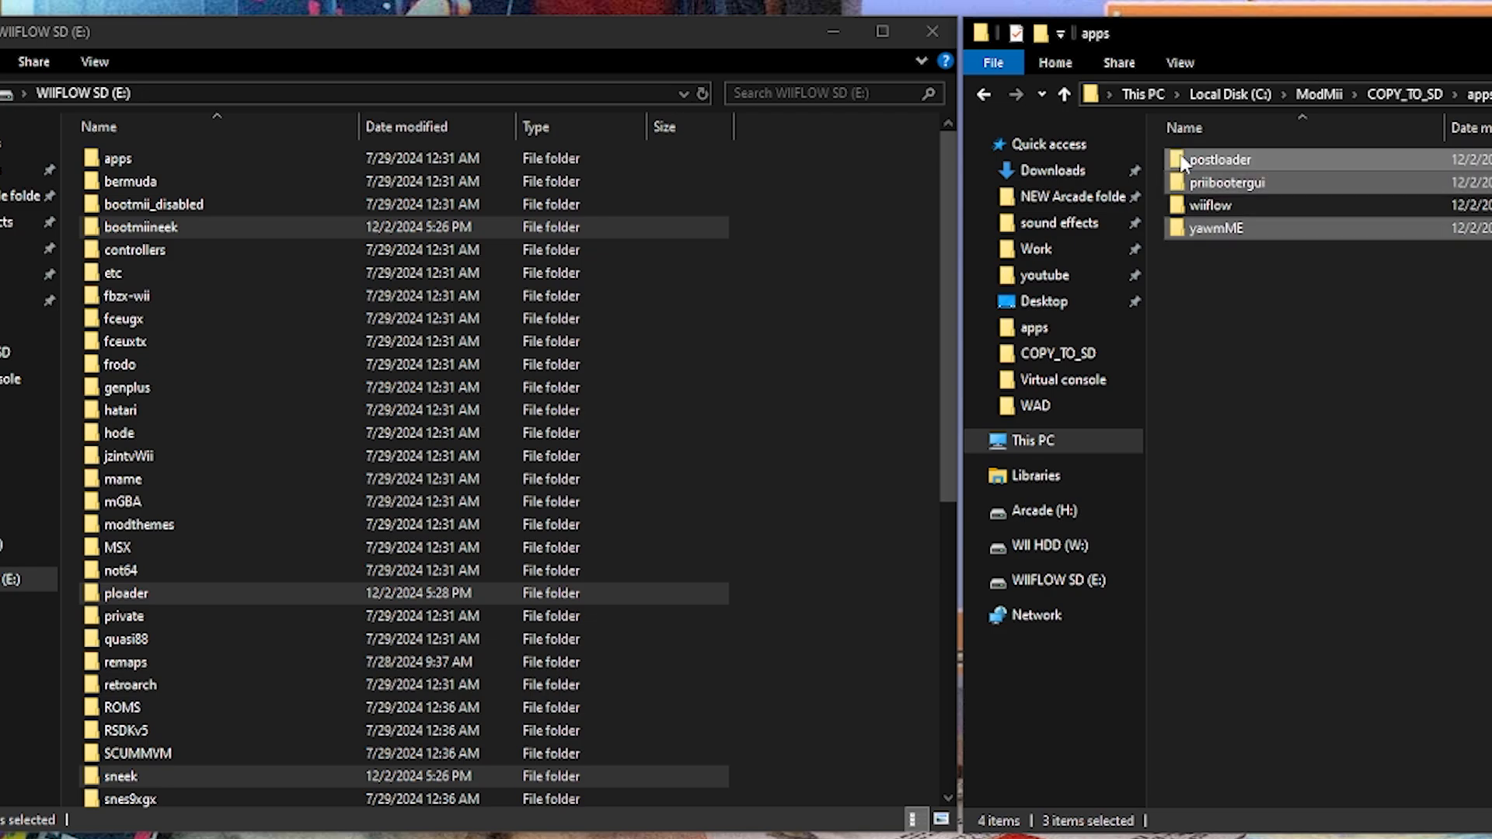
pyautogui.moveTo(1209, 206)
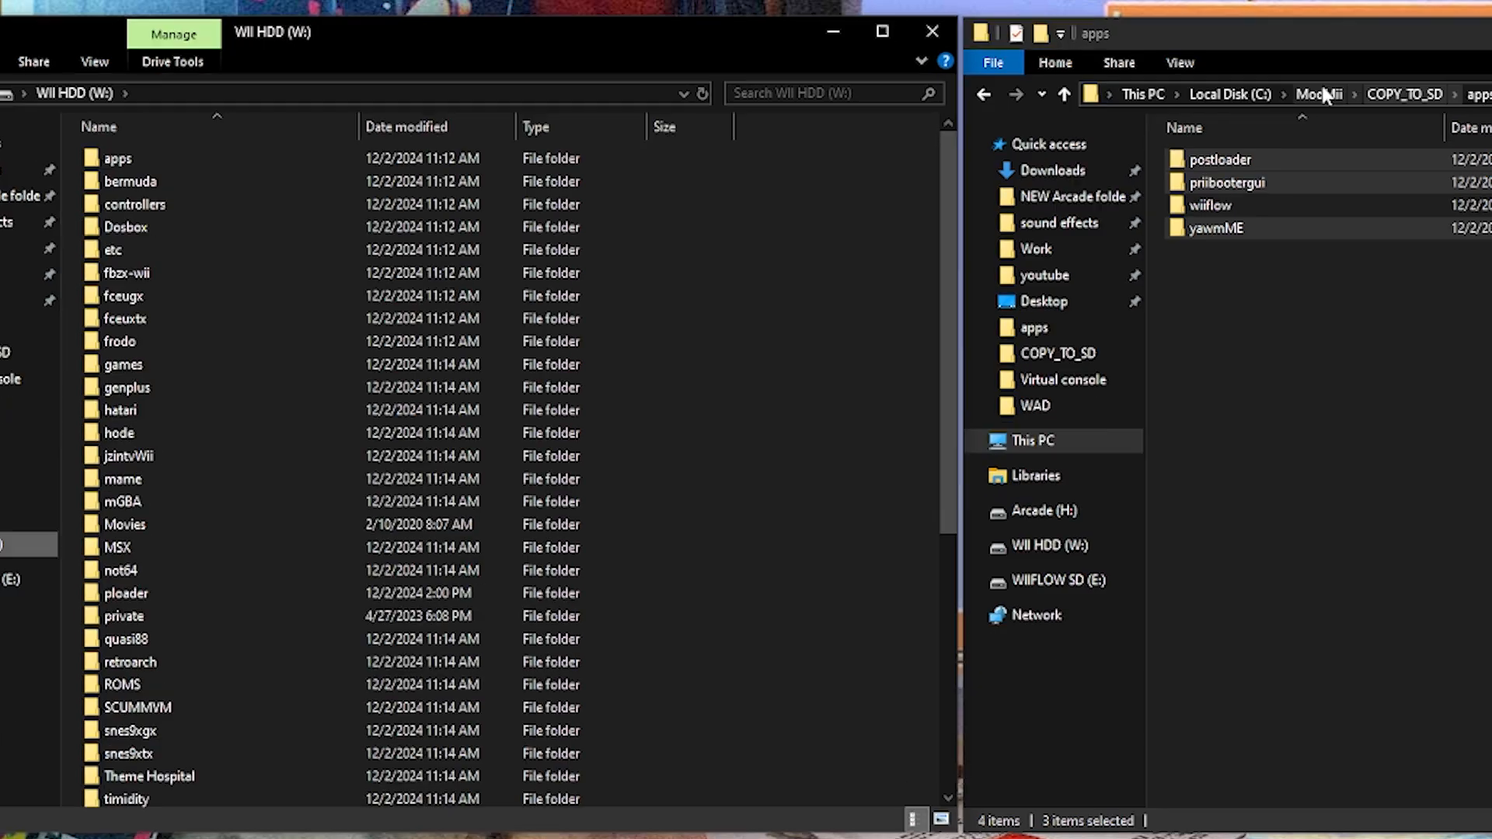
# Copy the nands and sneek folders from COPY_TO_USB onto the Wii HDD (W:) drive
pyautogui.click(1316, 94)
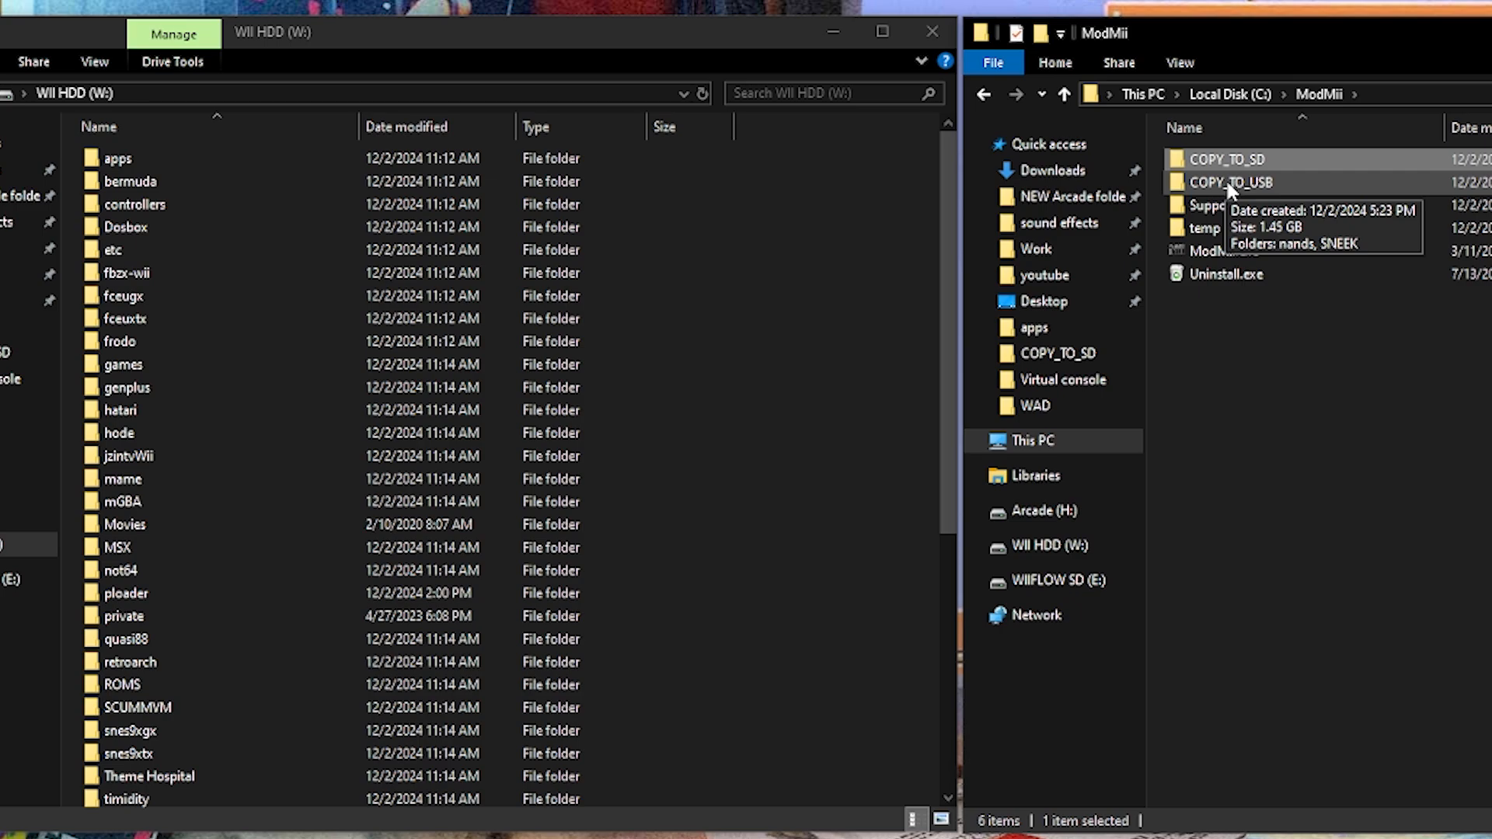
pyautogui.doubleClick(1231, 182)
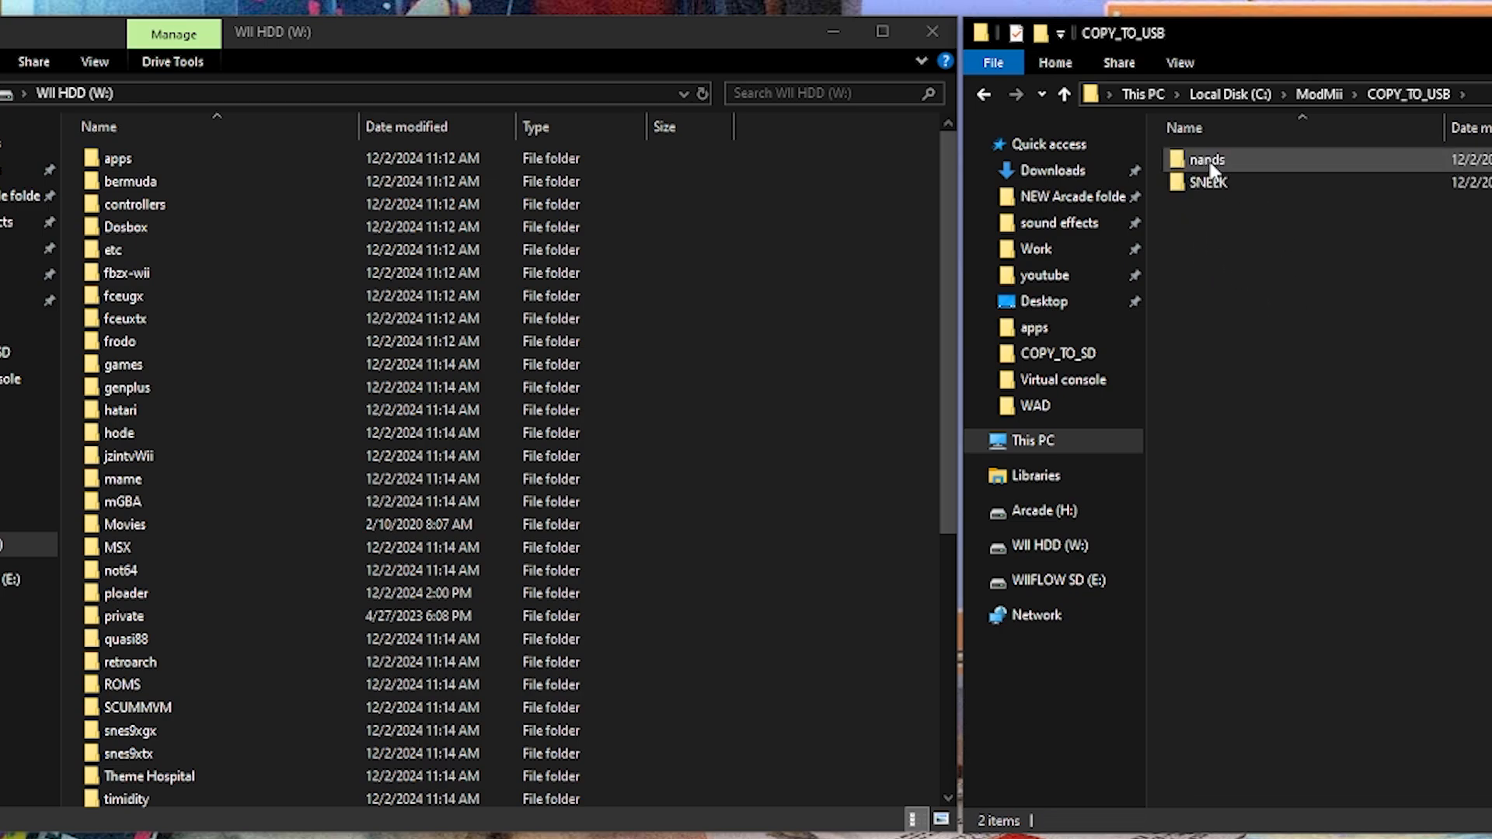
pyautogui.click(1208, 182)
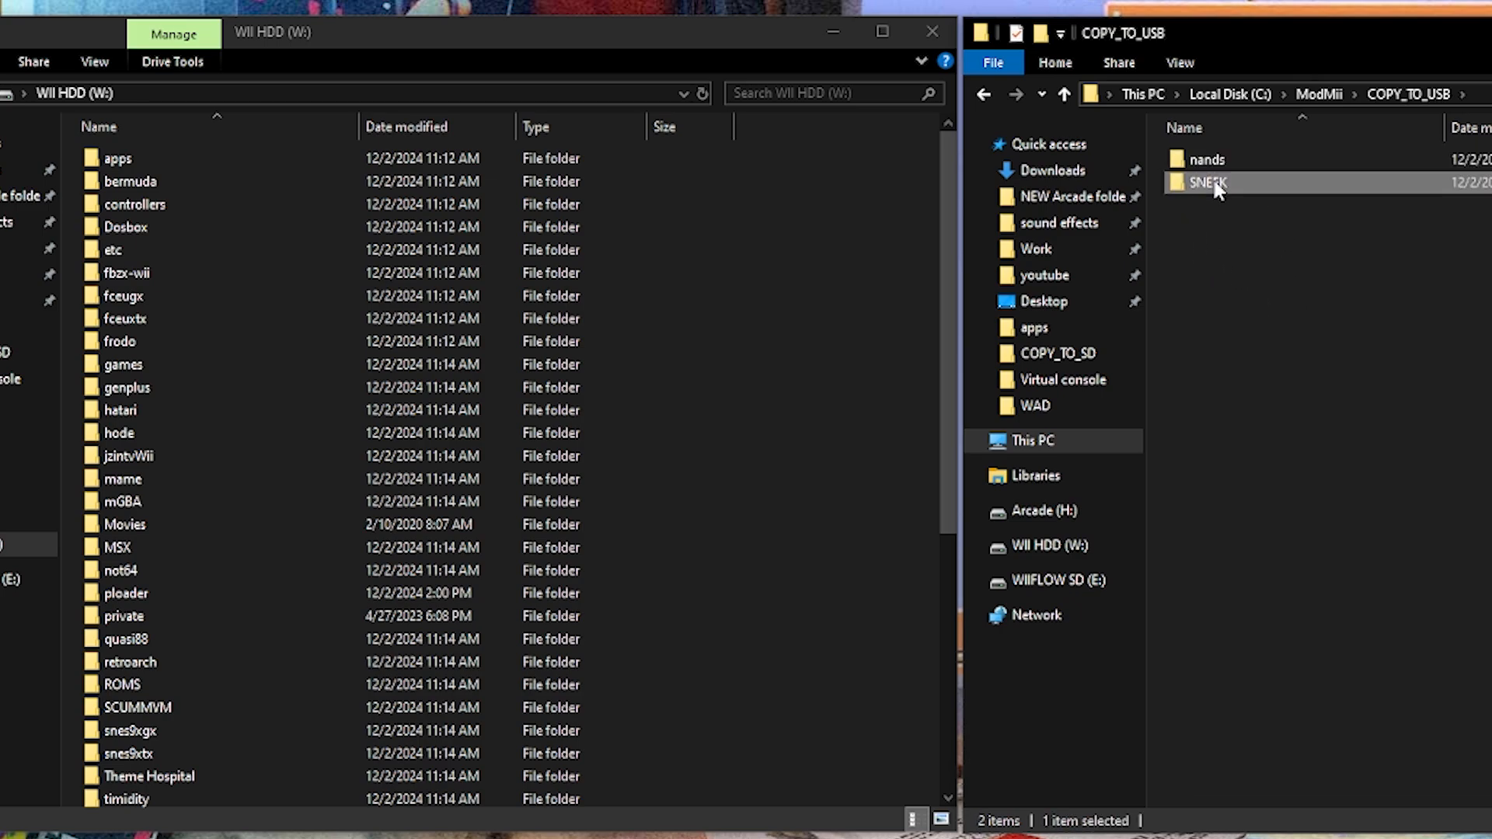
pyautogui.moveTo(1206, 182)
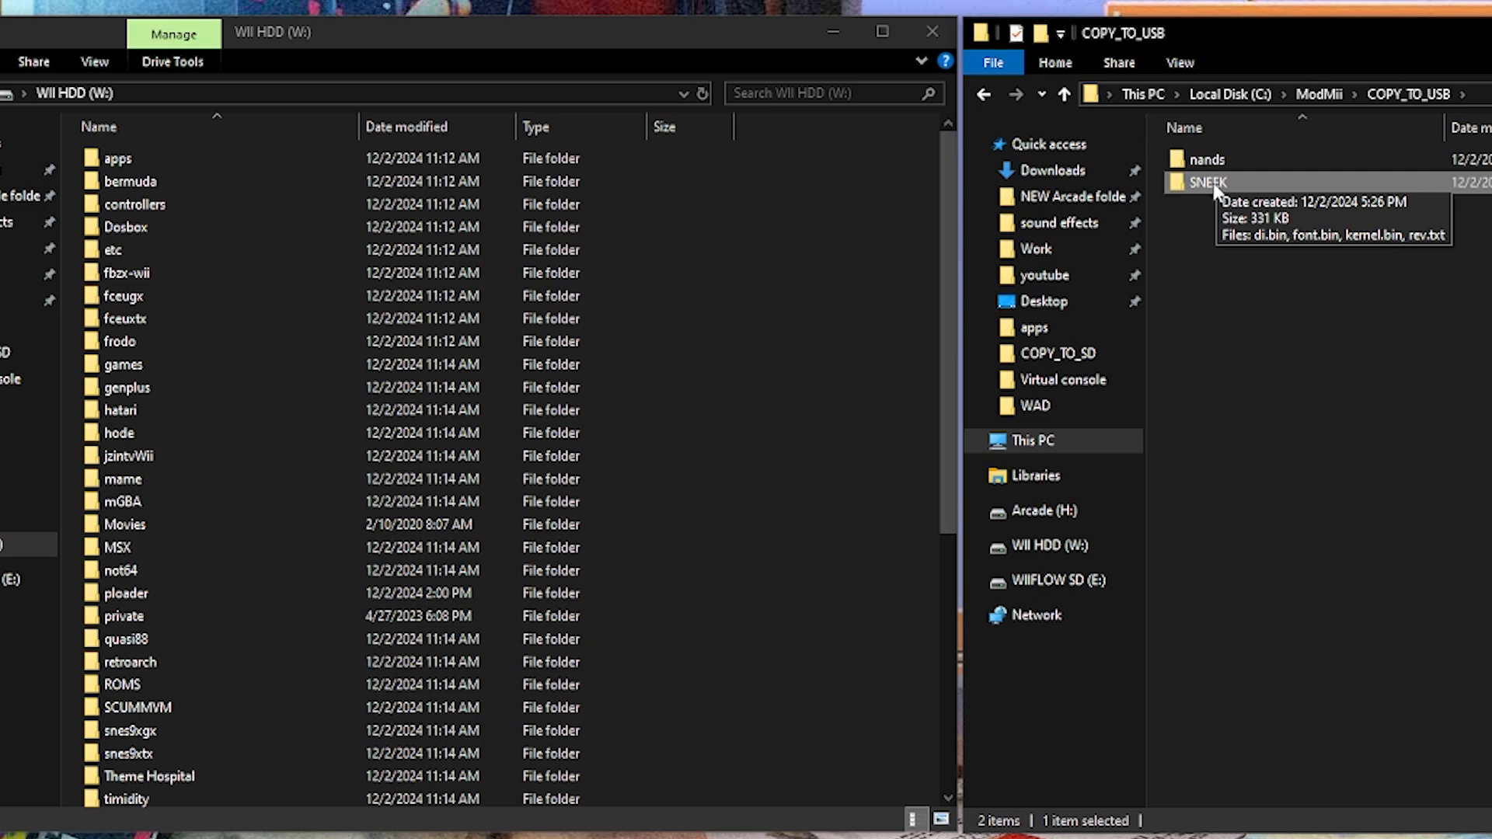
pyautogui.moveTo(1218, 189)
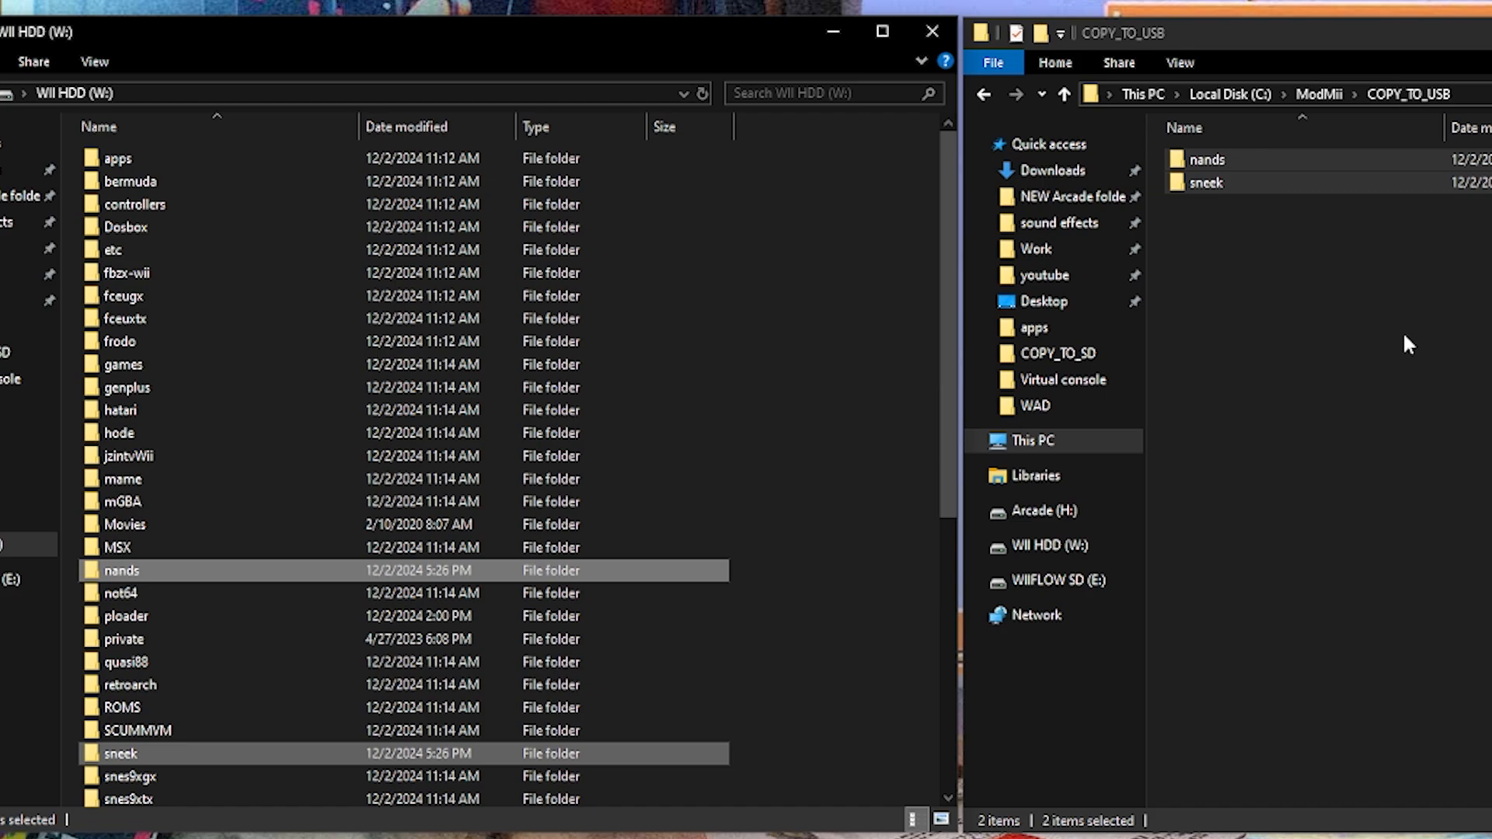
pyautogui.click(1058, 580)
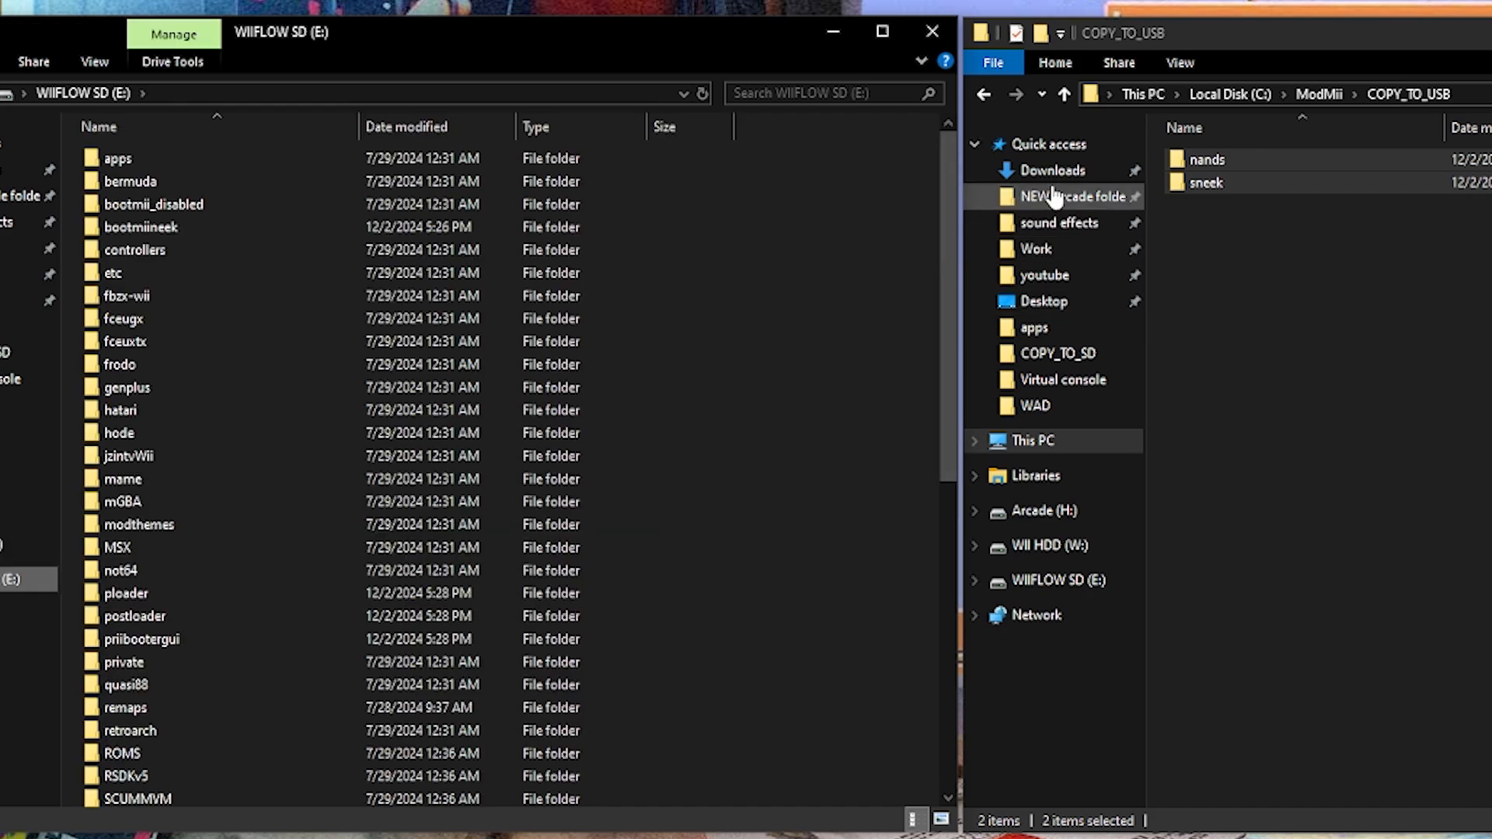
# Extract nswitch2.2.rar in Downloads into its own nswitch2.2 folder
pyautogui.click(1054, 171)
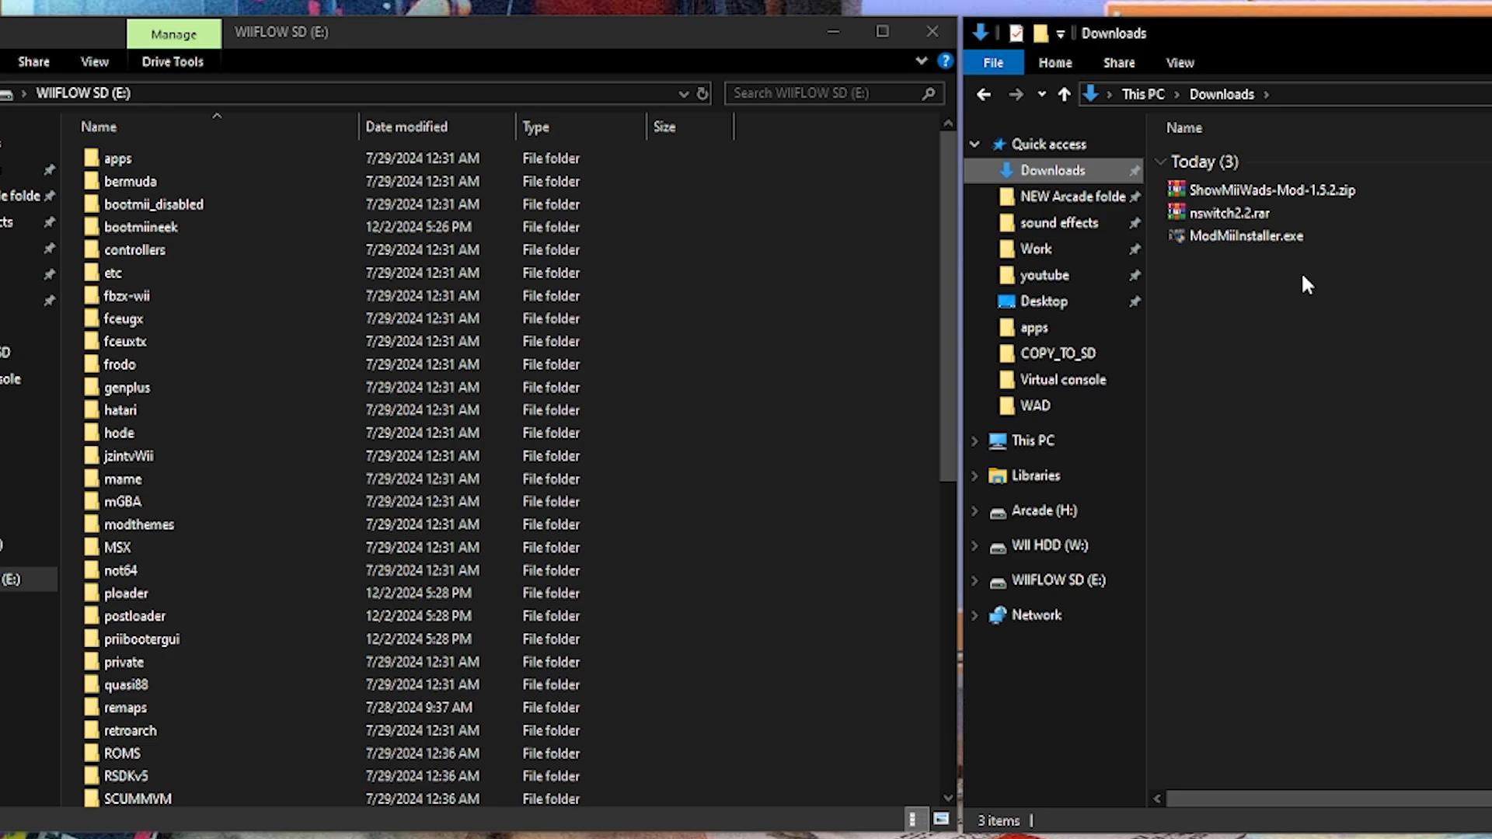
pyautogui.click(1228, 213)
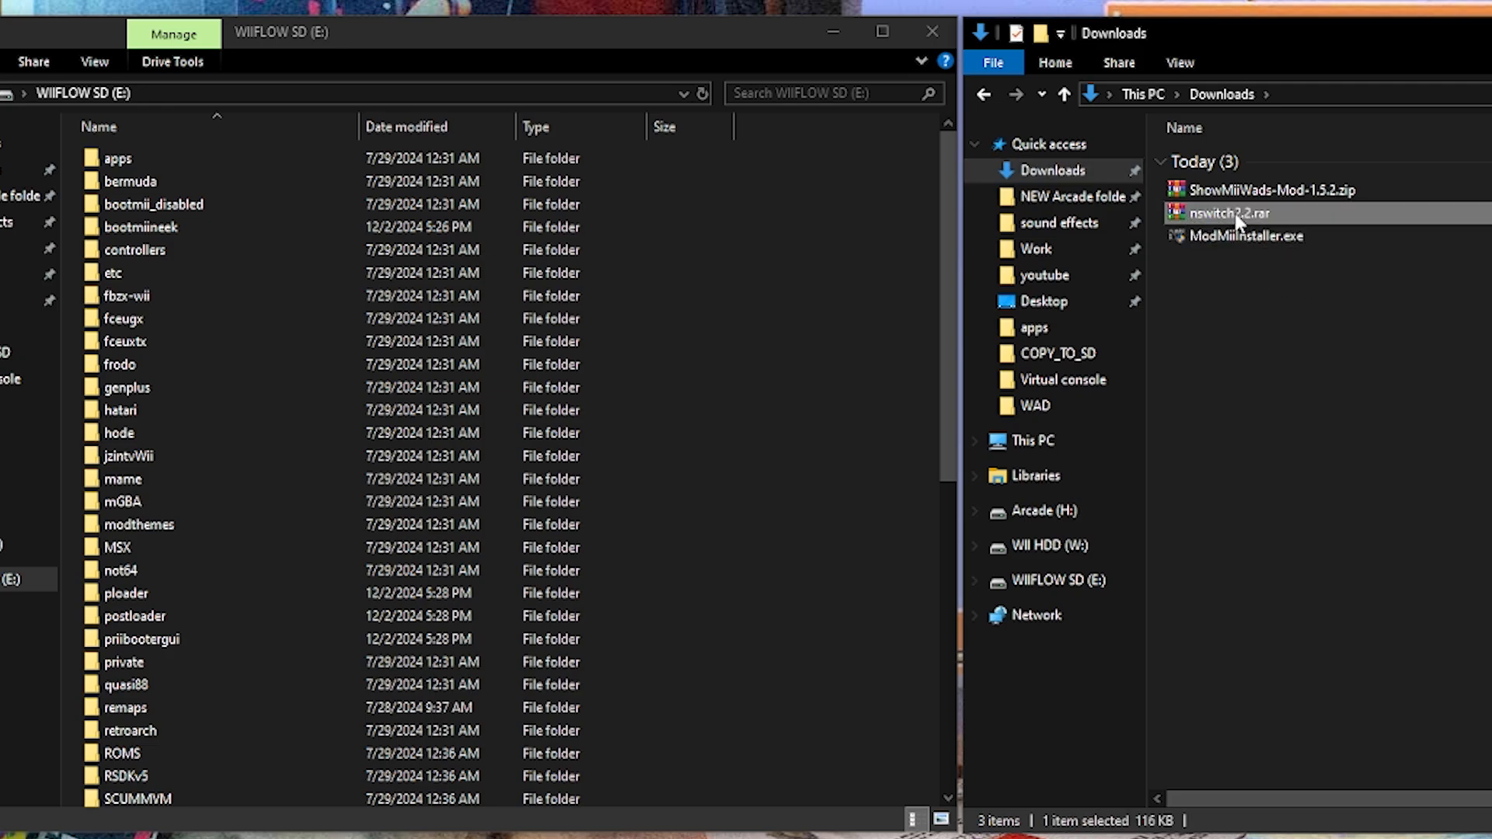
pyautogui.rightClick(1228, 213)
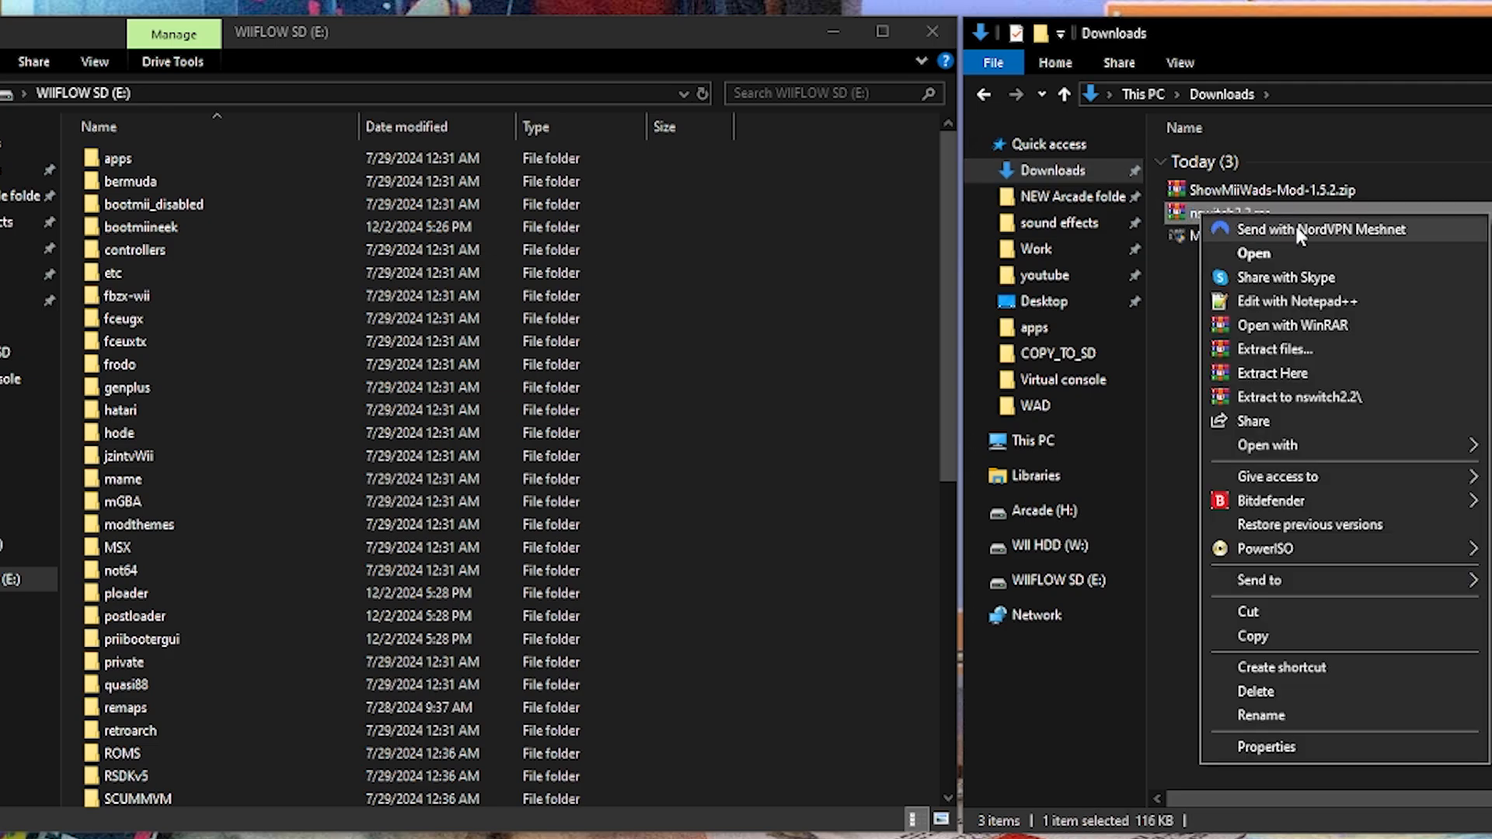
pyautogui.click(1271, 372)
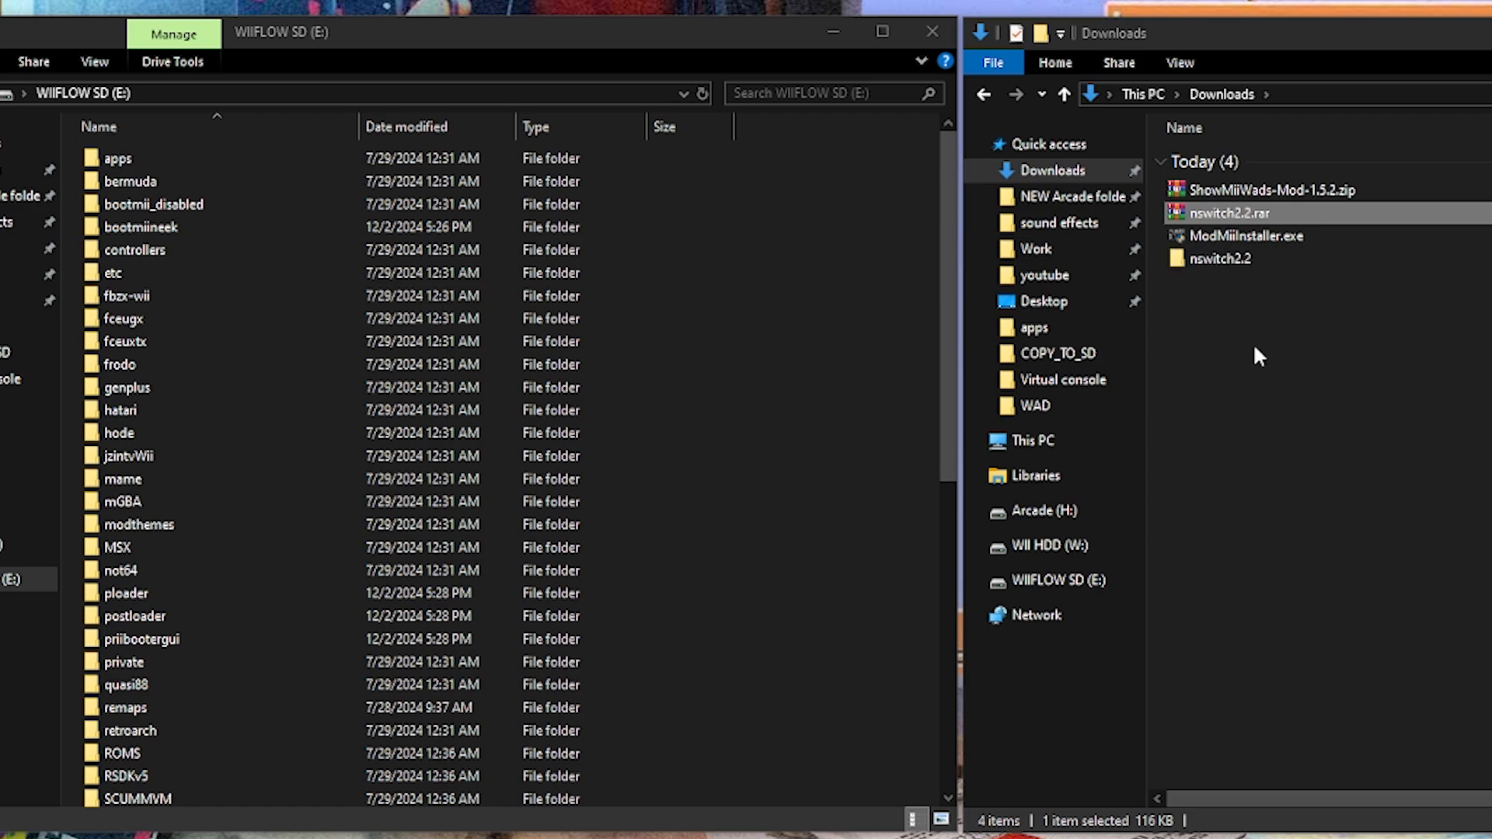
pyautogui.doubleClick(1220, 258)
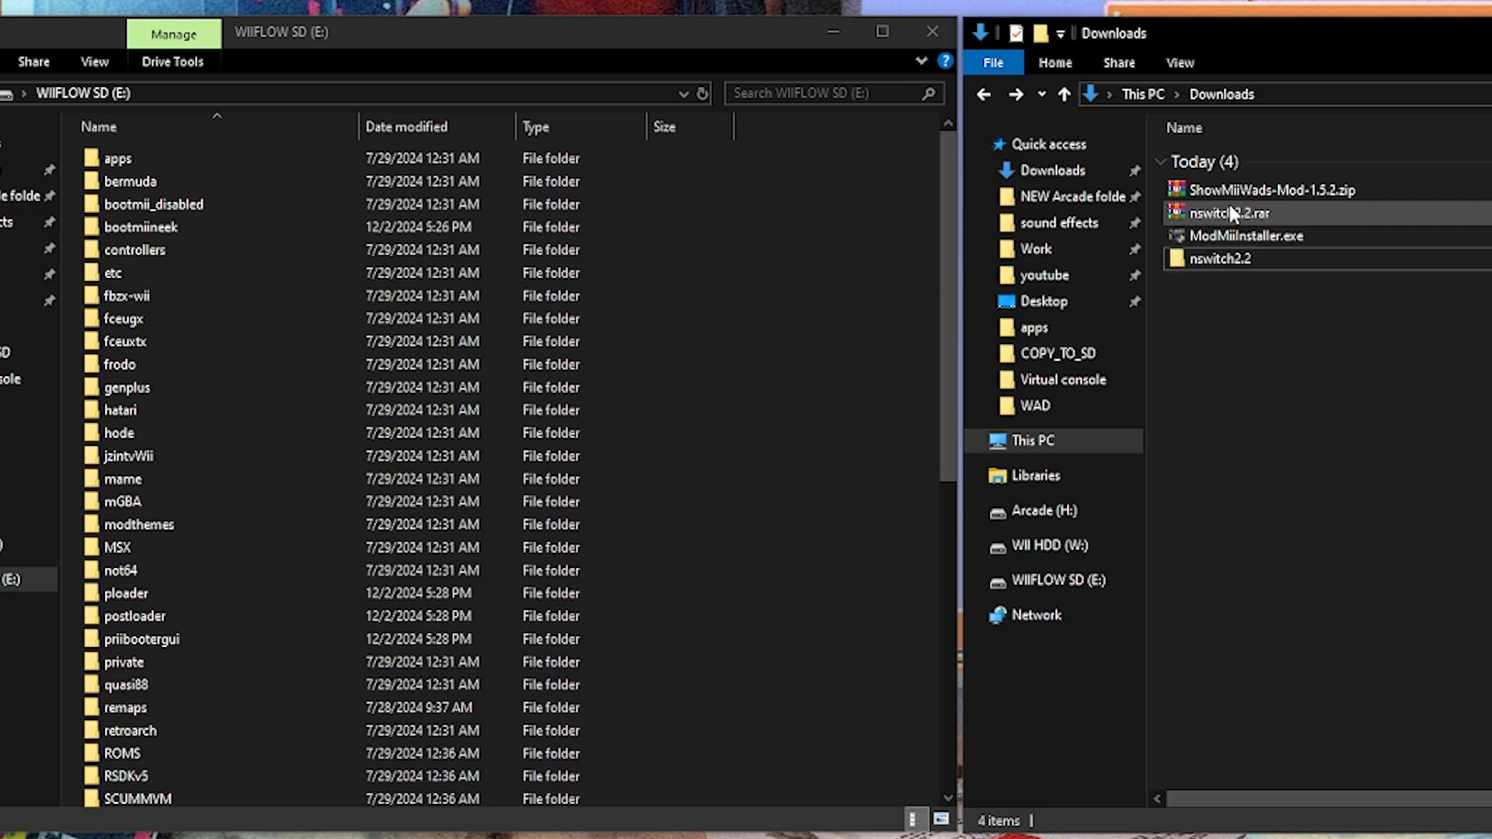
# Extract and enter the ShowMiiWads-Mod-1.5.2 package in Downloads
pyautogui.click(1269, 189)
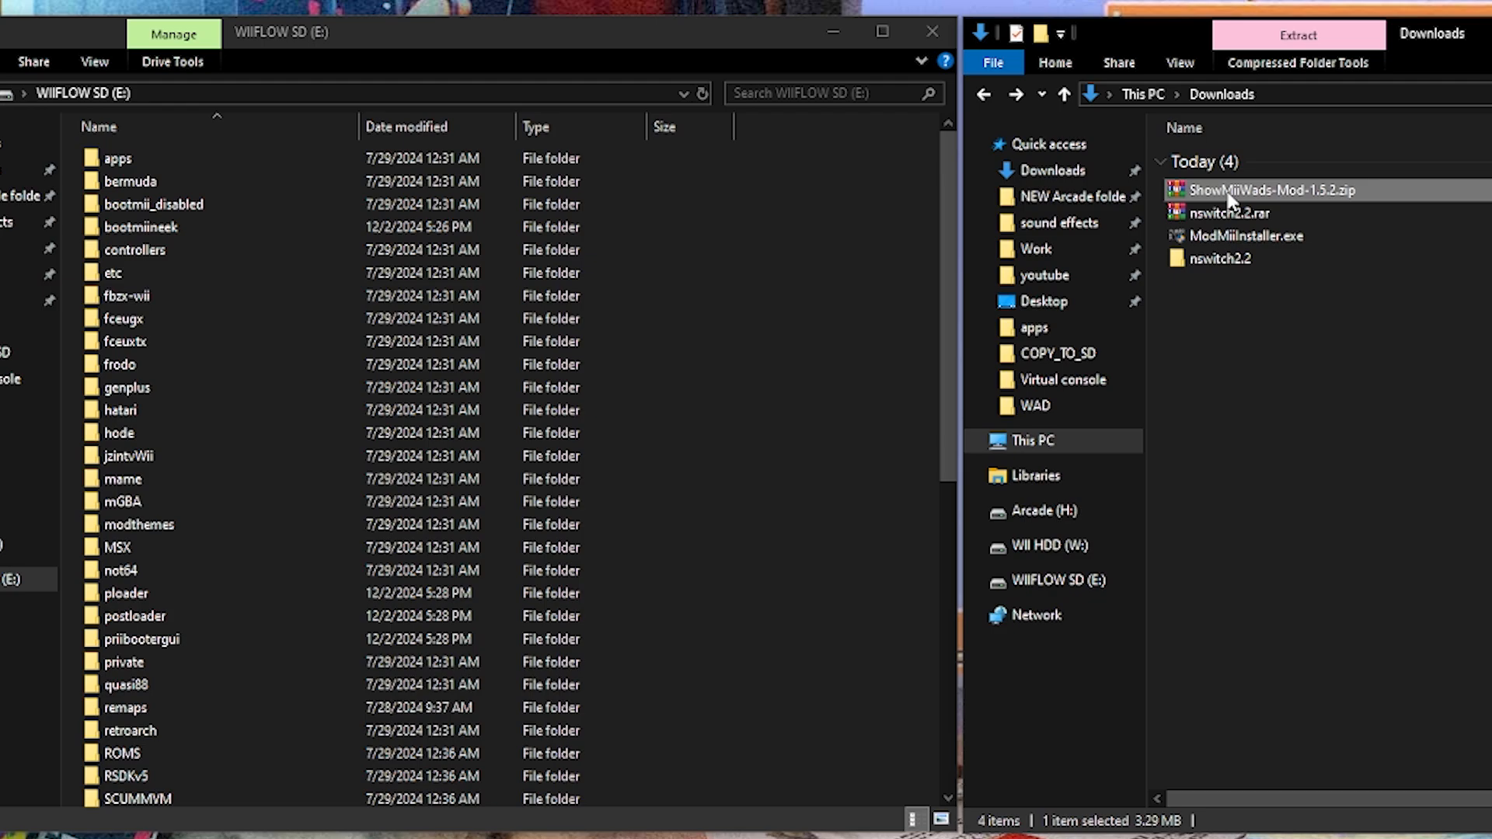
pyautogui.rightClick(1265, 190)
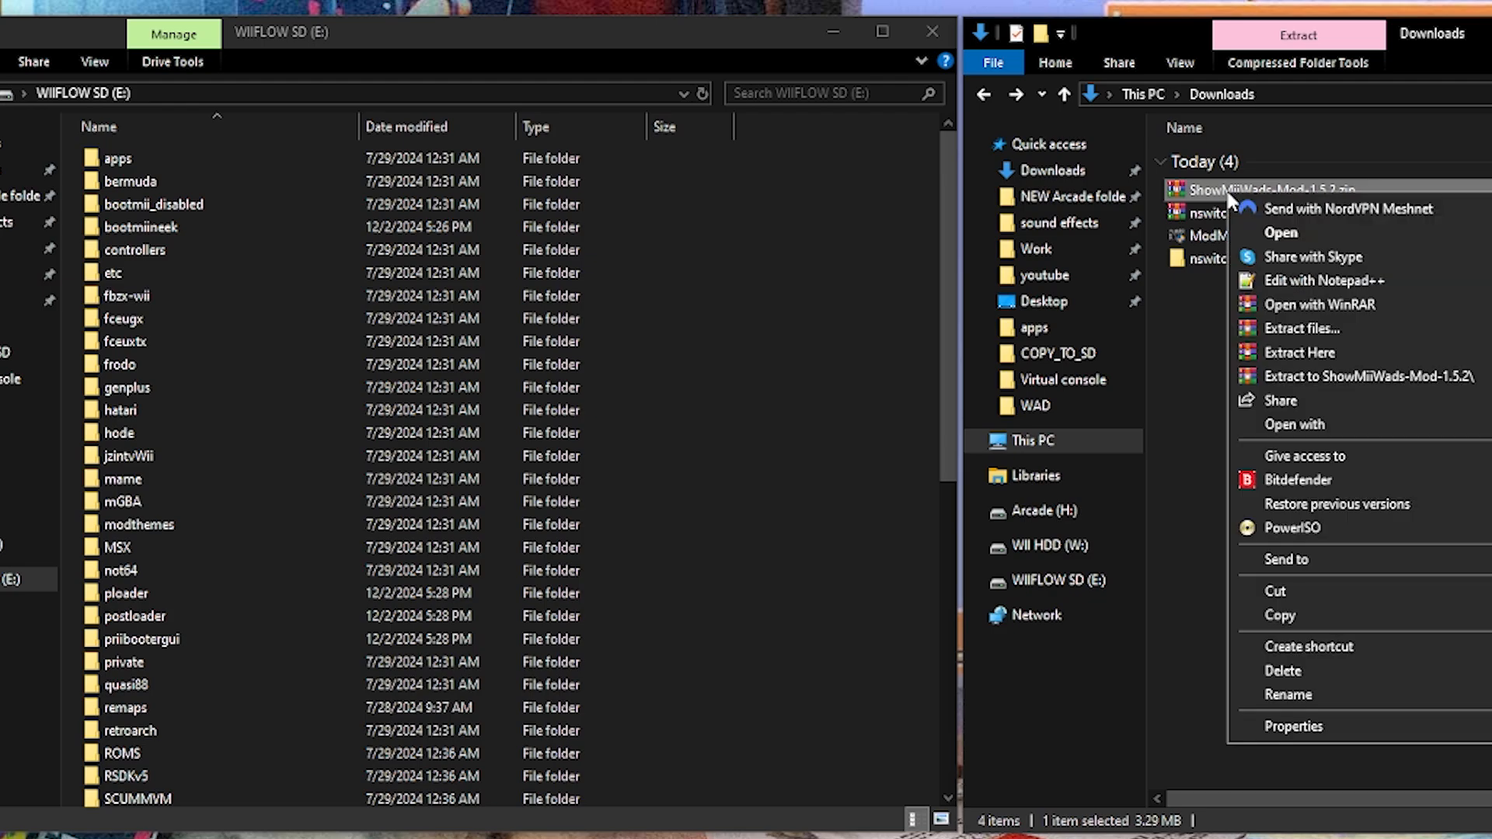
pyautogui.click(1321, 383)
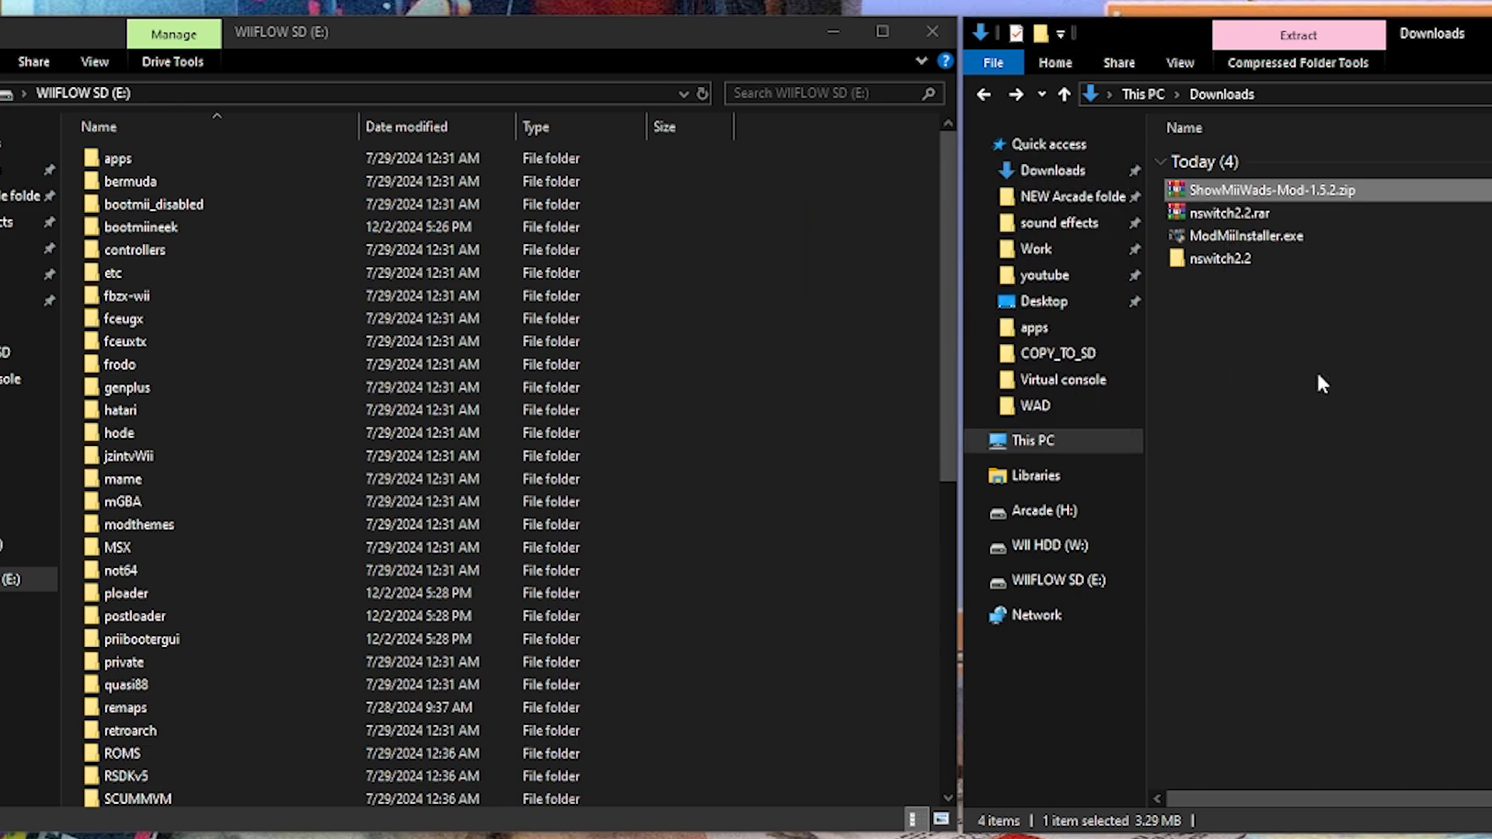
pyautogui.doubleClick(1268, 189)
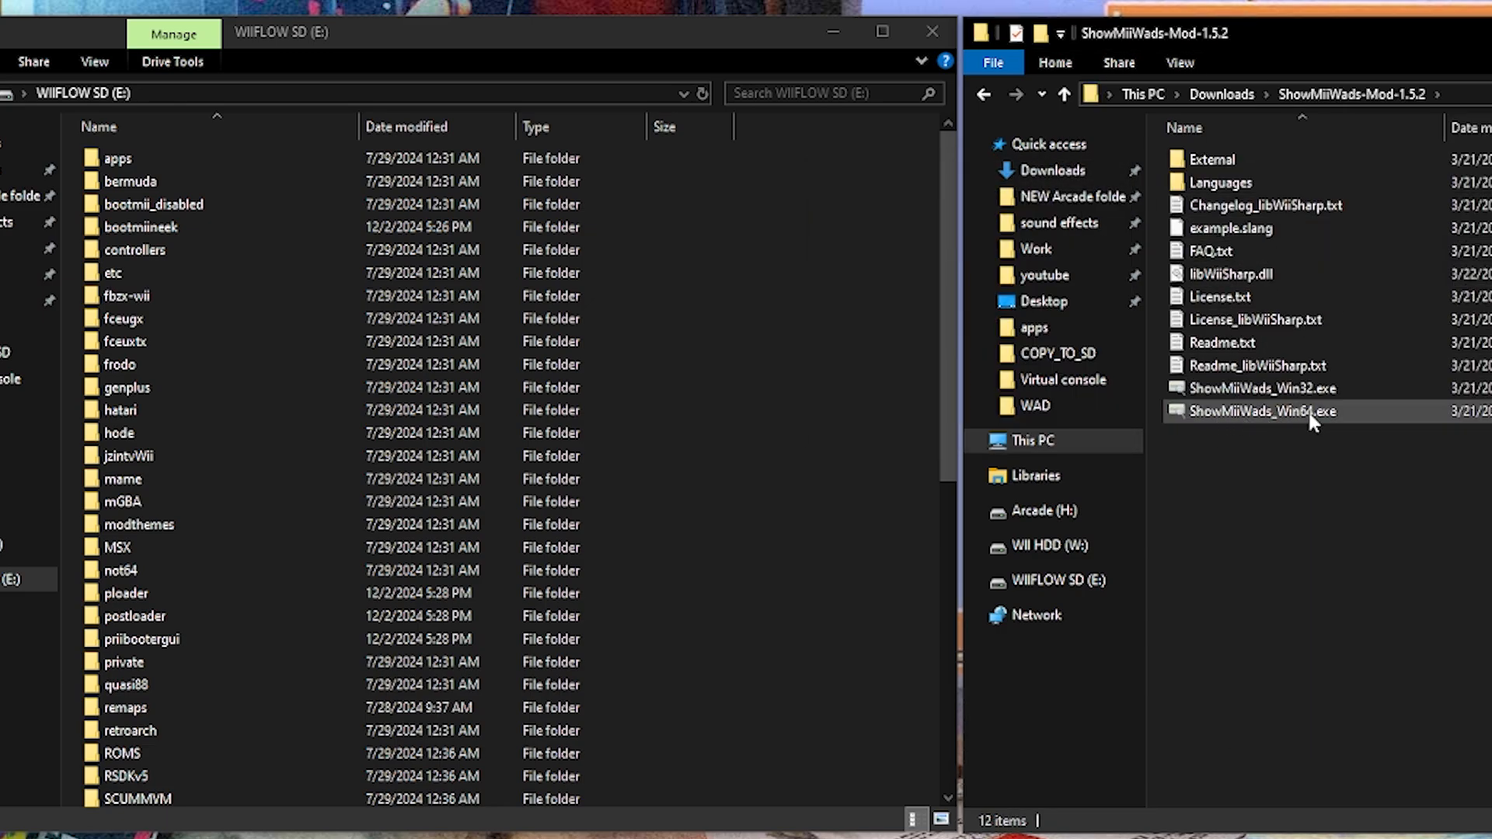
# Launch ShowMiiWads_Win64.exe, bringing up its WAD-editing disclaimer
pyautogui.click(1262, 410)
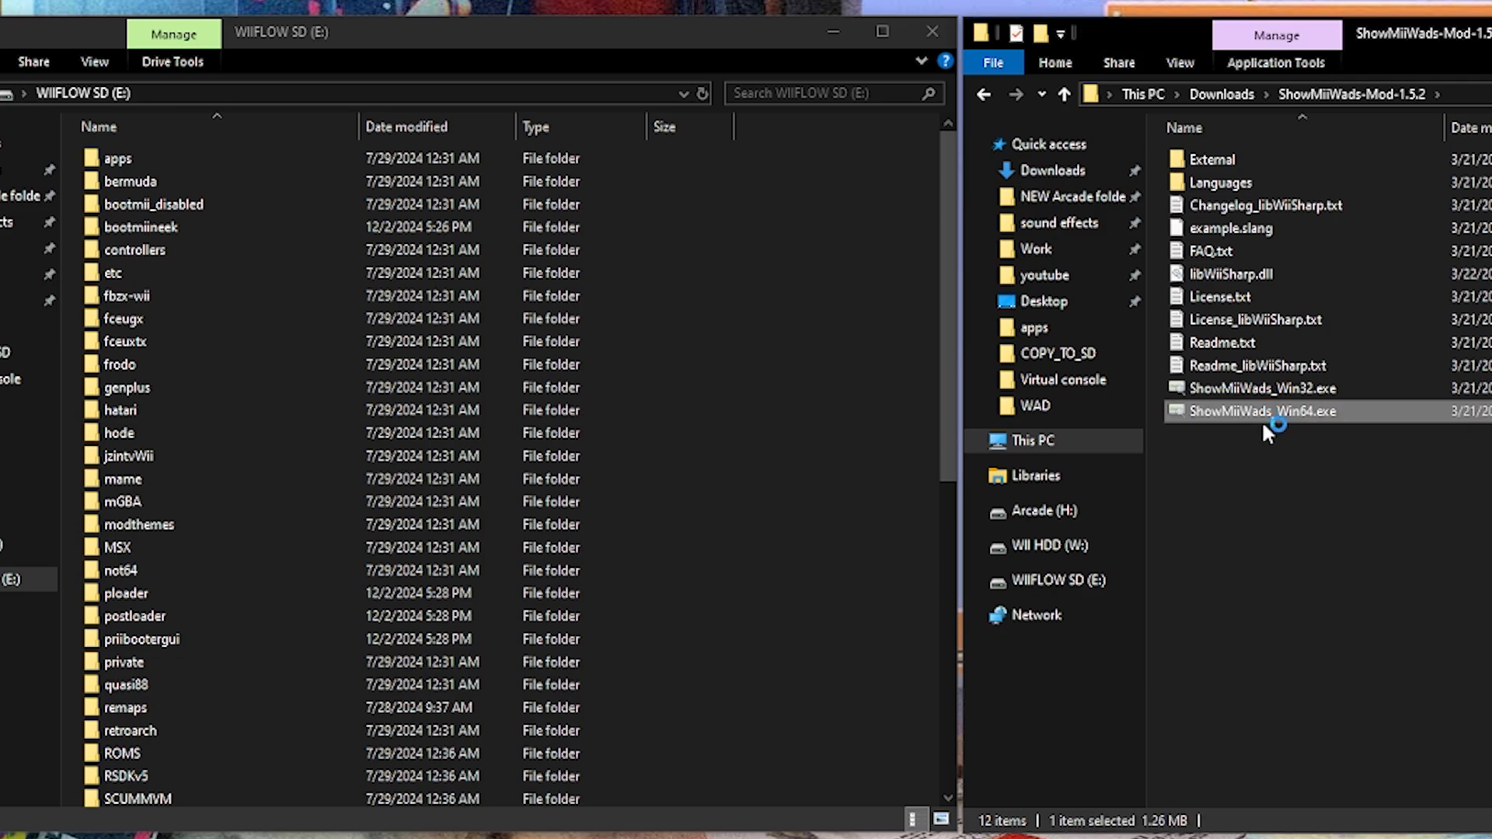
pyautogui.doubleClick(1262, 410)
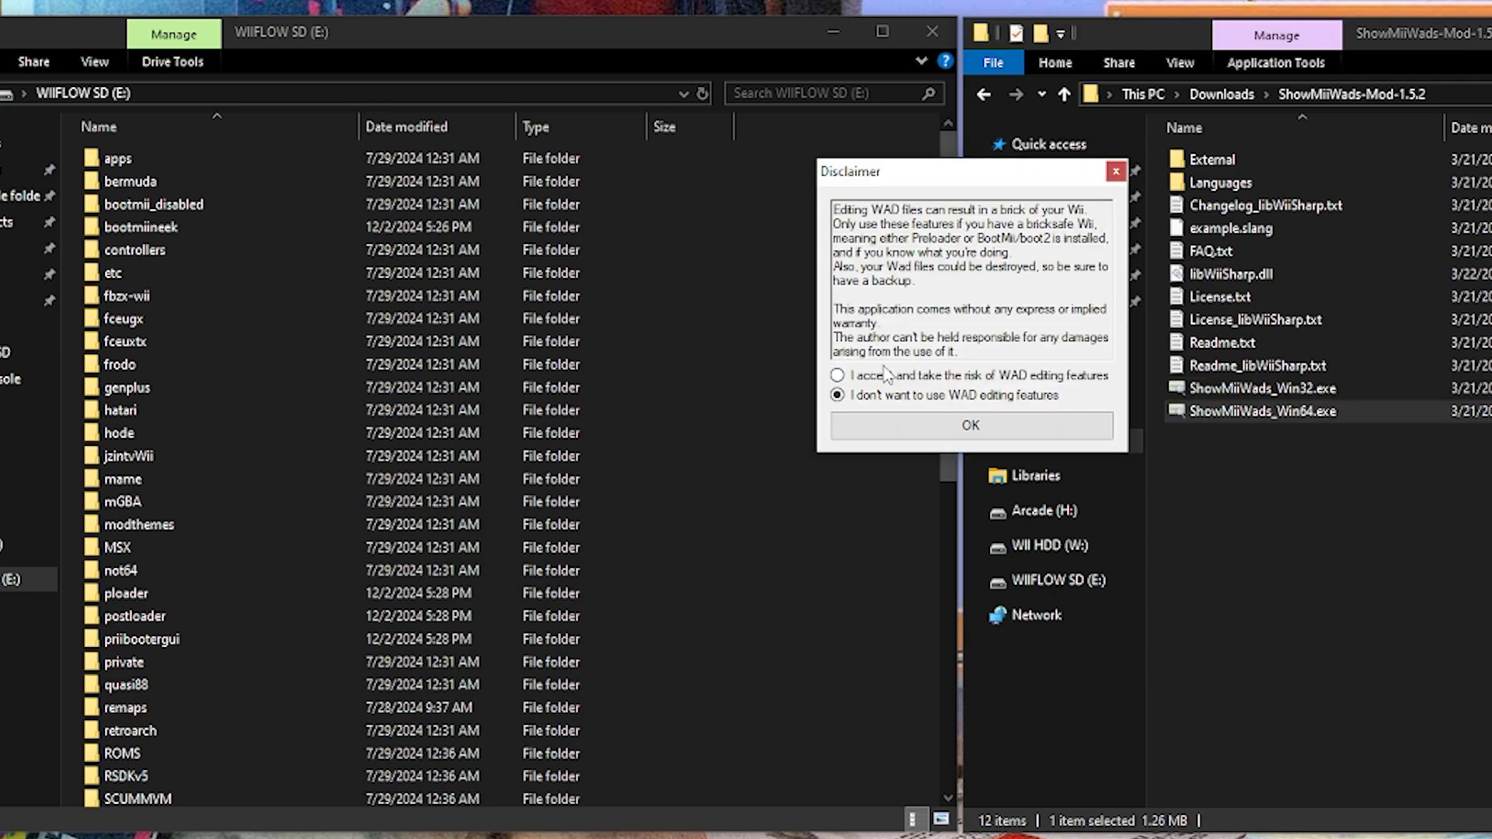
# Accept the WAD-editing risk disclaimer in ShowMiiWads
pyautogui.click(838, 374)
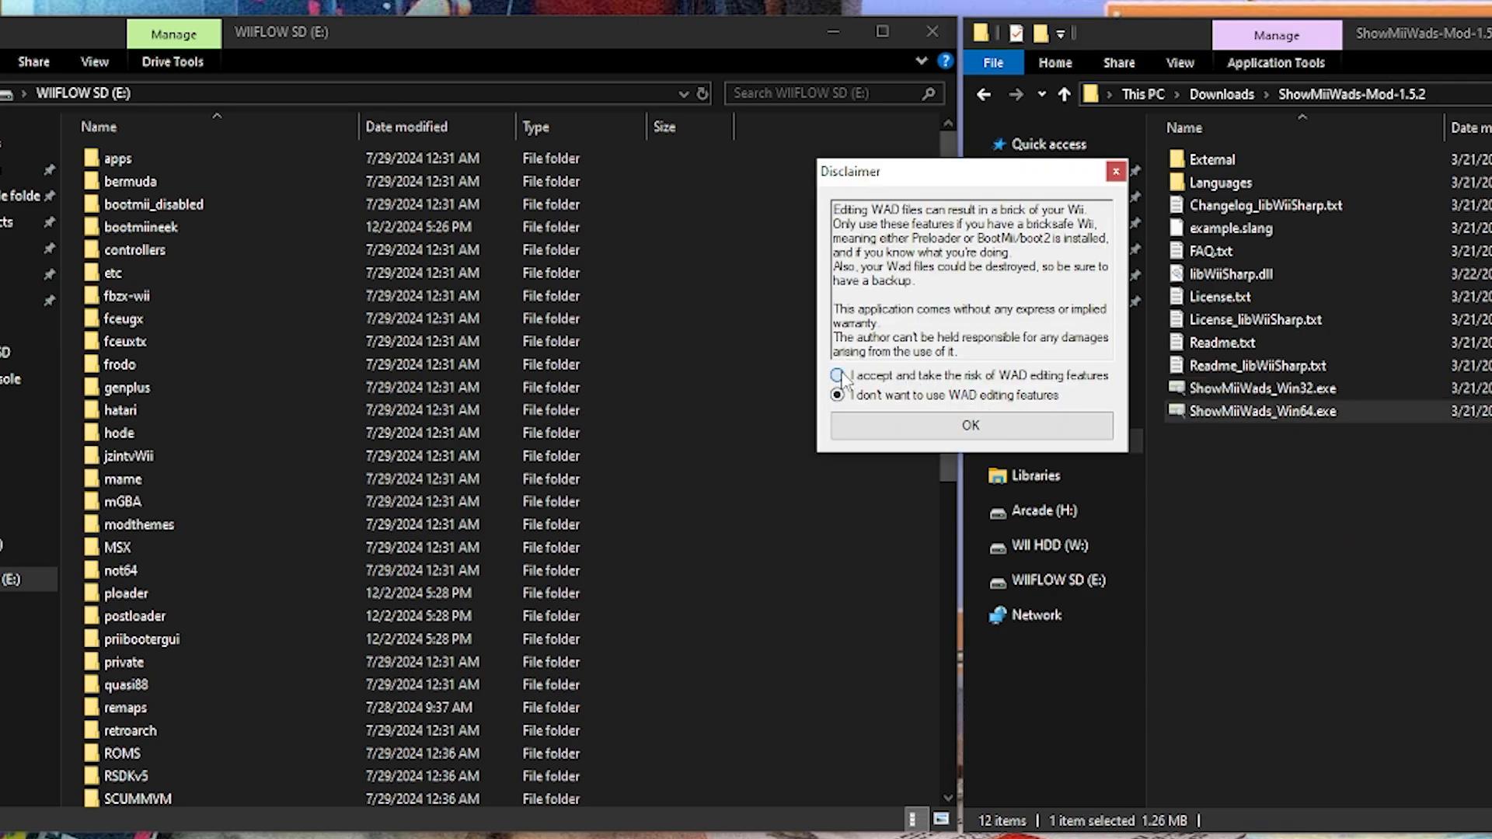
pyautogui.click(970, 426)
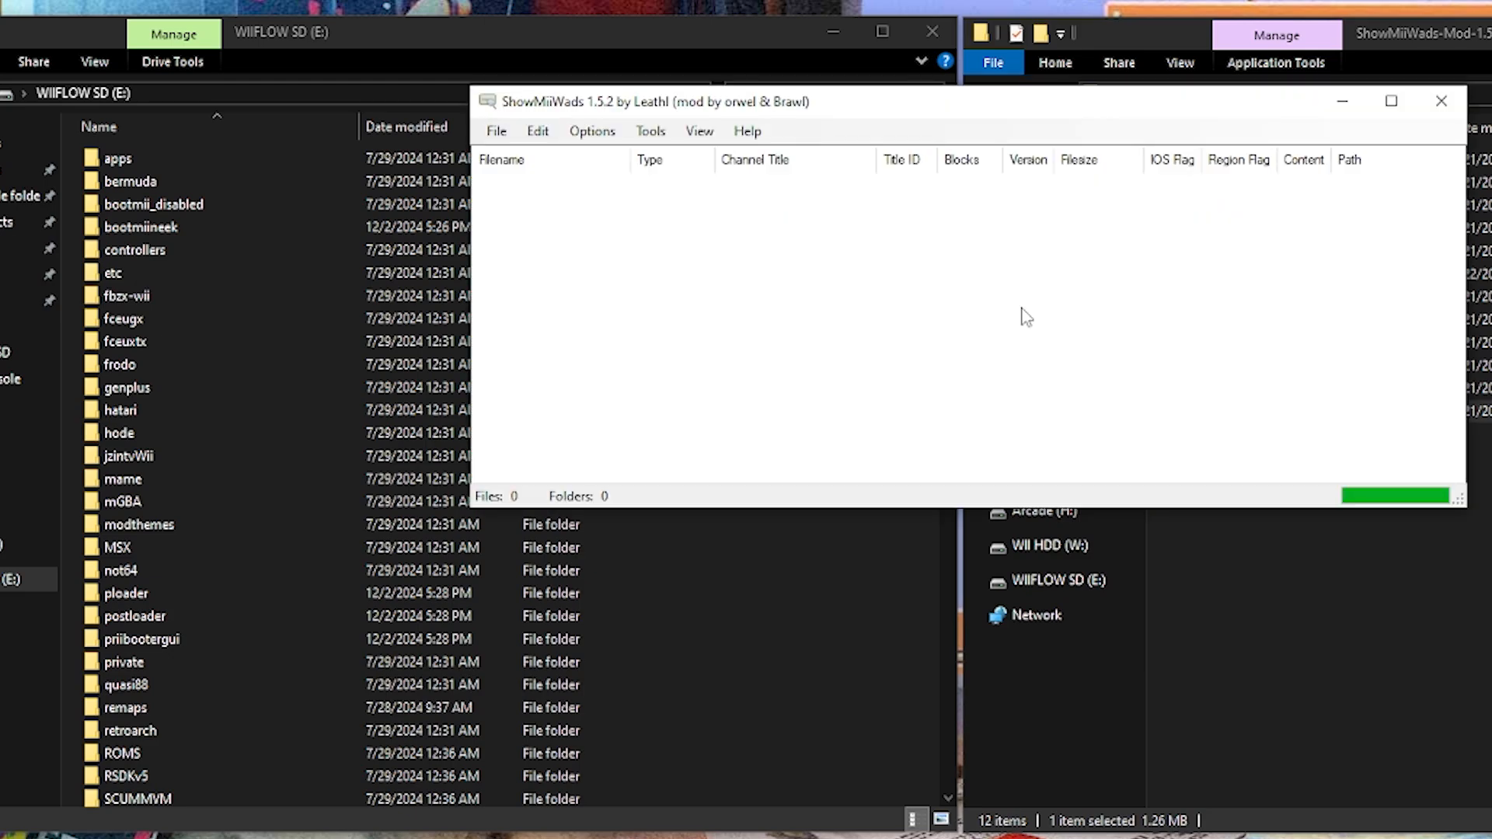
# Set the NAND backup path to the pl_us folder inside nands
pyautogui.click(590, 131)
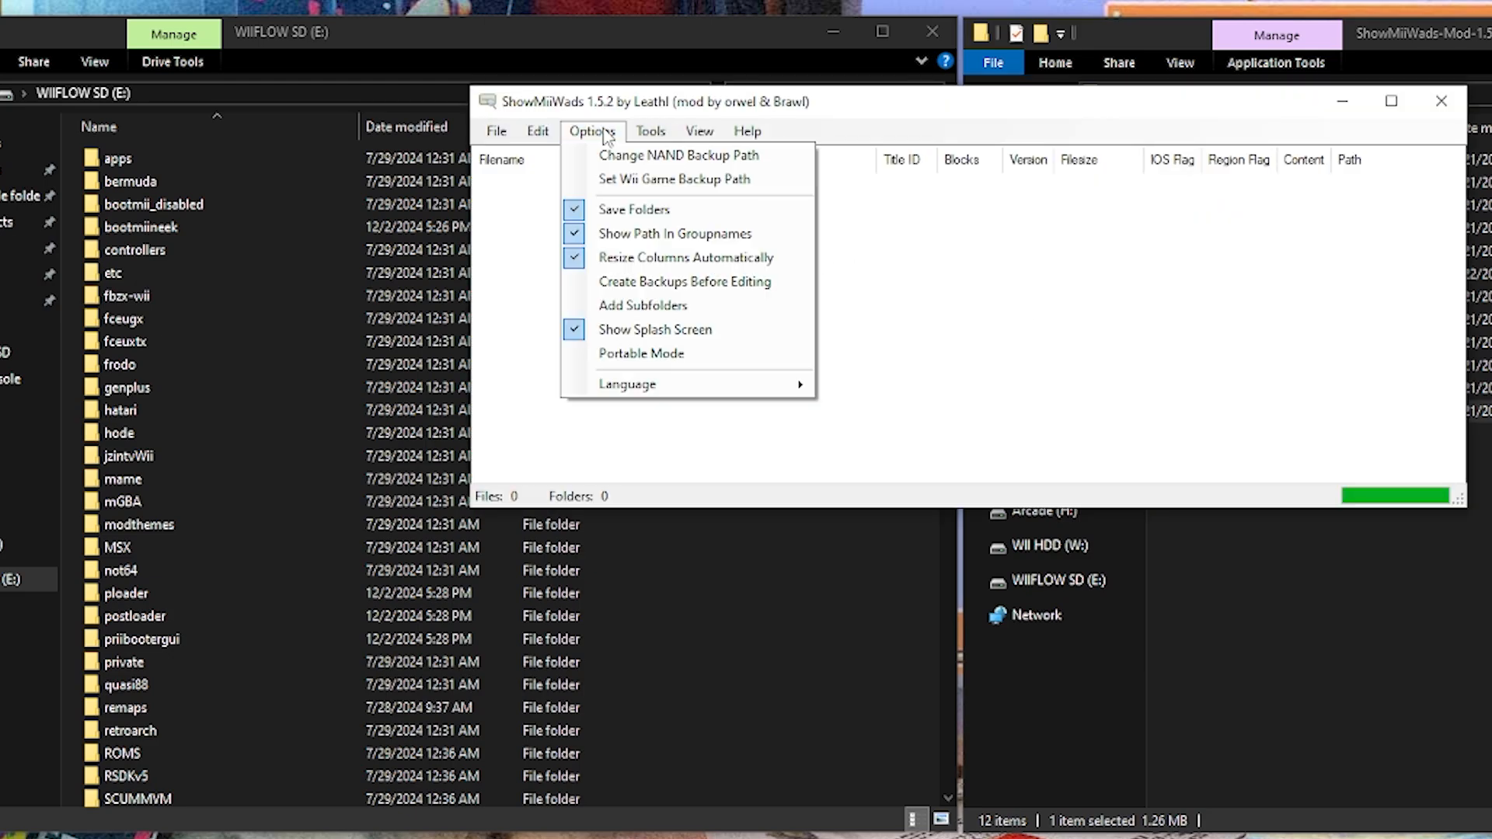
pyautogui.moveTo(679, 156)
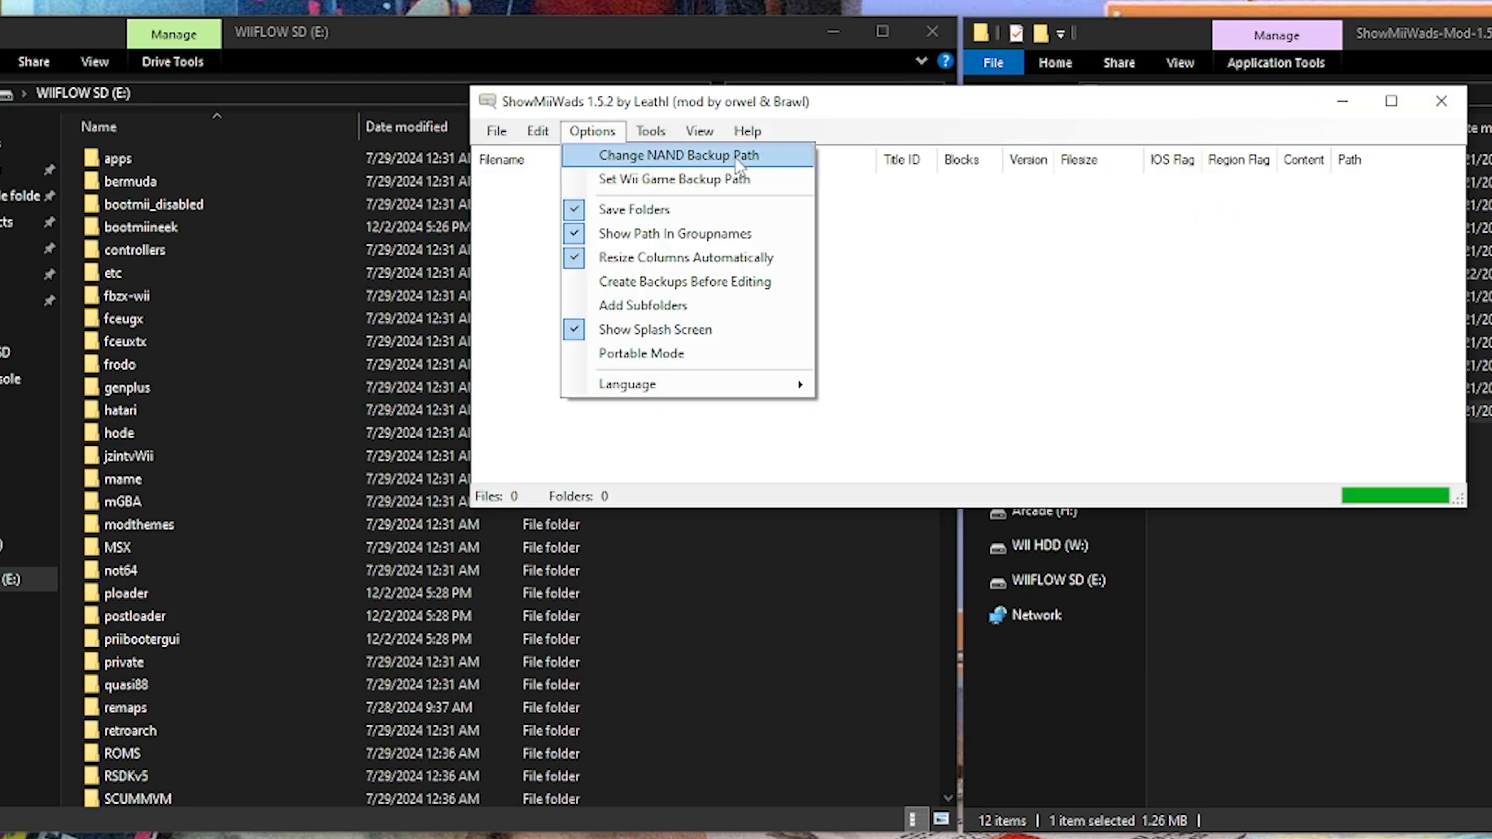
pyautogui.click(677, 155)
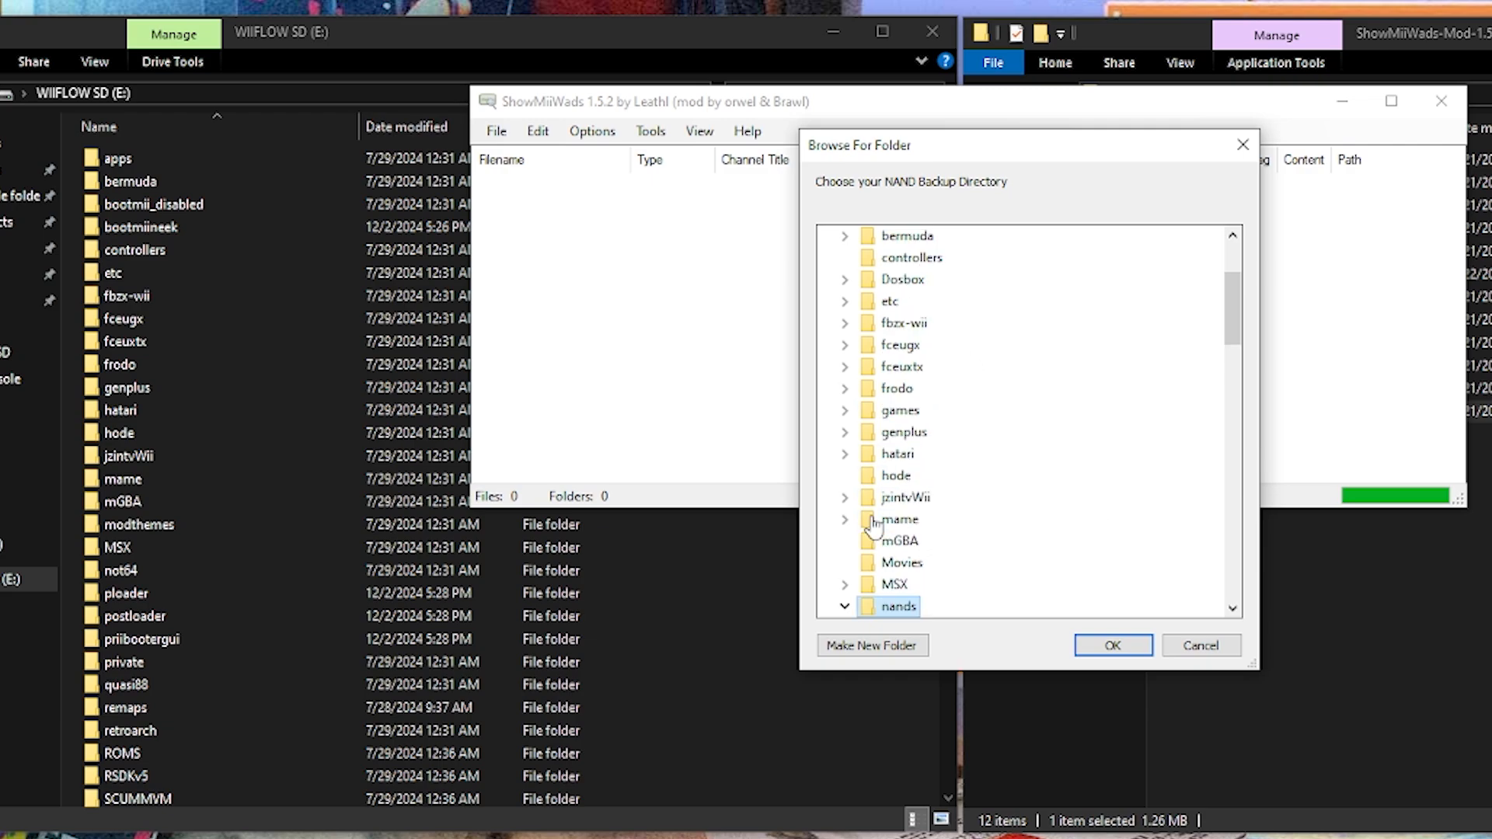
pyautogui.click(844, 607)
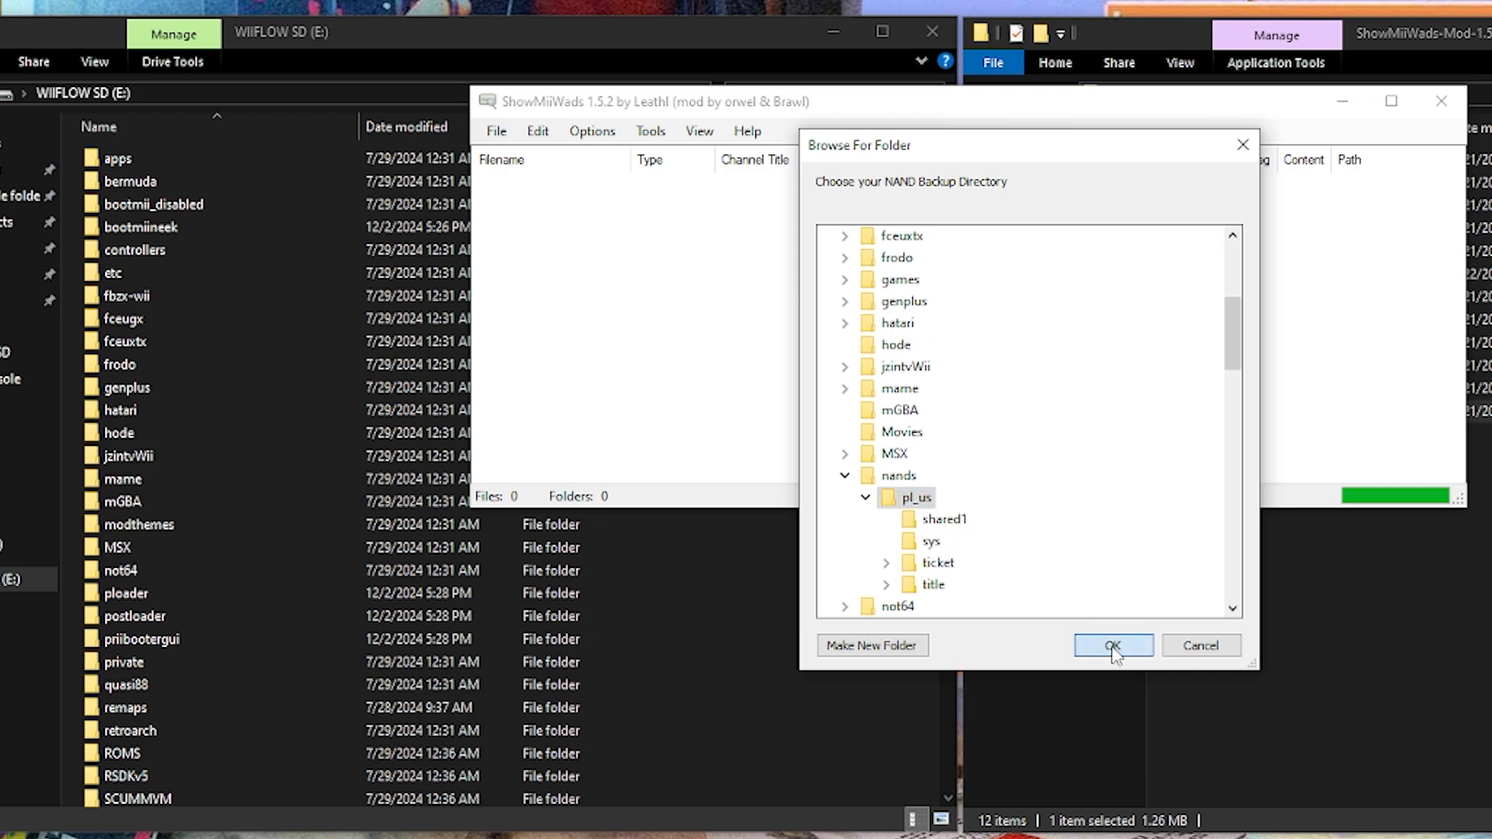
pyautogui.click(1113, 645)
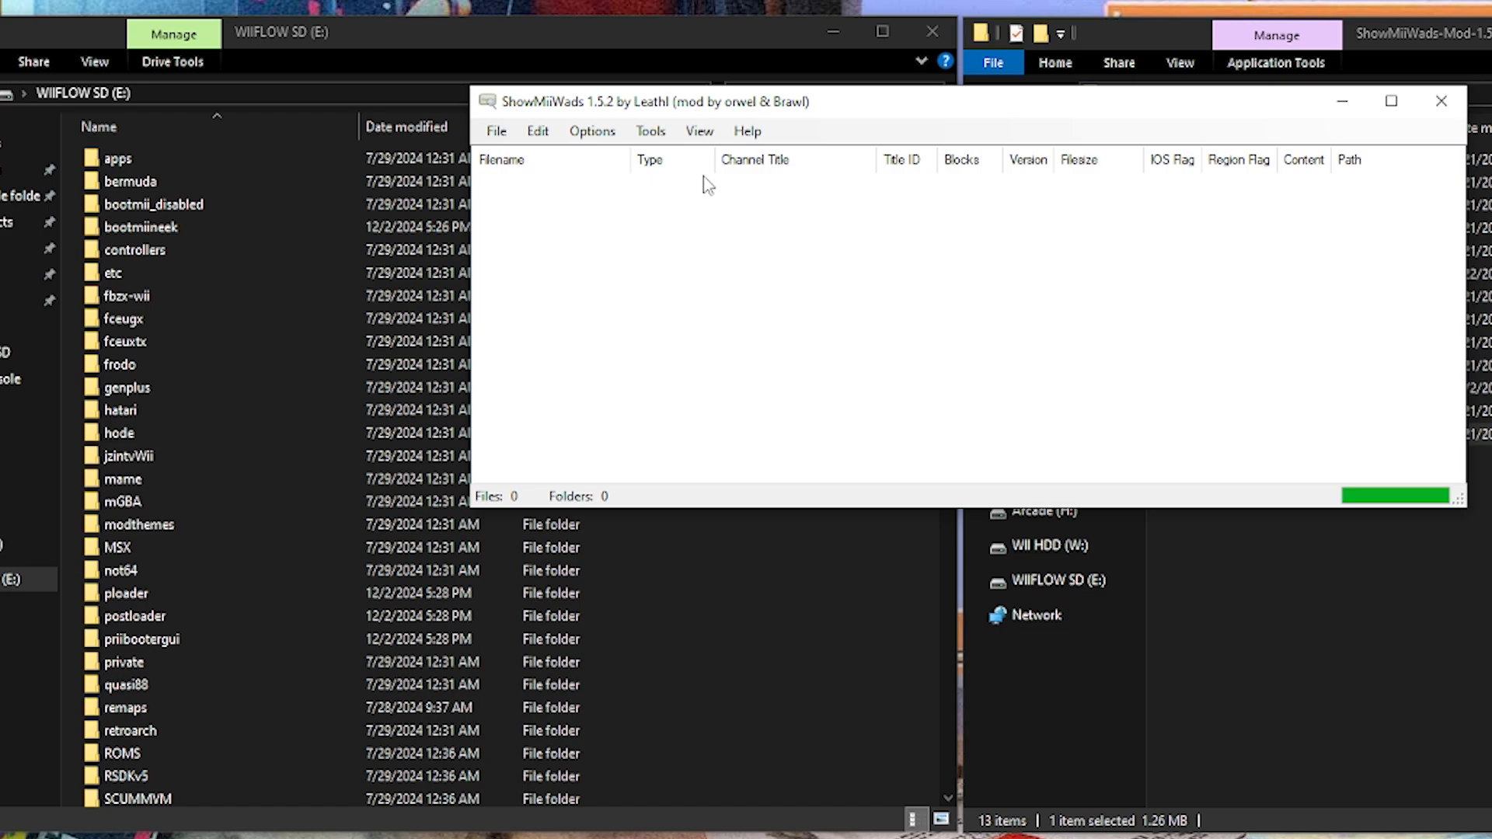
# Switch to the ShowMiiNand view and scroll through the 98 installed pl_us titles
pyautogui.click(699, 131)
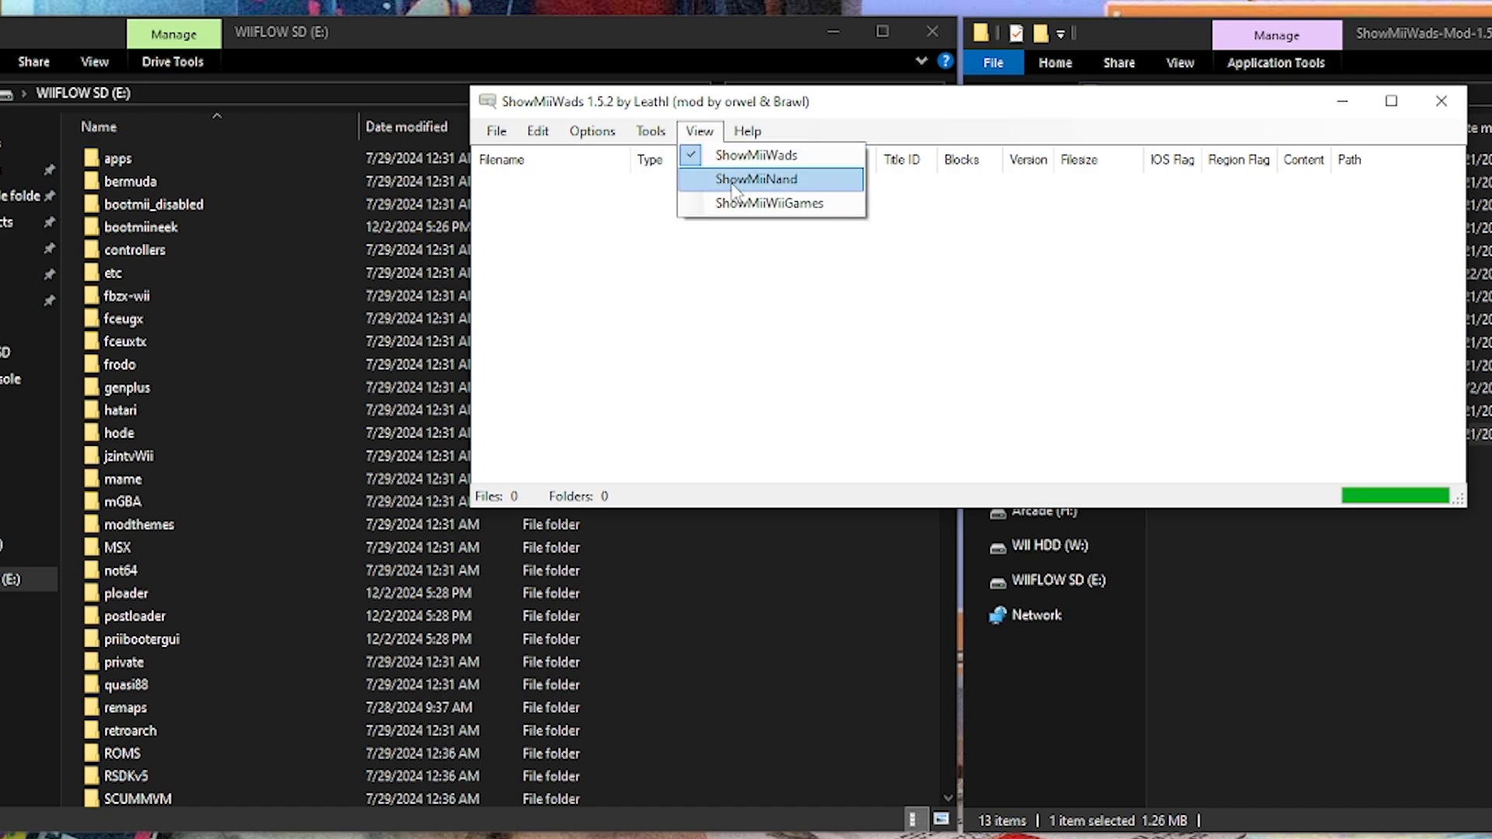
pyautogui.click(757, 179)
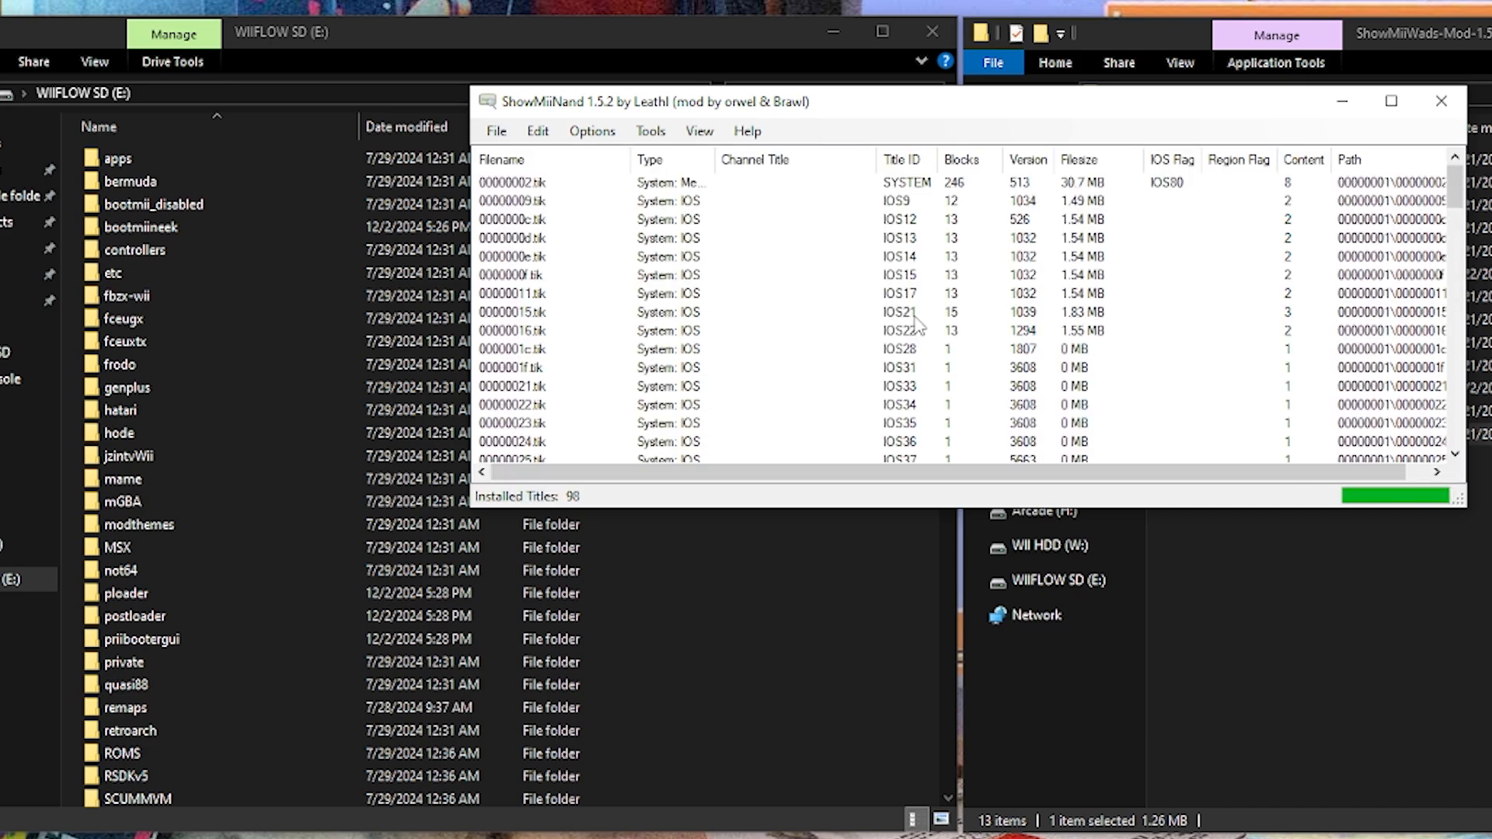
pyautogui.scroll(-3)
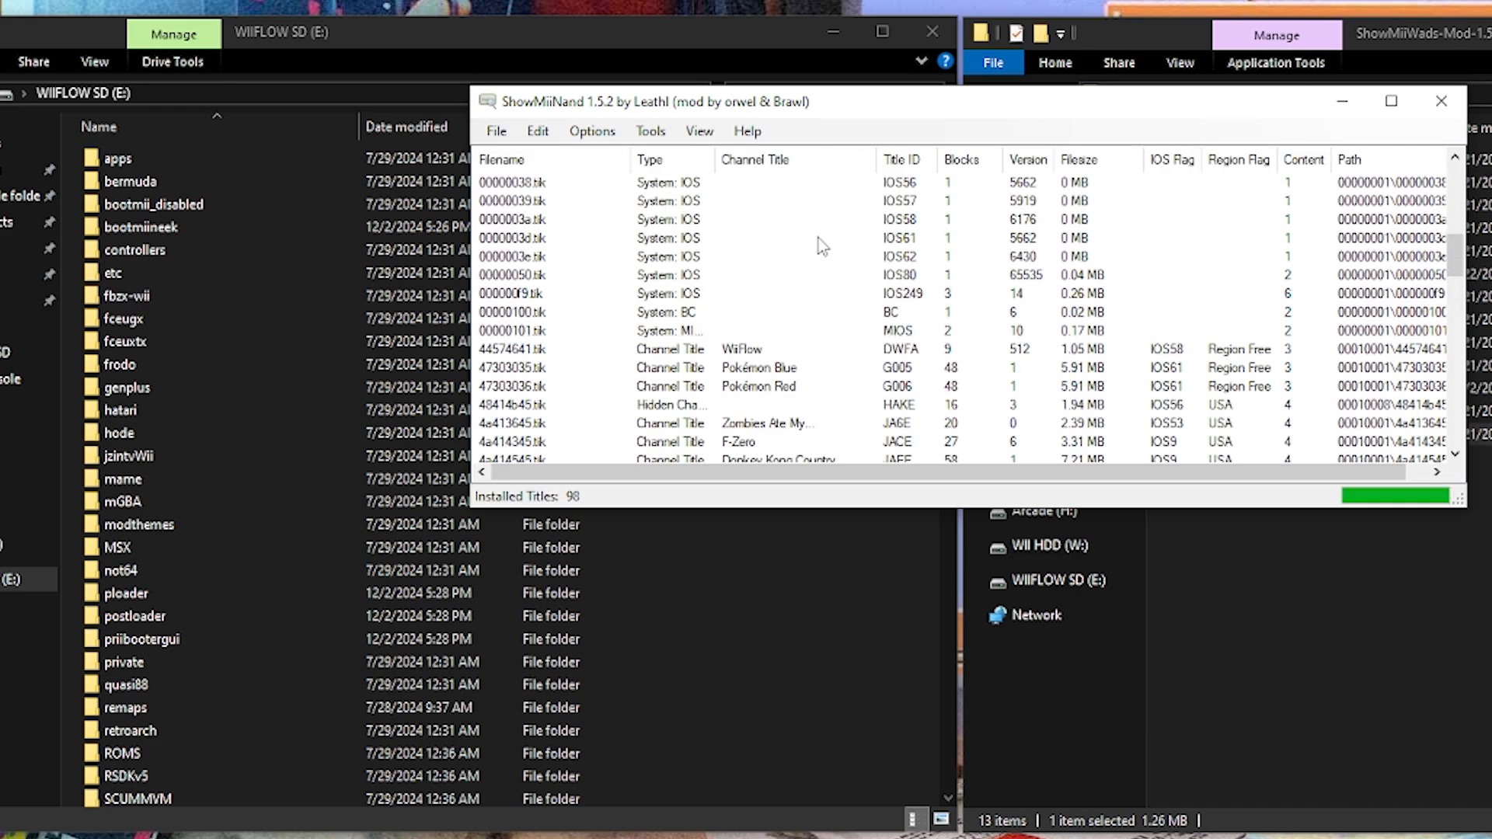
pyautogui.scroll(-3)
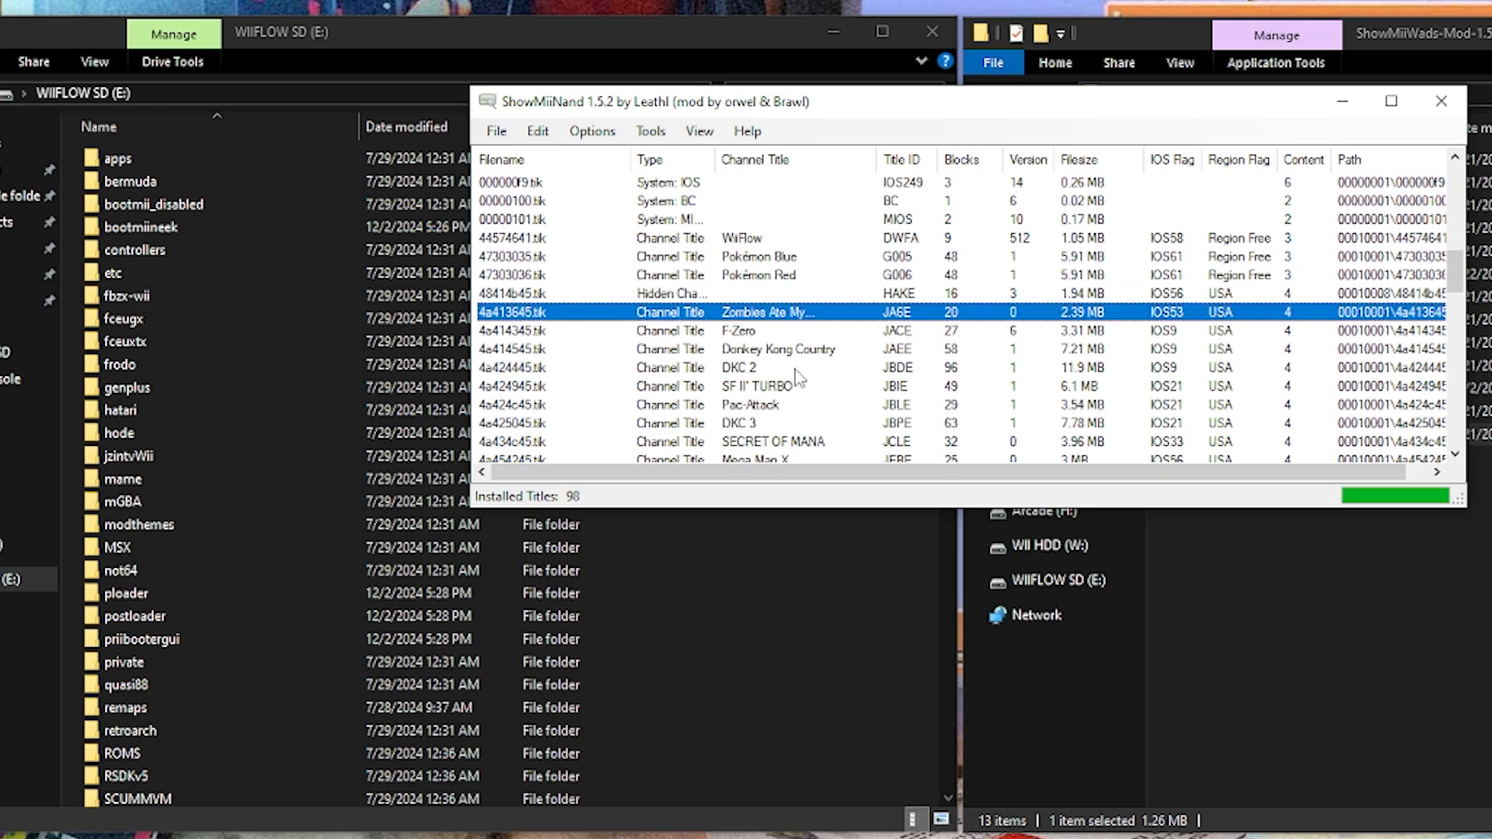
pyautogui.scroll(3)
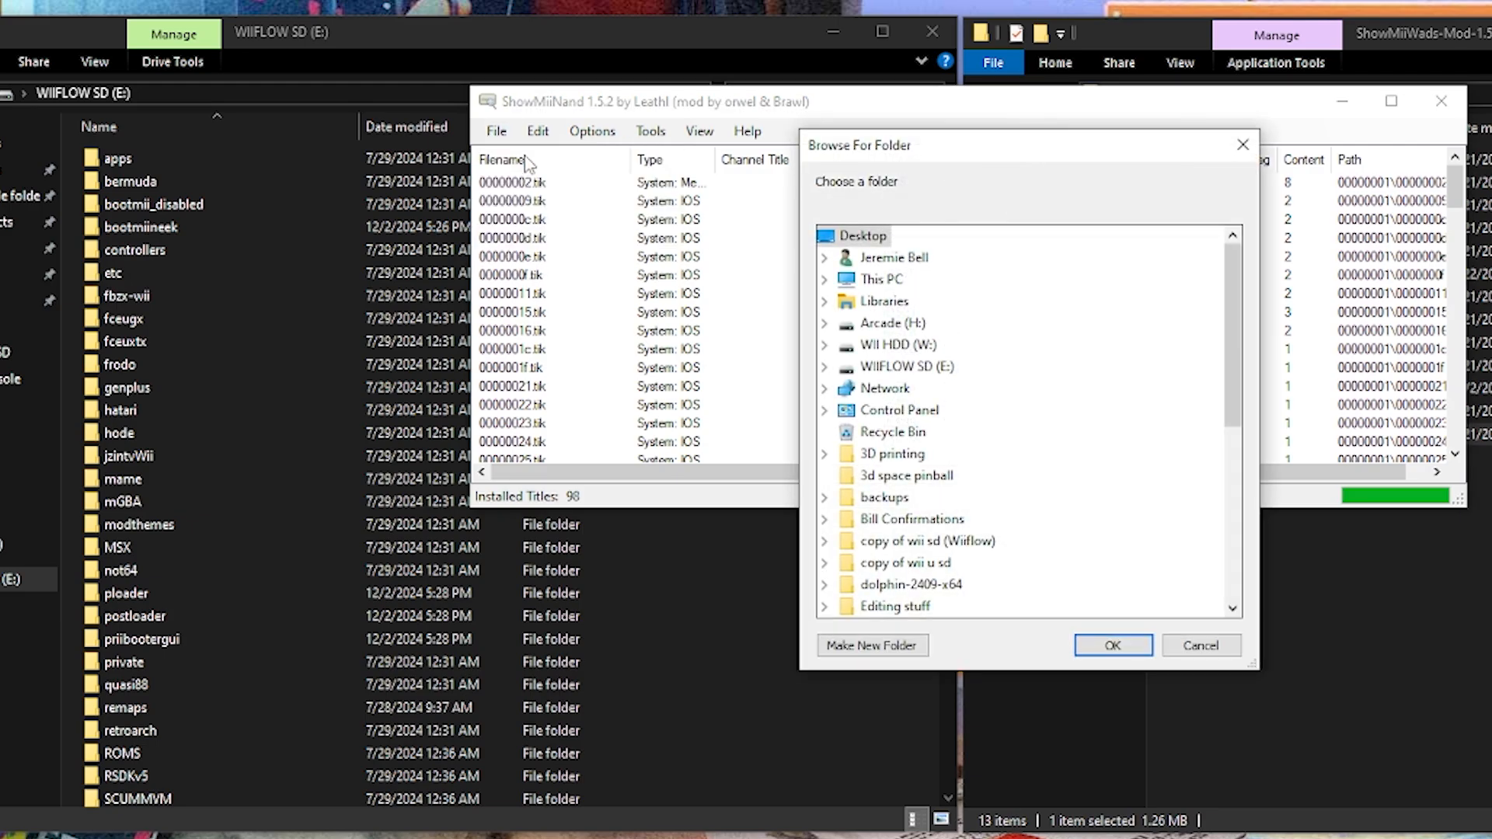
# Load the wads\1 wad folder holding the Tetris Party (USA) WAD
pyautogui.scroll(-3)
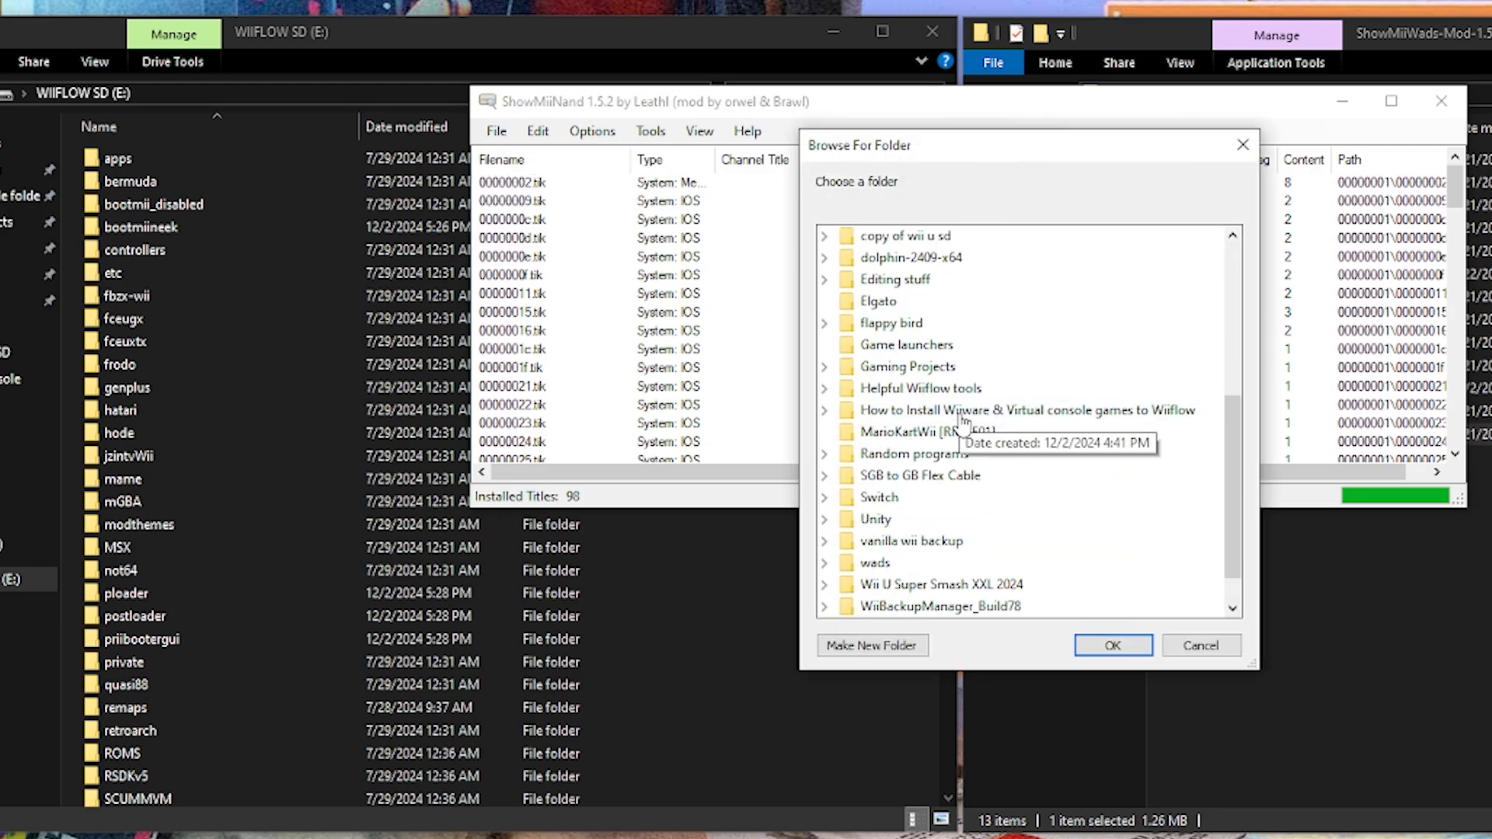
pyautogui.click(824, 562)
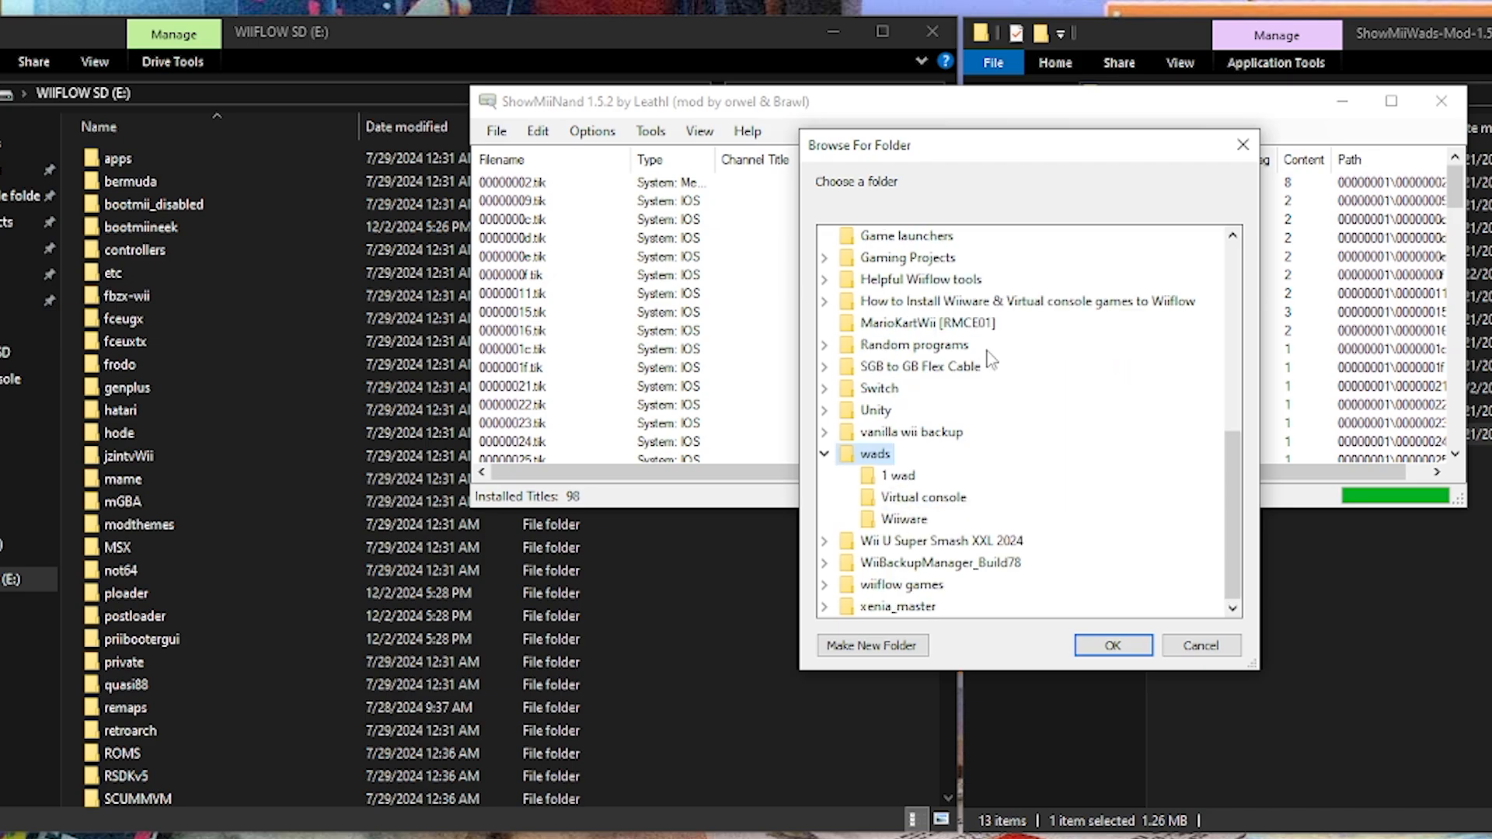
pyautogui.moveTo(895, 477)
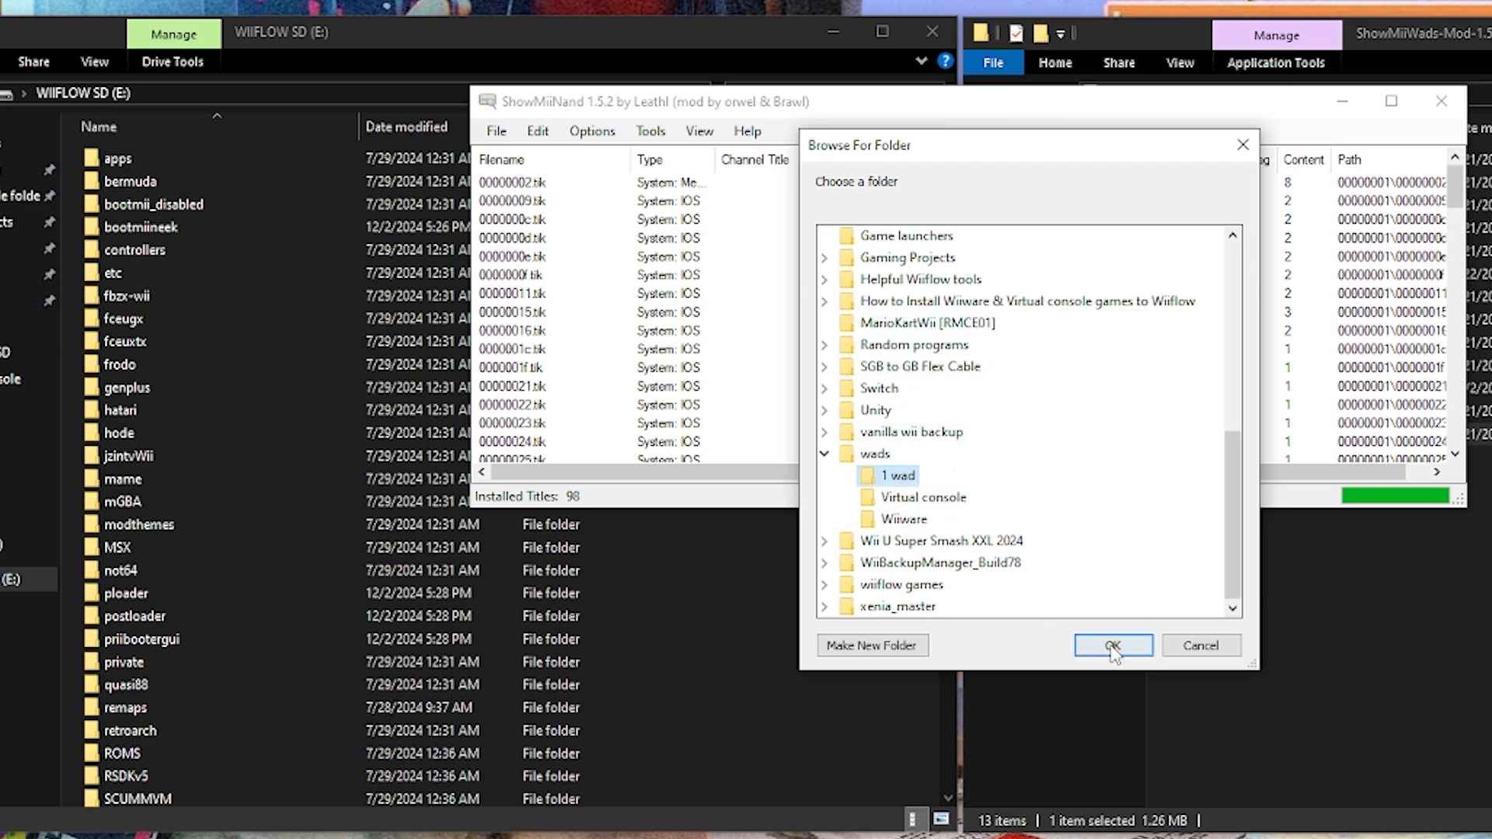
pyautogui.click(1113, 645)
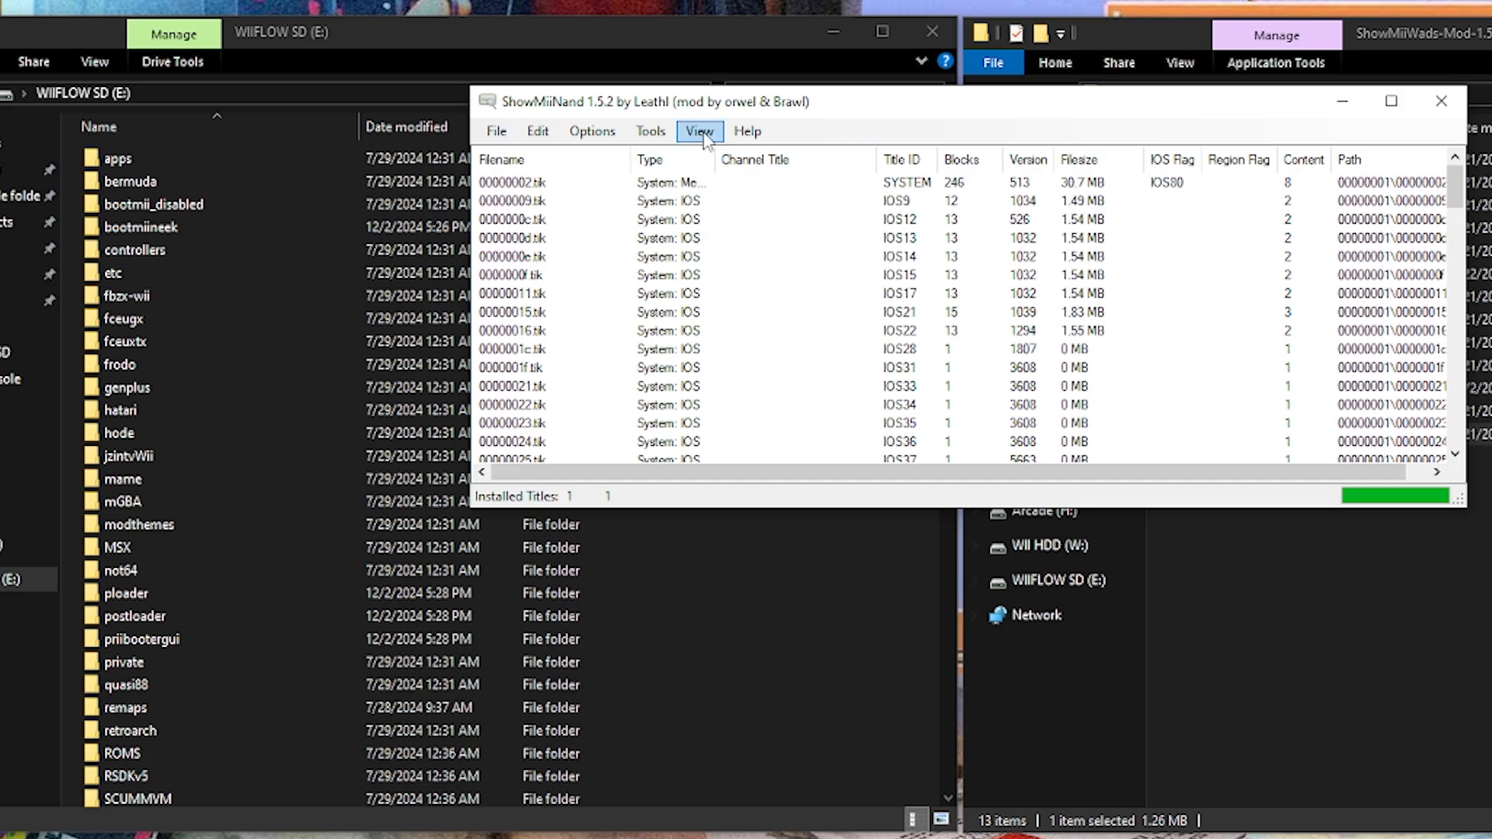
pyautogui.moveTo(744, 163)
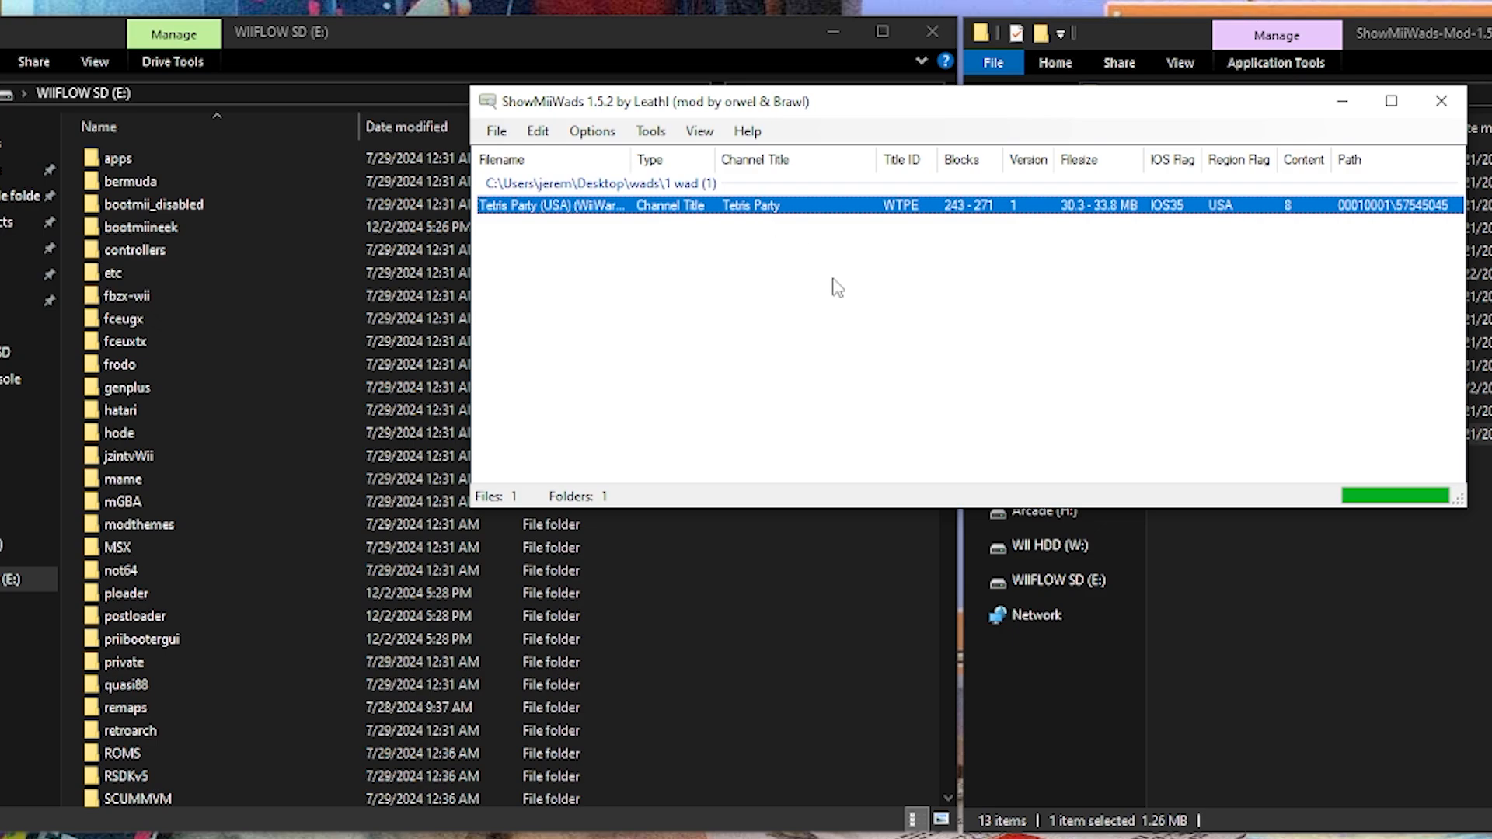
pyautogui.moveTo(766, 212)
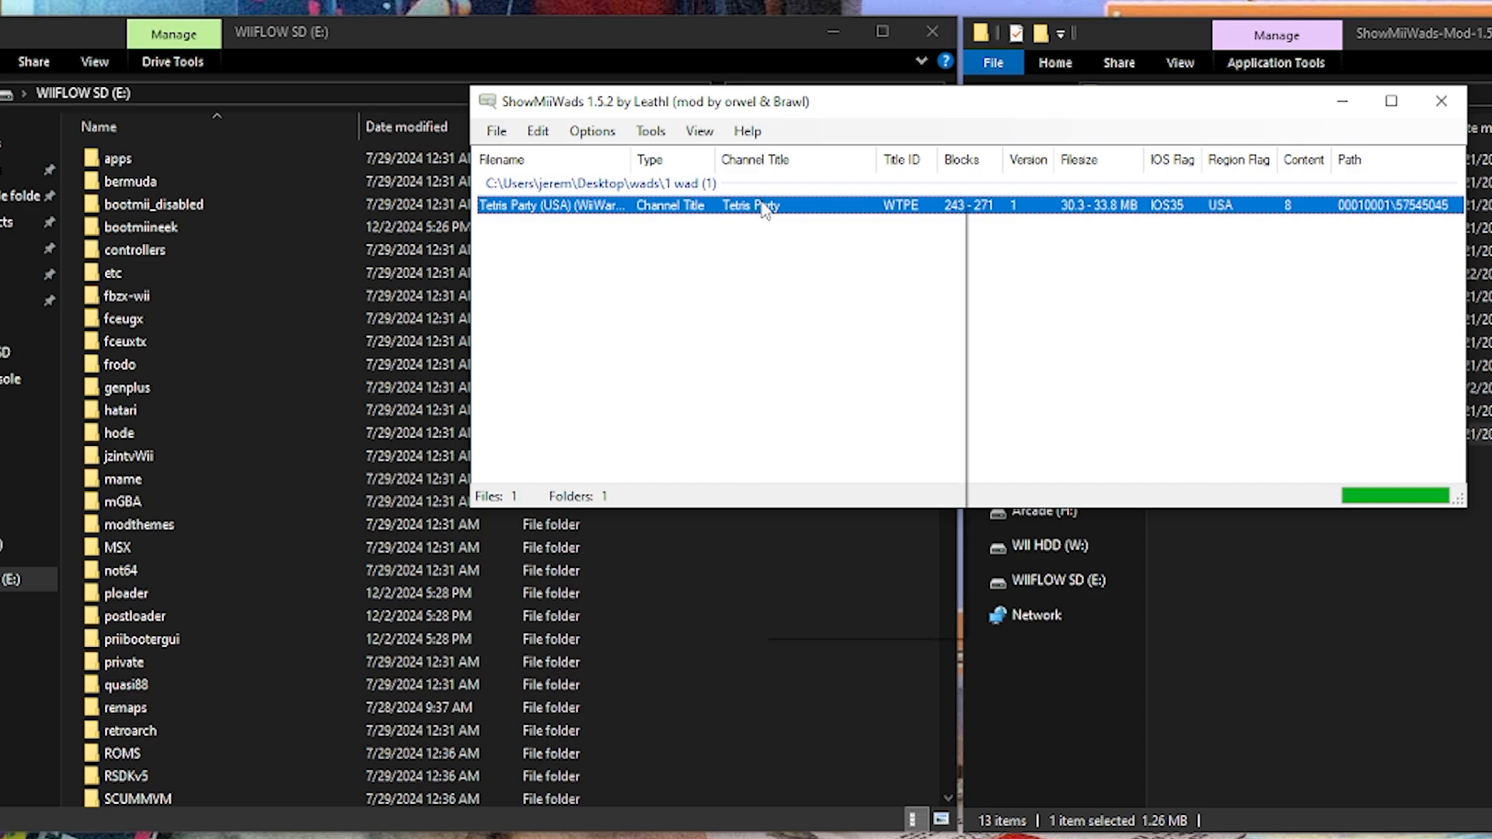
# Install the Tetris Party WAD into the emulated NAND via Extract > To NAND
pyautogui.rightClick(761, 205)
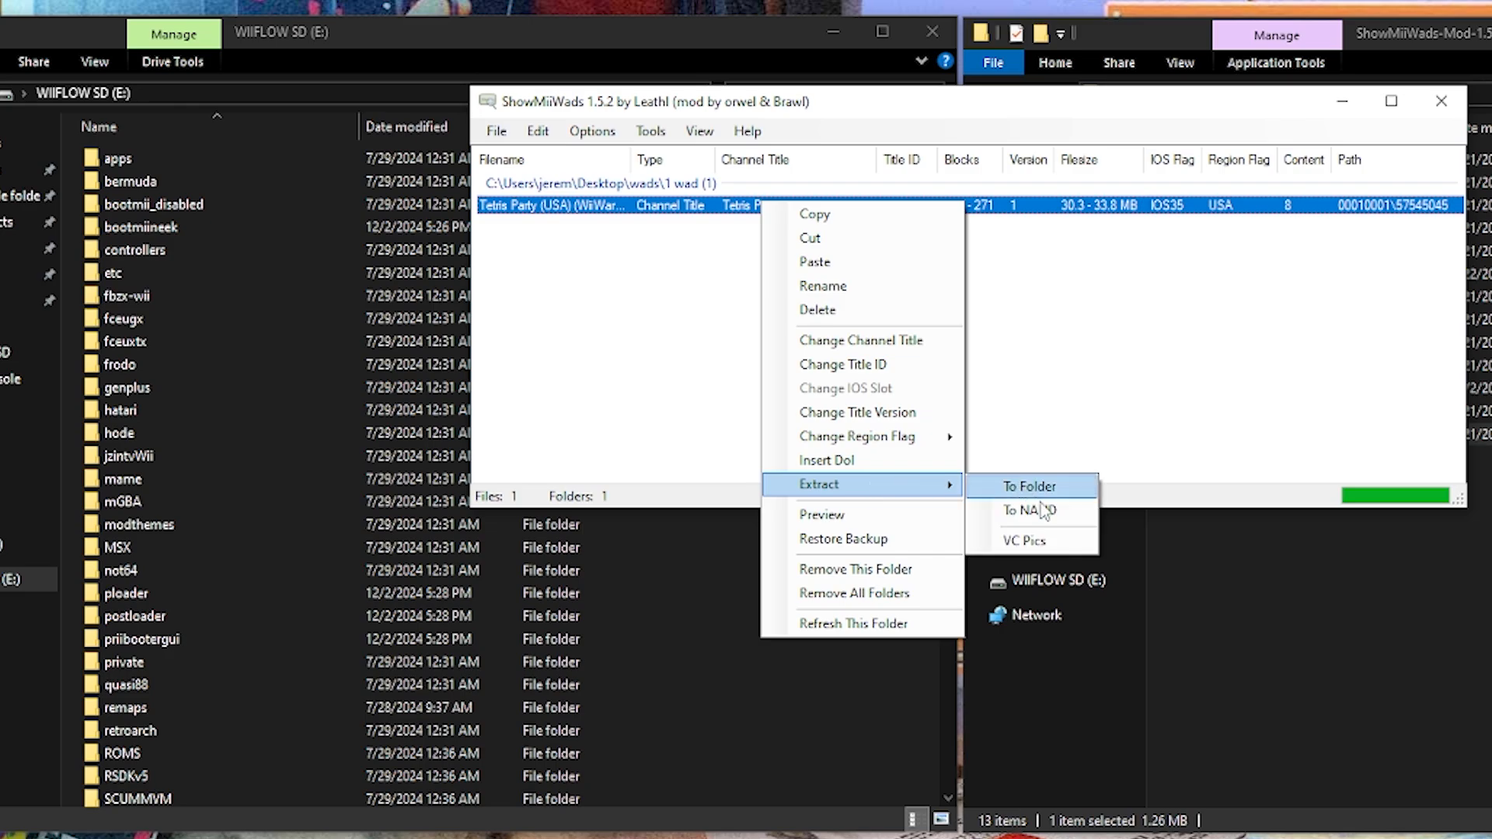
pyautogui.click(1028, 486)
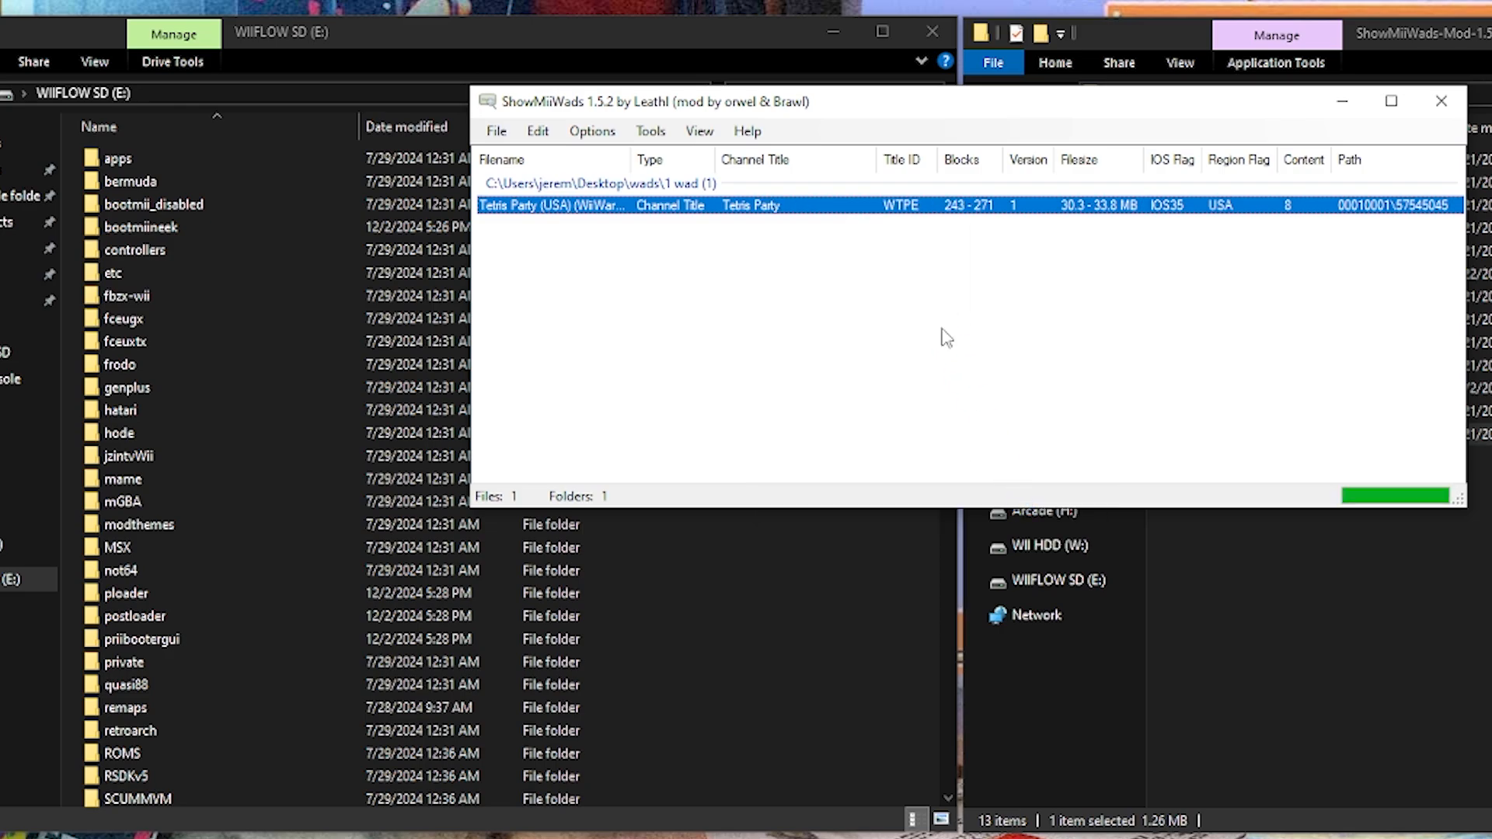
pyautogui.moveTo(700, 130)
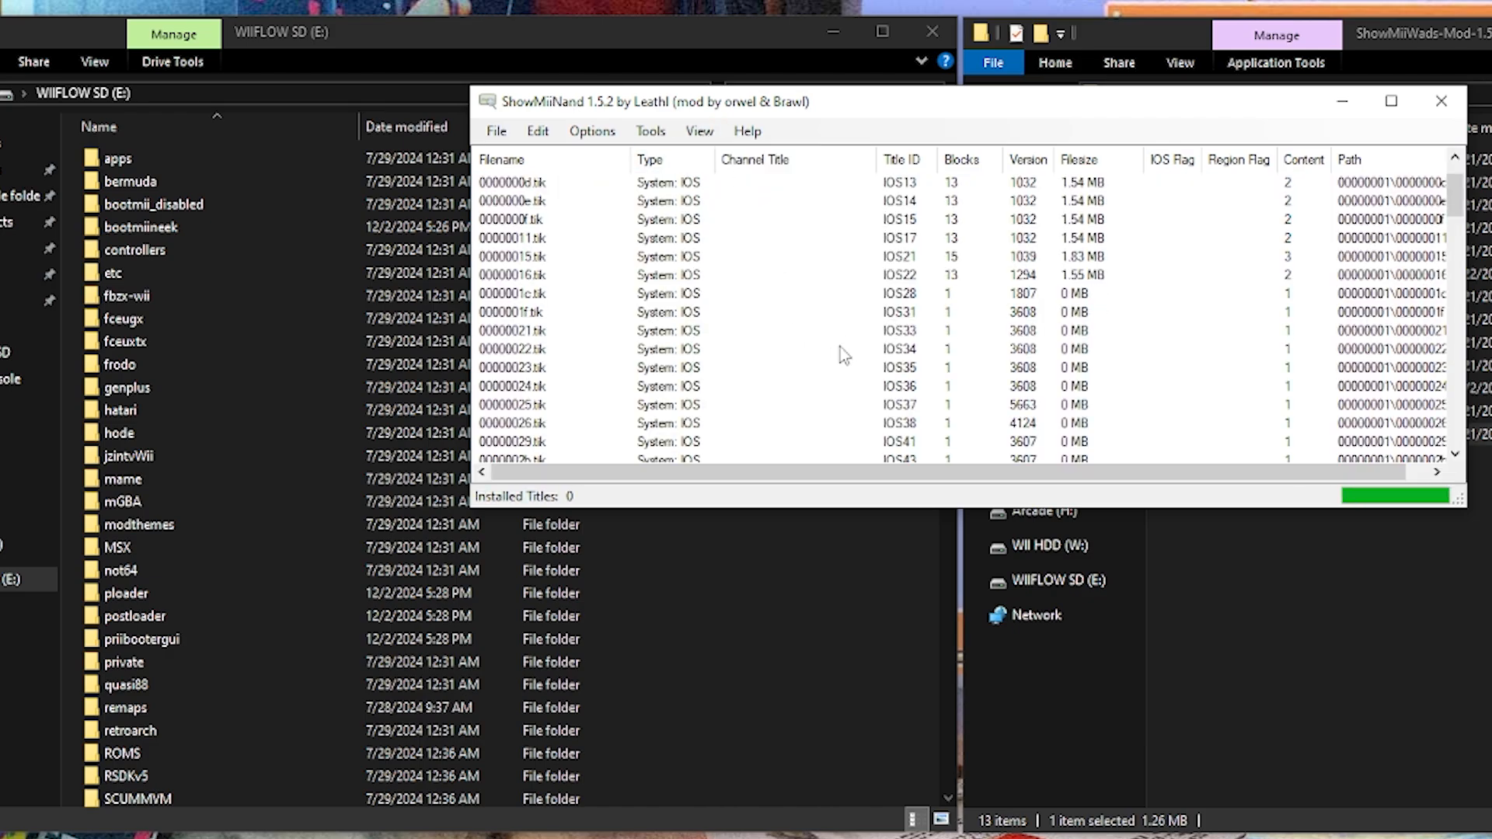
# Find Tetris Party in the emulated NAND title list
pyautogui.scroll(-3)
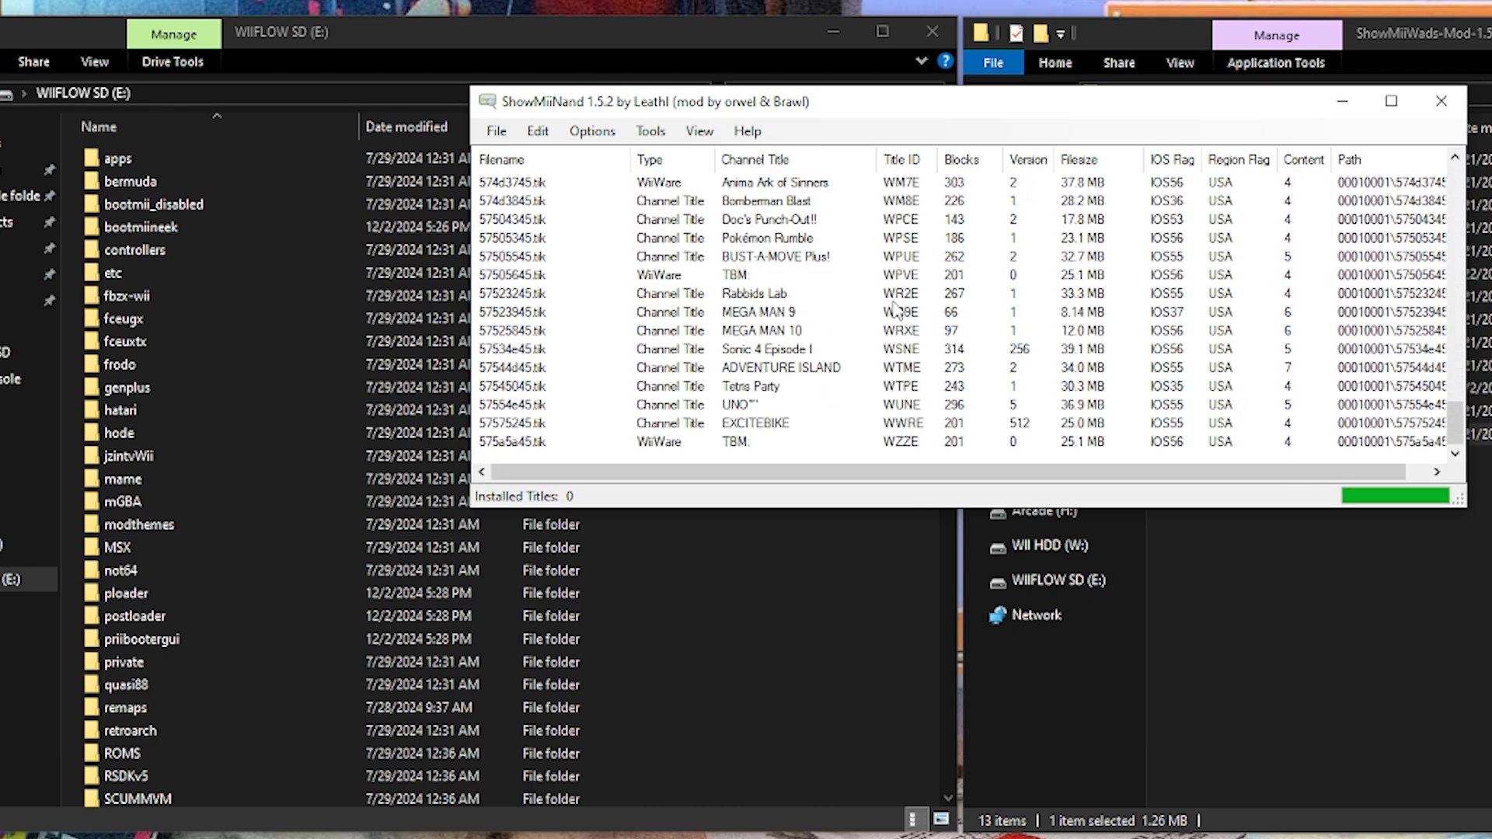
pyautogui.click(752, 387)
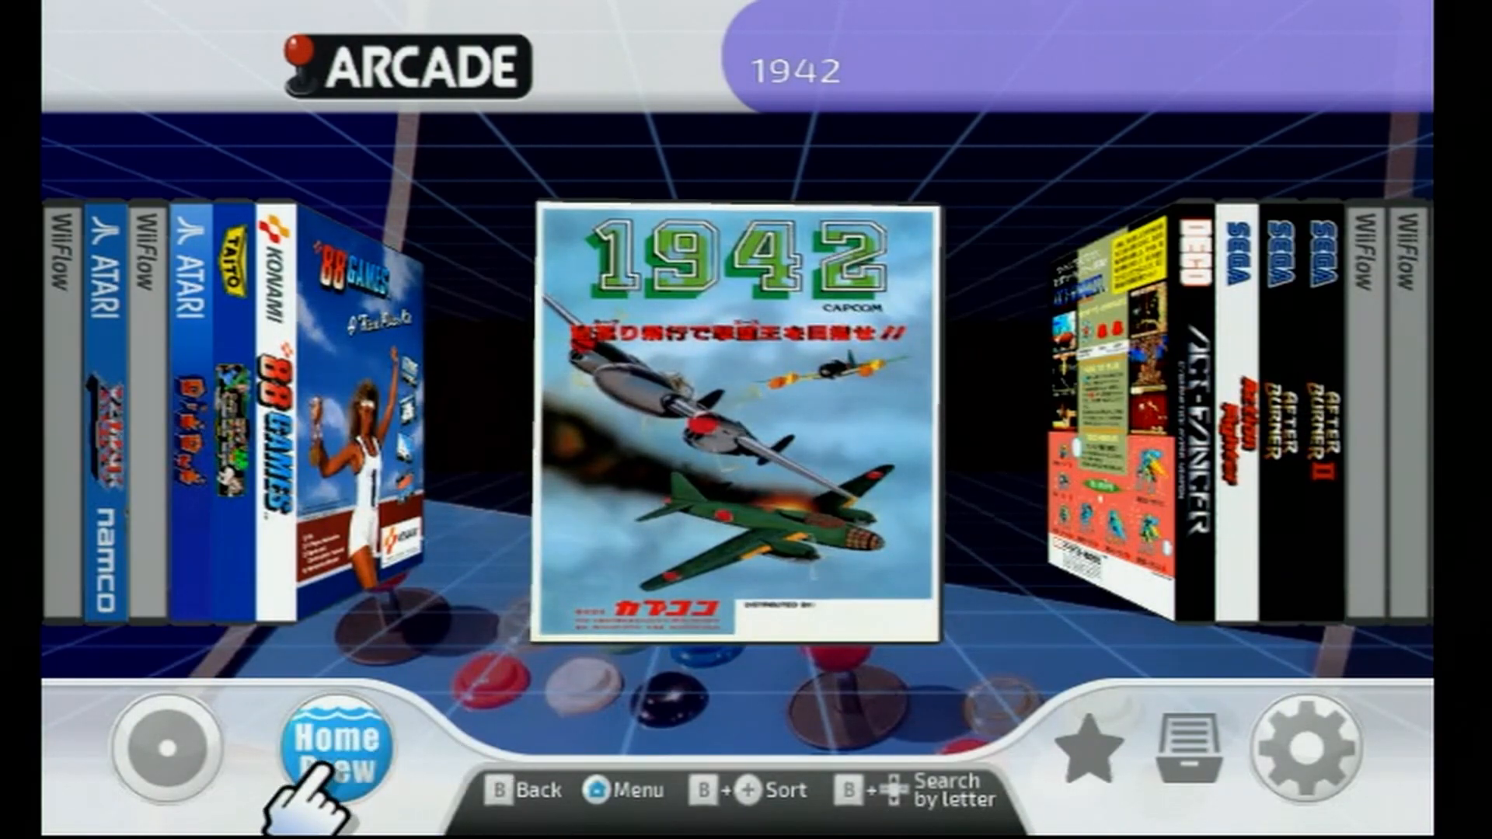
# Cycle the source Arcade → Wii → GameCube → Real NAND channels, Forecast Channel in front
pyautogui.click(324, 748)
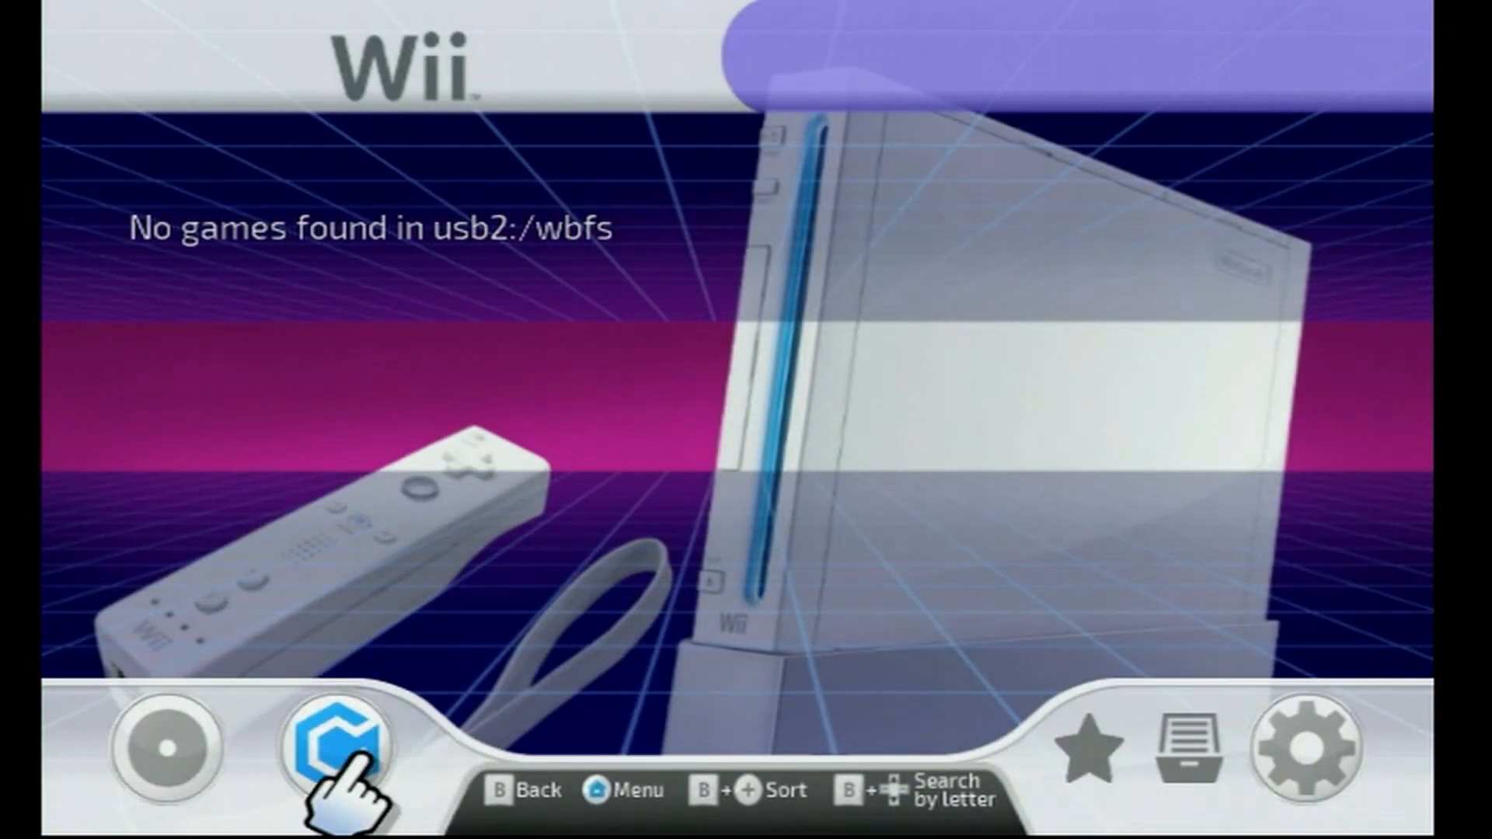
pyautogui.click(336, 748)
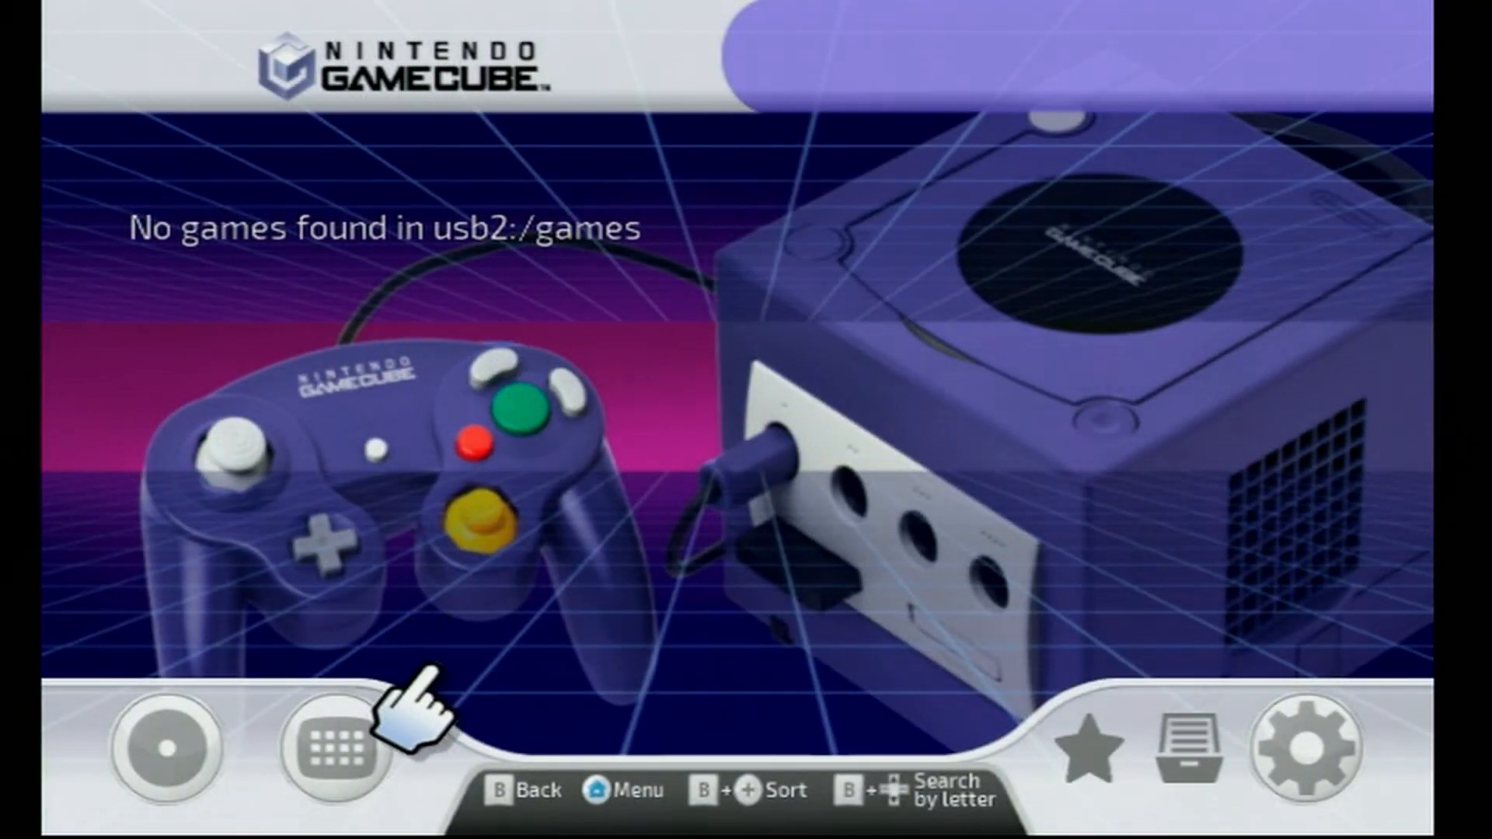
pyautogui.click(334, 747)
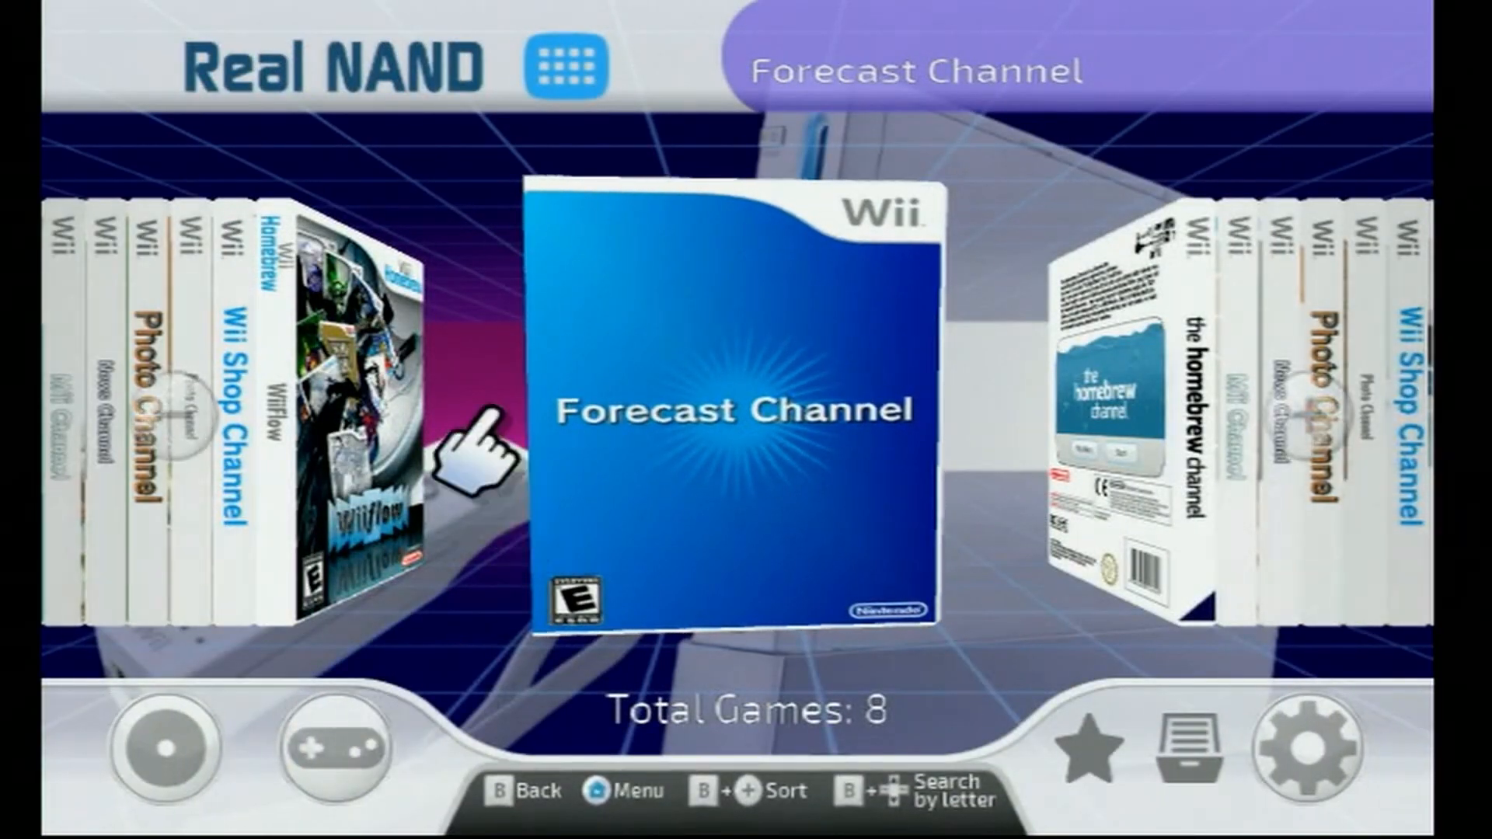
pyautogui.moveTo(332, 124)
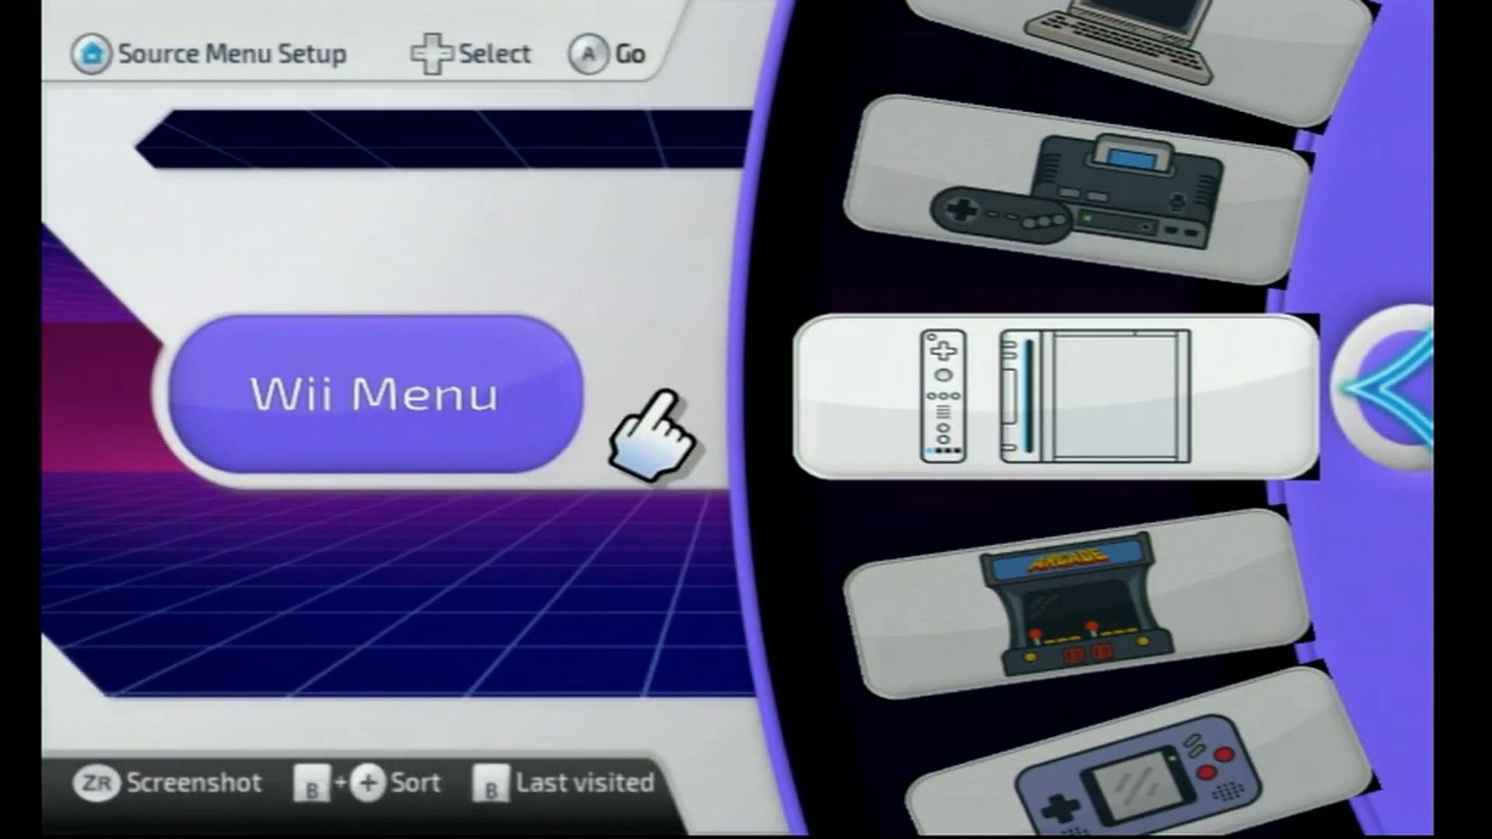
pyautogui.moveTo(990, 408)
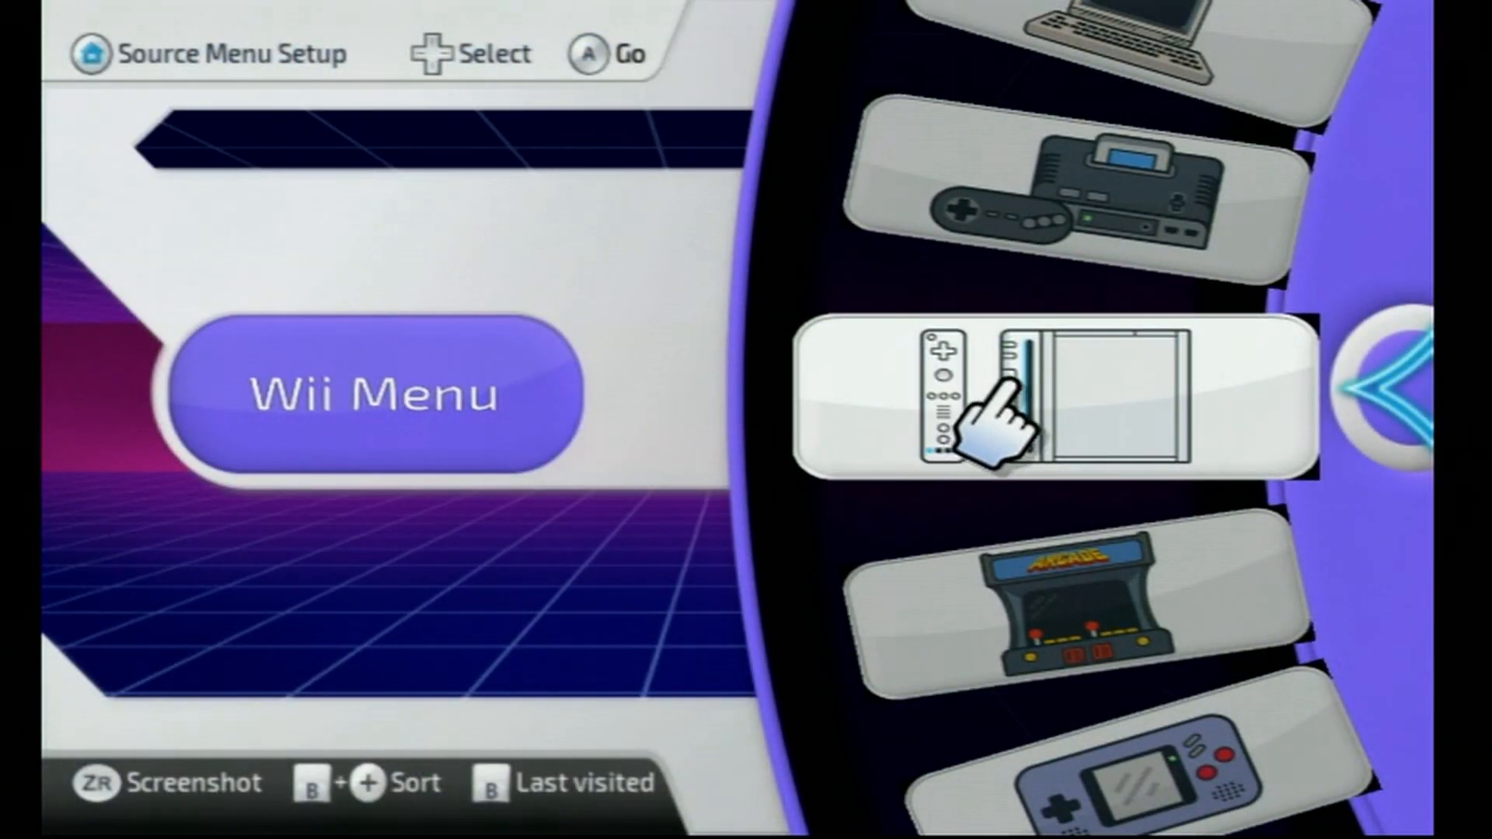
# Choose the Wii Menu source's Emu NAND list, reporting no titles in usb2:/nands/default
pyautogui.click(1052, 399)
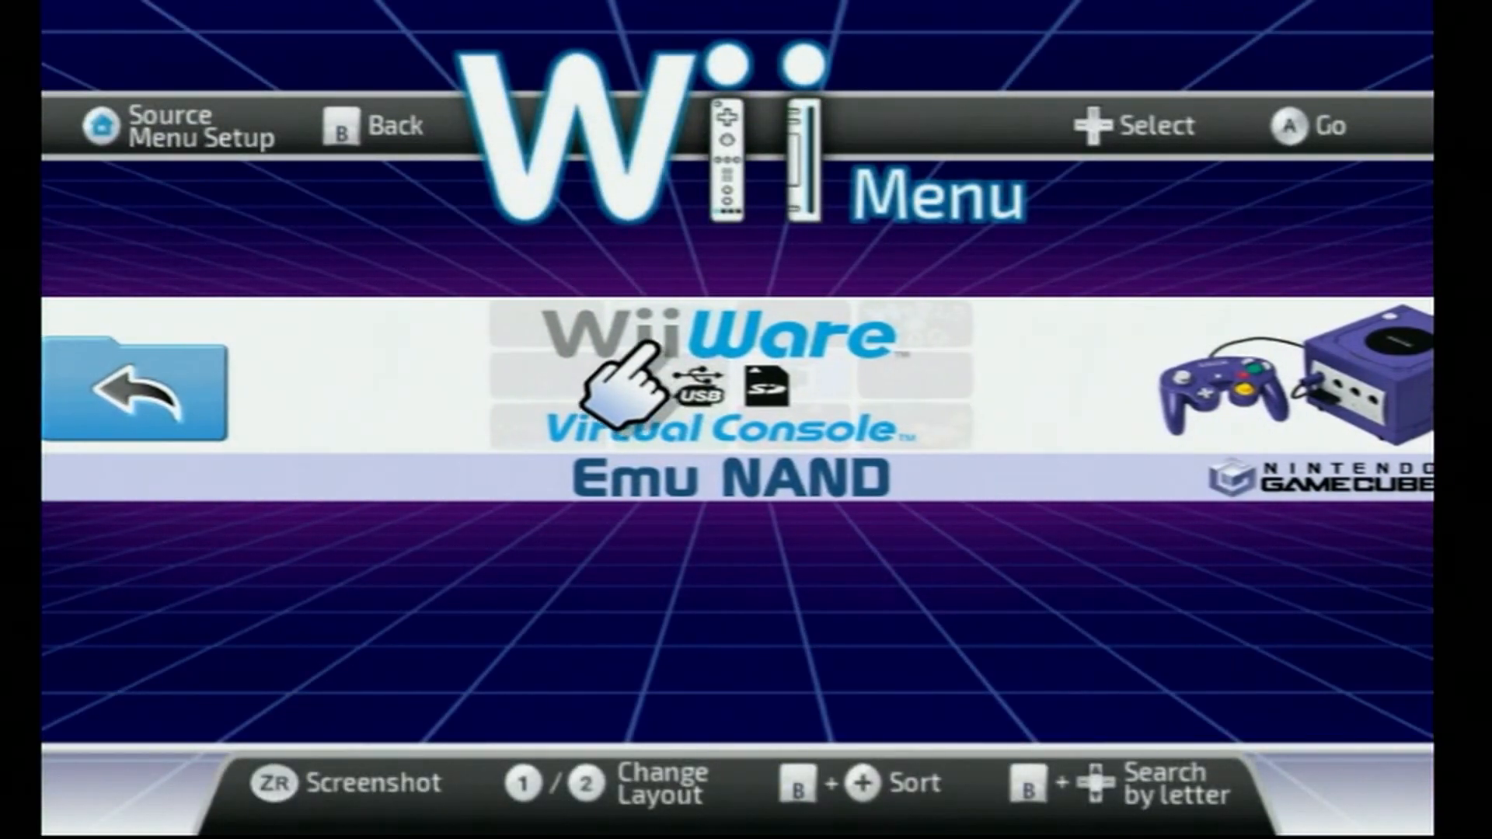
pyautogui.moveTo(704, 552)
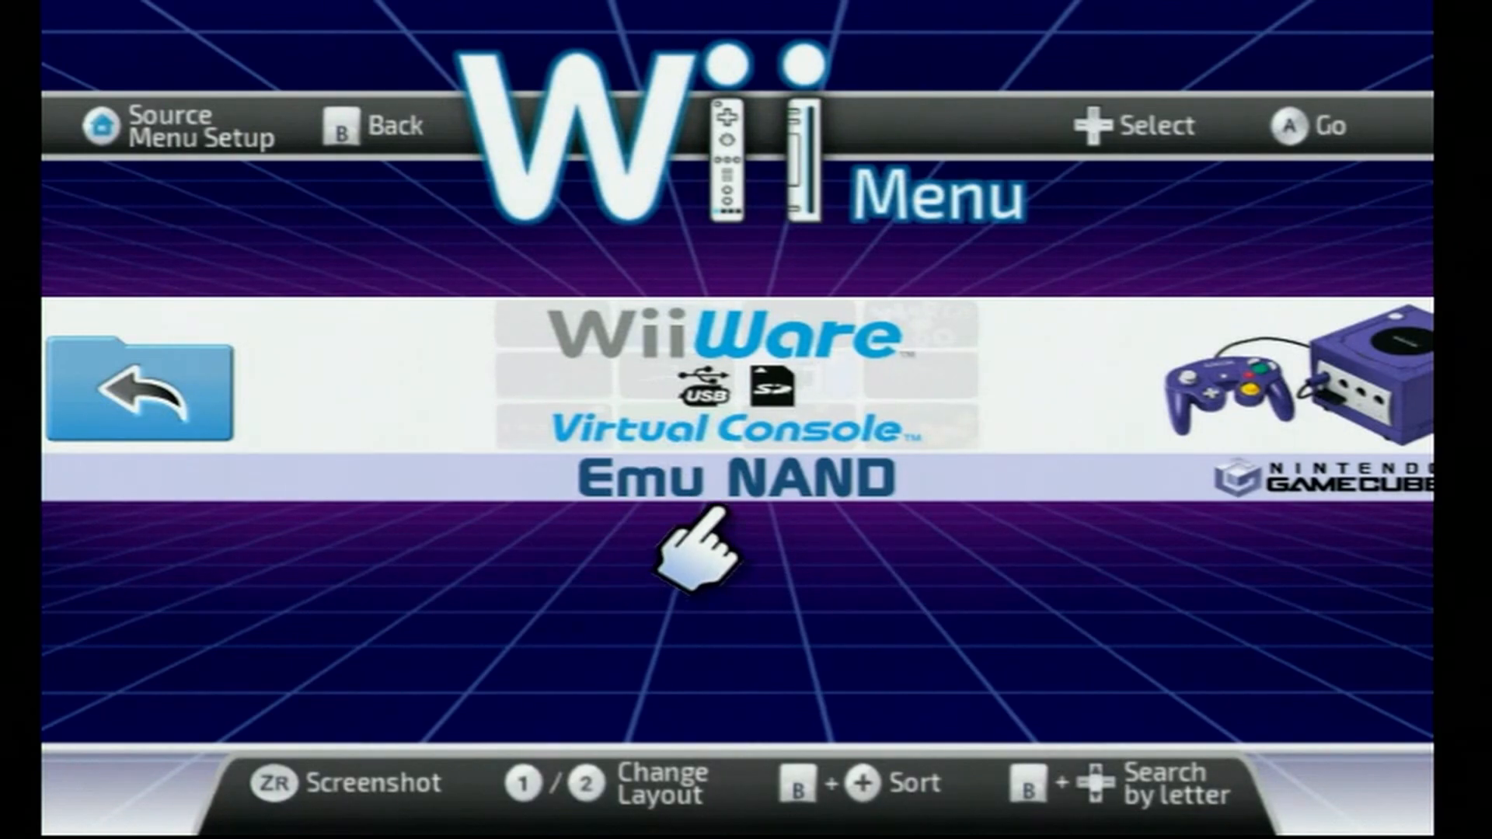
pyautogui.click(726, 479)
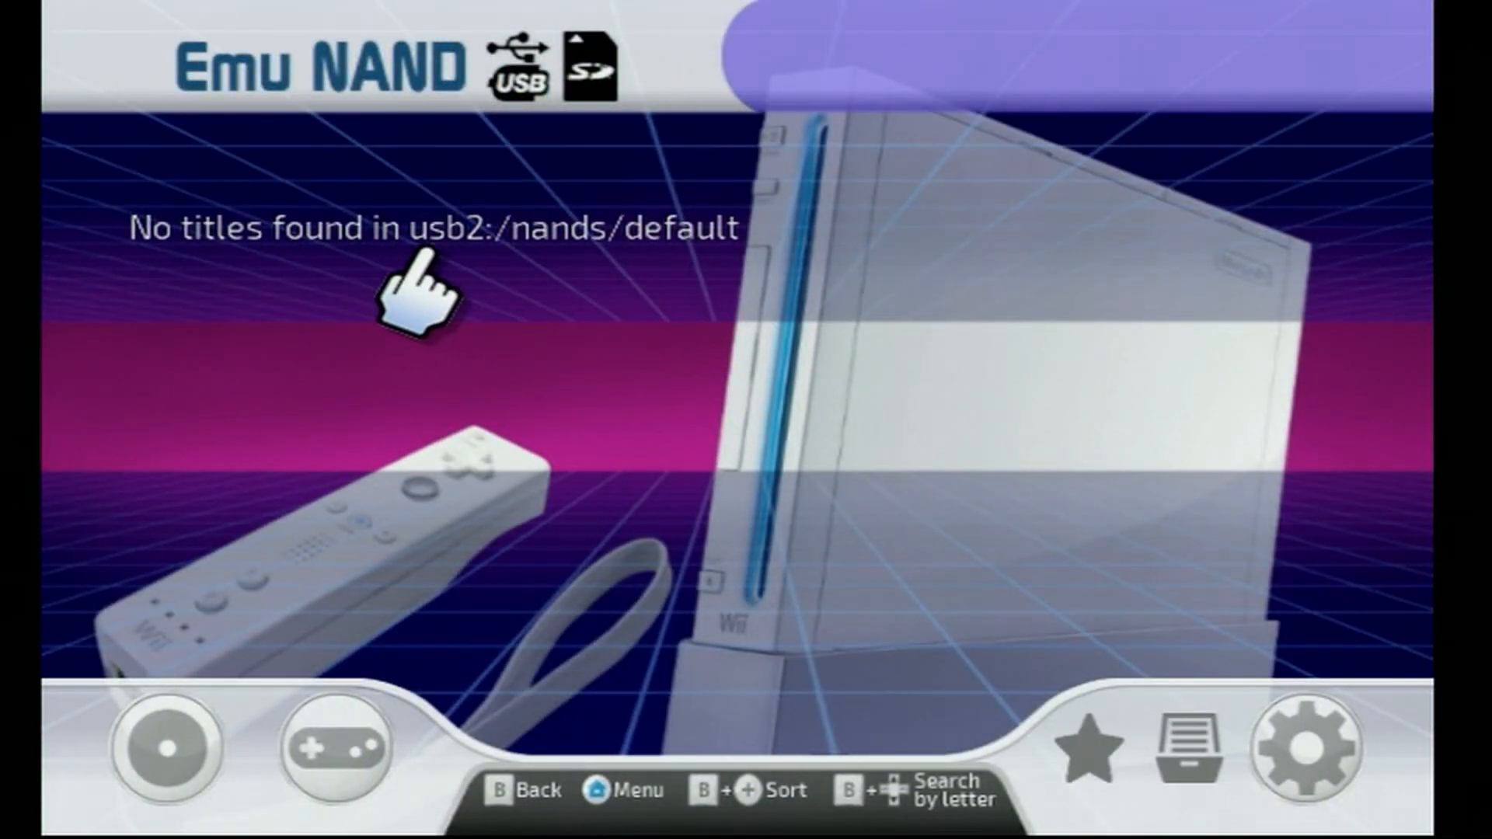
pyautogui.moveTo(1118, 395)
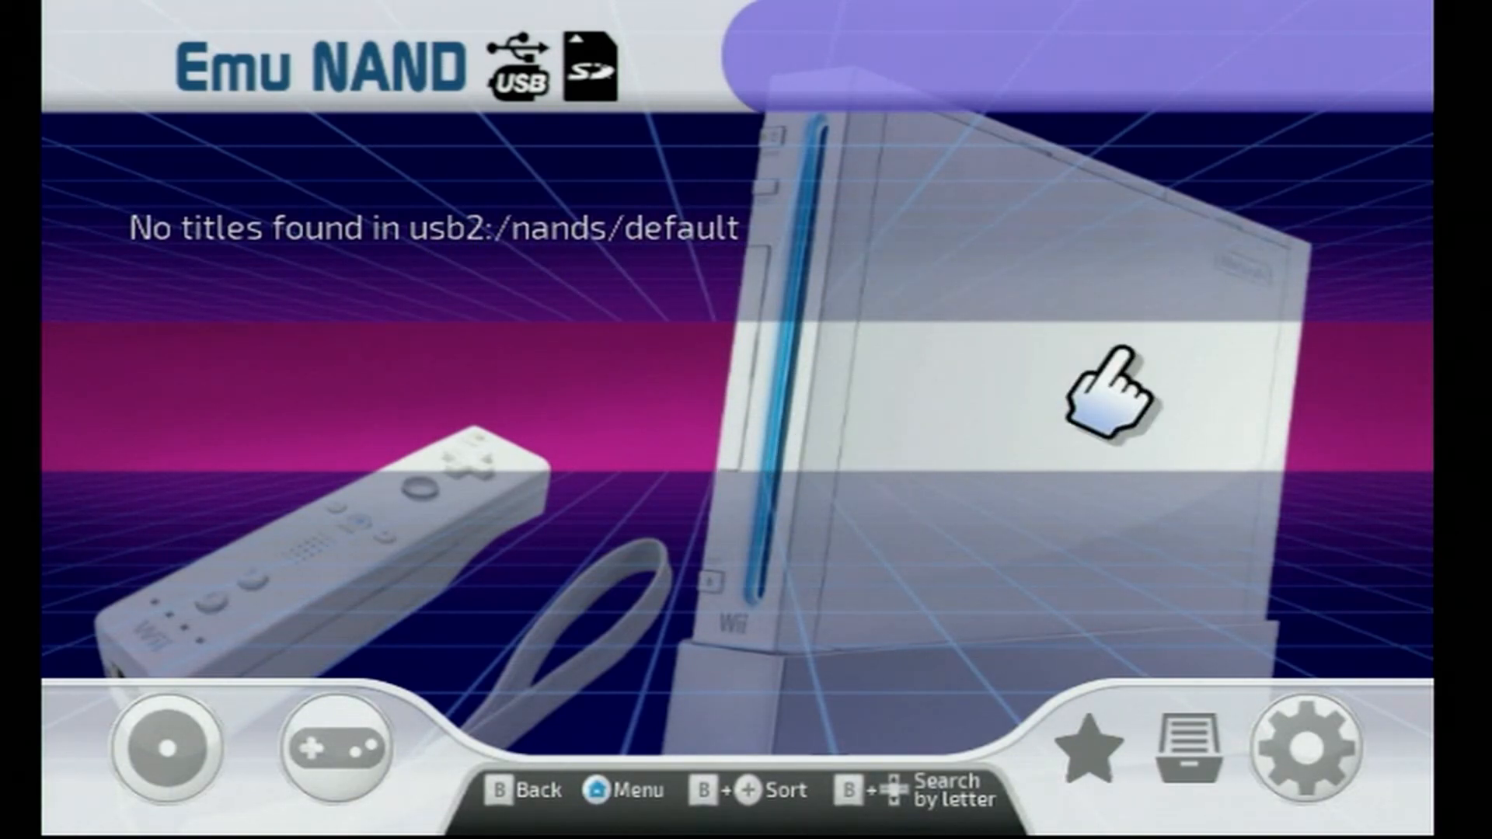
pyautogui.moveTo(799, 358)
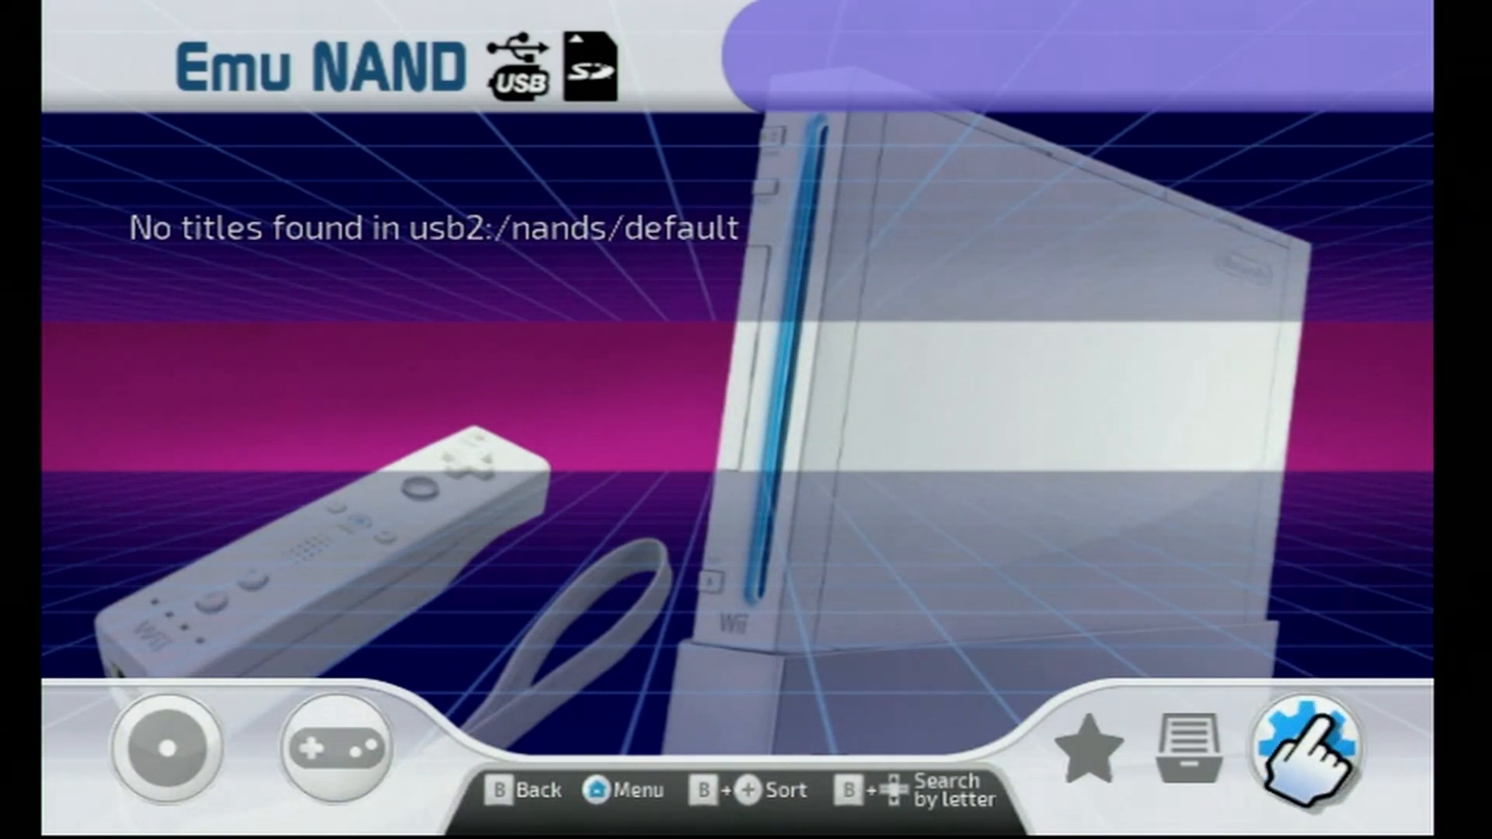
# Reach the NAND Emulation settings page that holds the Emu NANDS Partition option
pyautogui.click(1313, 749)
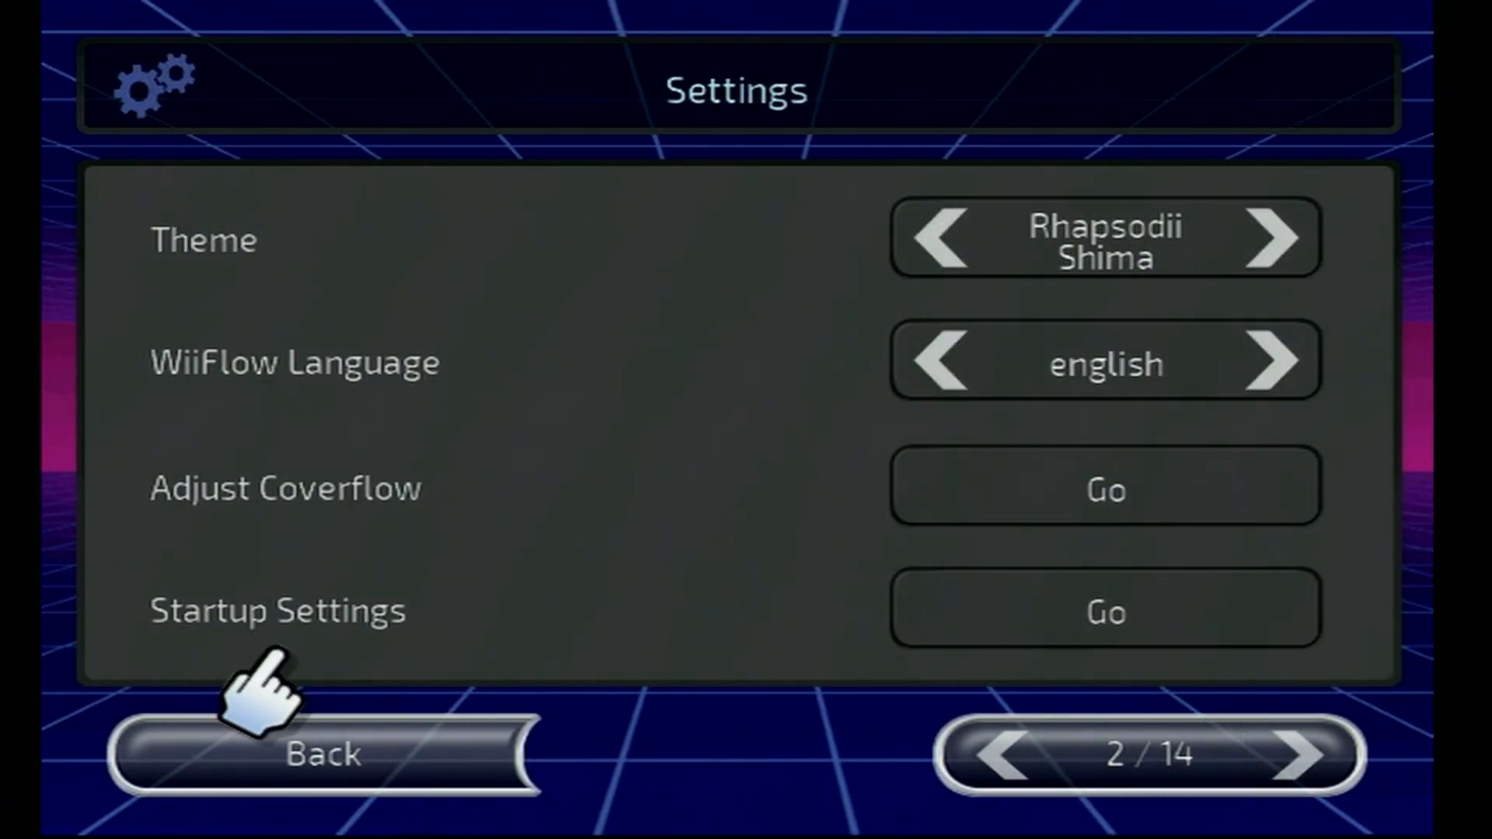
pyautogui.click(1103, 608)
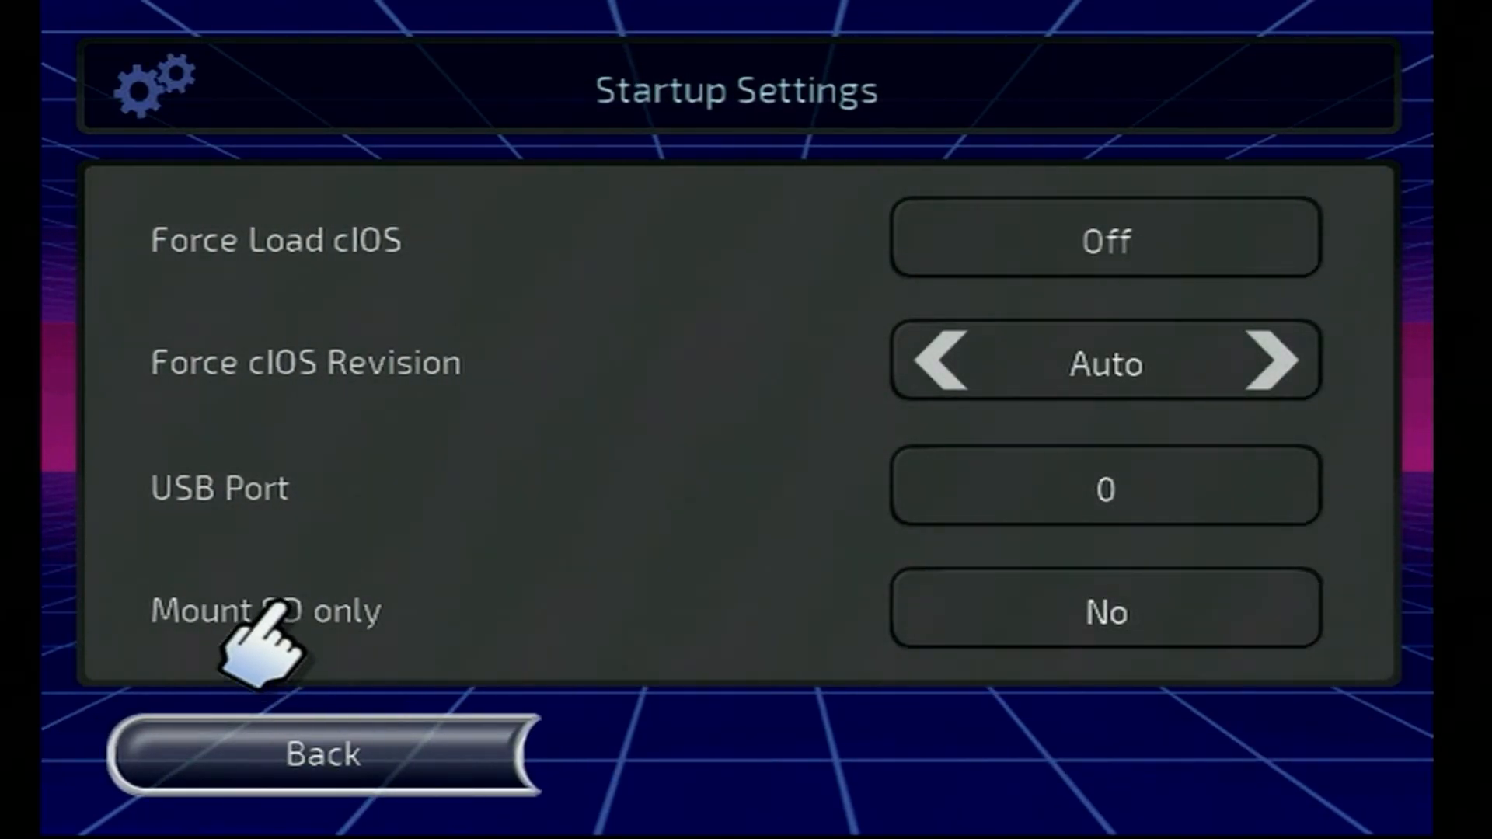
pyautogui.moveTo(961, 676)
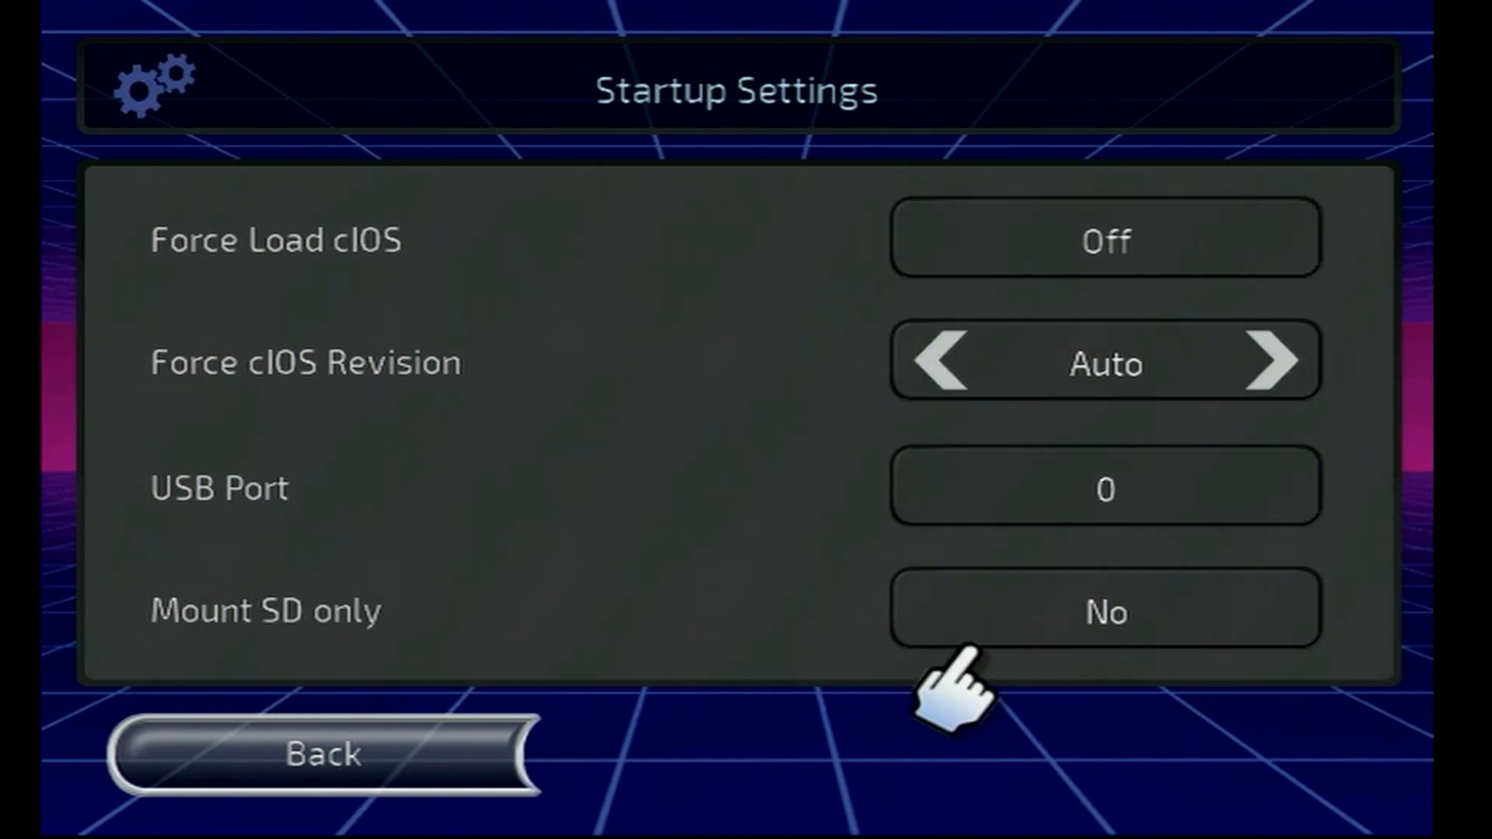
pyautogui.click(324, 756)
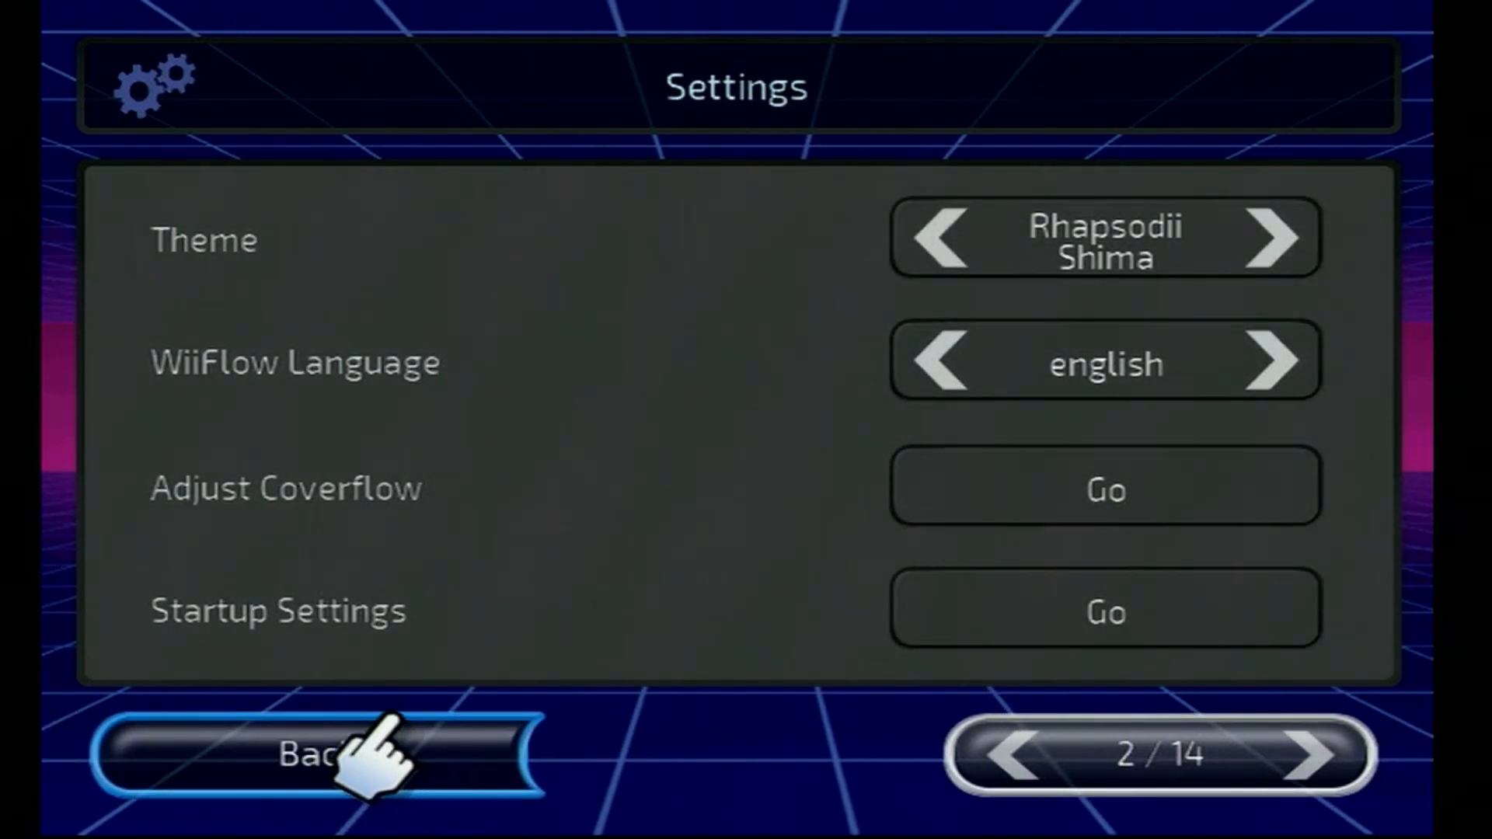
pyautogui.click(1012, 757)
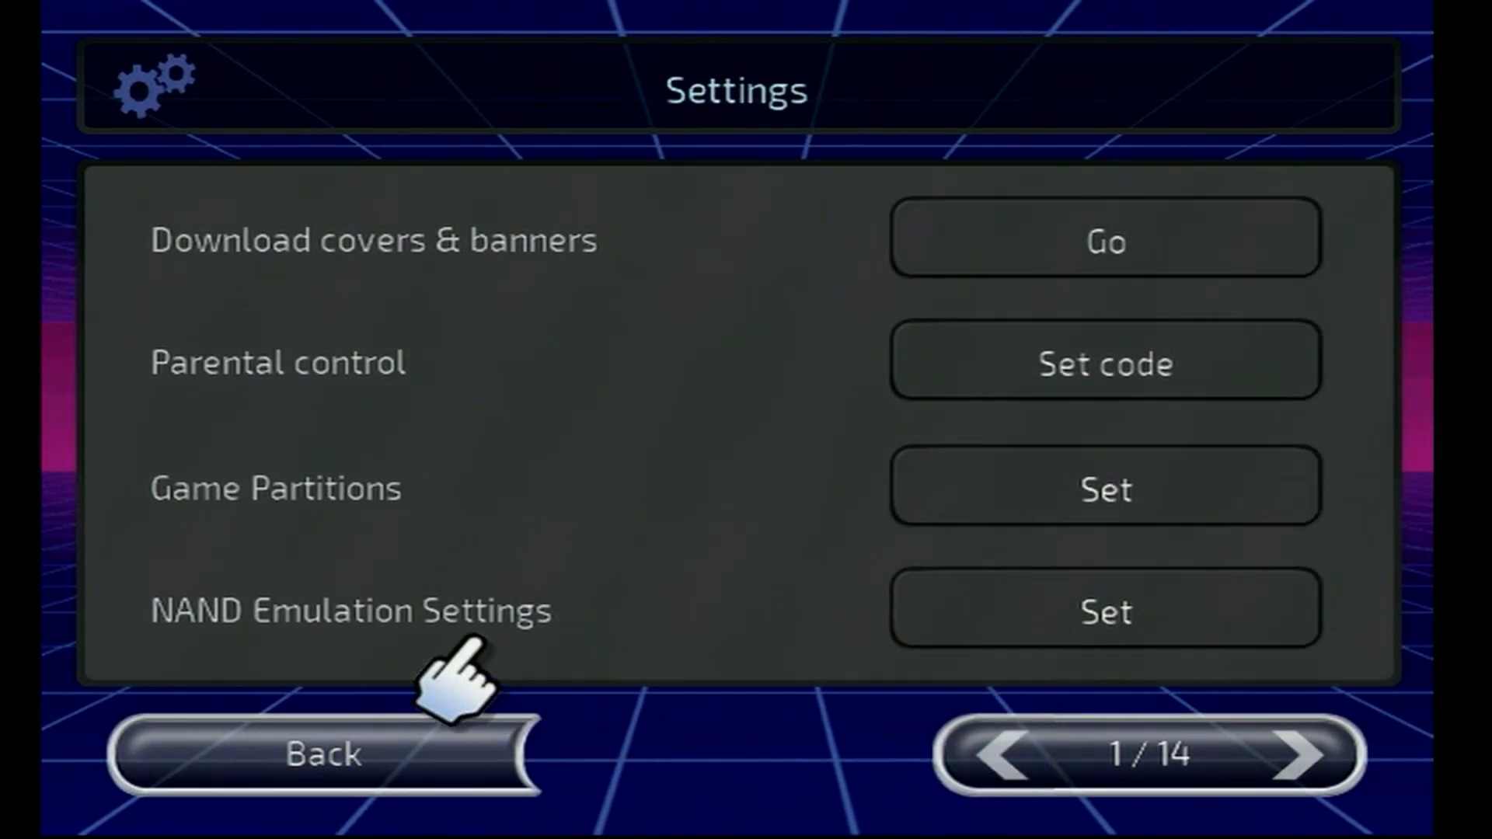
pyautogui.moveTo(429, 646)
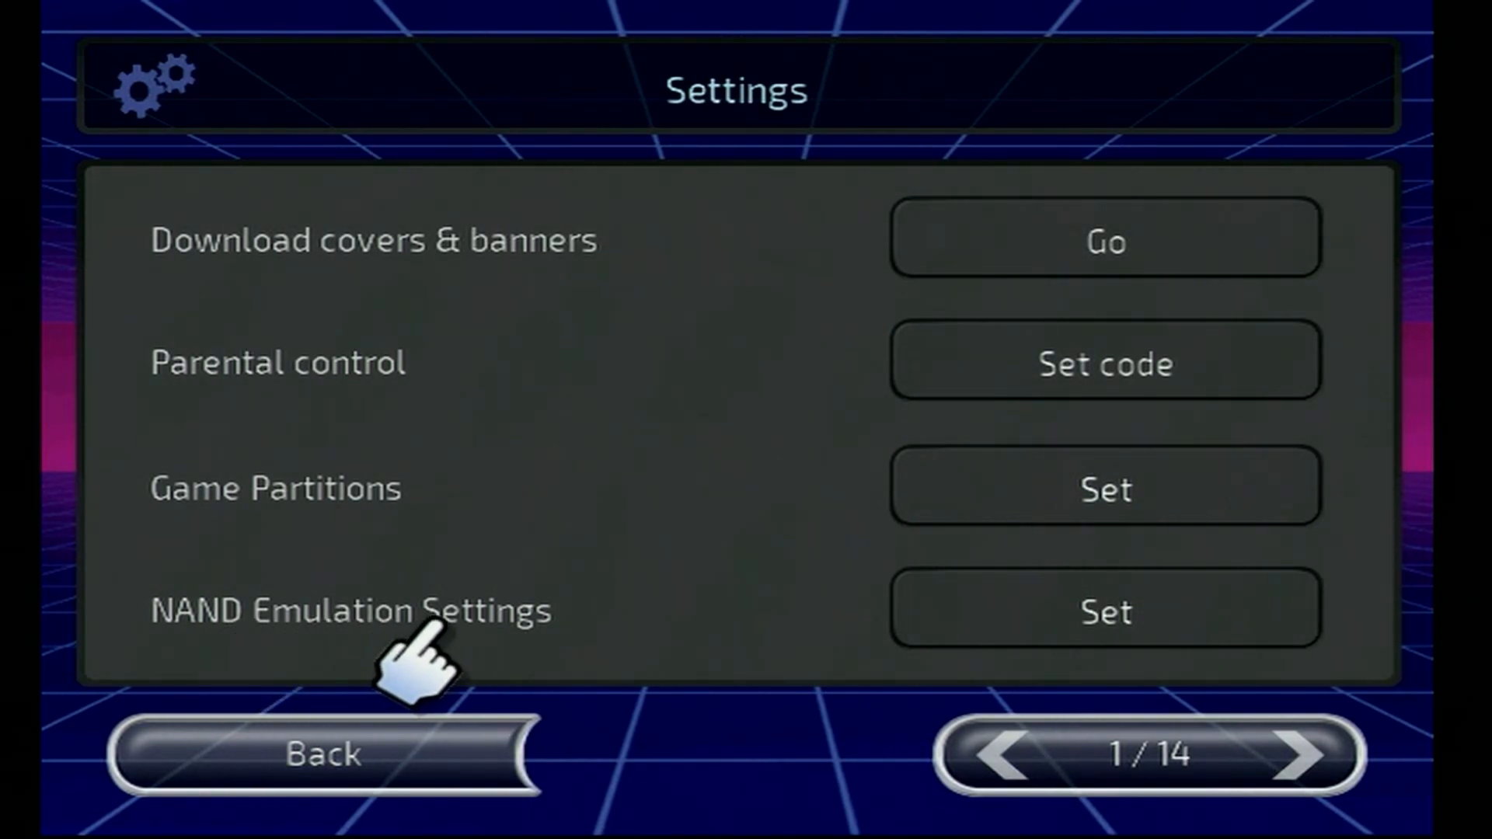
pyautogui.click(1104, 608)
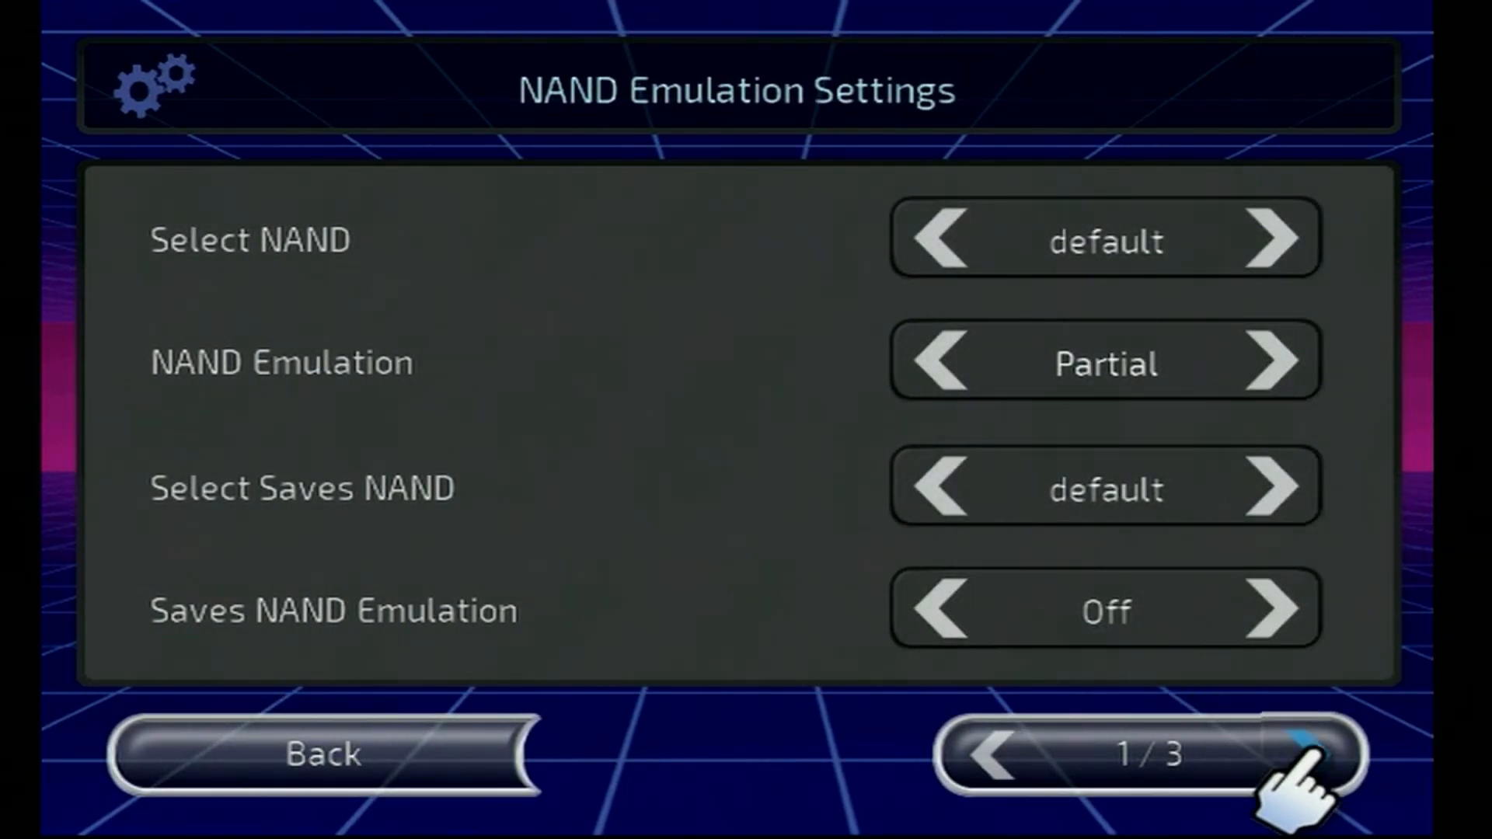
pyautogui.click(1295, 755)
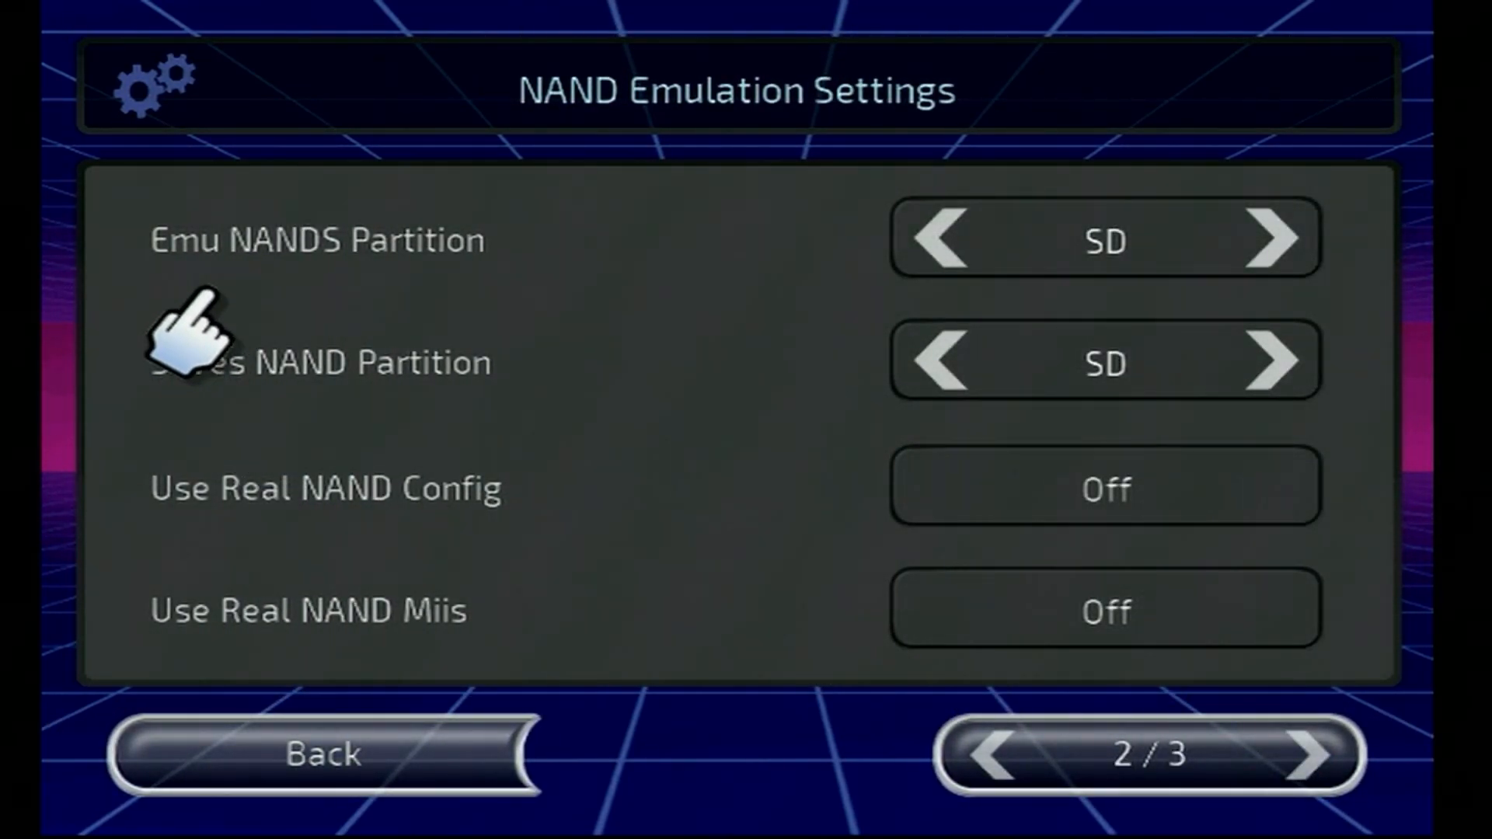
pyautogui.moveTo(1075, 314)
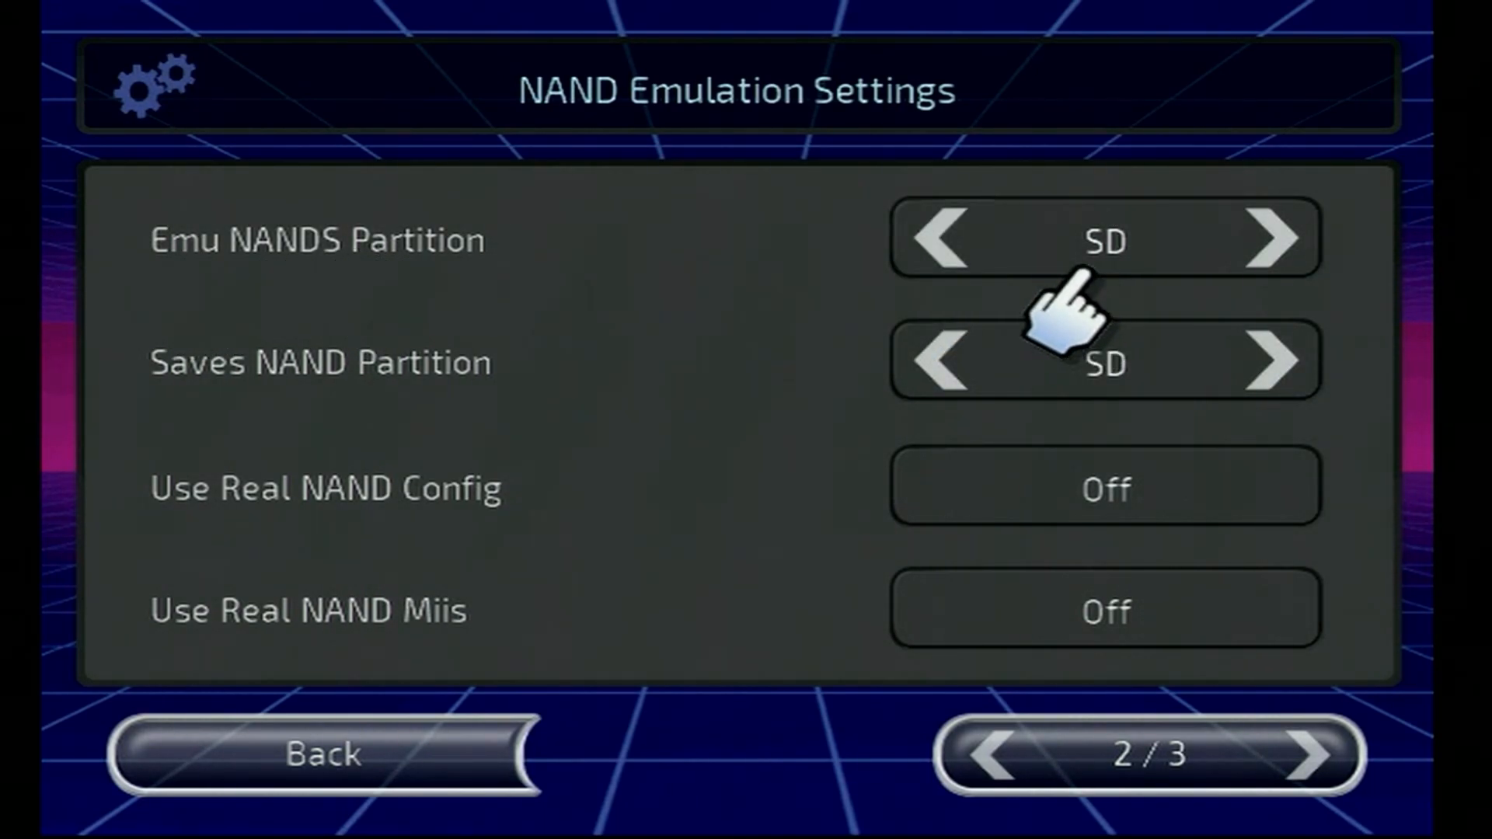
# Set the Emu NAND partition to USB1 and the selected NAND to pl_us
pyautogui.click(1275, 240)
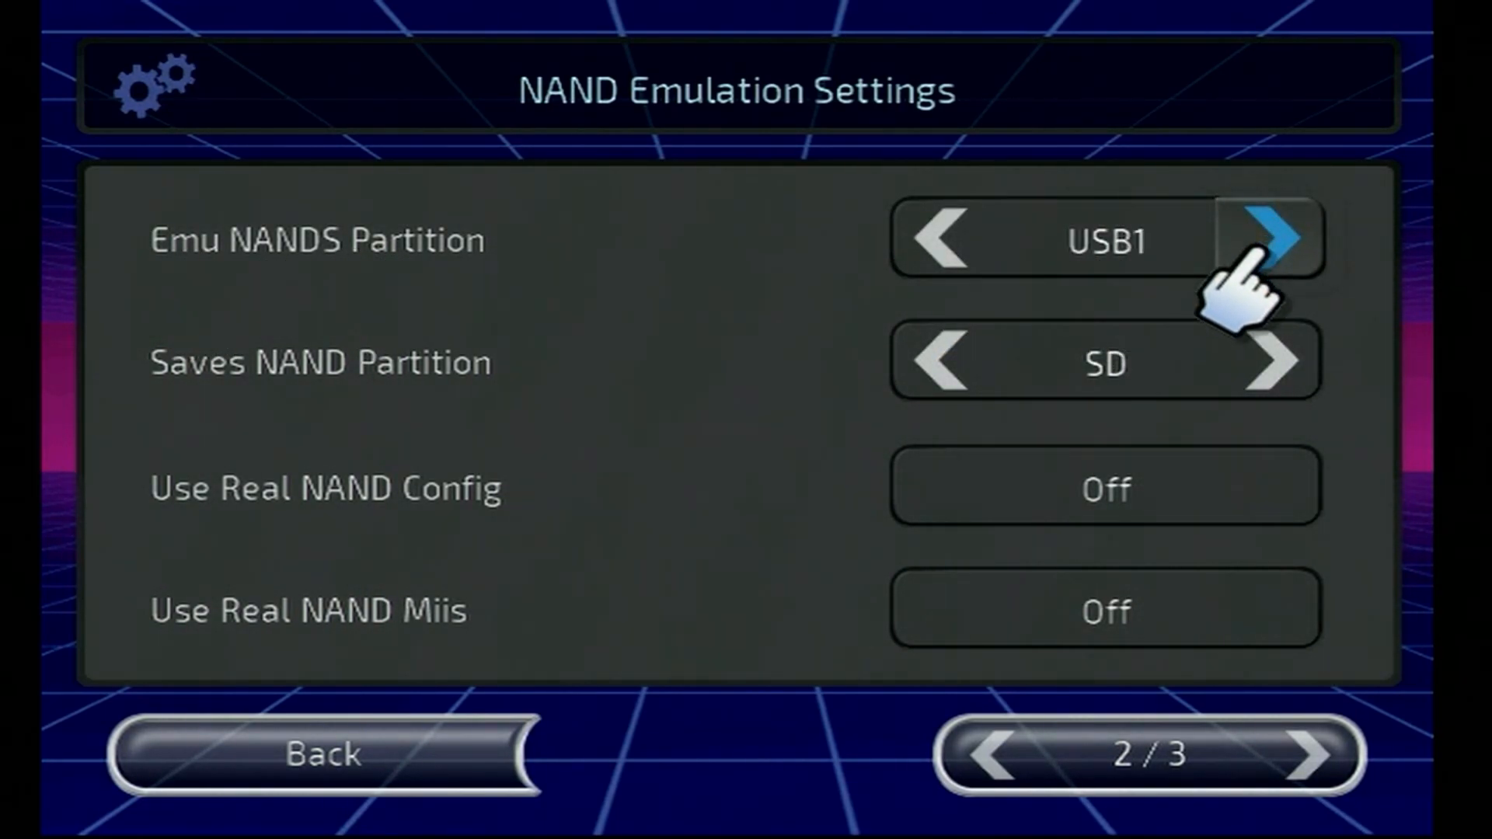
pyautogui.click(1274, 237)
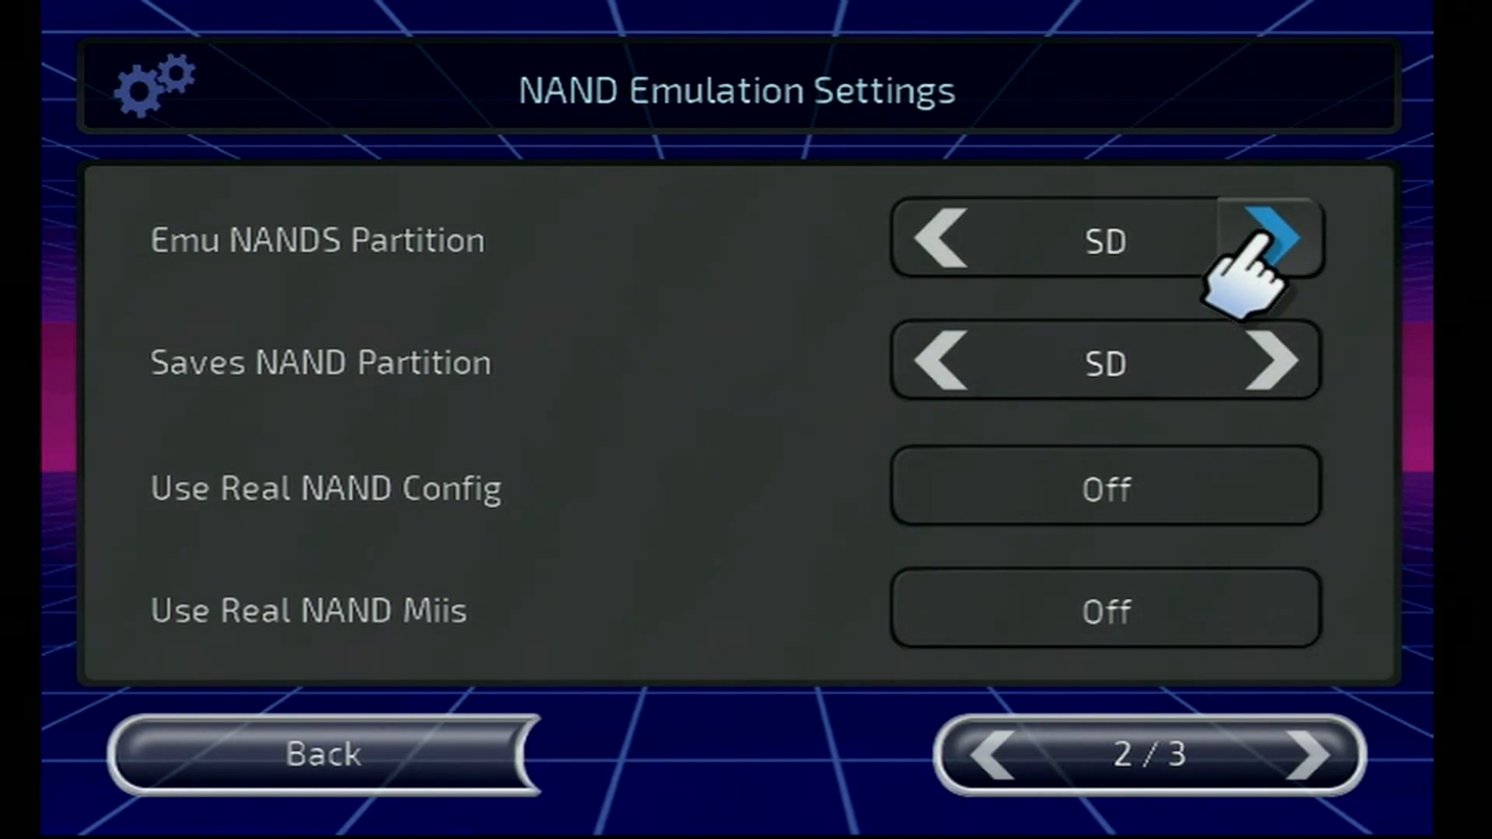
pyautogui.click(1275, 239)
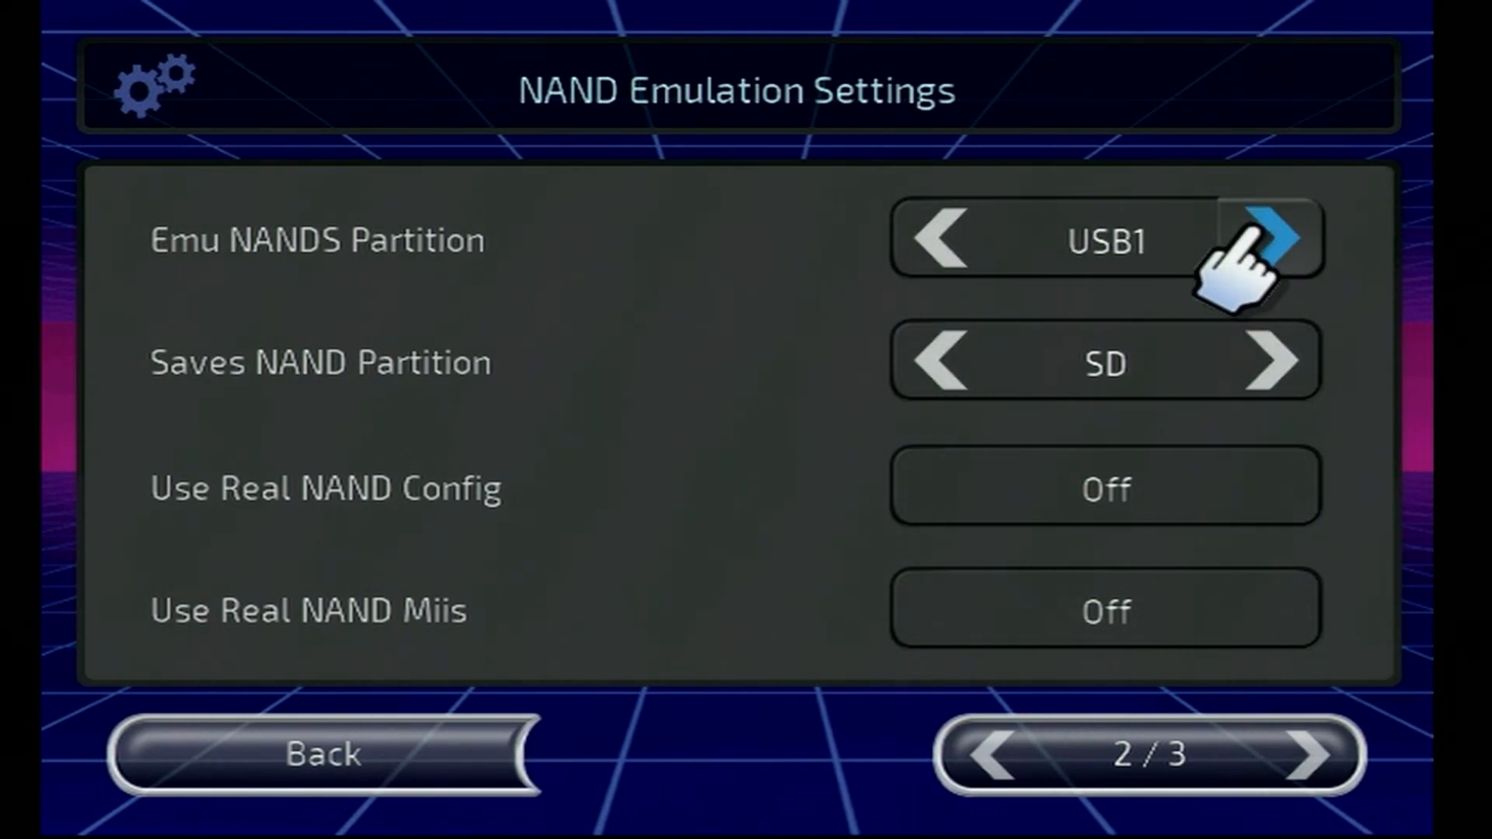
pyautogui.moveTo(848, 381)
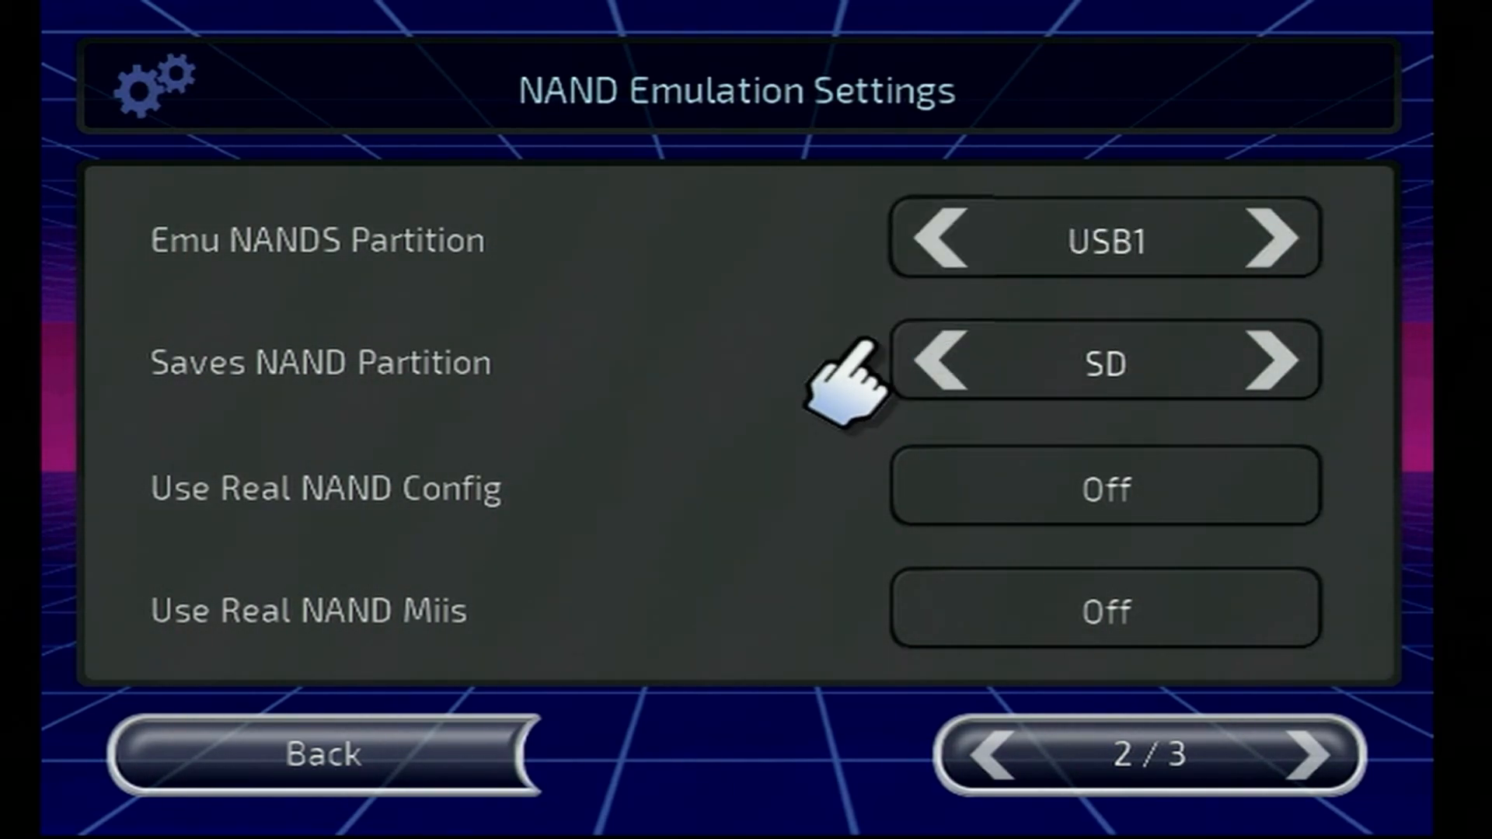
pyautogui.click(995, 757)
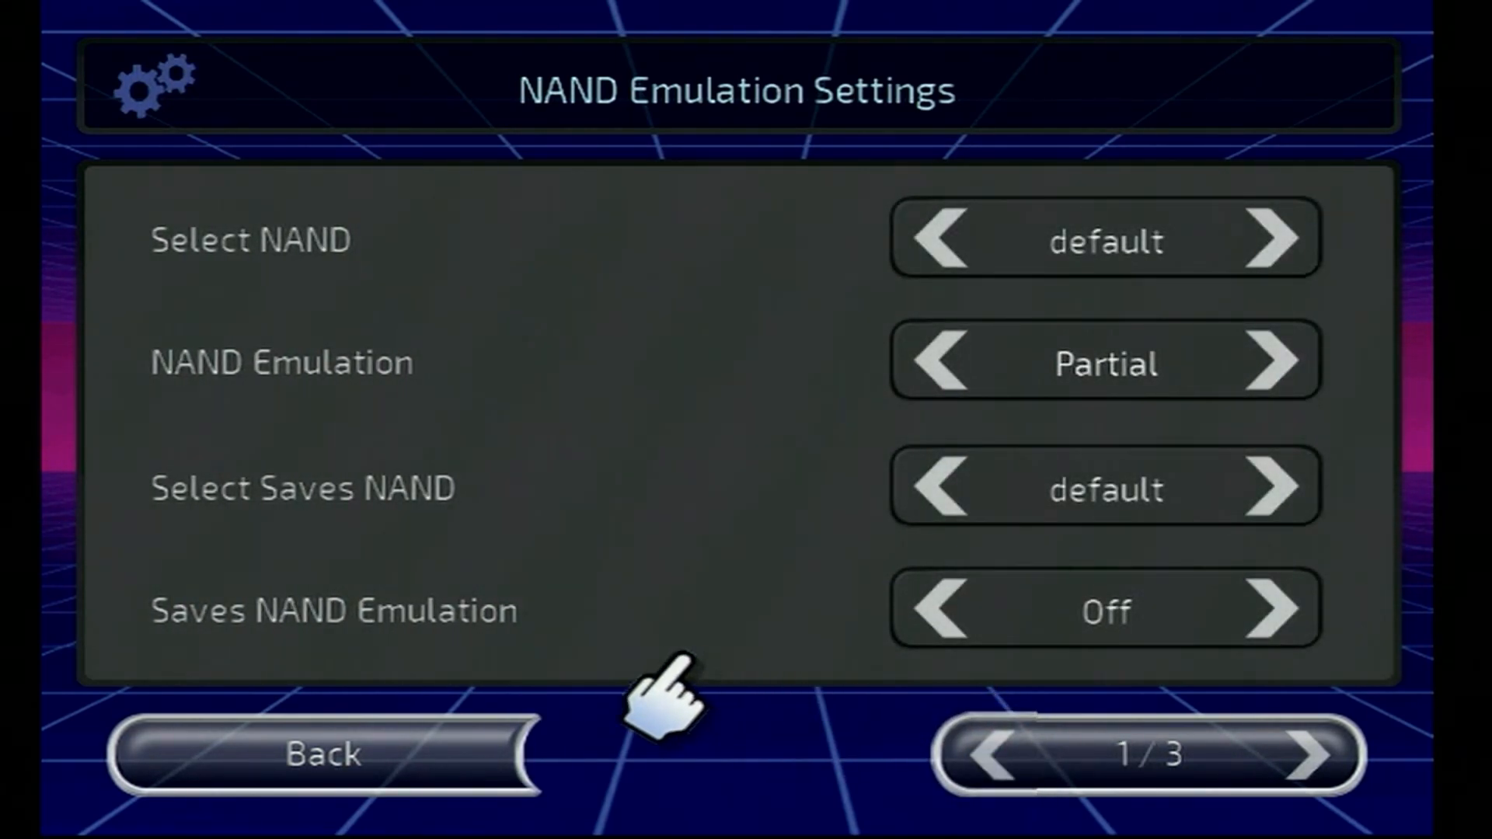
pyautogui.moveTo(252, 295)
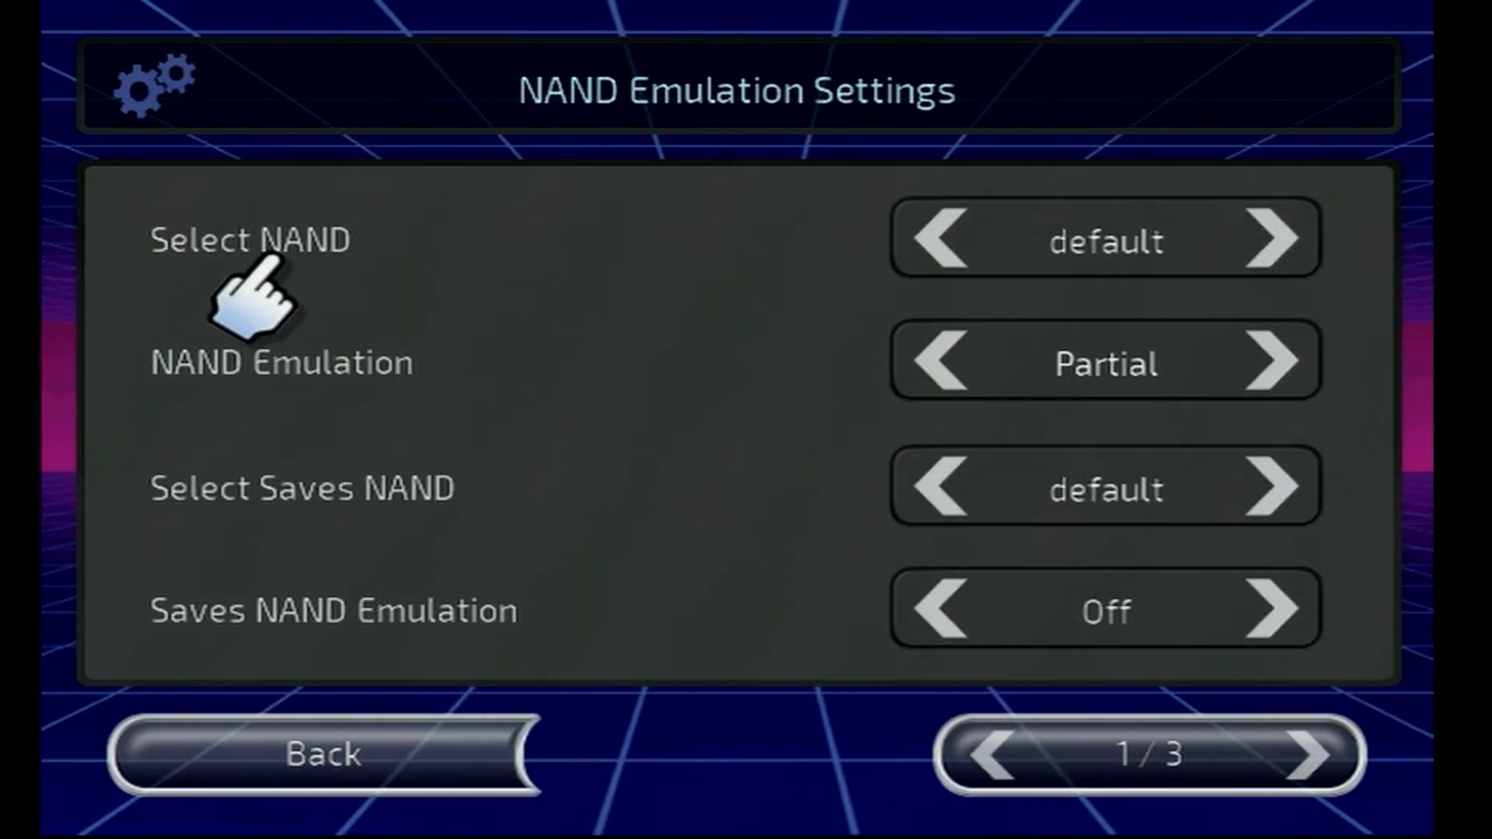
pyautogui.click(1280, 237)
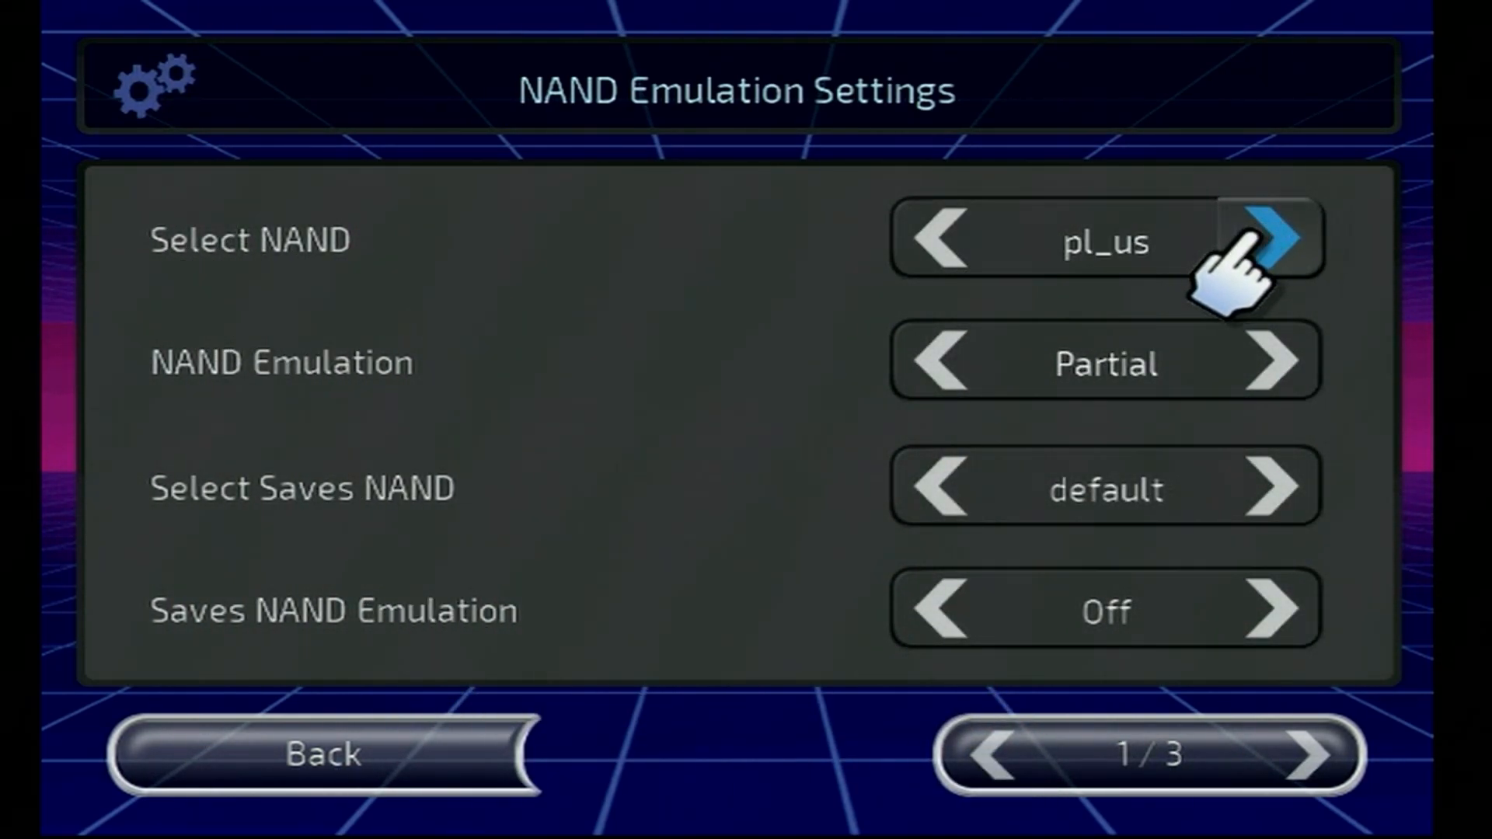
pyautogui.moveTo(1023, 277)
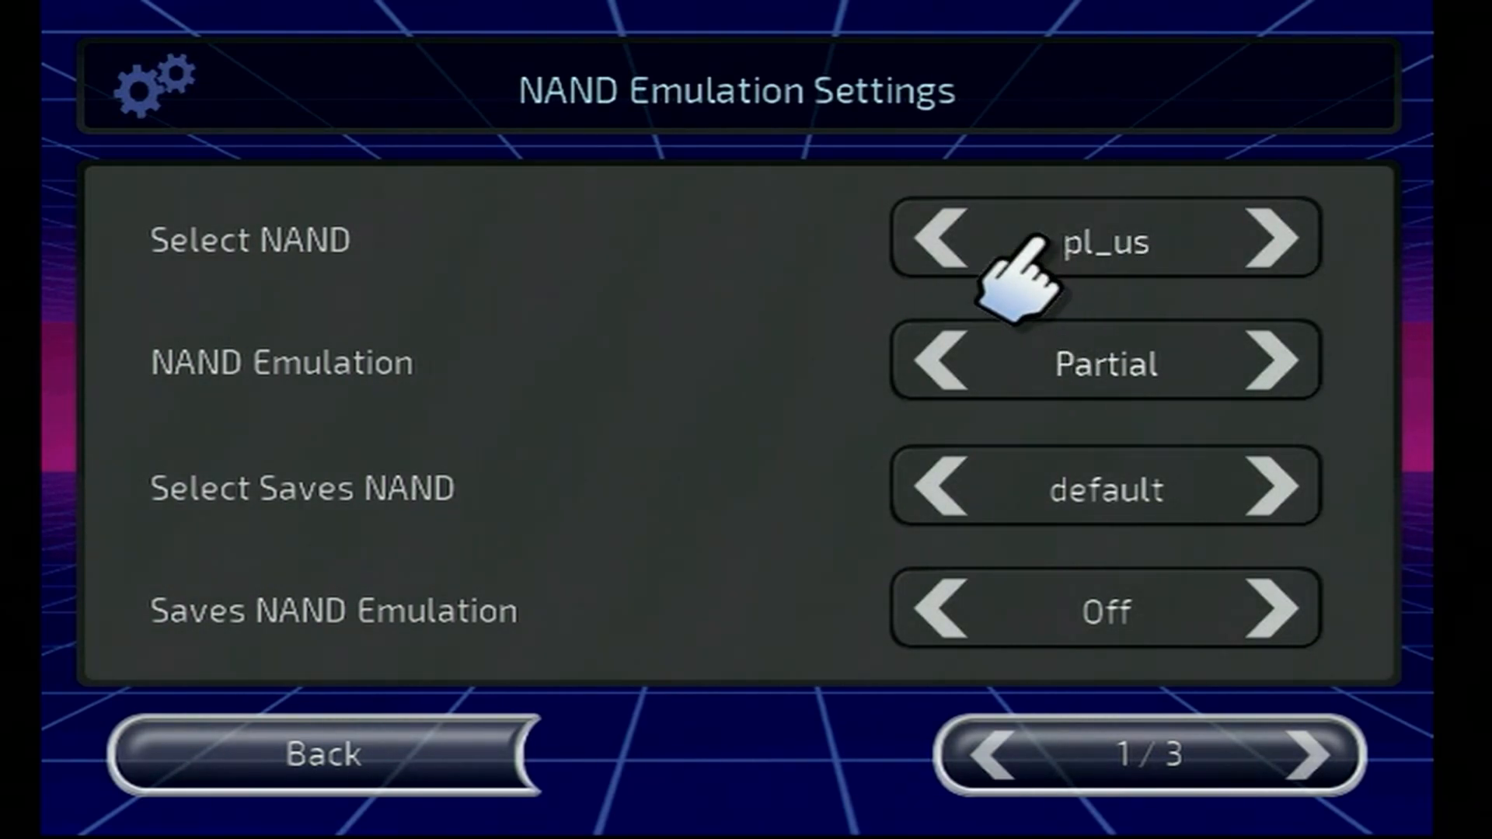
pyautogui.moveTo(951, 409)
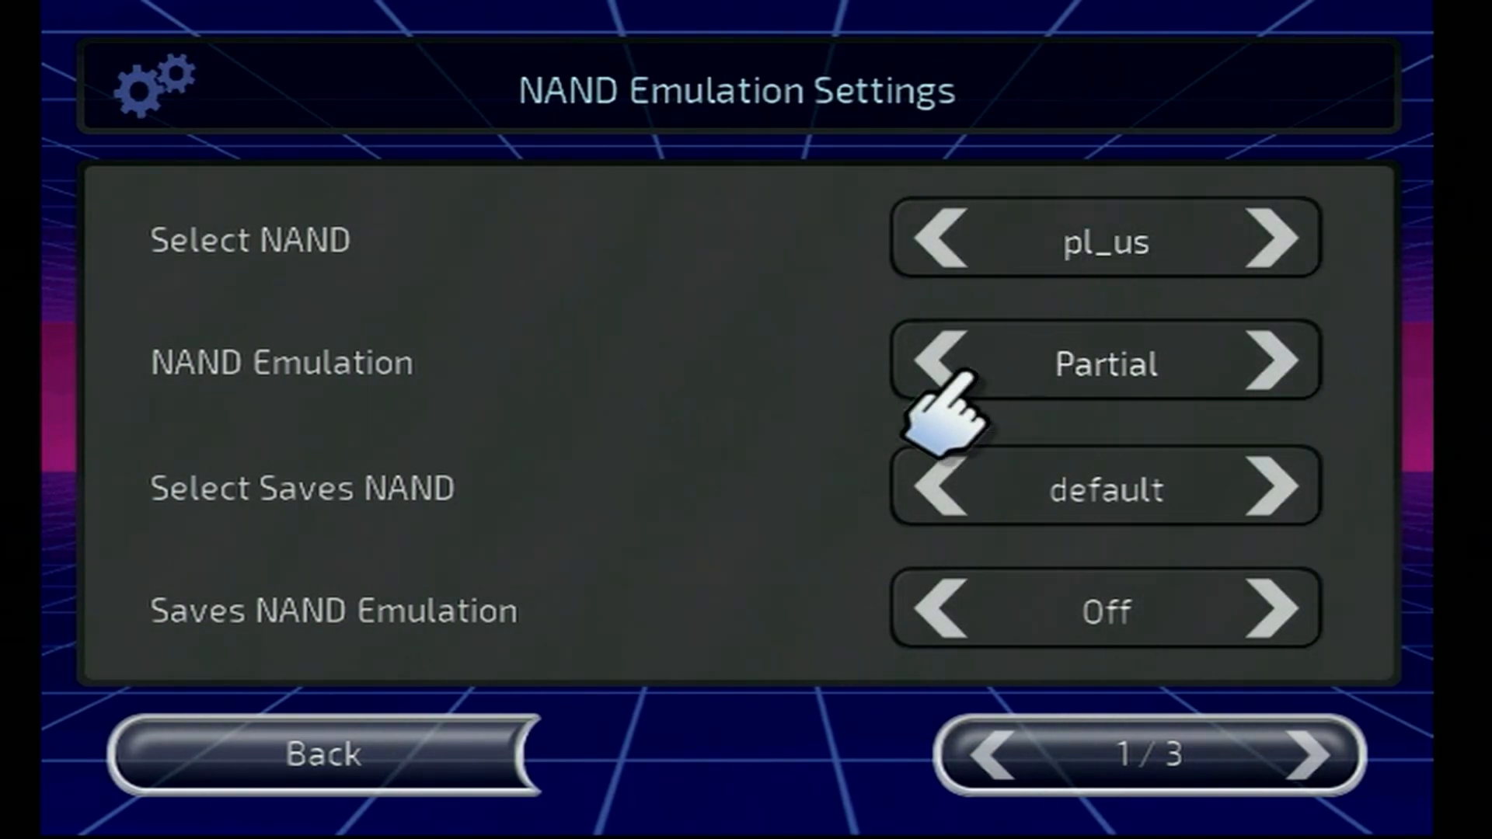
pyautogui.click(323, 754)
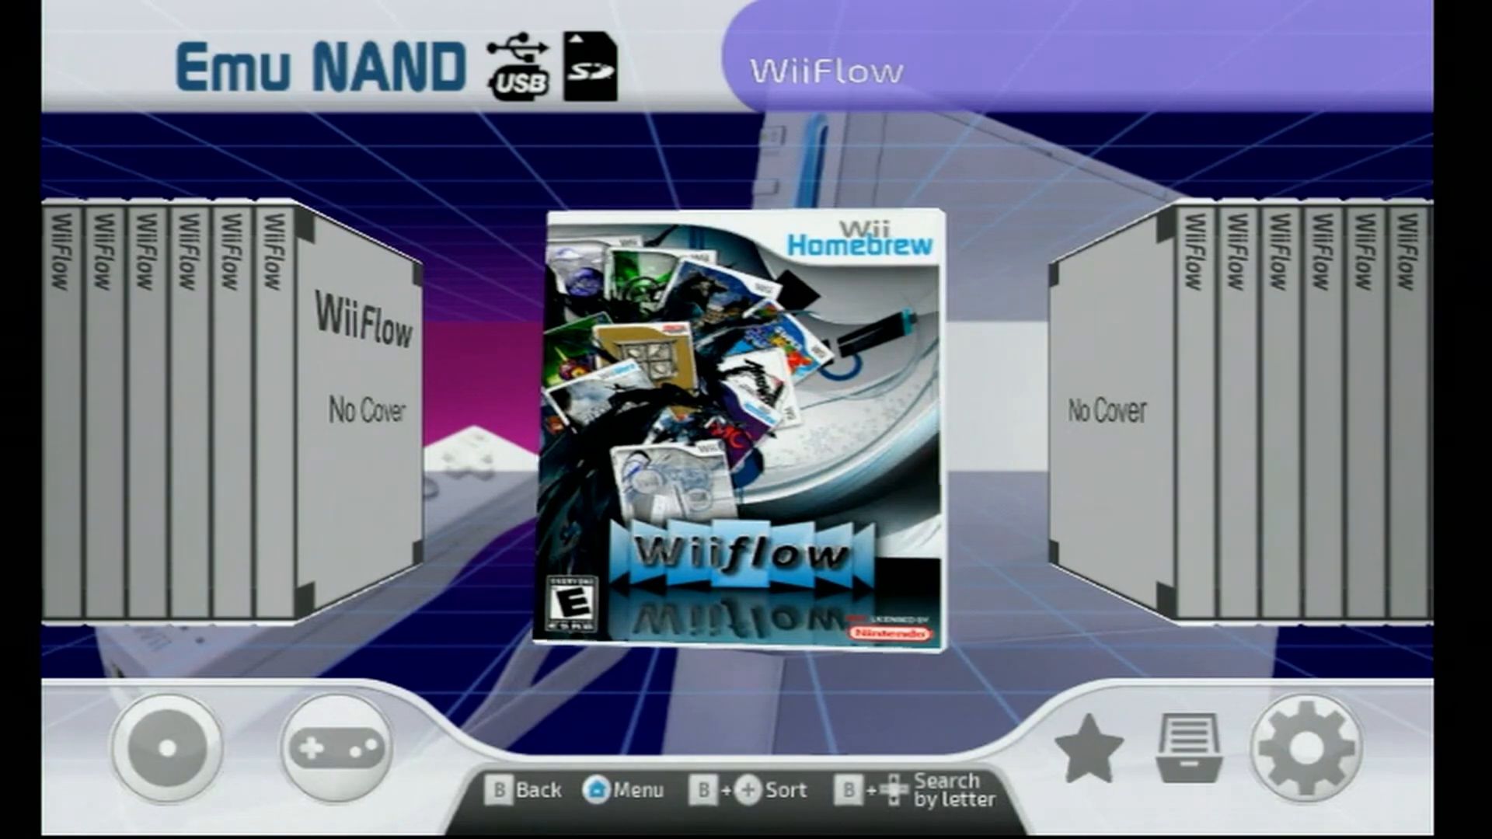
# Download covers from GameTDB so the 65 Emu NAND titles get artwork
pyautogui.hscroll(3)
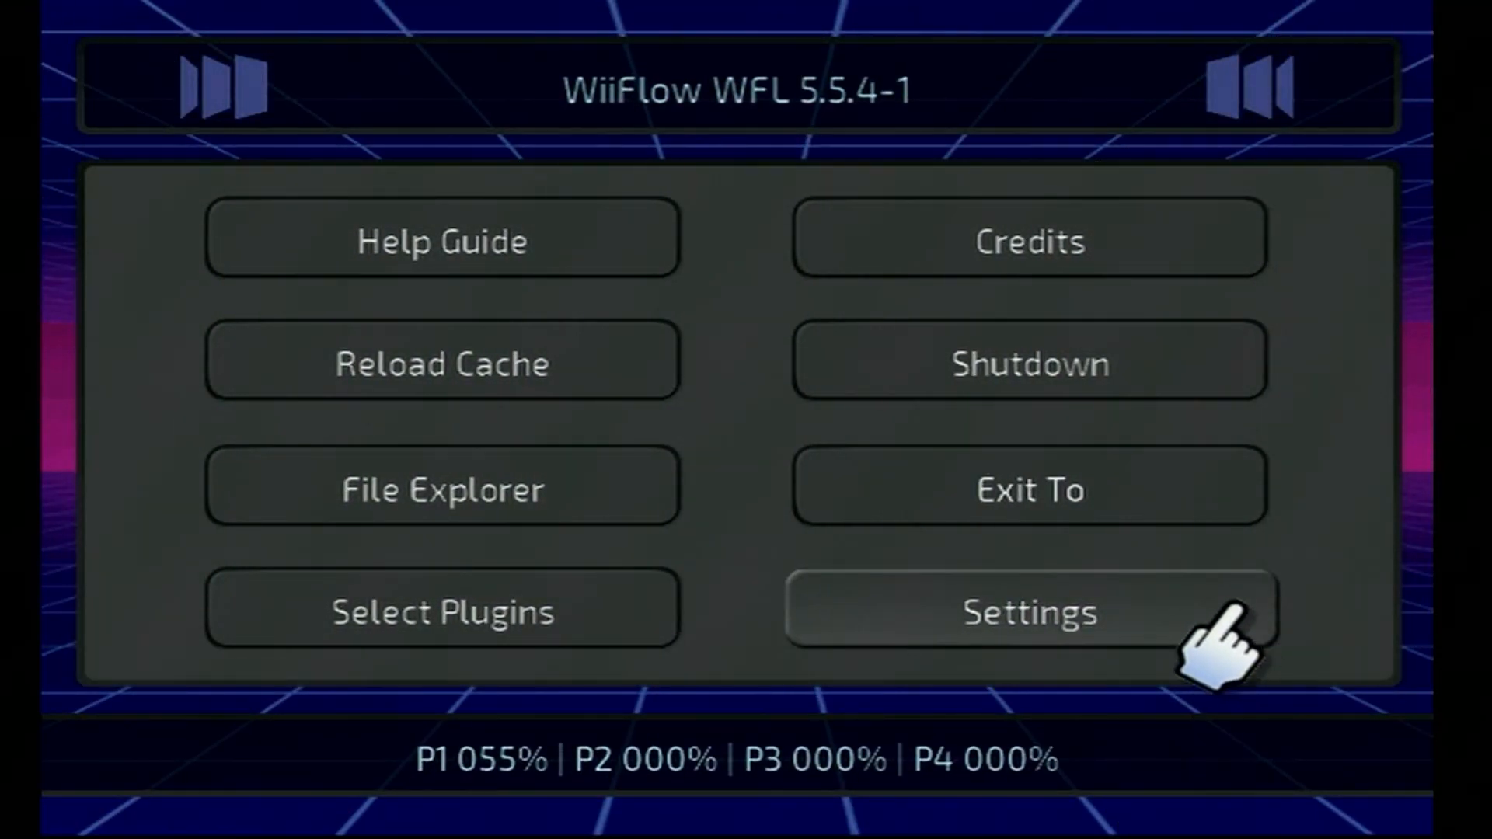
pyautogui.click(1029, 611)
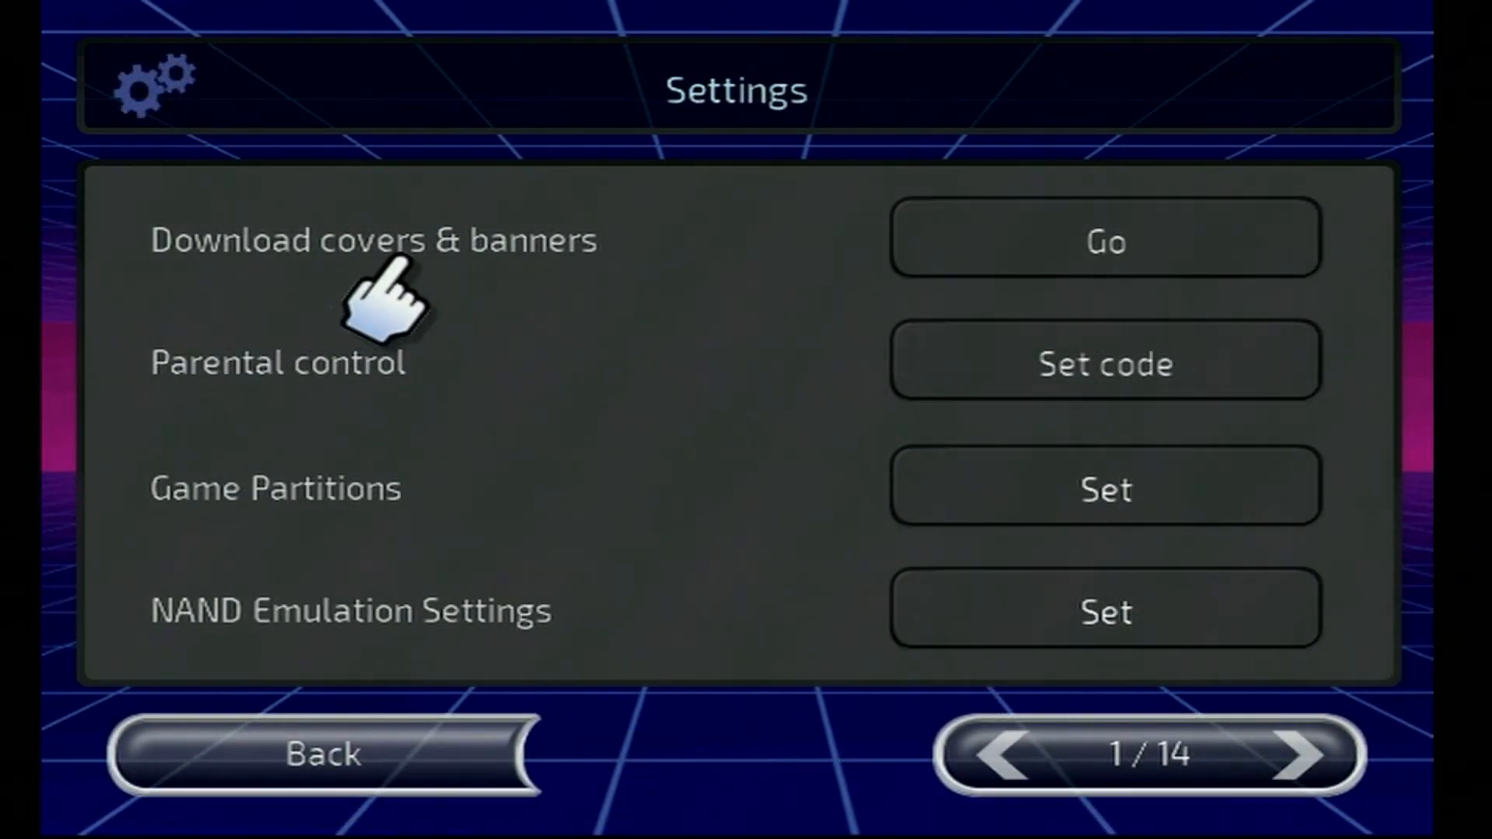
pyautogui.click(1104, 237)
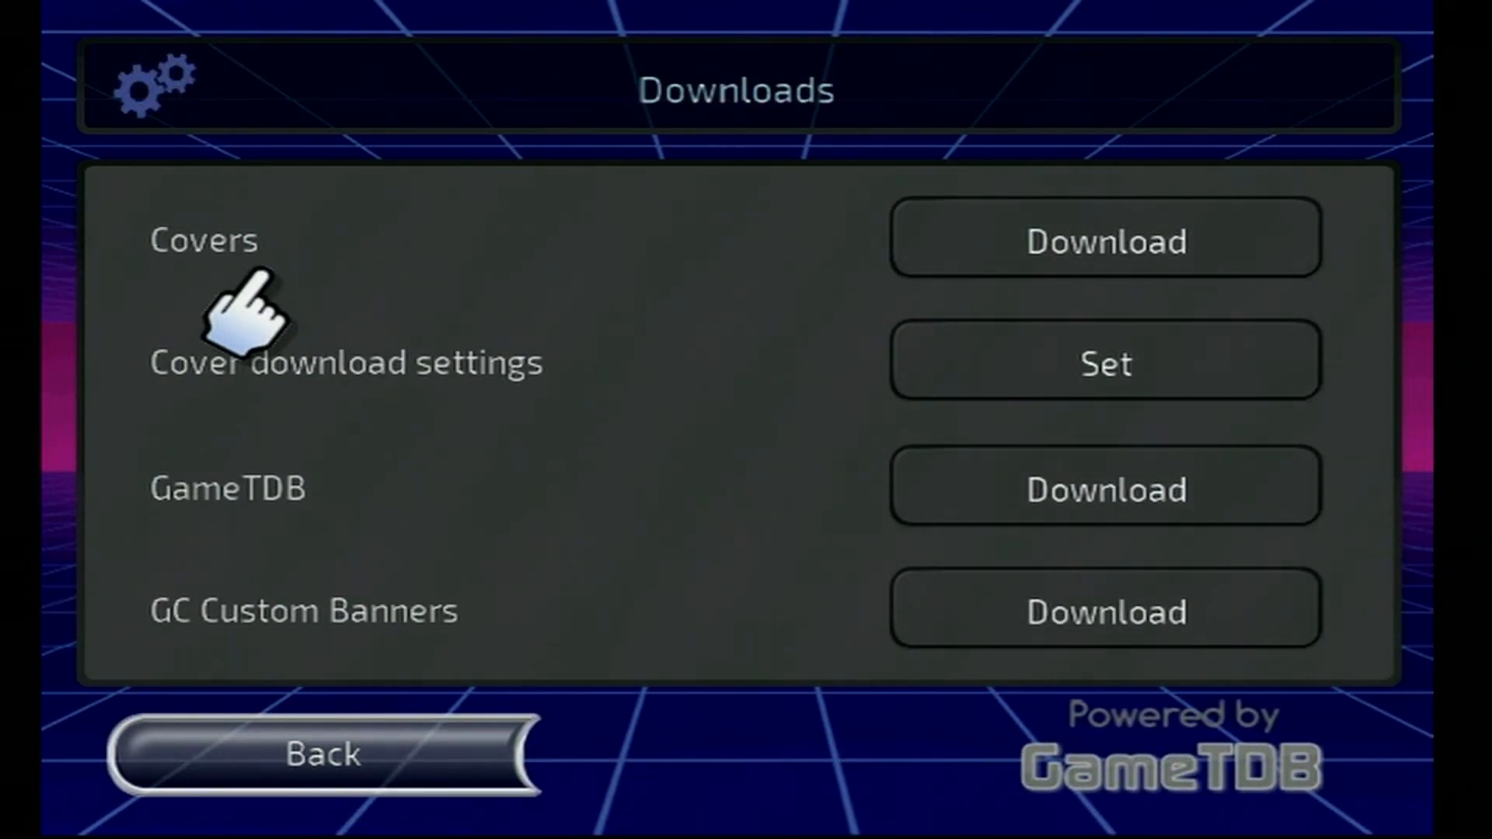
pyautogui.click(1105, 239)
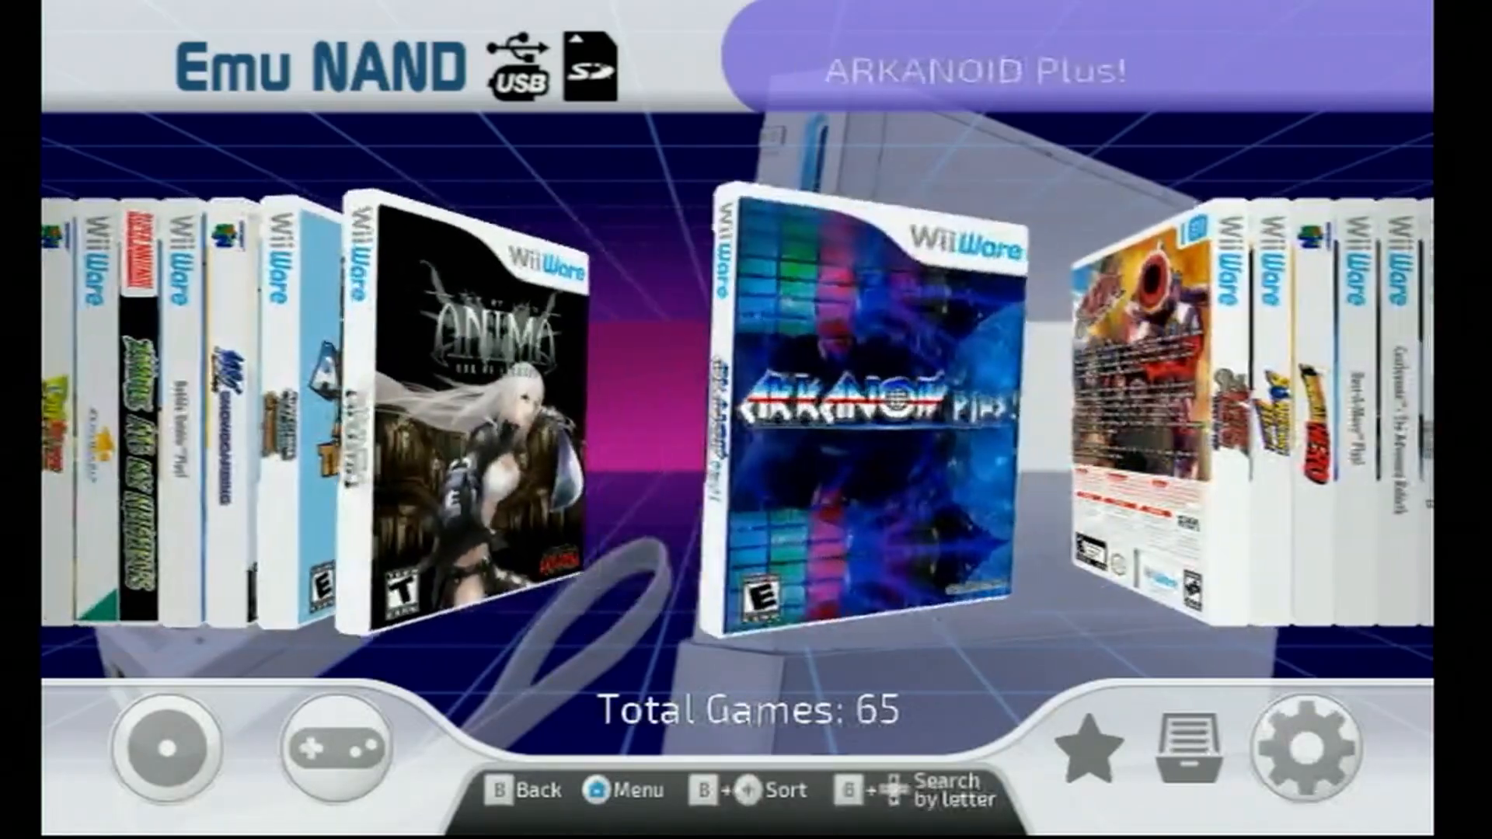
pyautogui.hscroll(3)
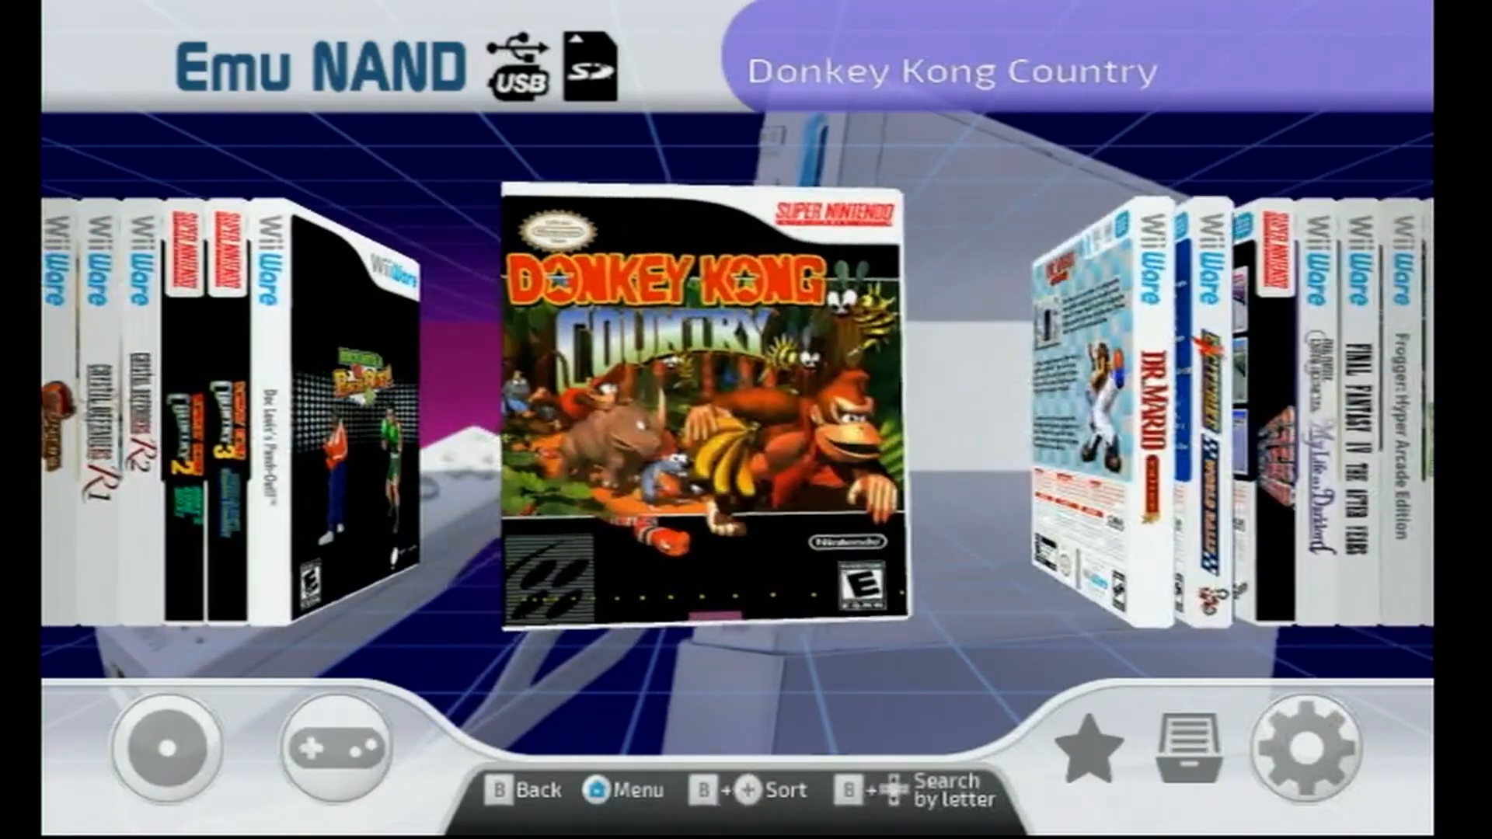
pyautogui.hscroll(3)
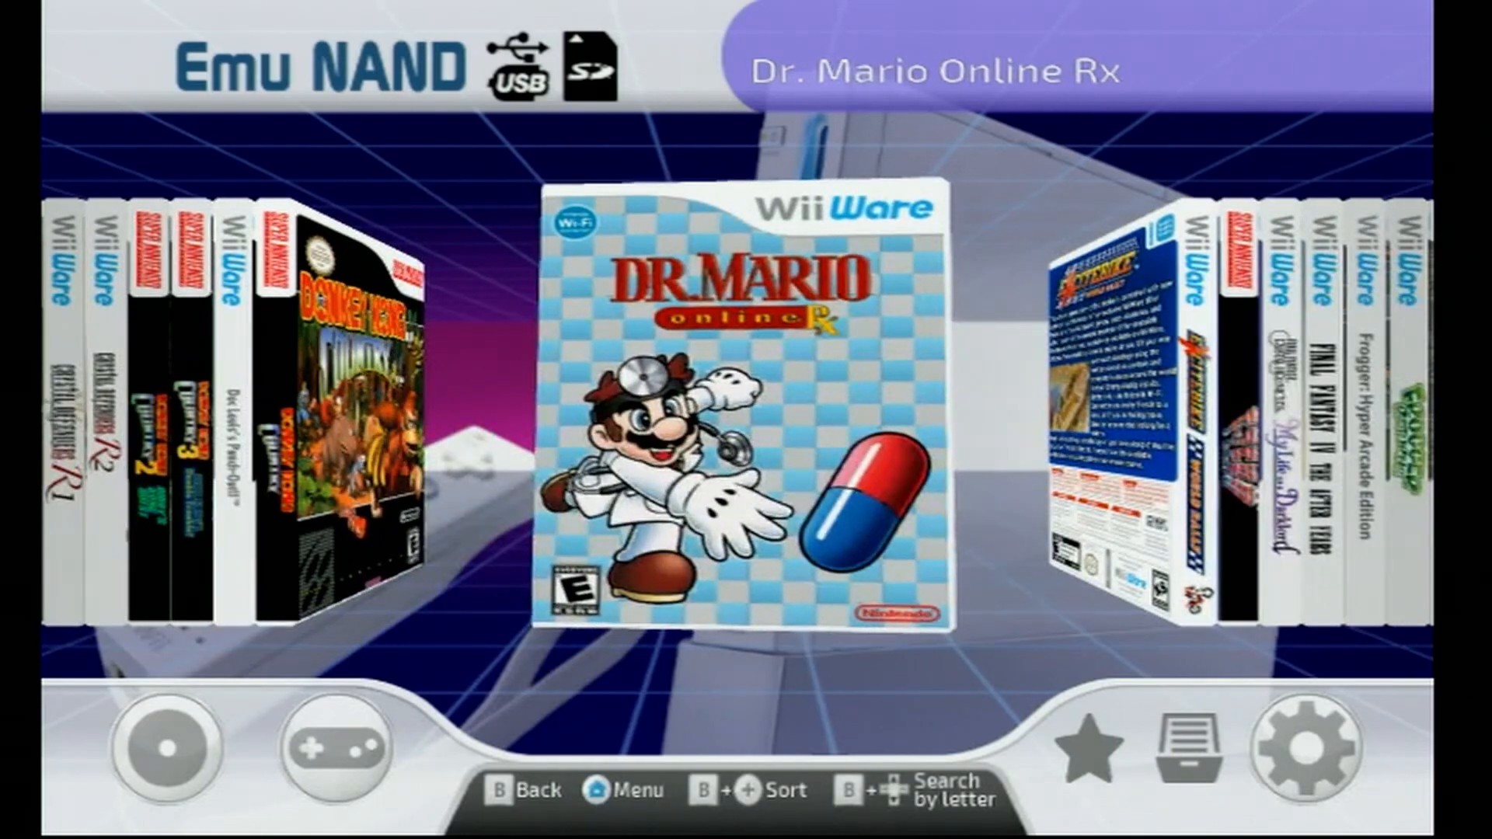
pyautogui.click(743, 418)
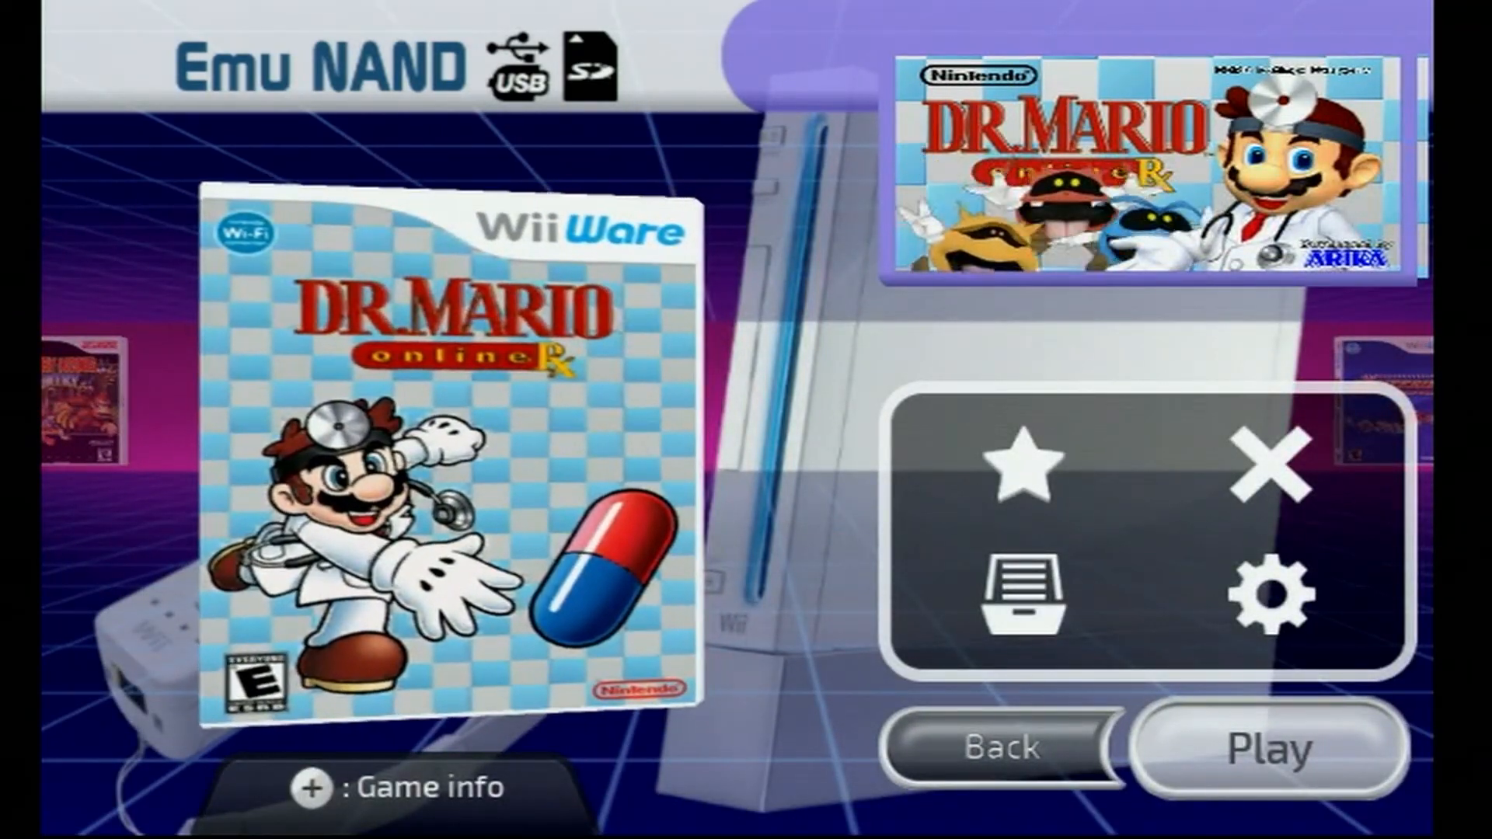
pyautogui.click(998, 748)
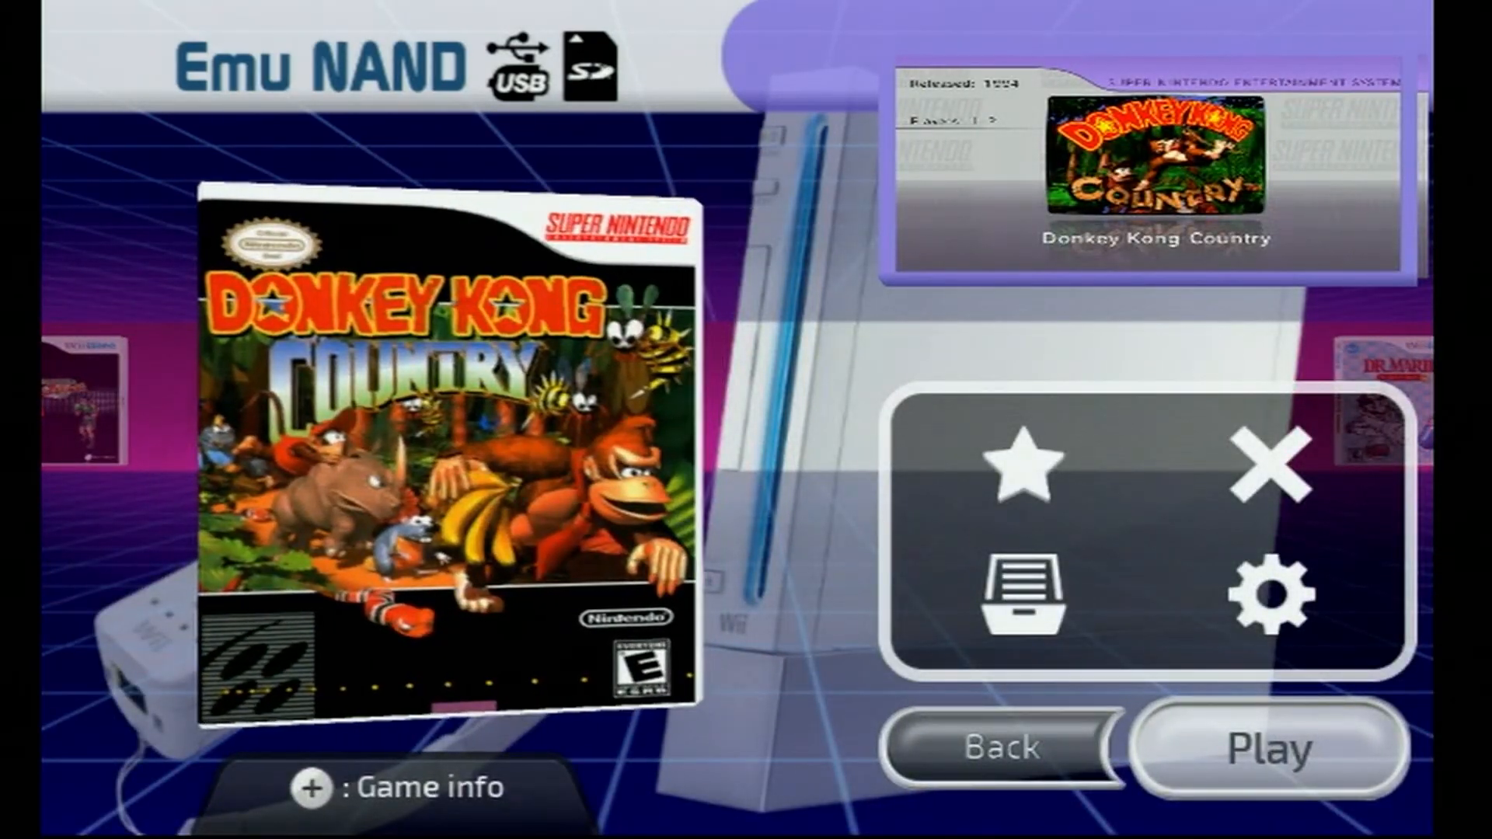
pyautogui.click(1000, 748)
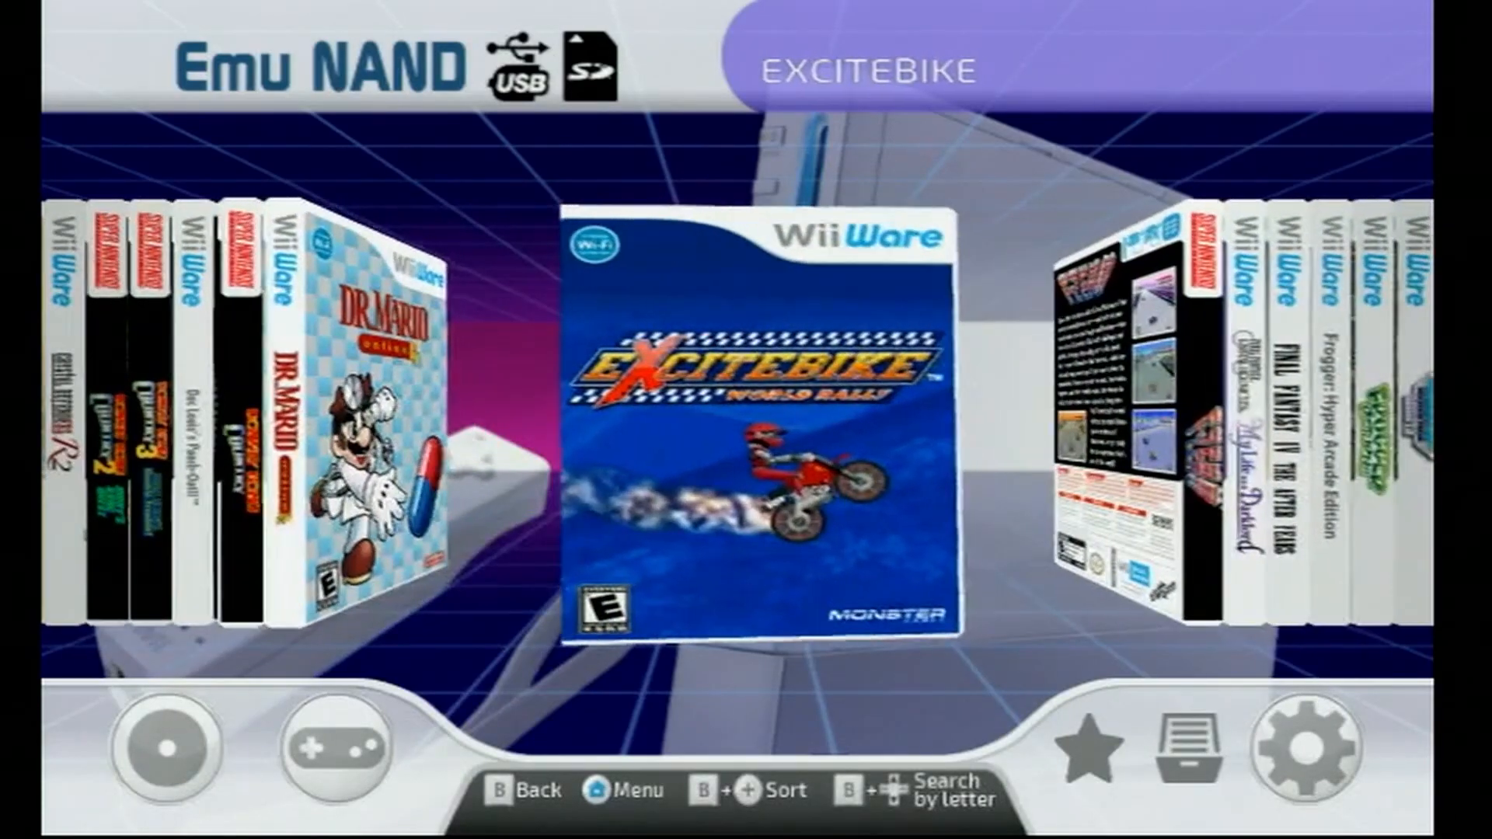
pyautogui.click(770, 423)
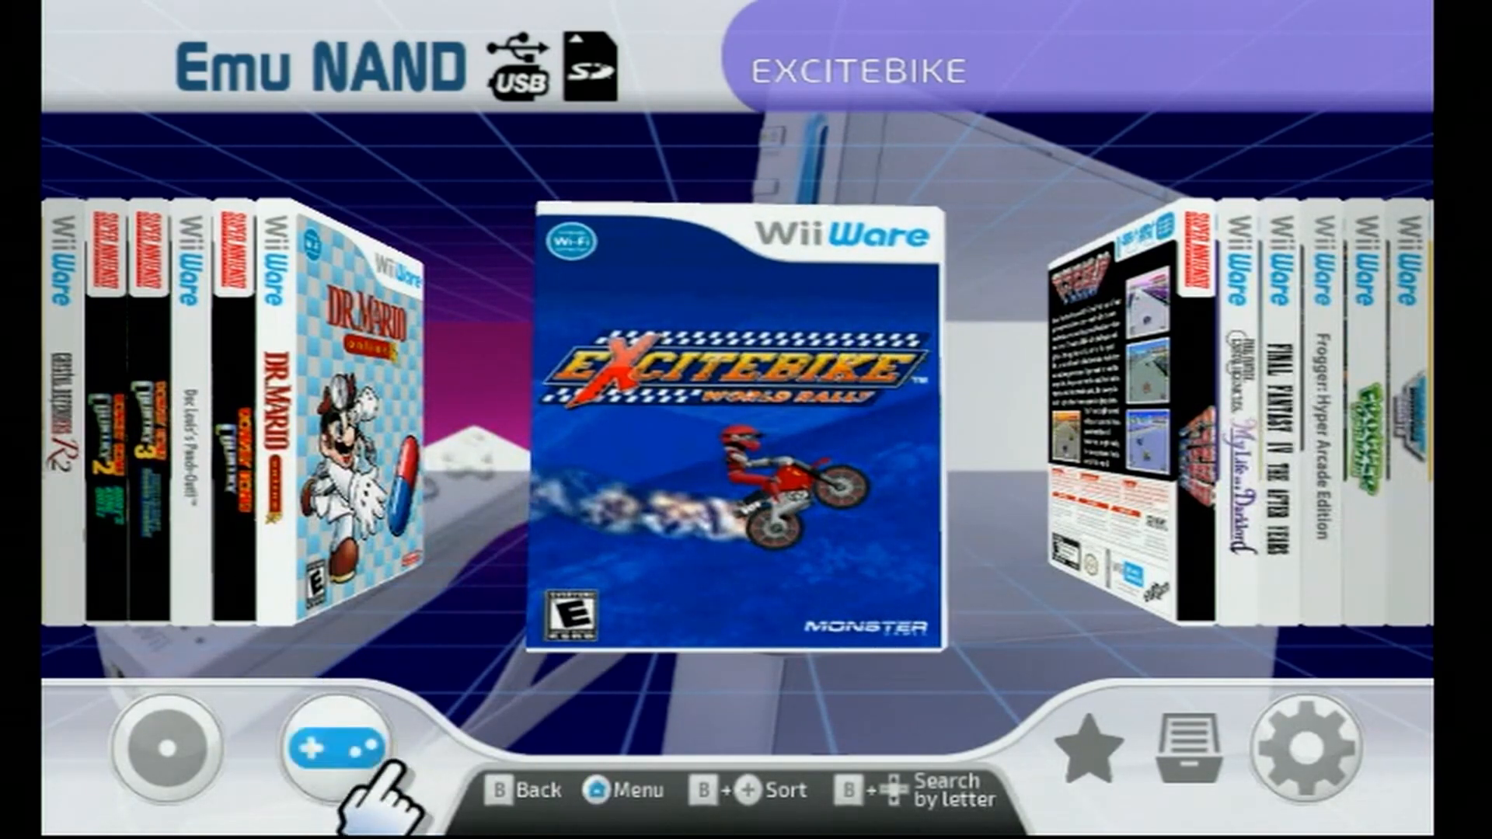
# Switch WiiFlow's source to the Homebrew channel view, showing nswitch2.2 in front
pyautogui.click(330, 747)
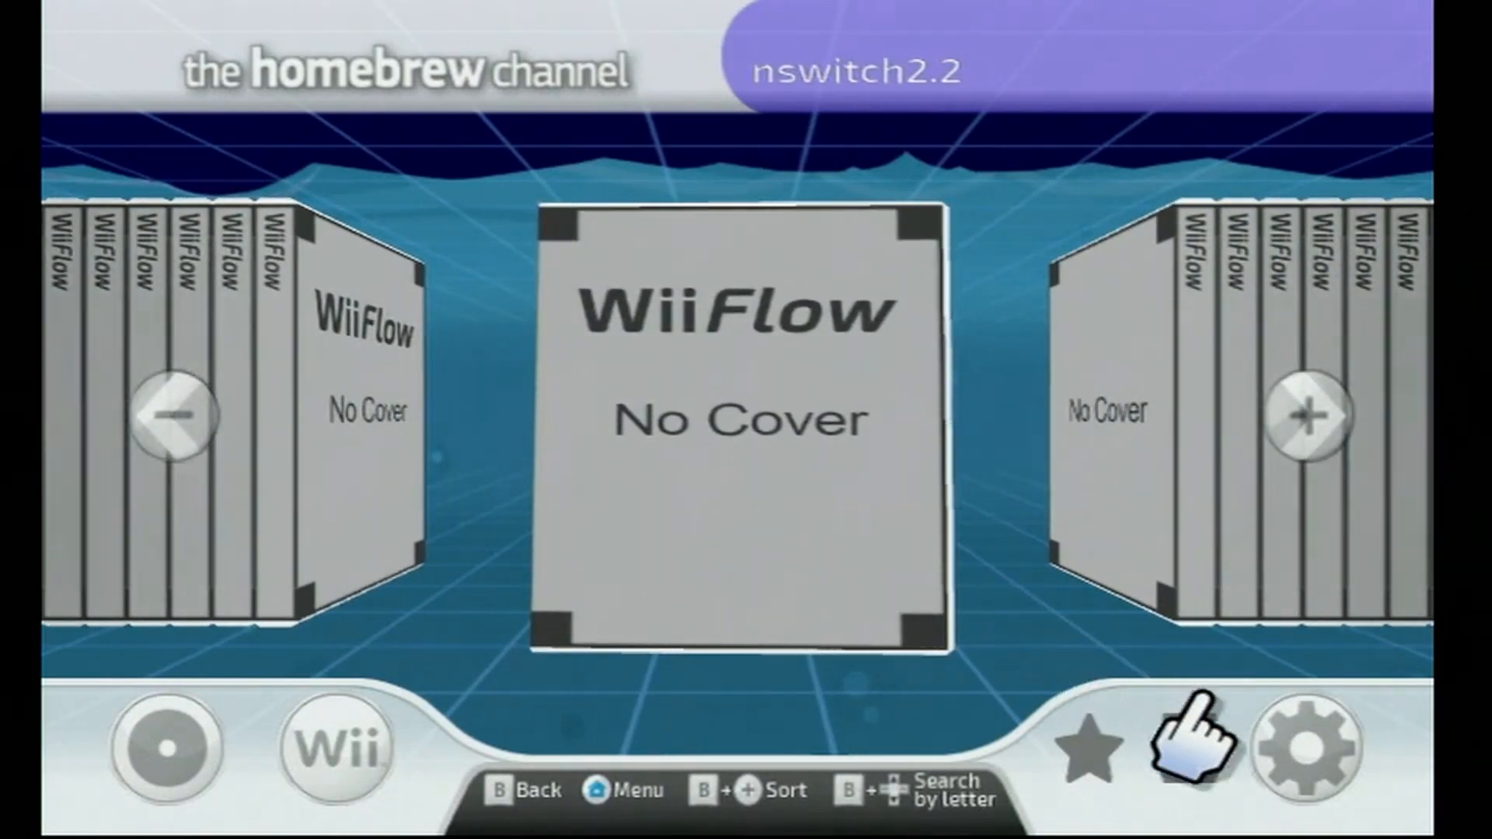
pyautogui.click(1309, 747)
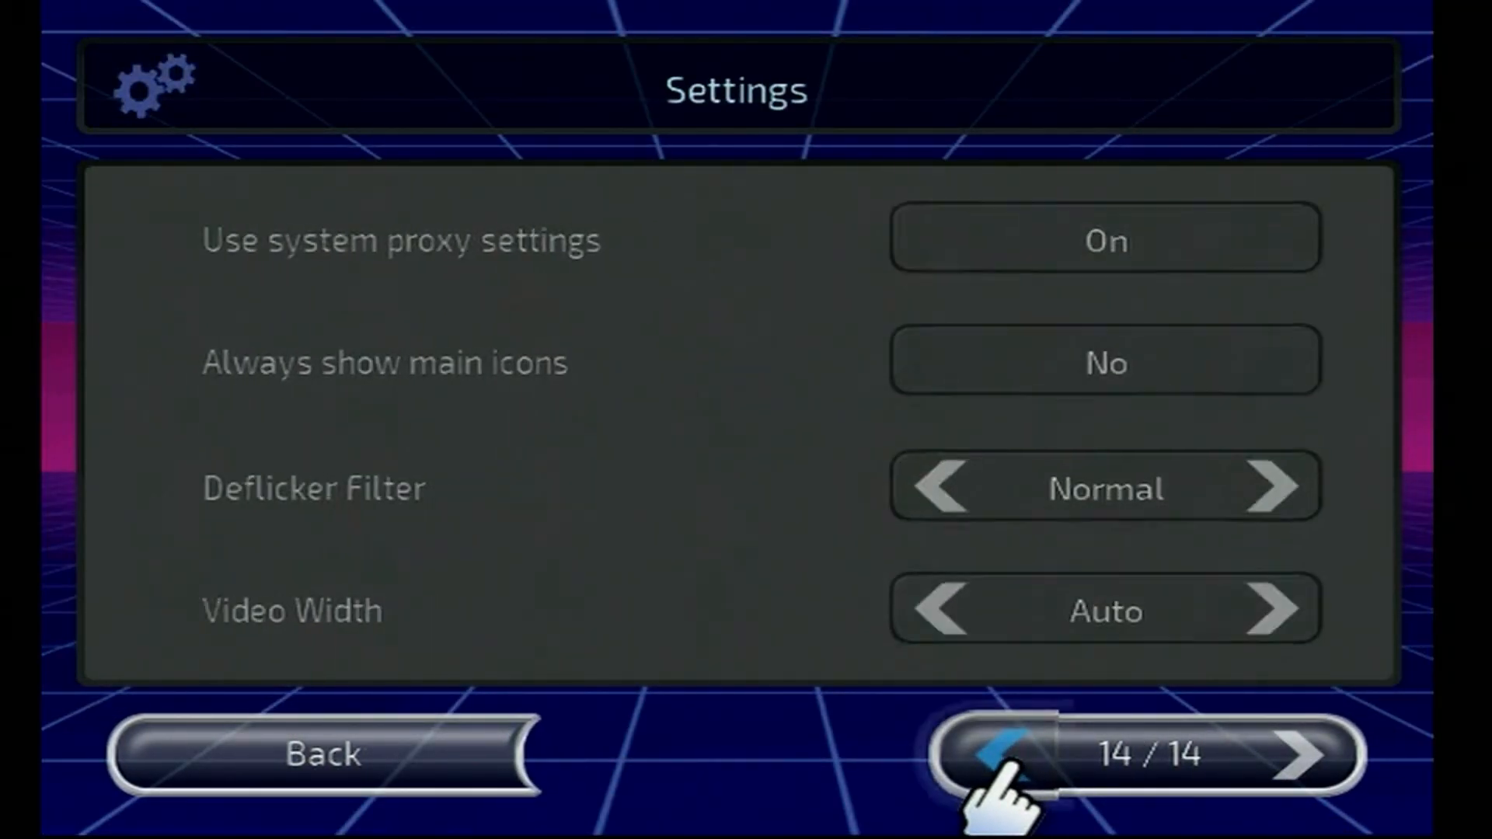
pyautogui.click(995, 757)
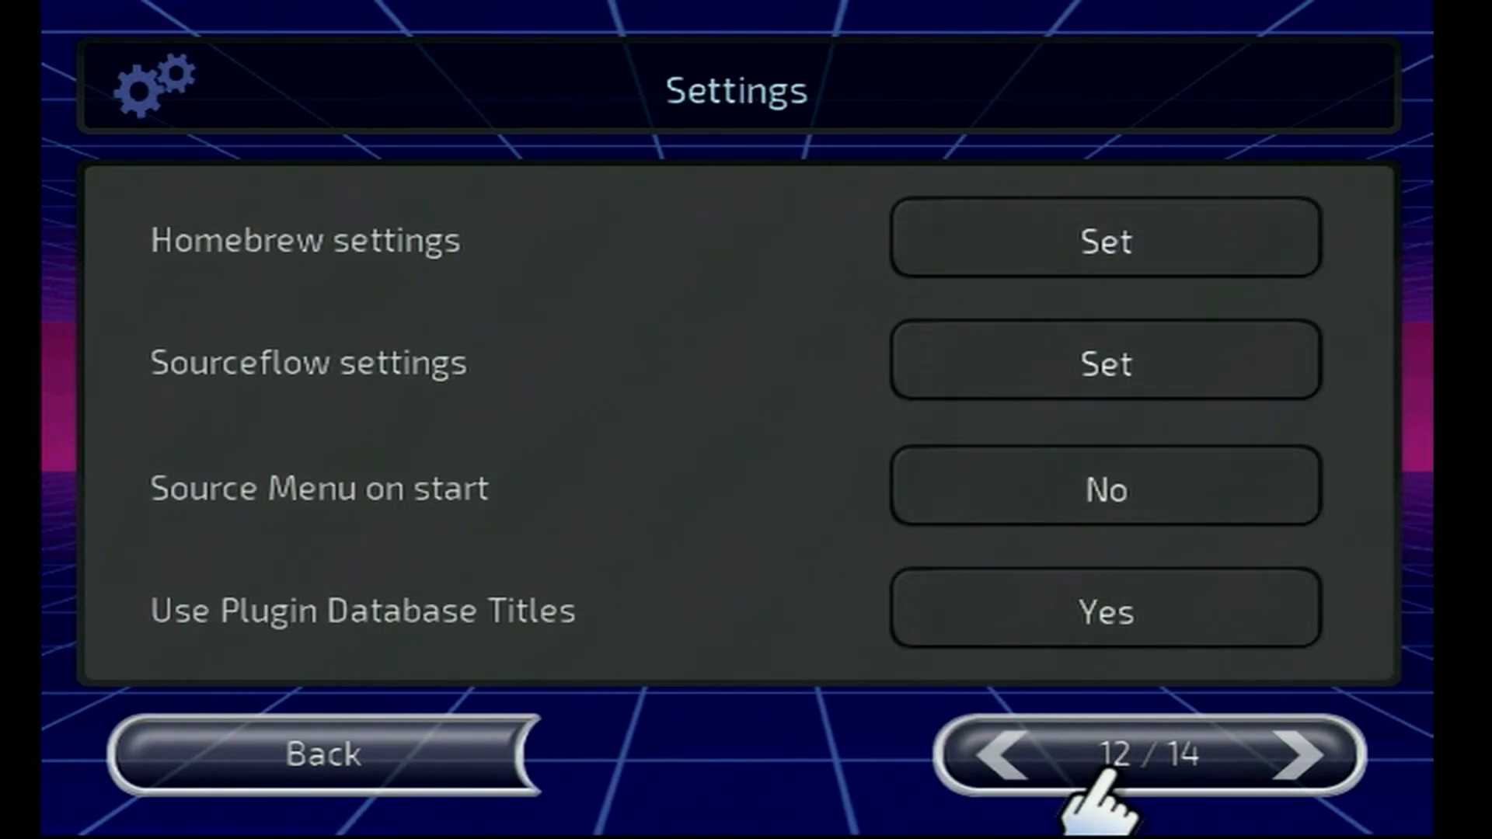
pyautogui.click(1105, 239)
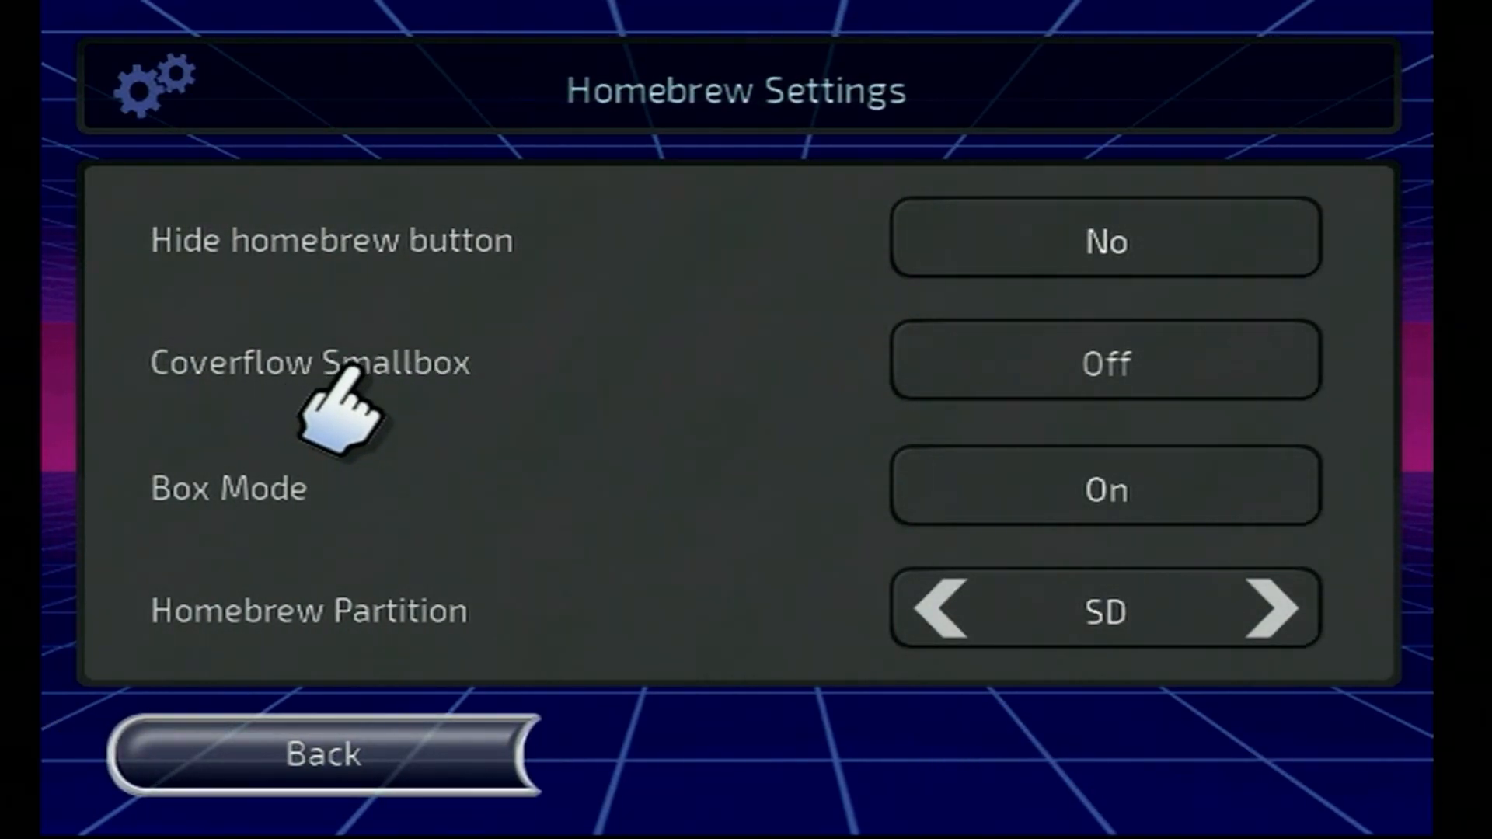
pyautogui.click(1106, 362)
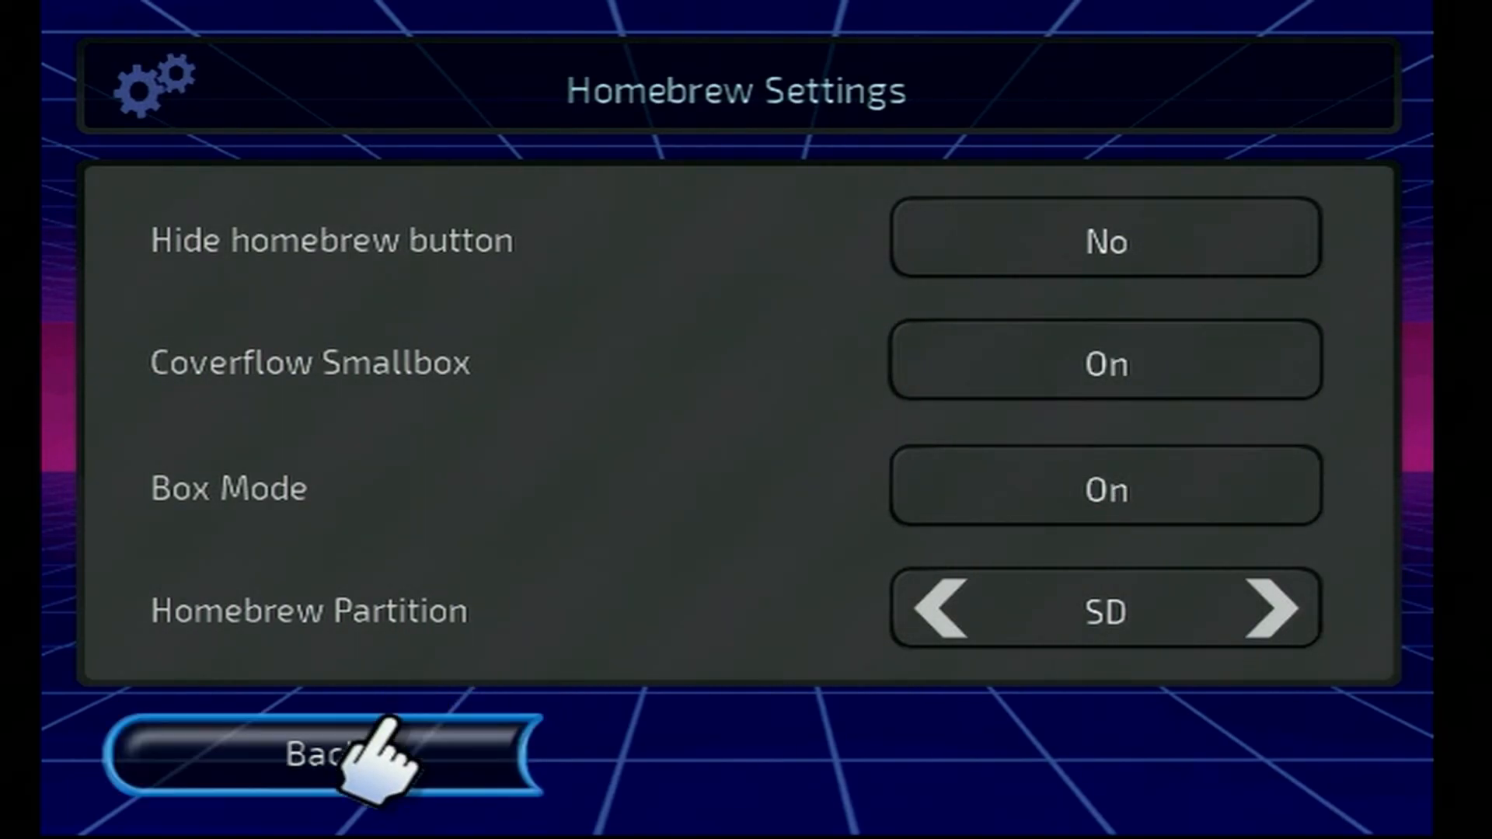
pyautogui.click(324, 756)
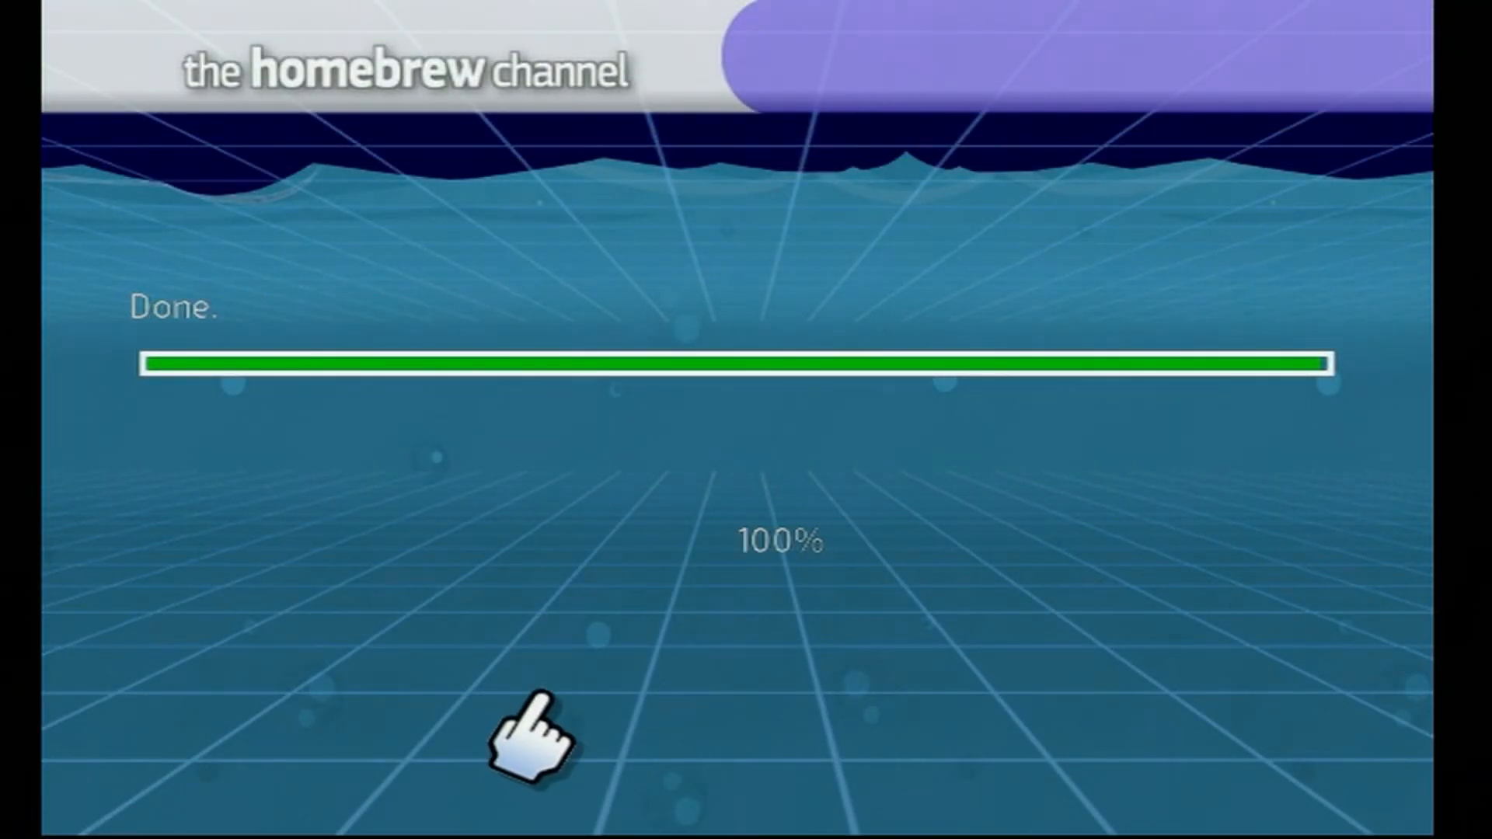
pyautogui.moveTo(761, 533)
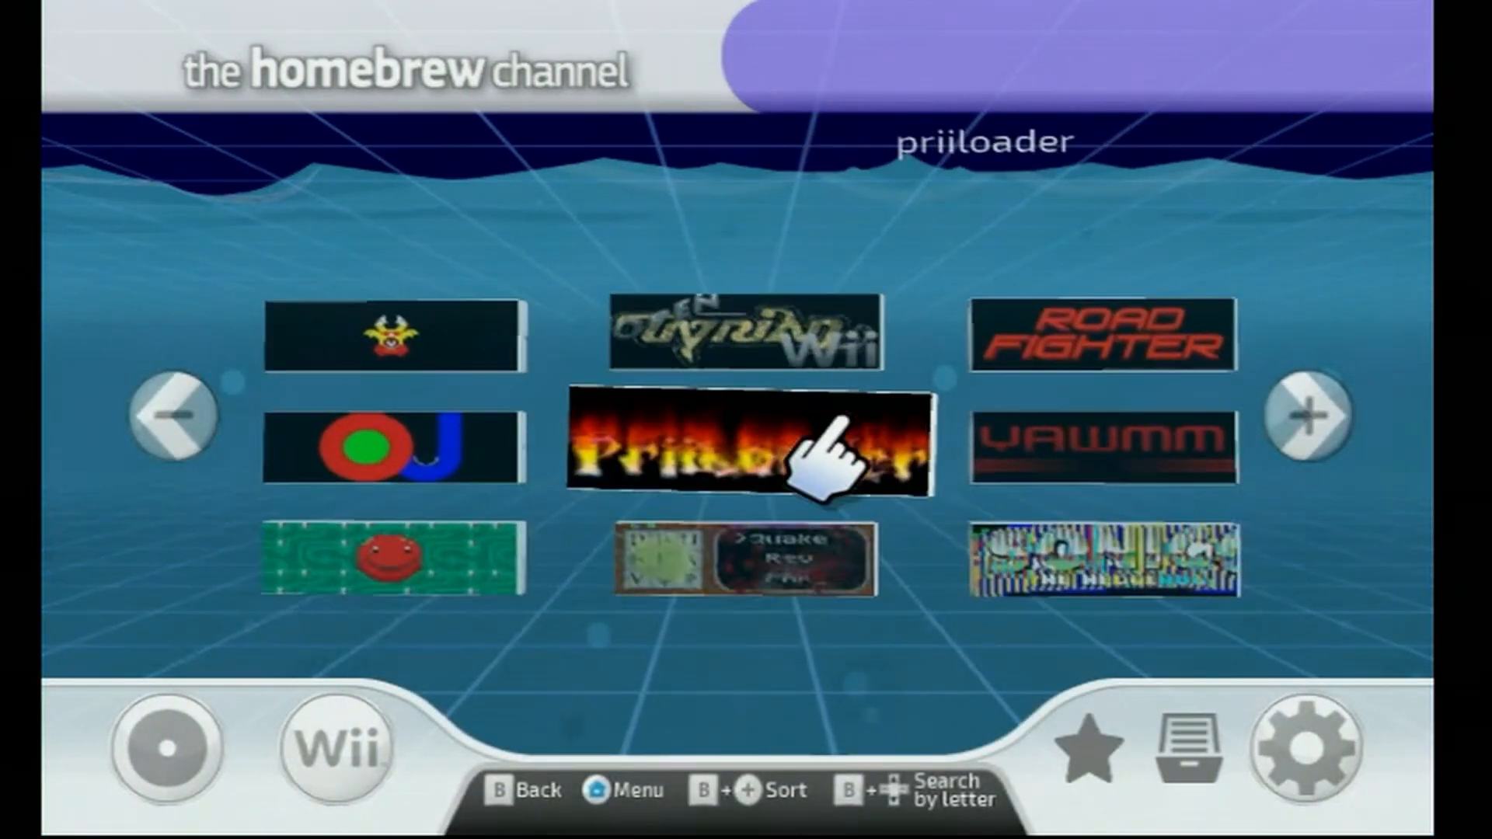
pyautogui.click(1304, 748)
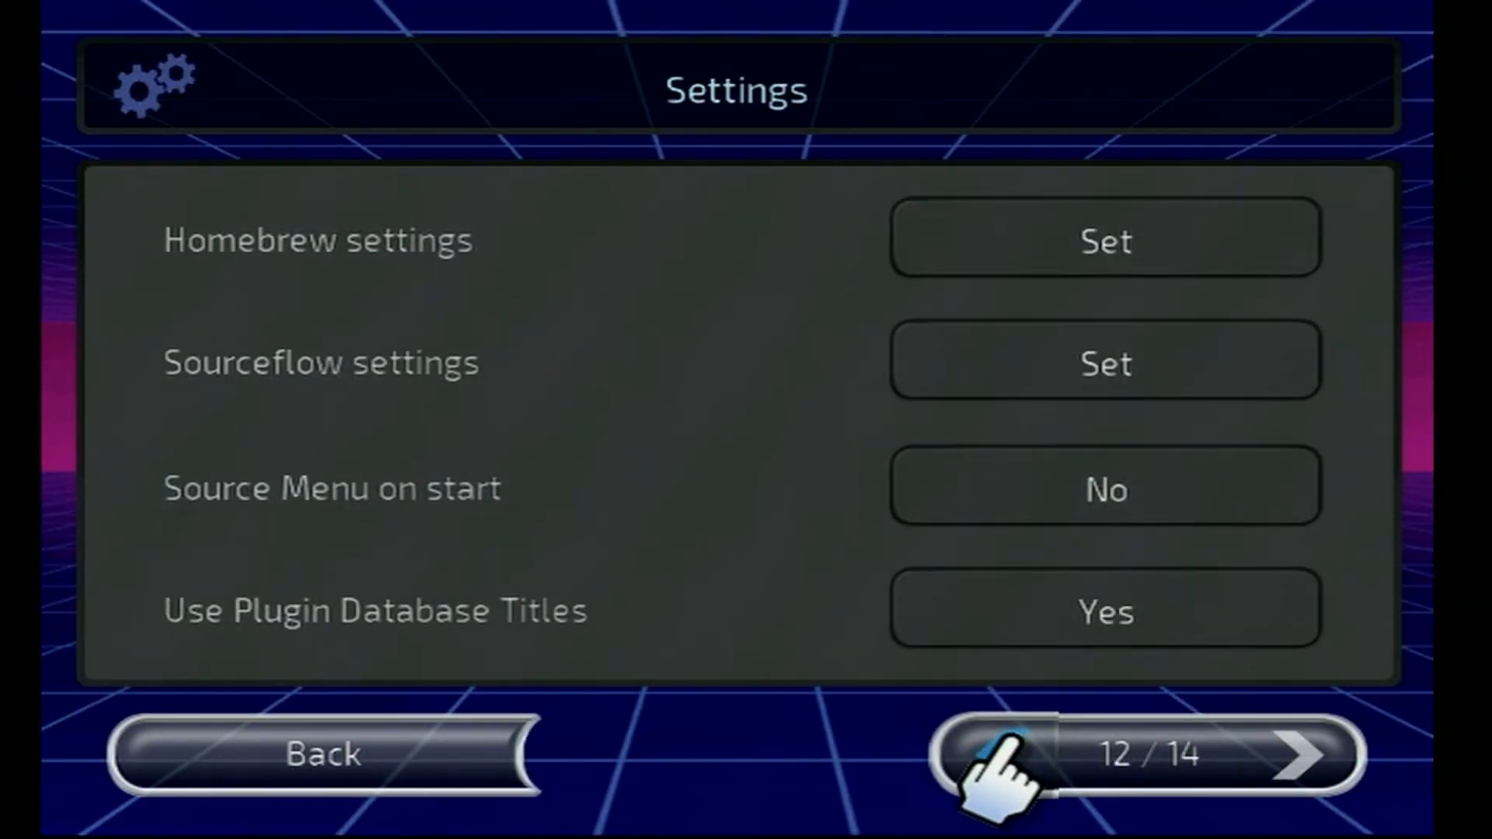
pyautogui.click(1103, 237)
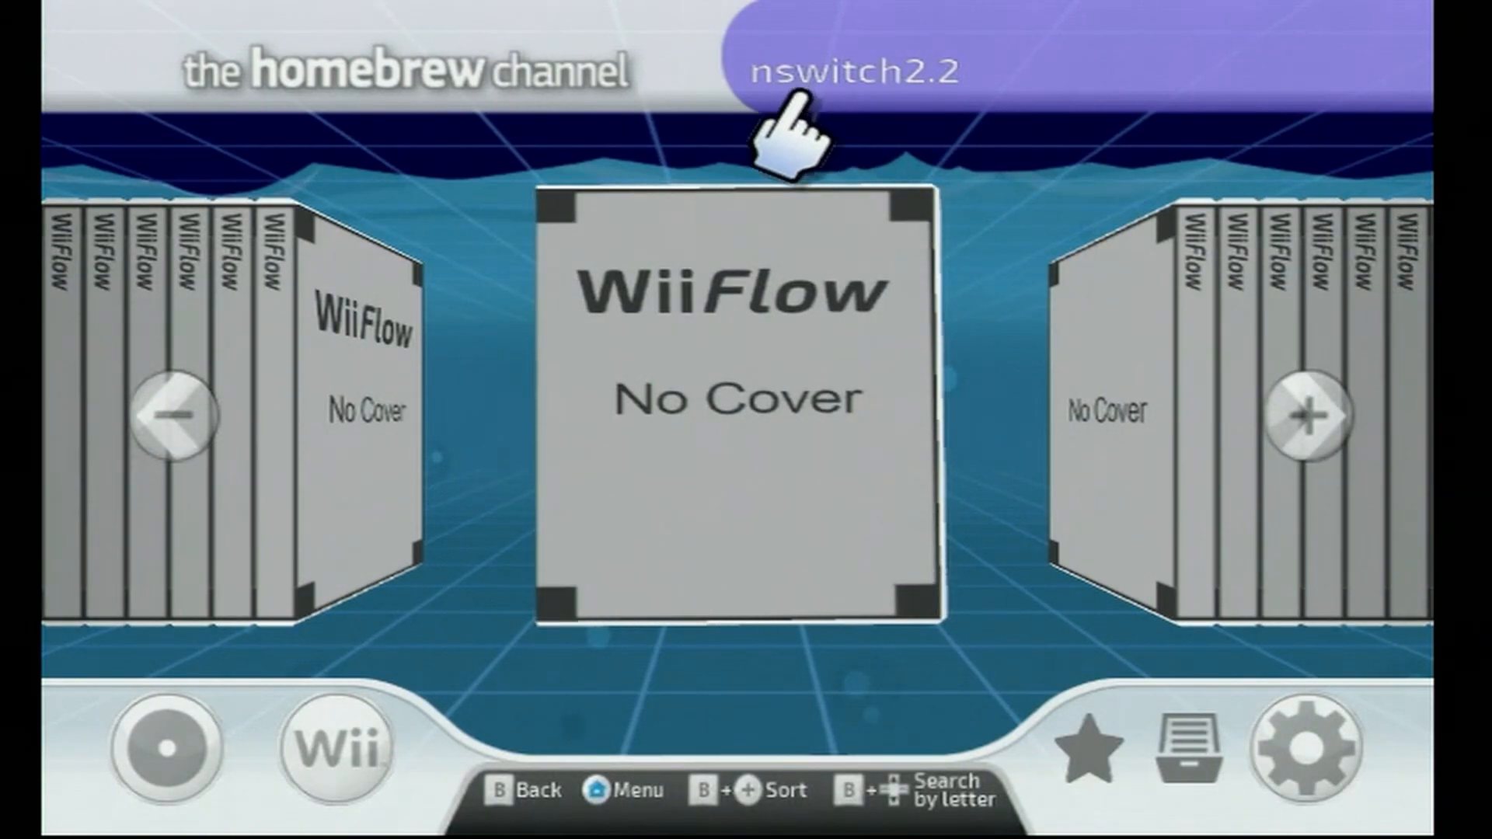
# Exit WiiFlow to the emulated NAND's Wii System Menu first-time setup screen
pyautogui.click(736, 400)
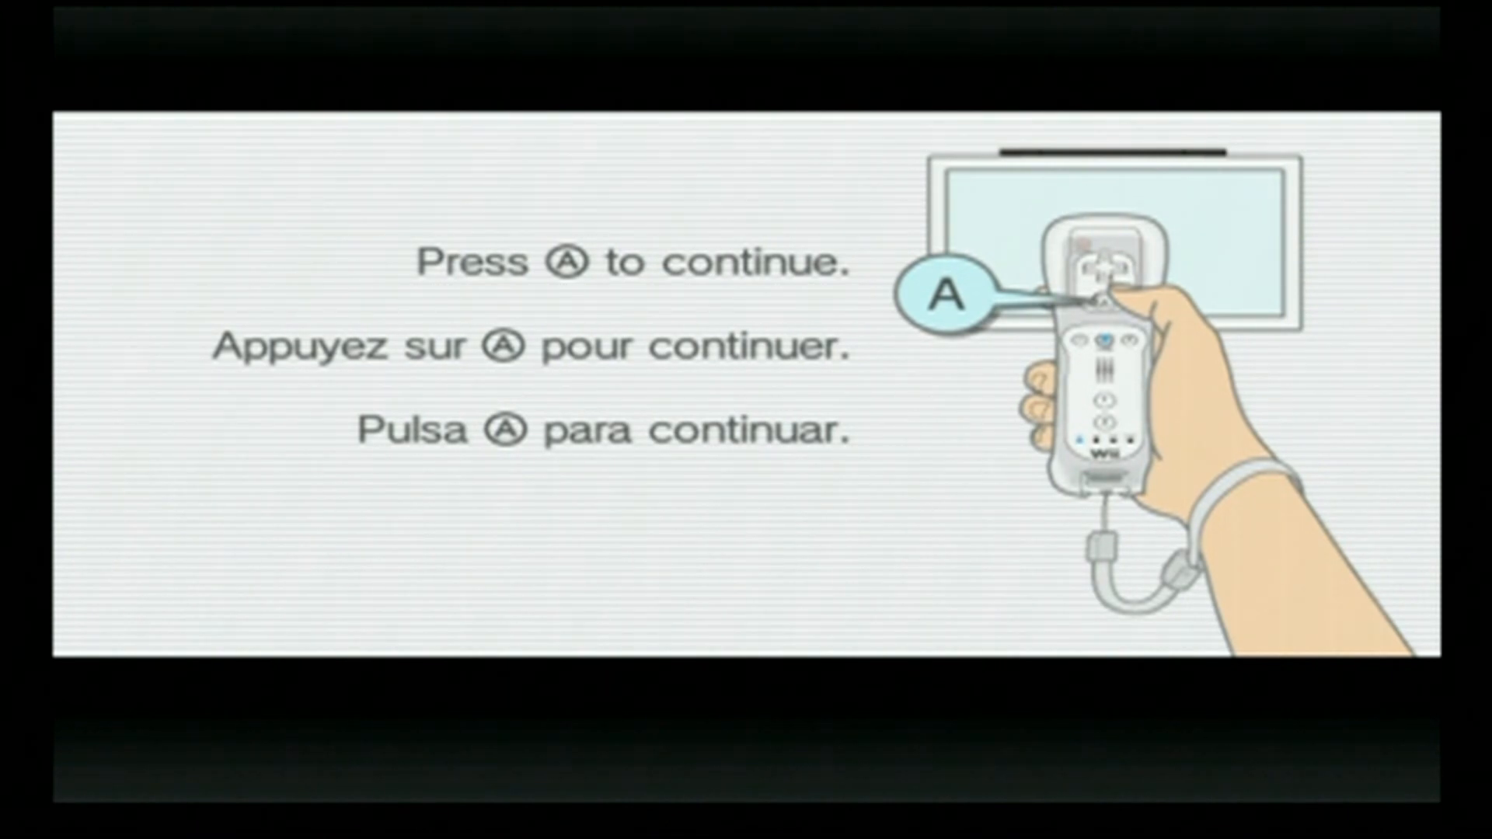
# Begin setup with English language and the sensor bar below the TV
pyautogui.press('a')
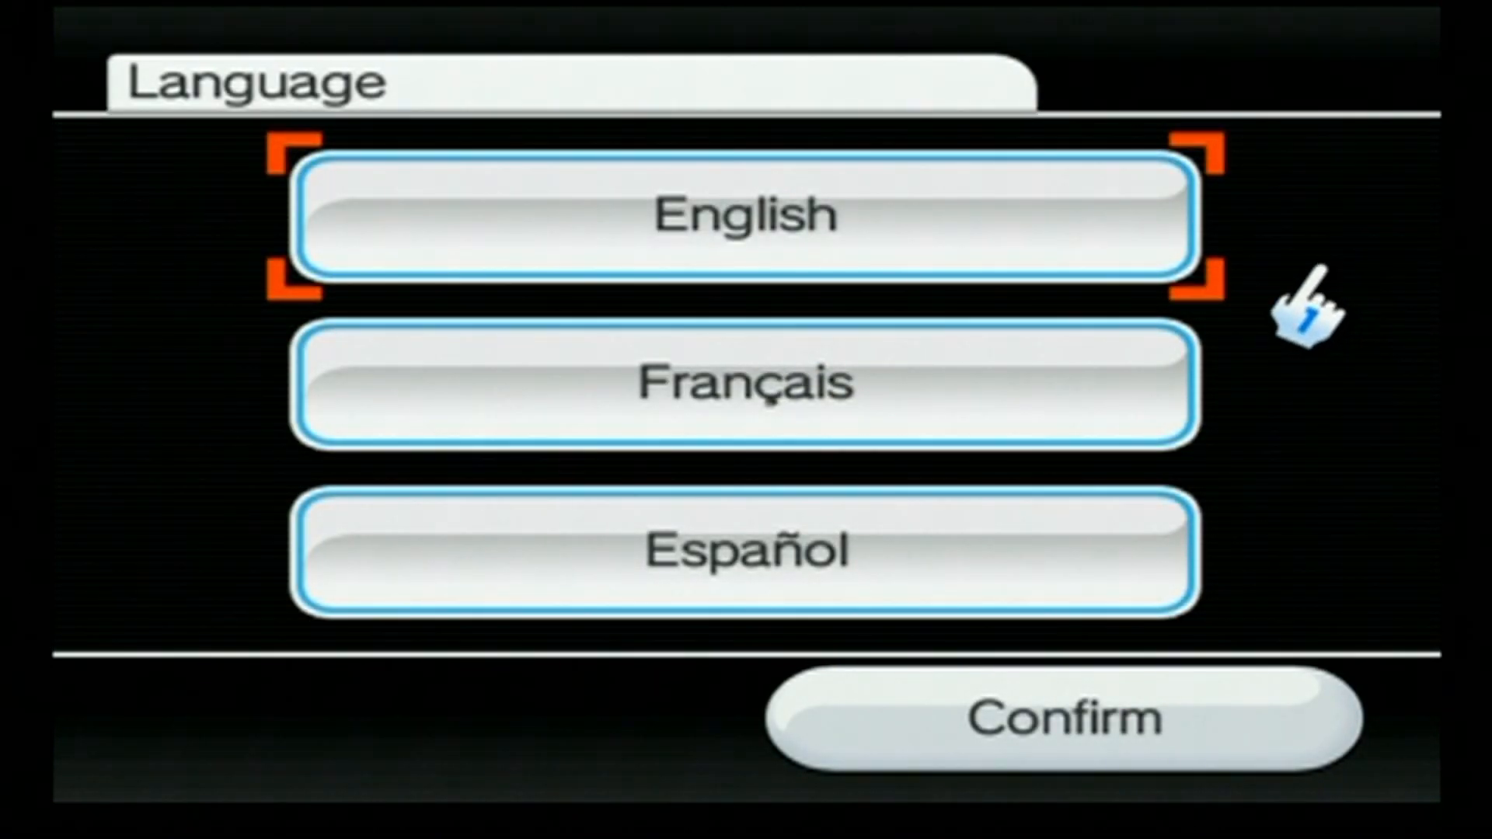
pyautogui.moveTo(1061, 718)
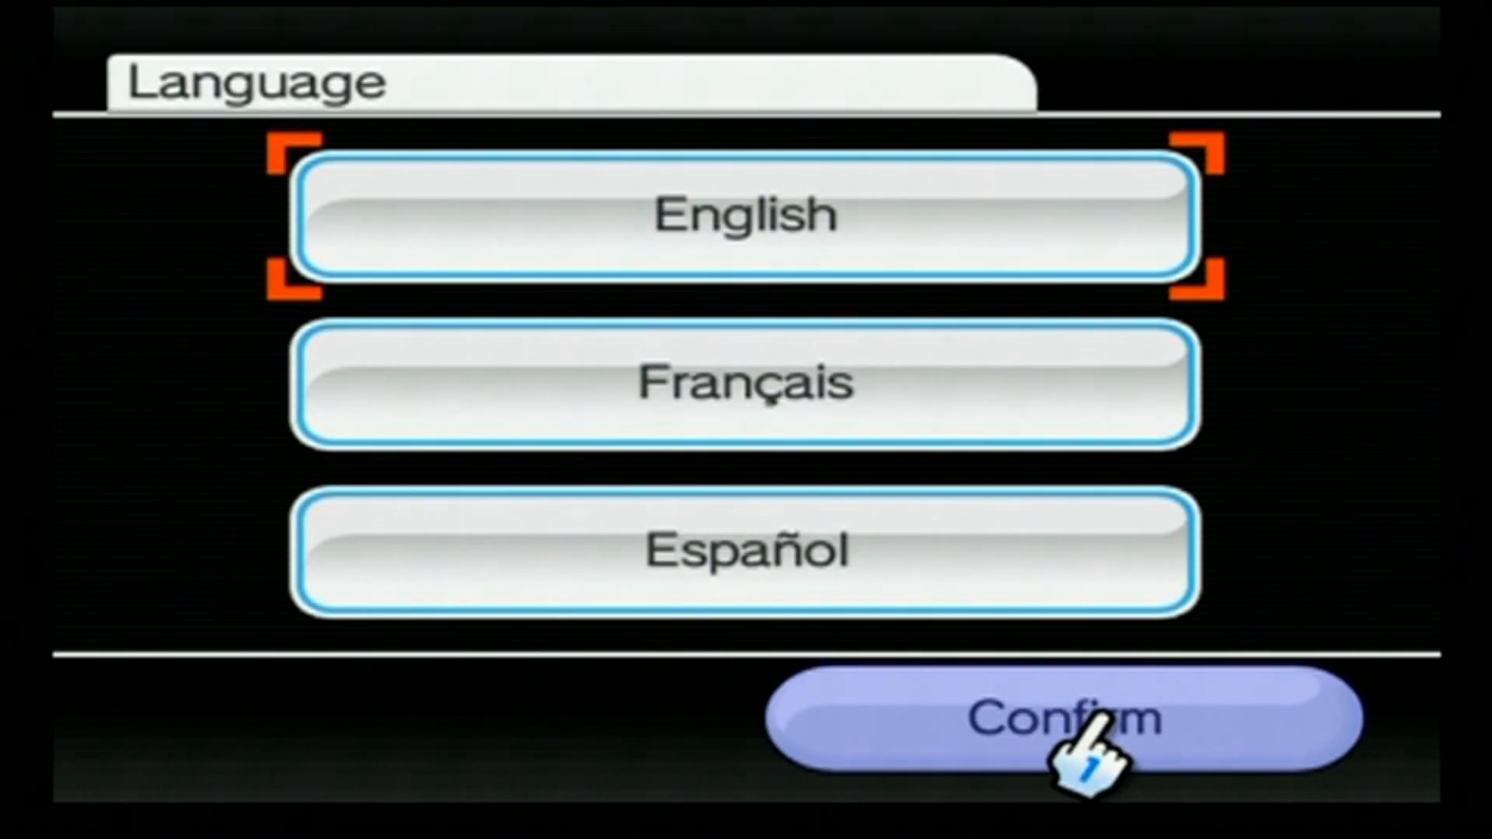
pyautogui.click(1061, 718)
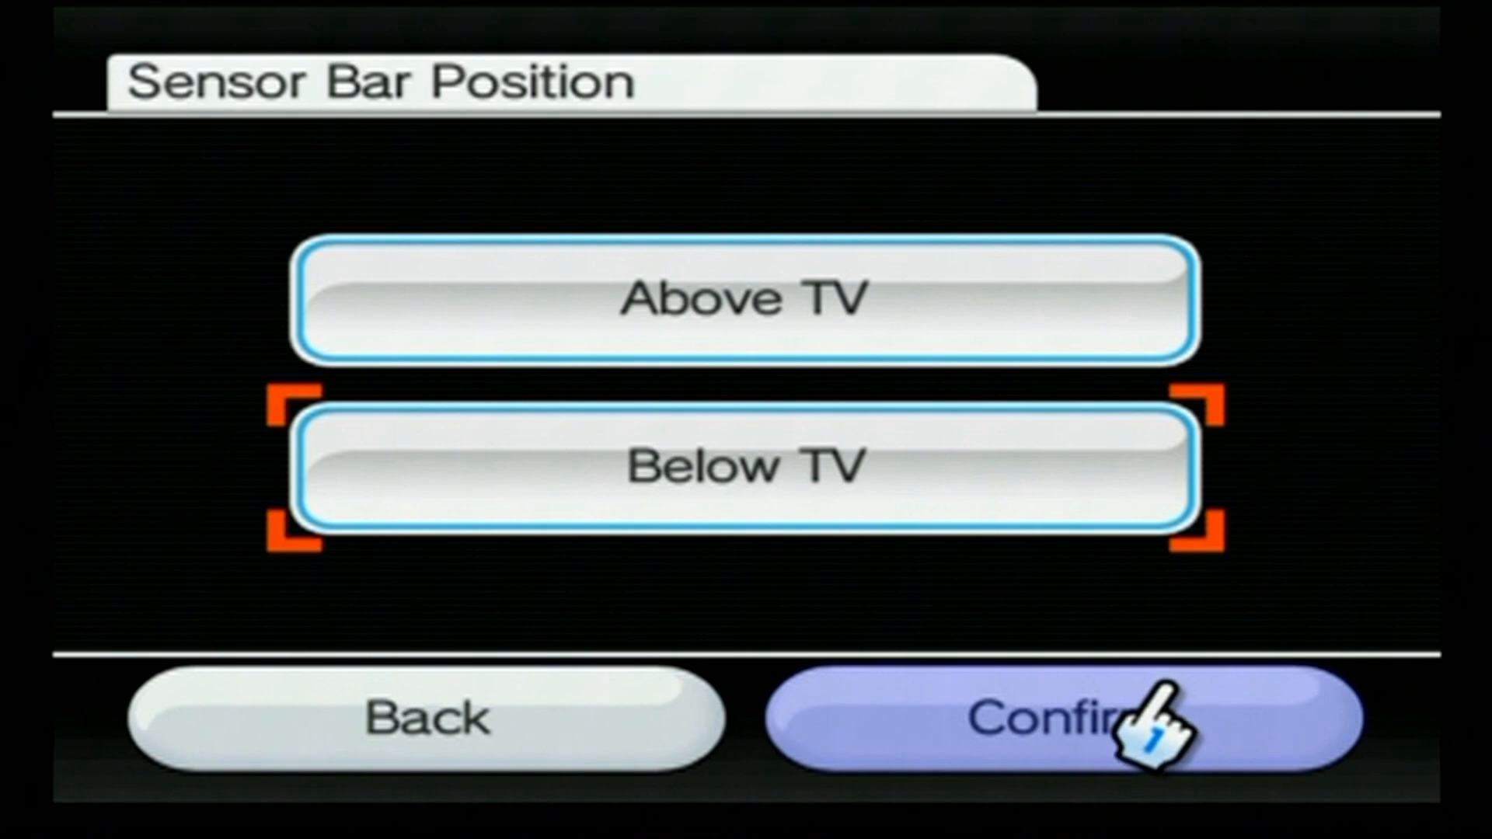
pyautogui.click(1059, 717)
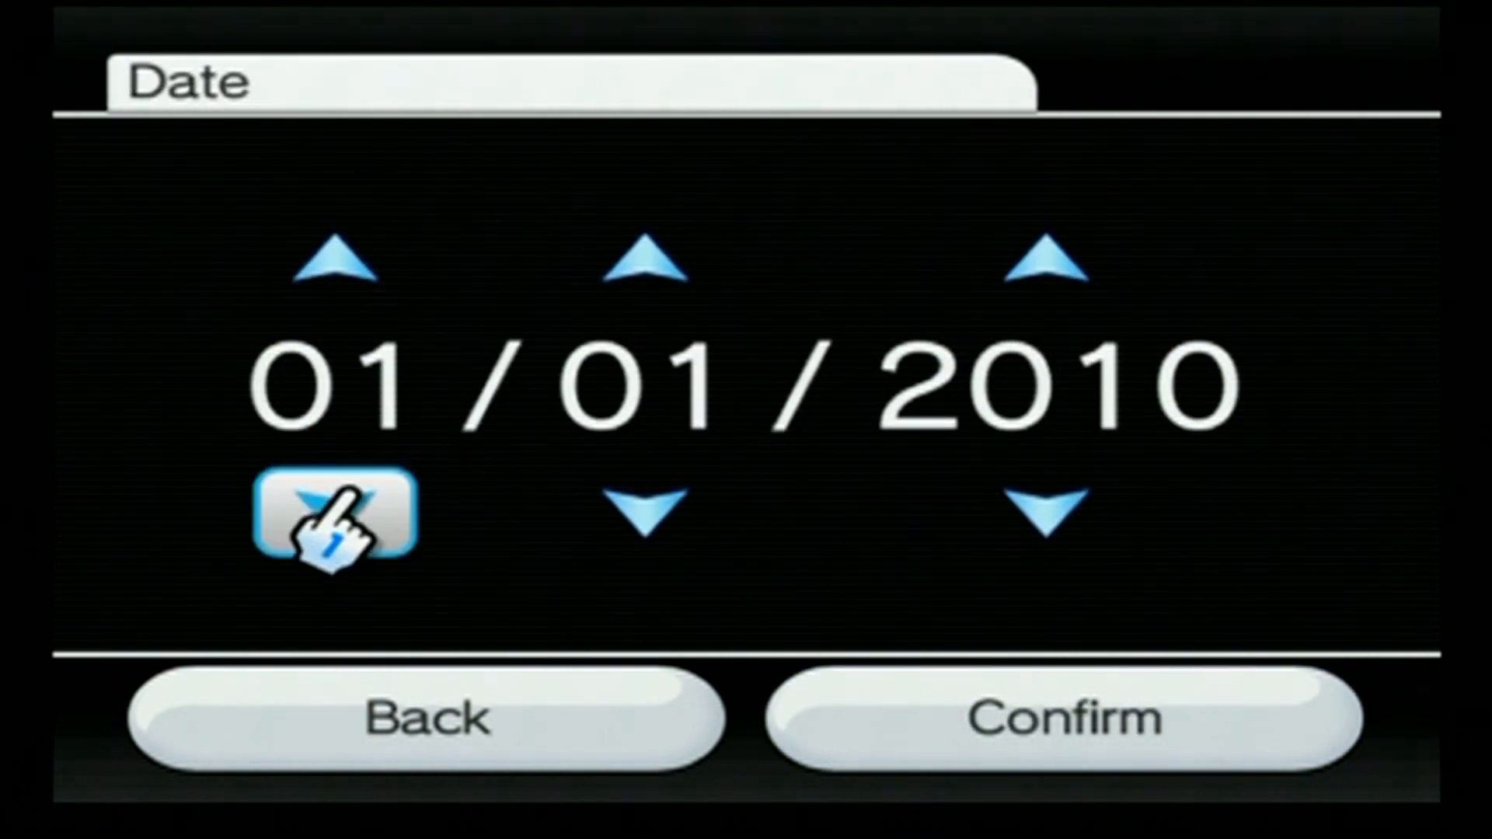
# Set the date to 12/02/2024, the time to 05:52, and a 4:3 screen
pyautogui.click(333, 515)
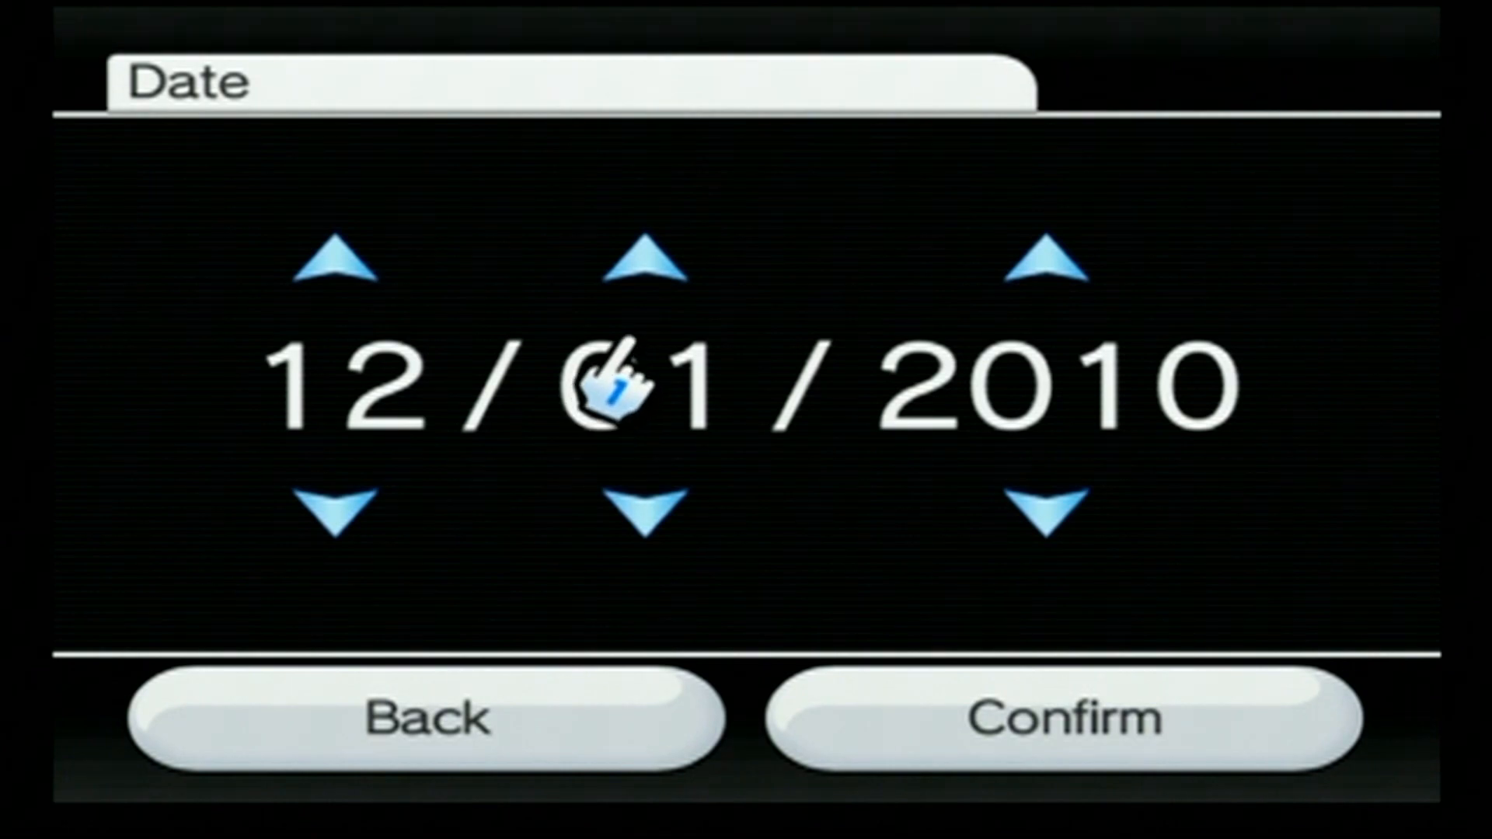
pyautogui.click(645, 264)
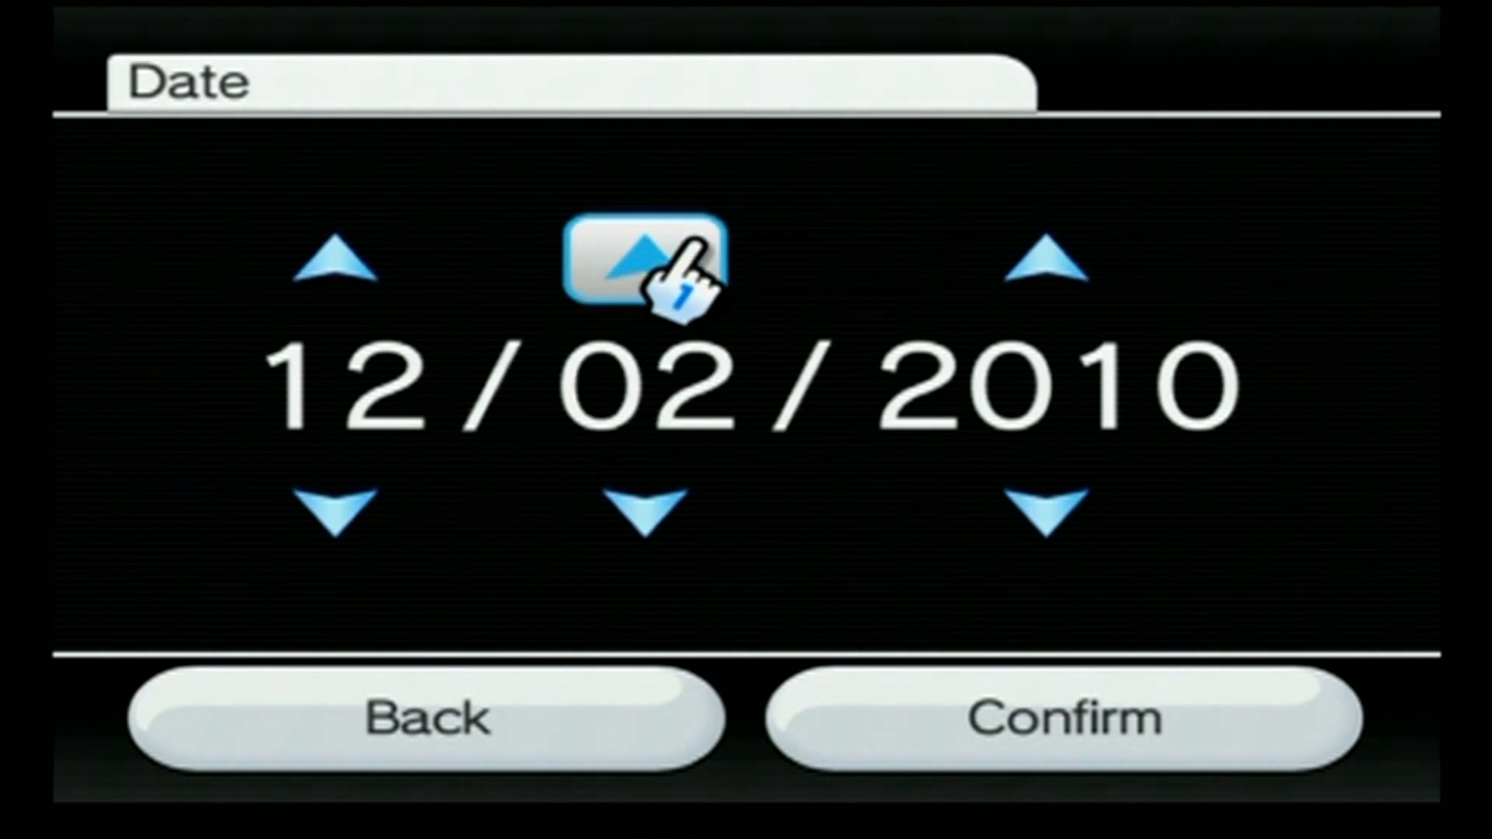
pyautogui.click(1052, 256)
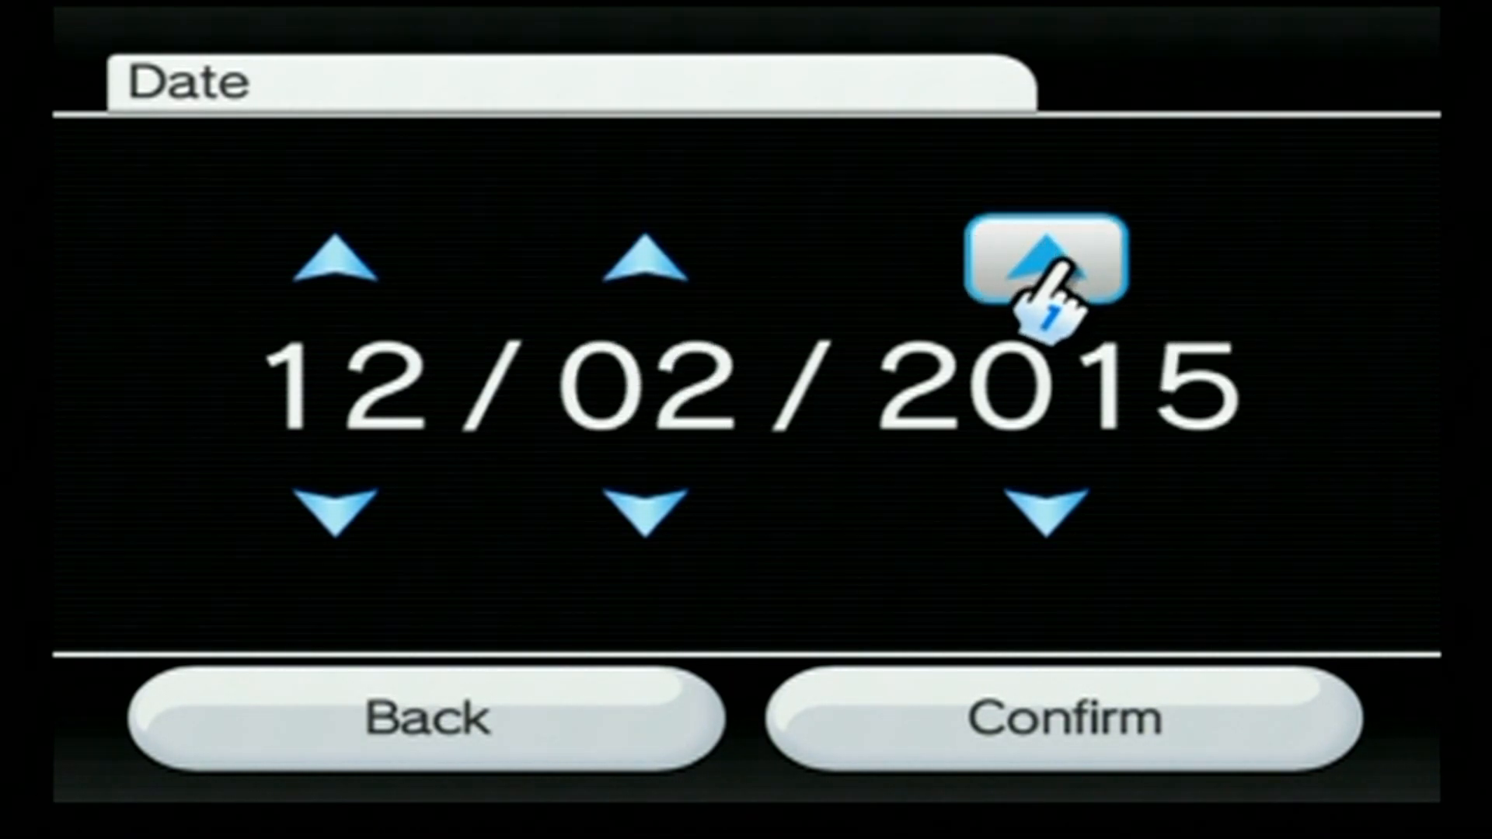
pyautogui.click(1052, 261)
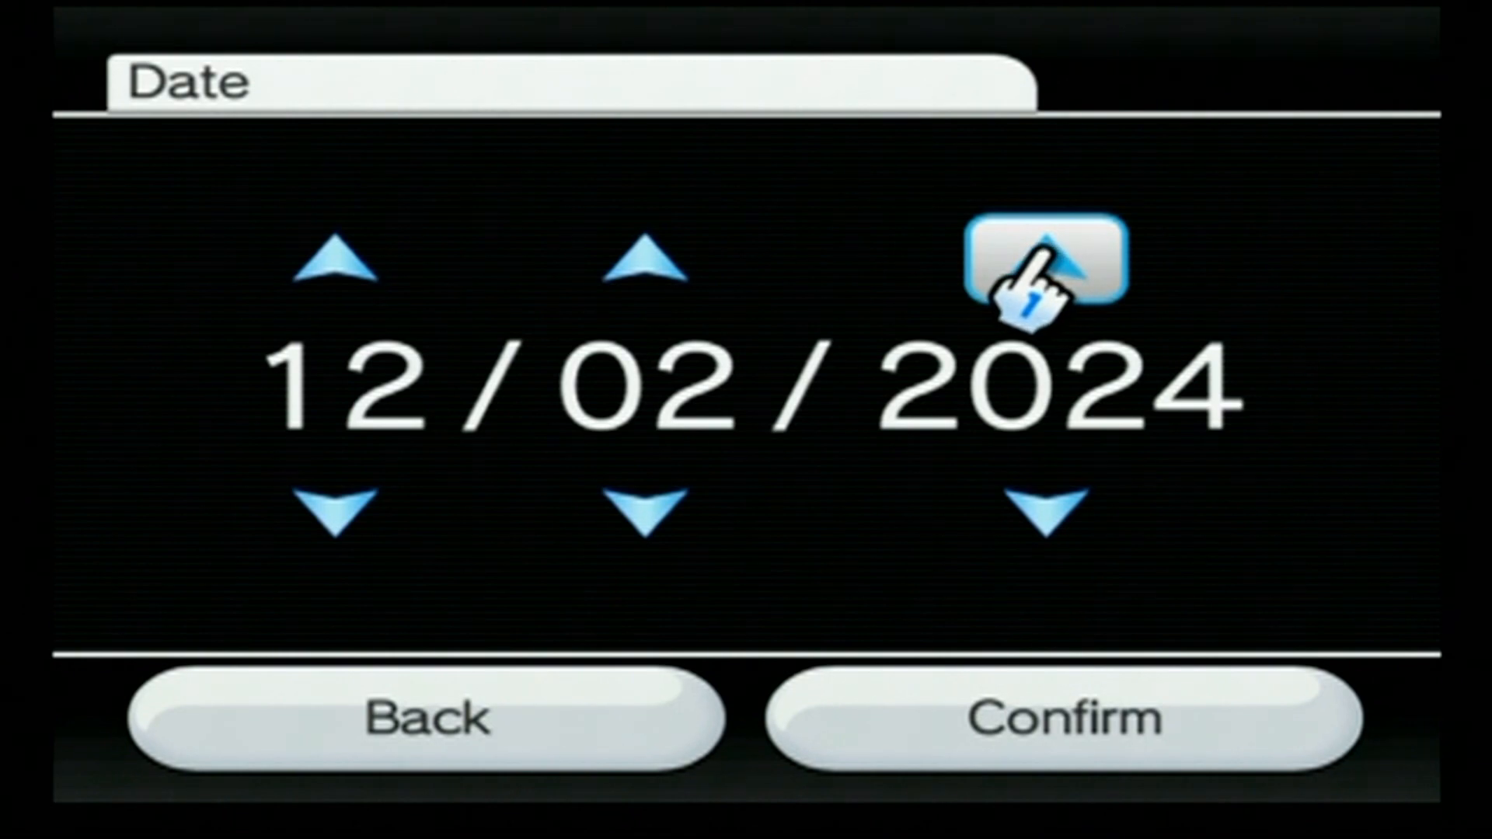
pyautogui.click(1062, 716)
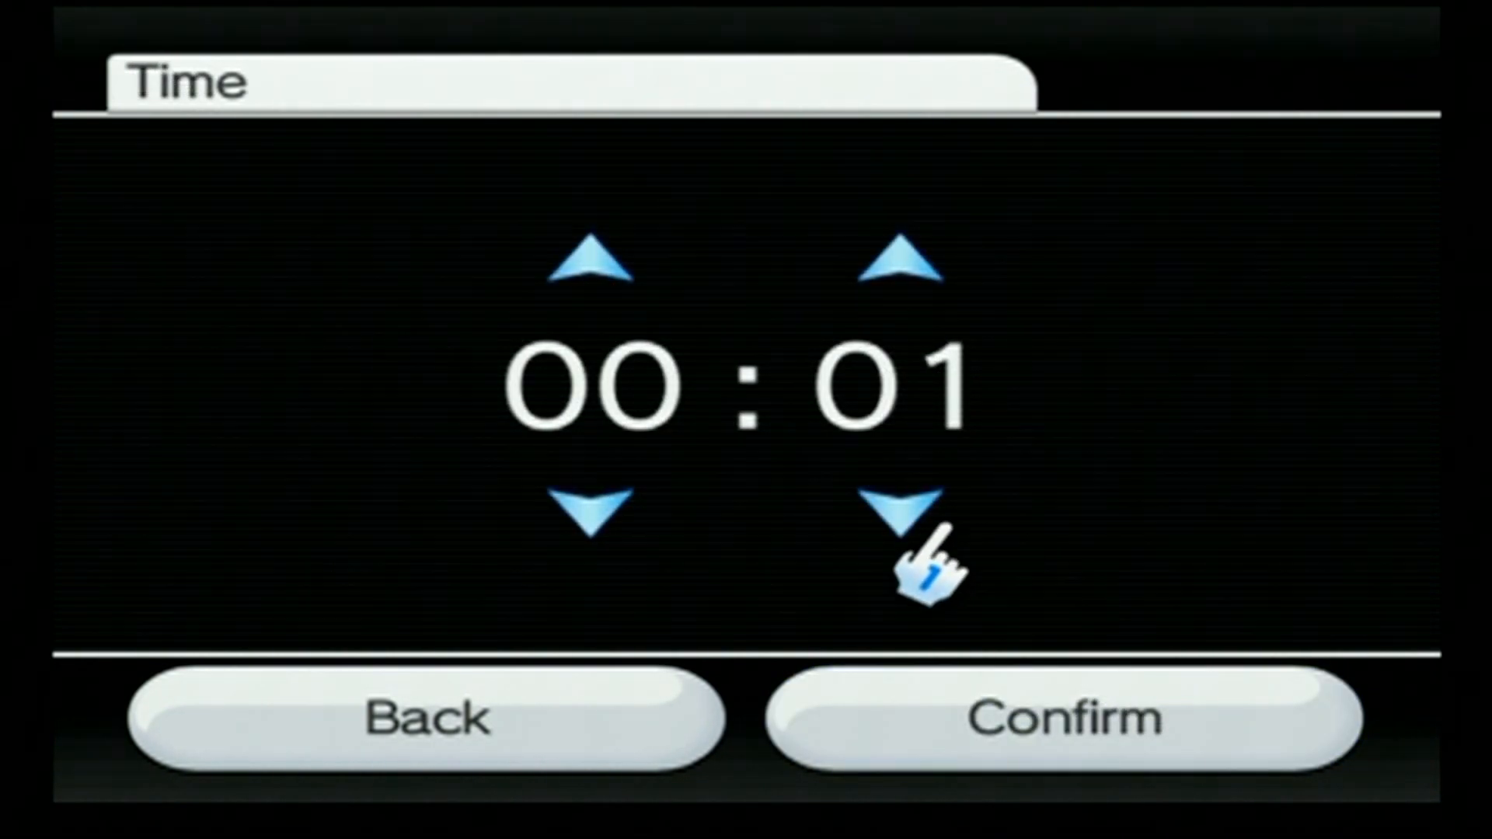
pyautogui.click(905, 515)
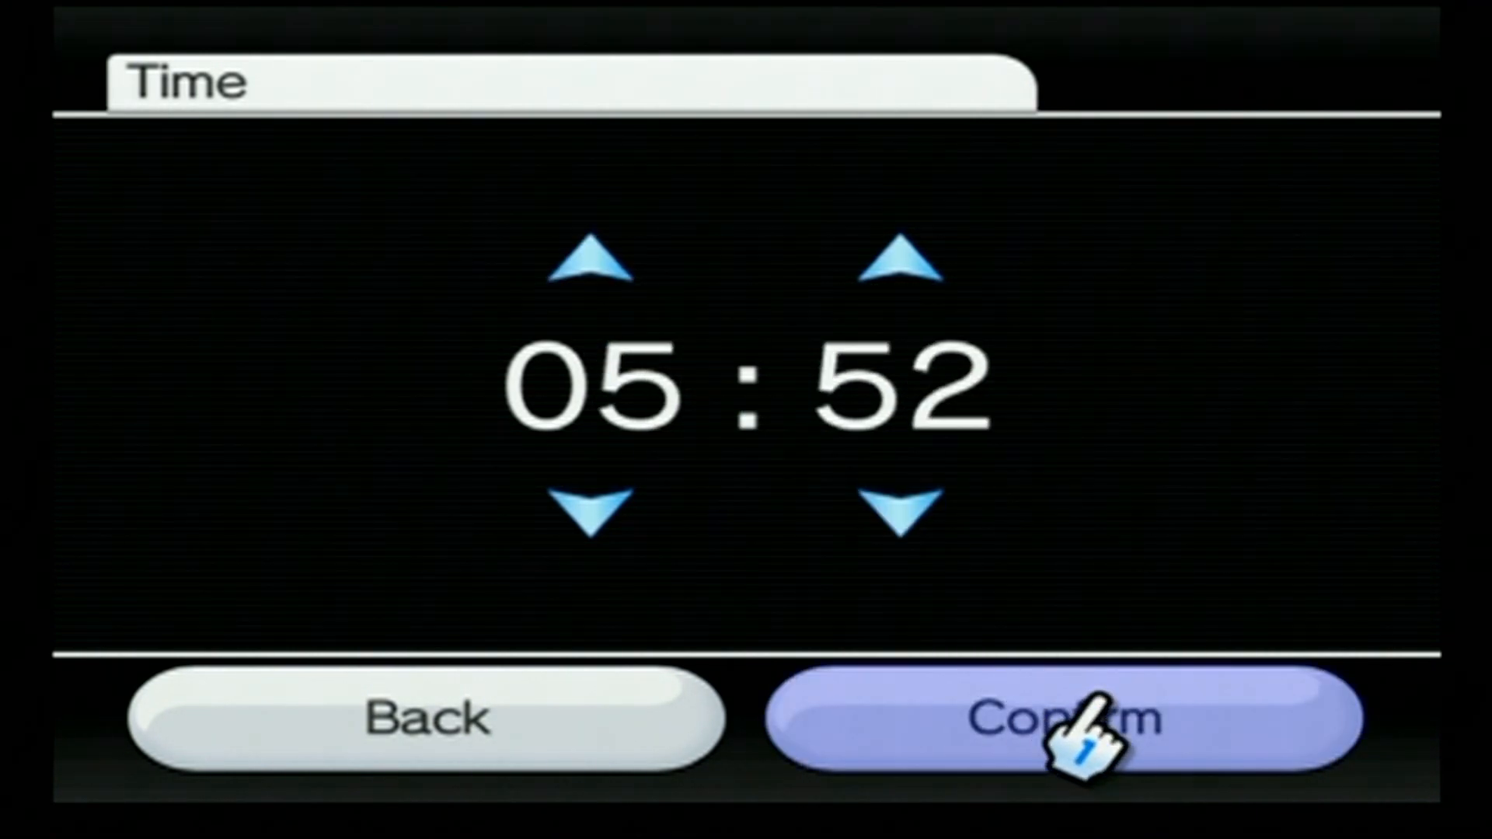
pyautogui.click(1068, 718)
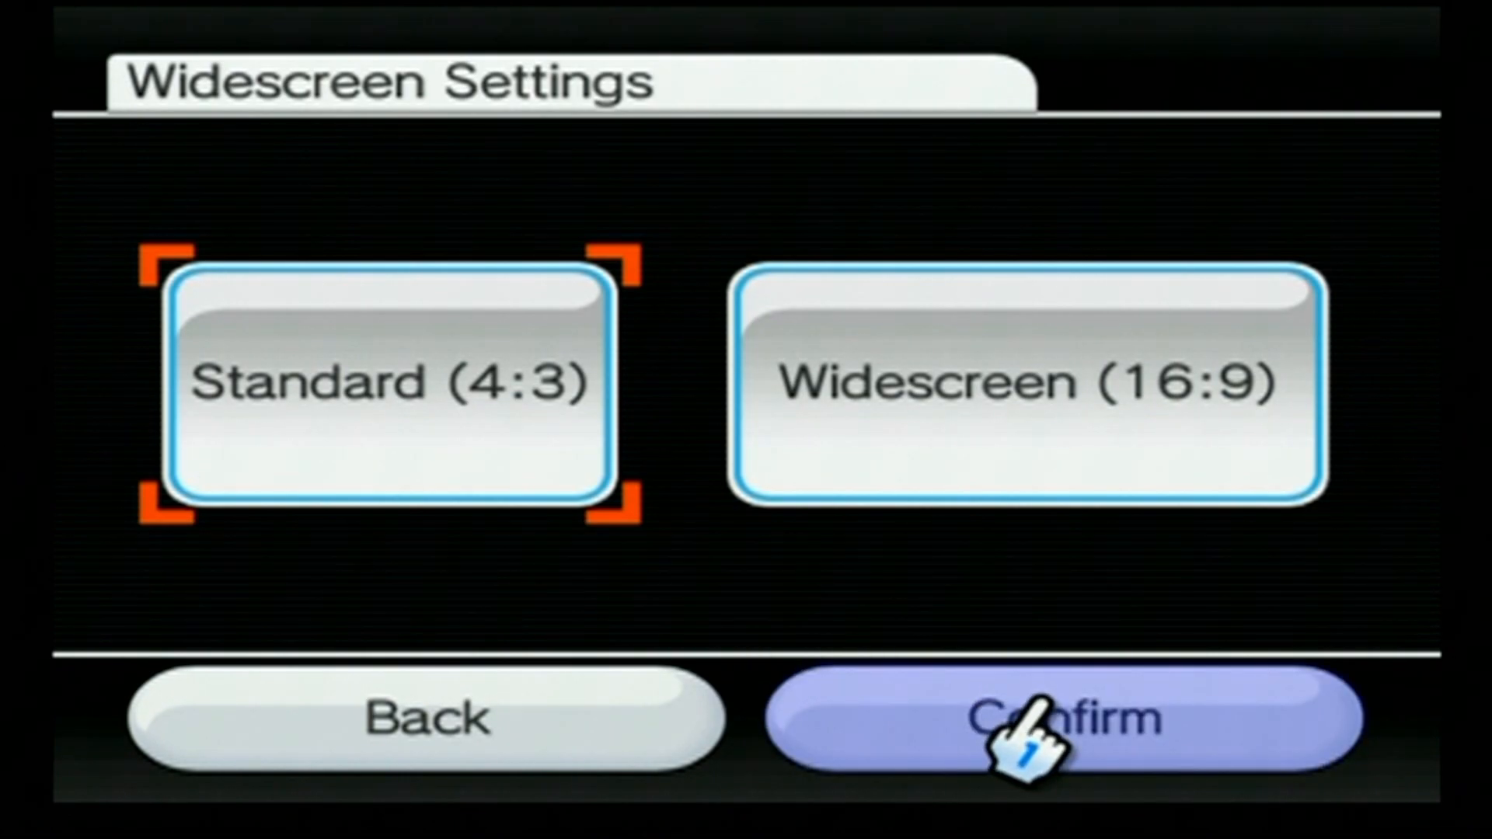
pyautogui.click(1063, 717)
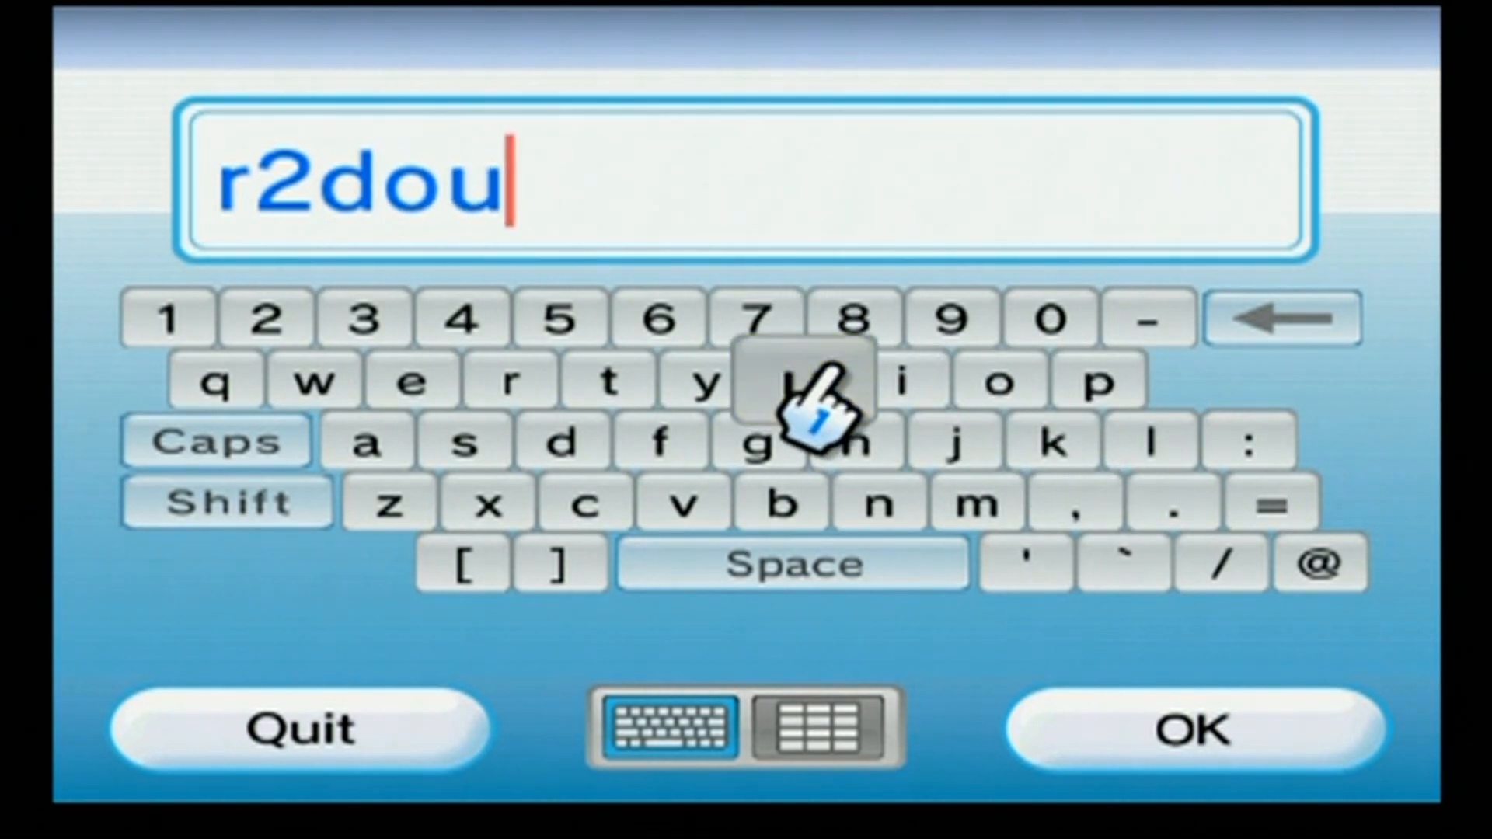
# Keep nickname r2dou, choose United States, decline parental controls and acknowledge the burn-in notice
pyautogui.click(1196, 729)
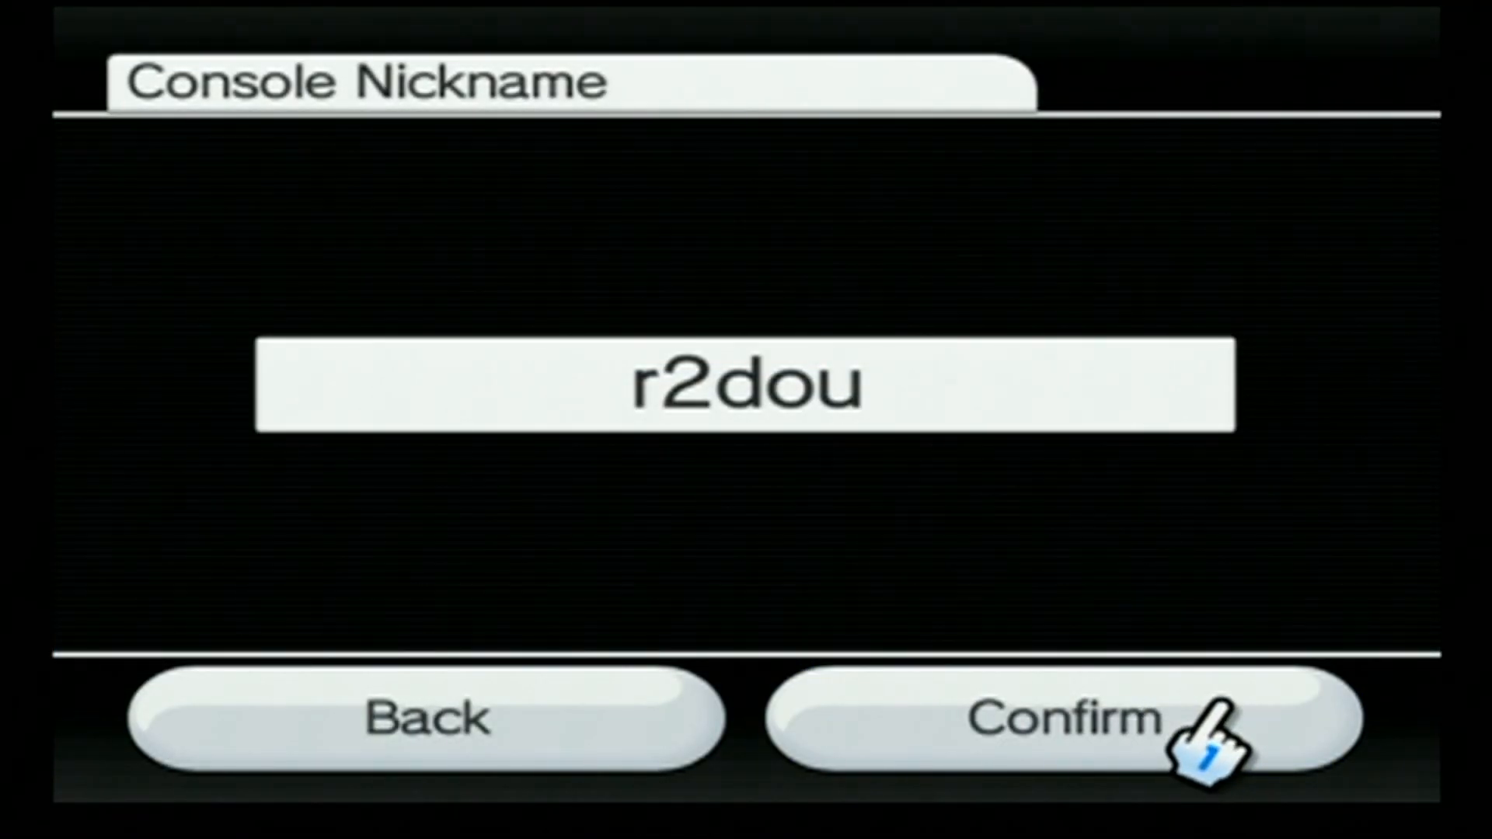
pyautogui.click(1063, 717)
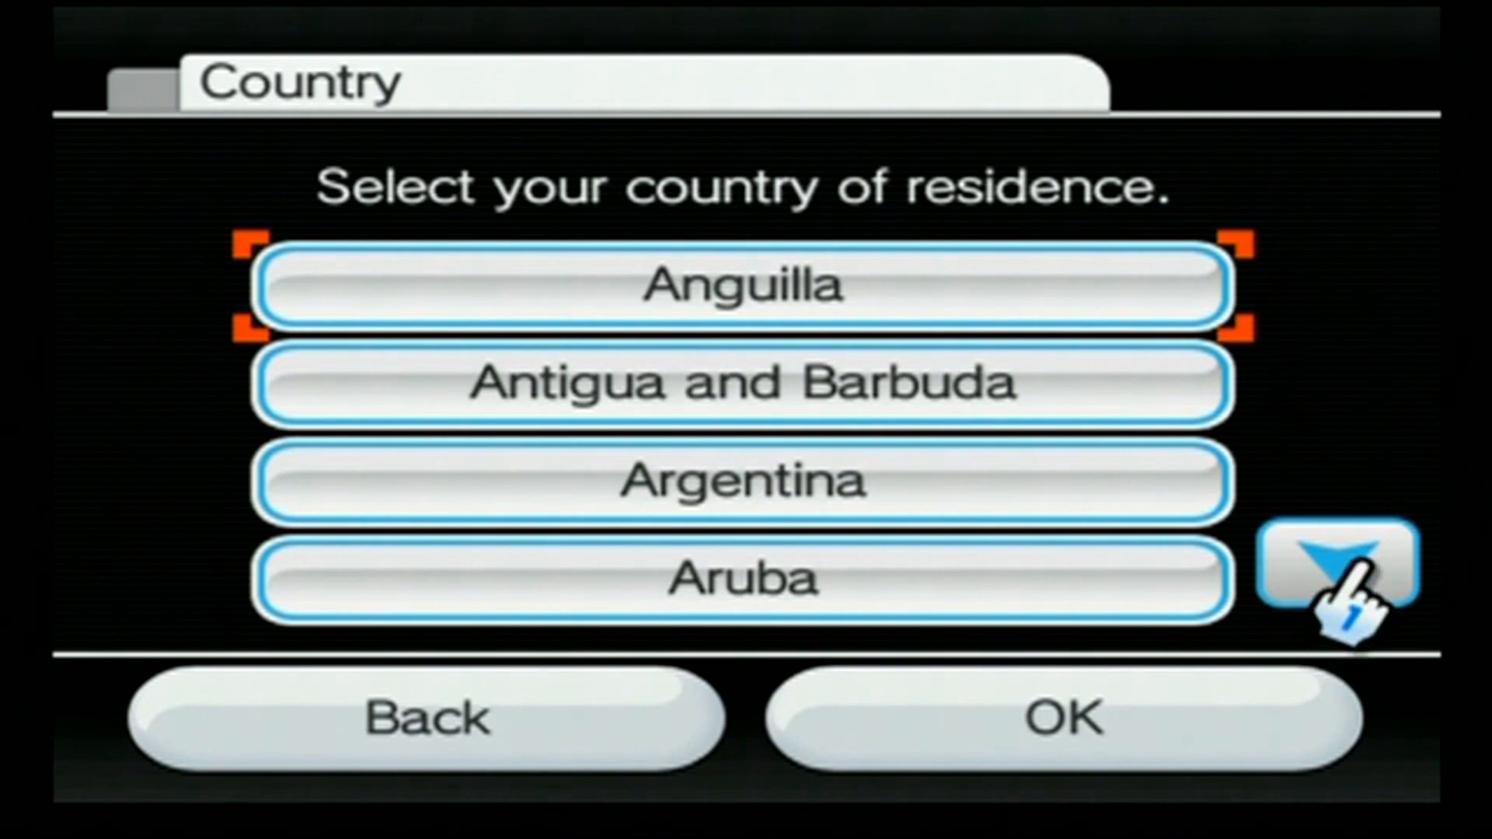
pyautogui.click(1340, 569)
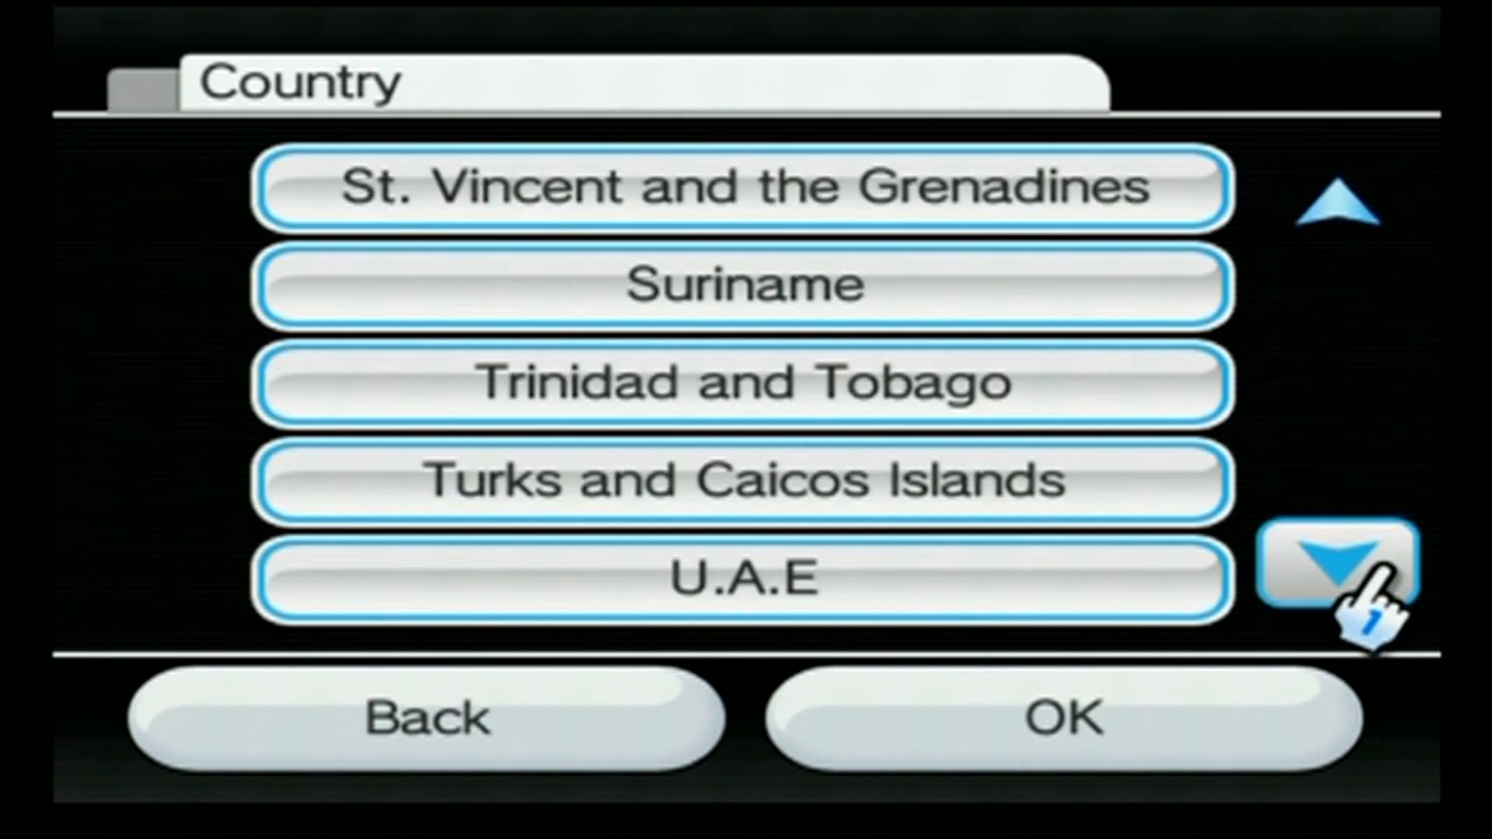
pyautogui.click(1340, 565)
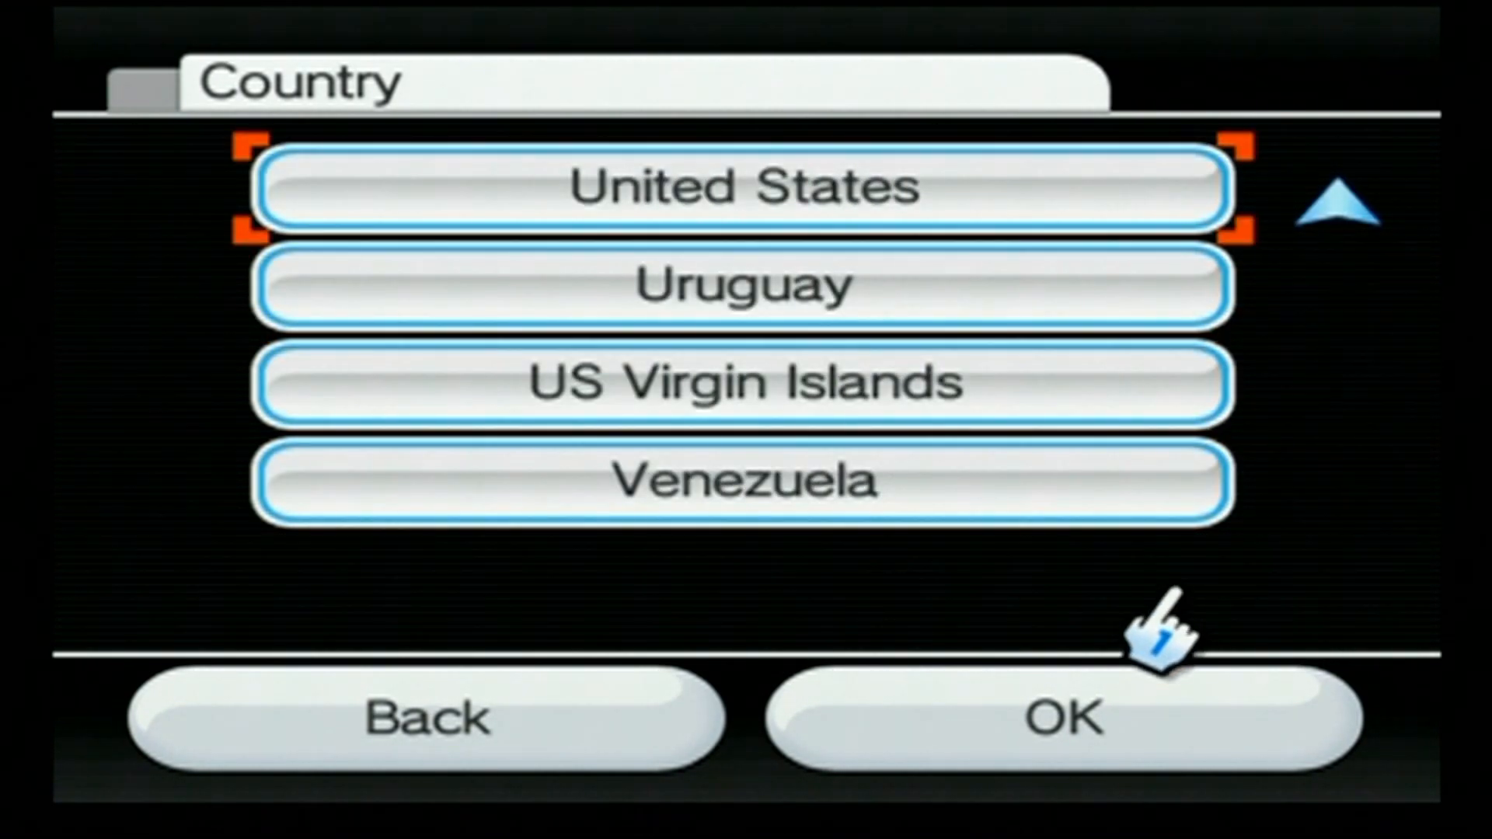
pyautogui.click(1063, 718)
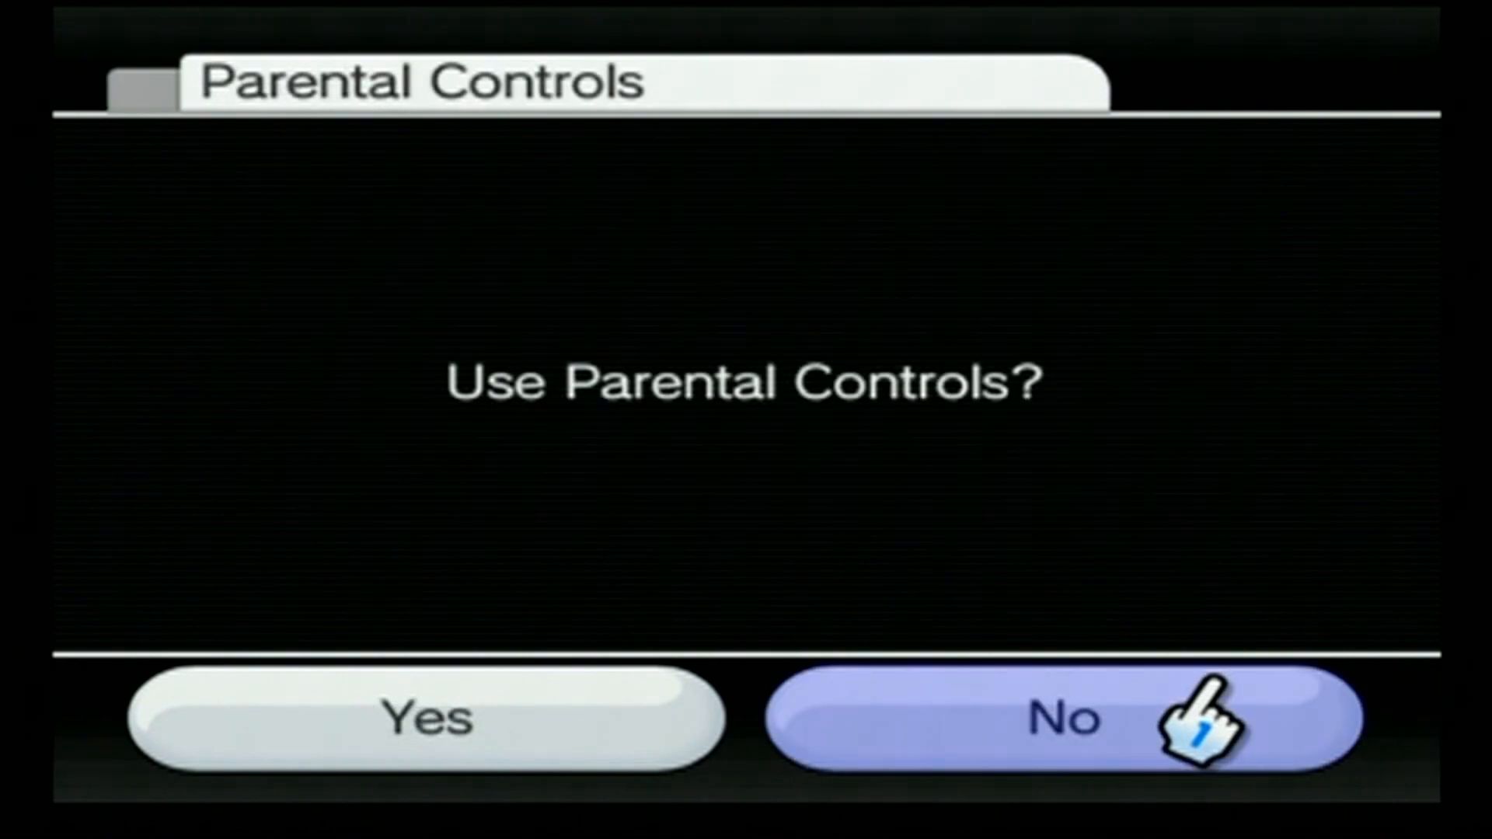
pyautogui.click(1059, 718)
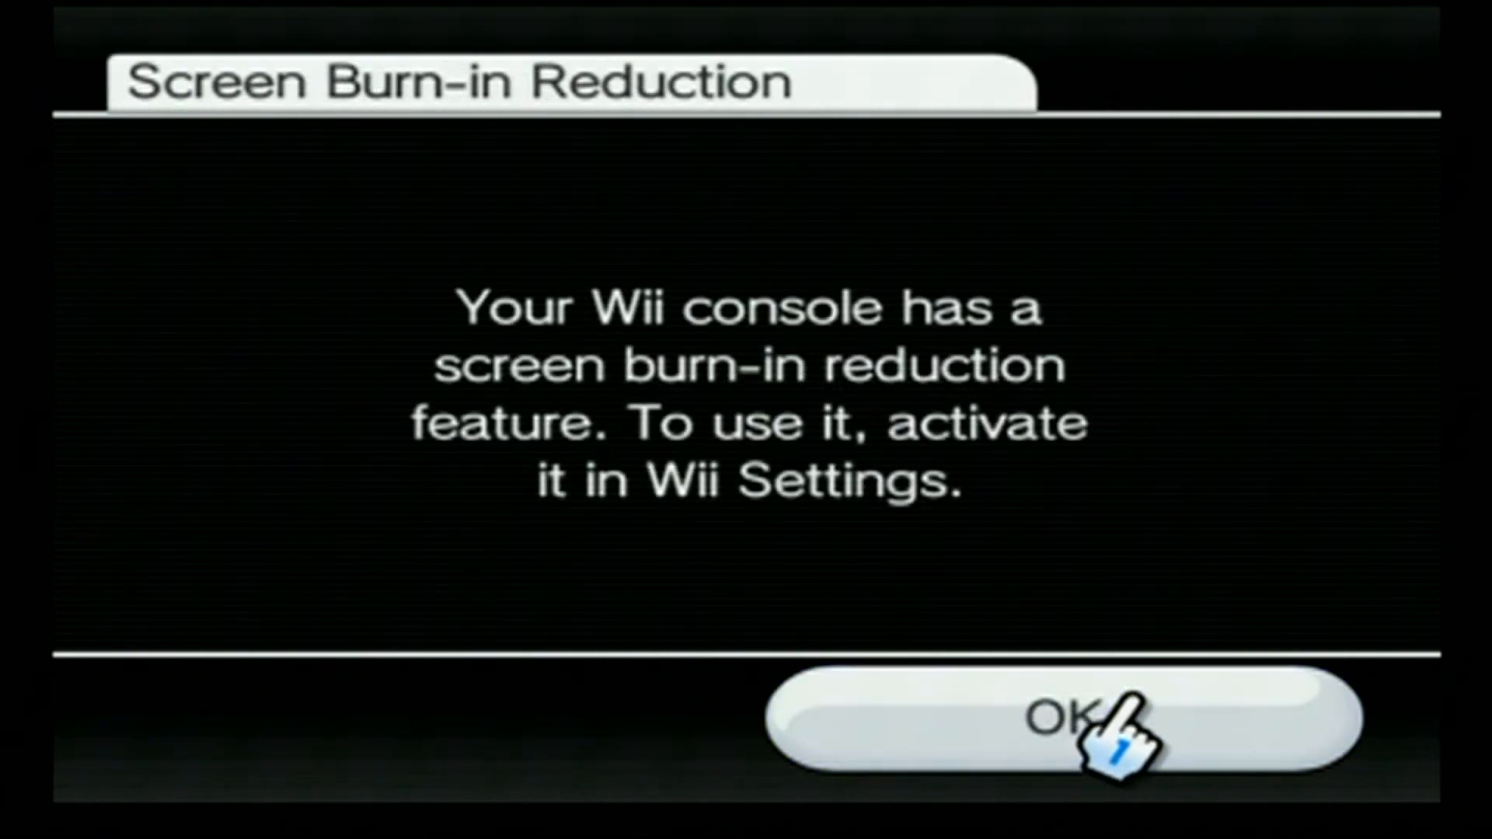
pyautogui.click(1076, 718)
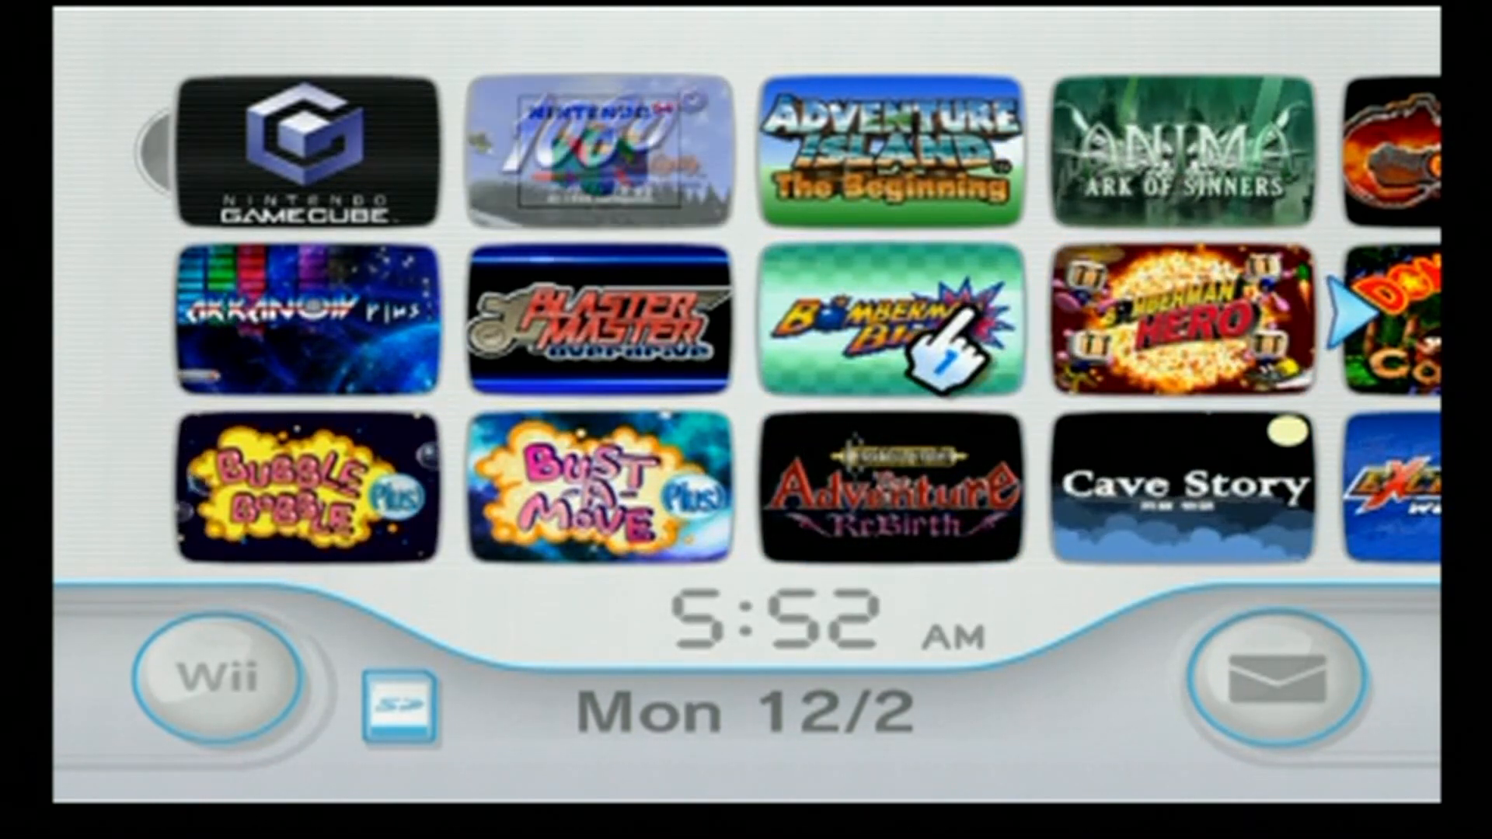
pyautogui.moveTo(1184, 324)
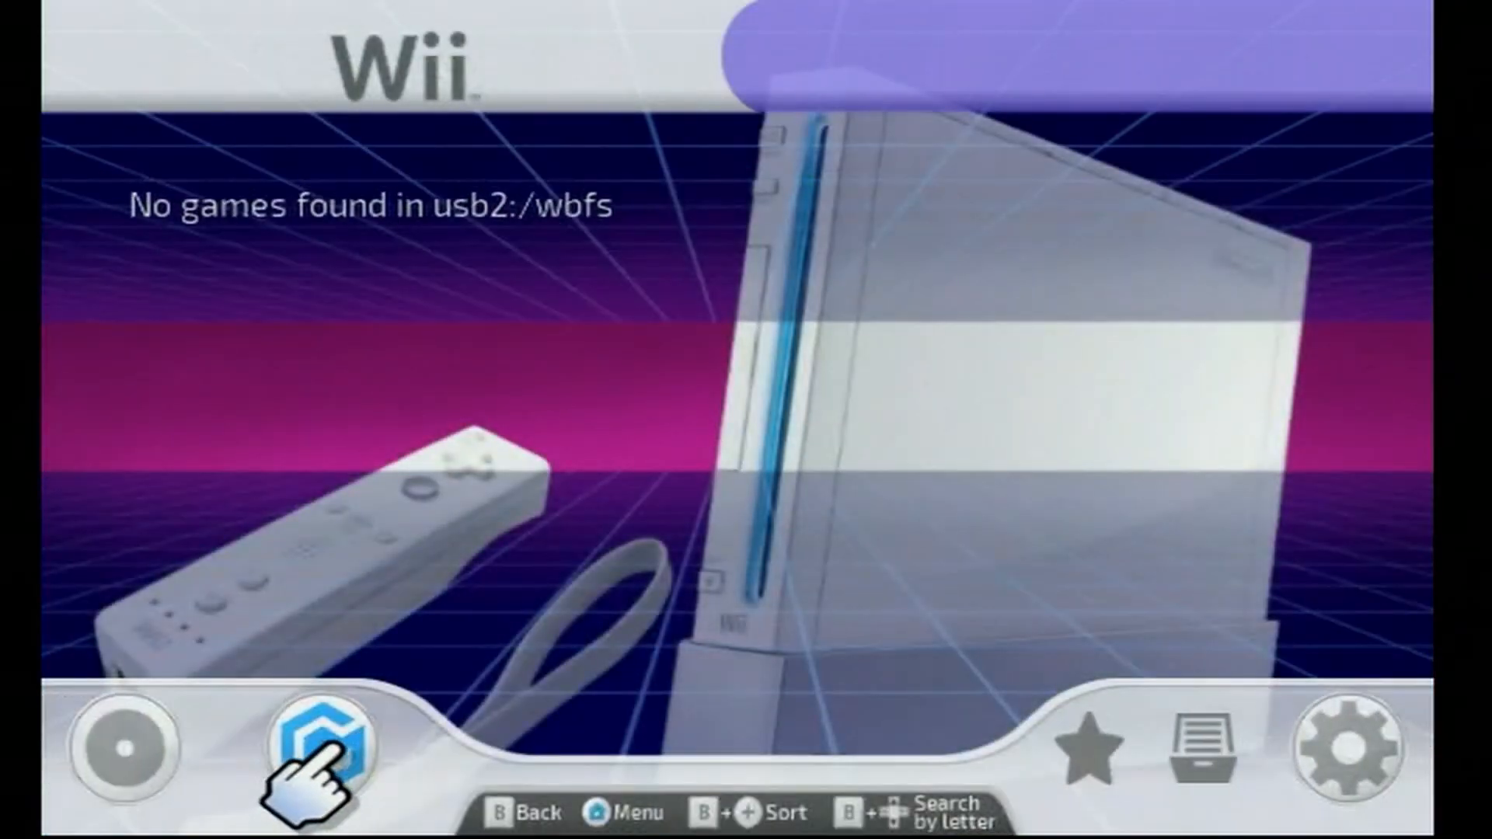
# Show the 65 Emu NAND channel titles, then go to WiiFlow's settings page 1 of 14
pyautogui.click(317, 748)
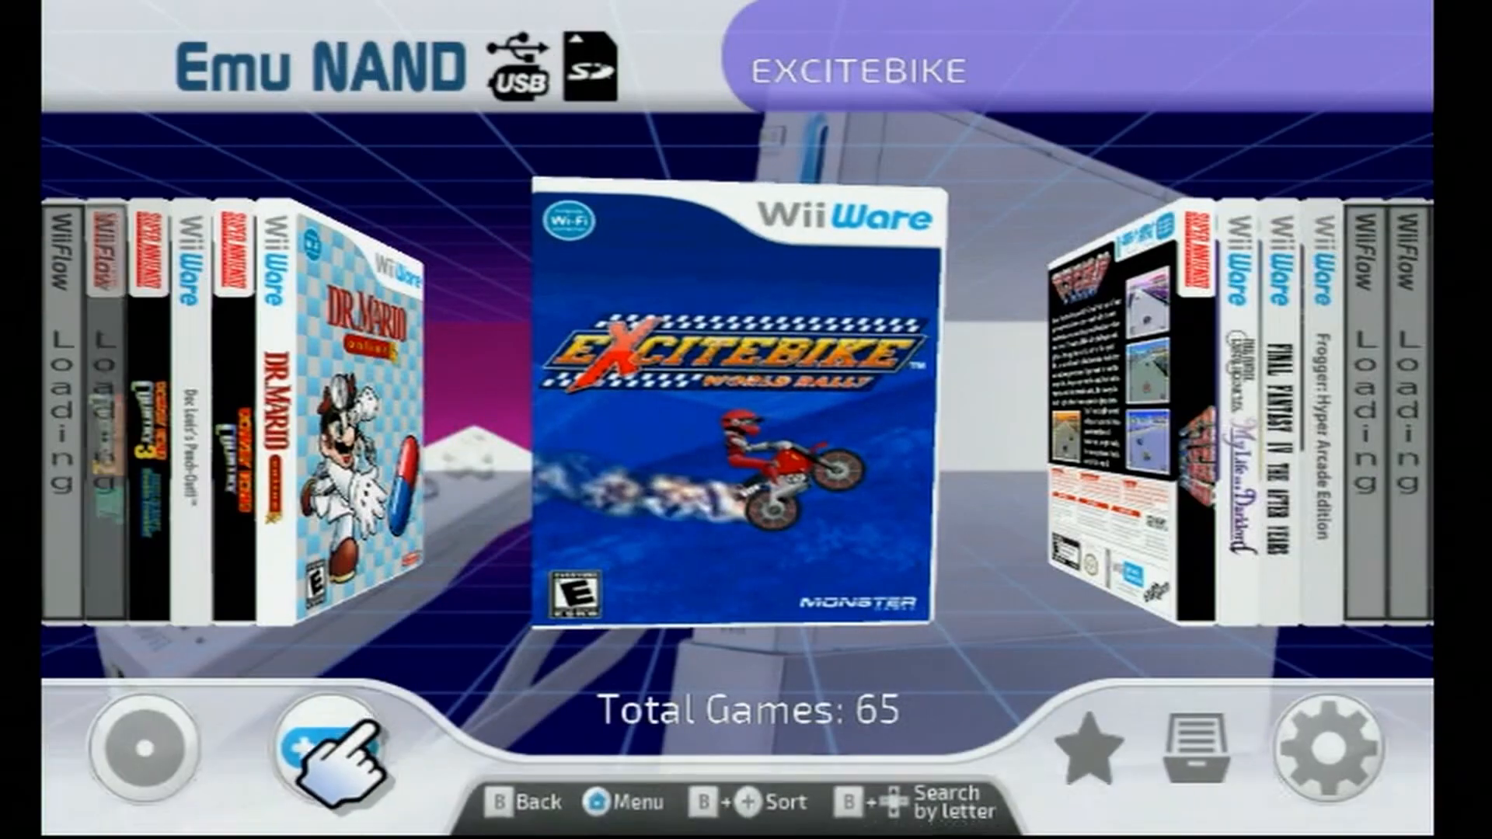
pyautogui.moveTo(970, 409)
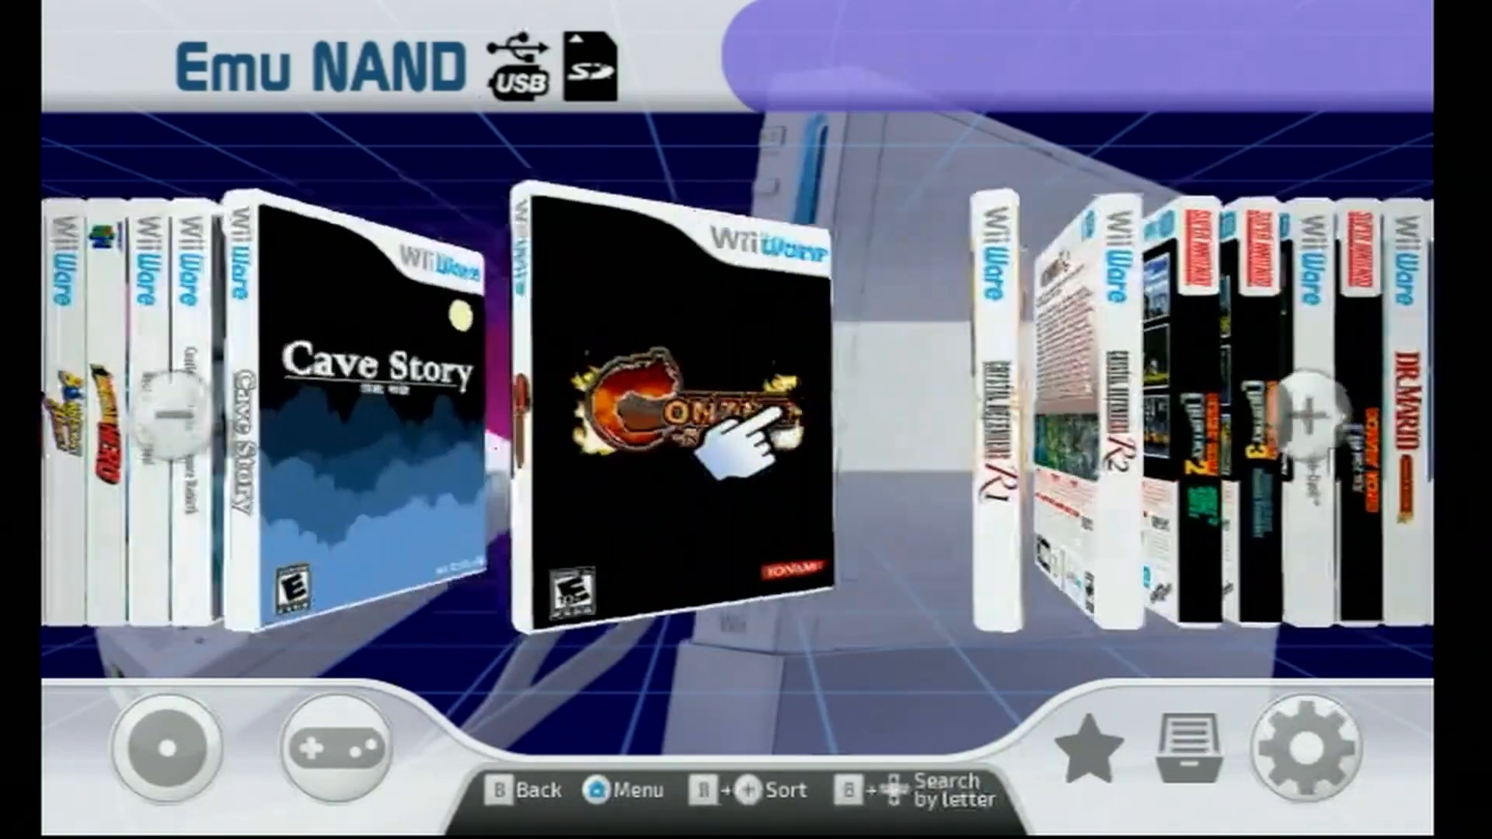
pyautogui.hscroll(3)
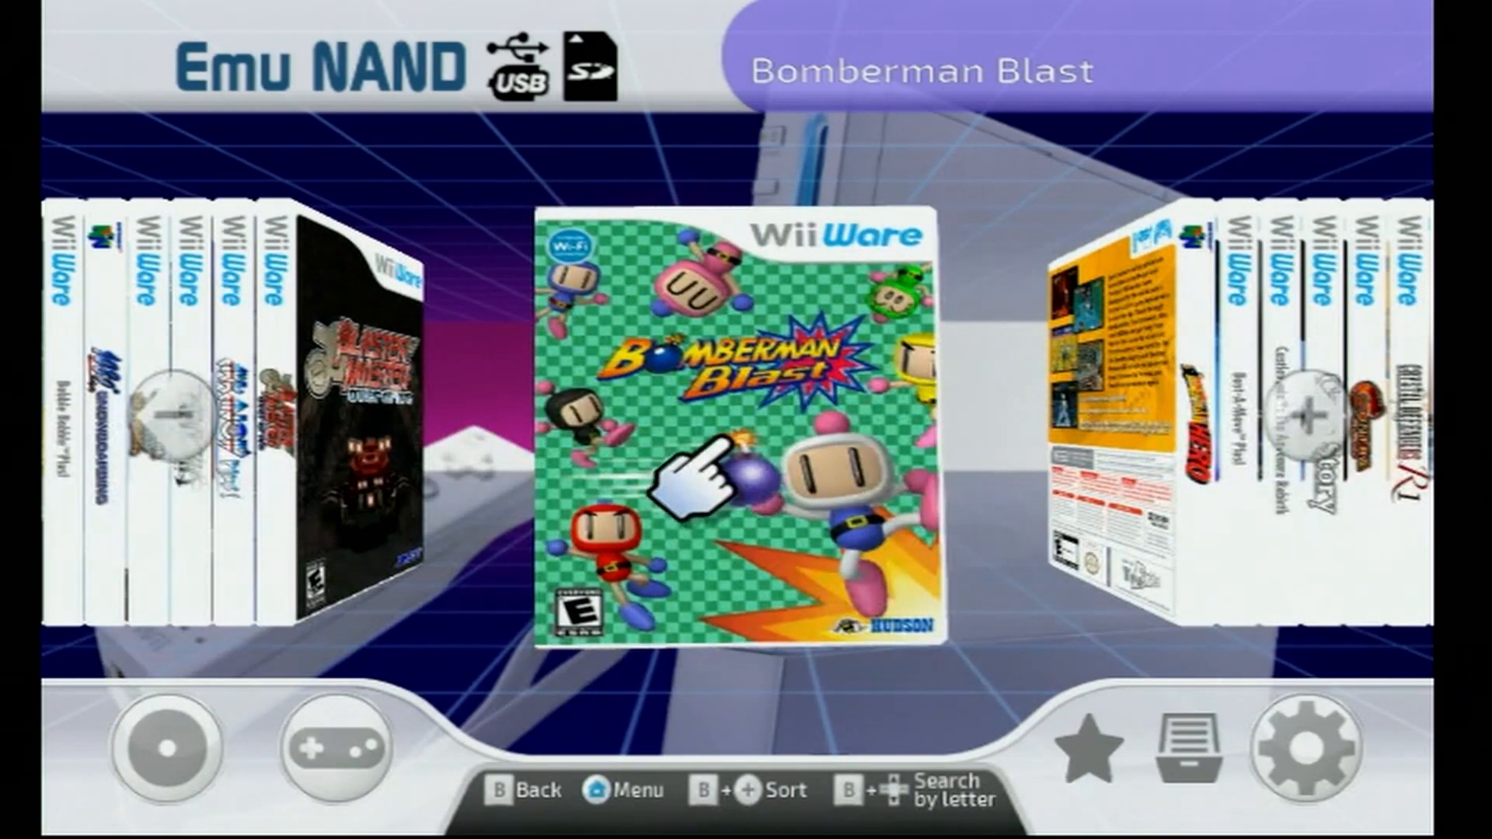
pyautogui.click(1309, 748)
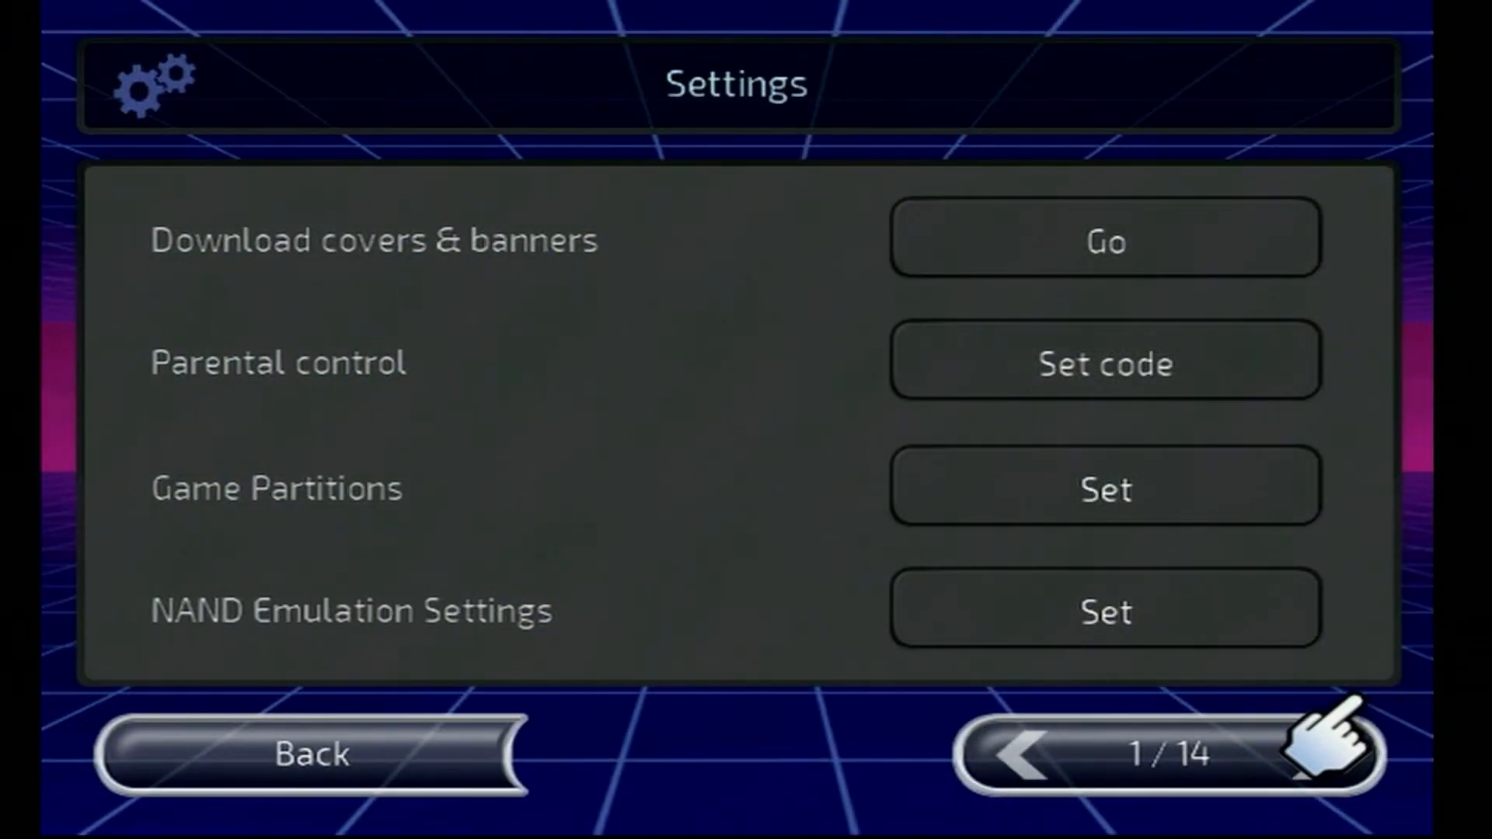
# Set Return To Channel to WiiFlow Channel on page 4/14, then go to Bomberman Blast's game page
pyautogui.click(1295, 755)
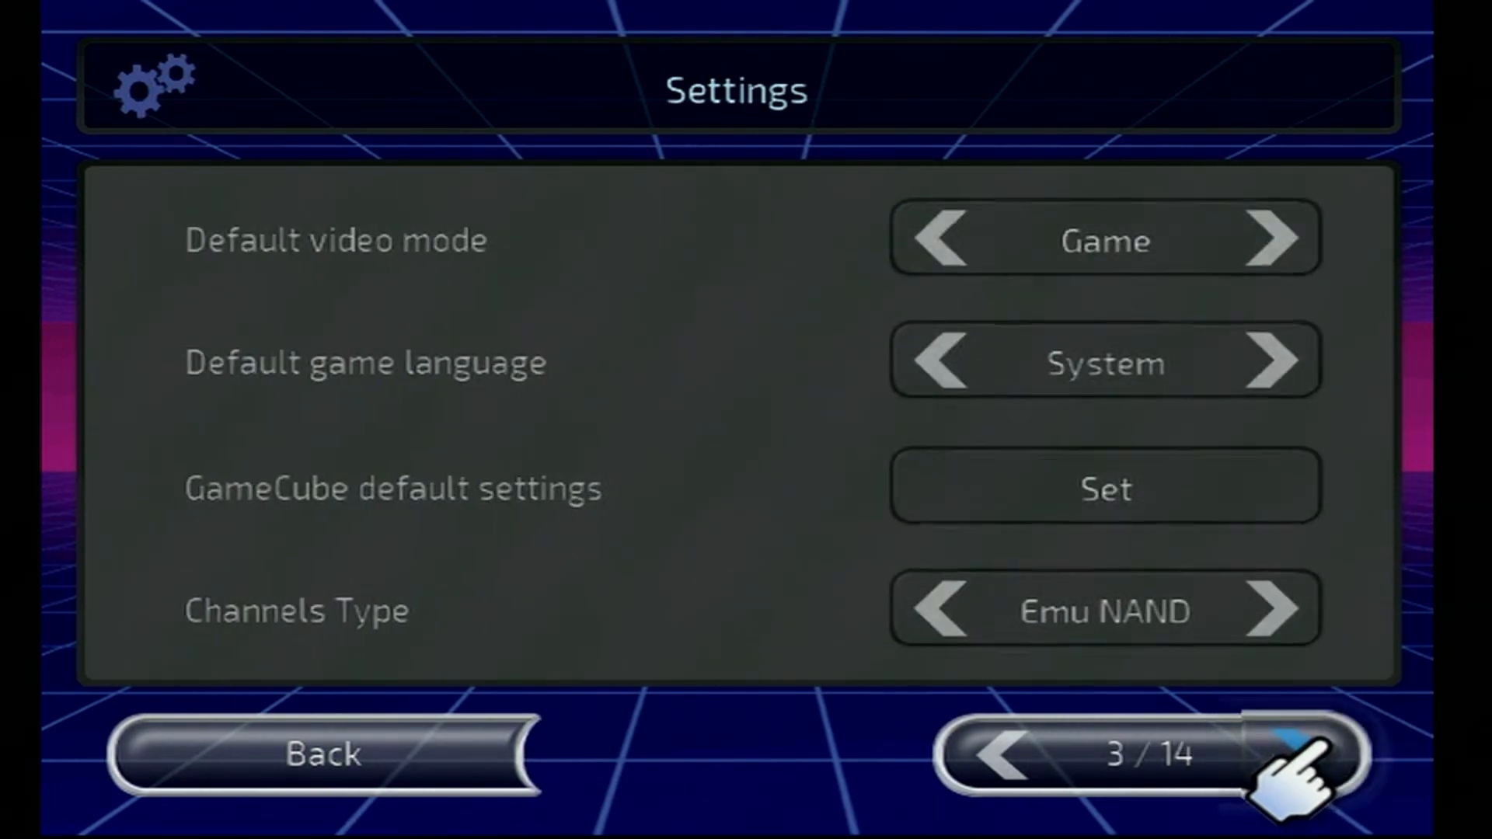
pyautogui.click(1295, 755)
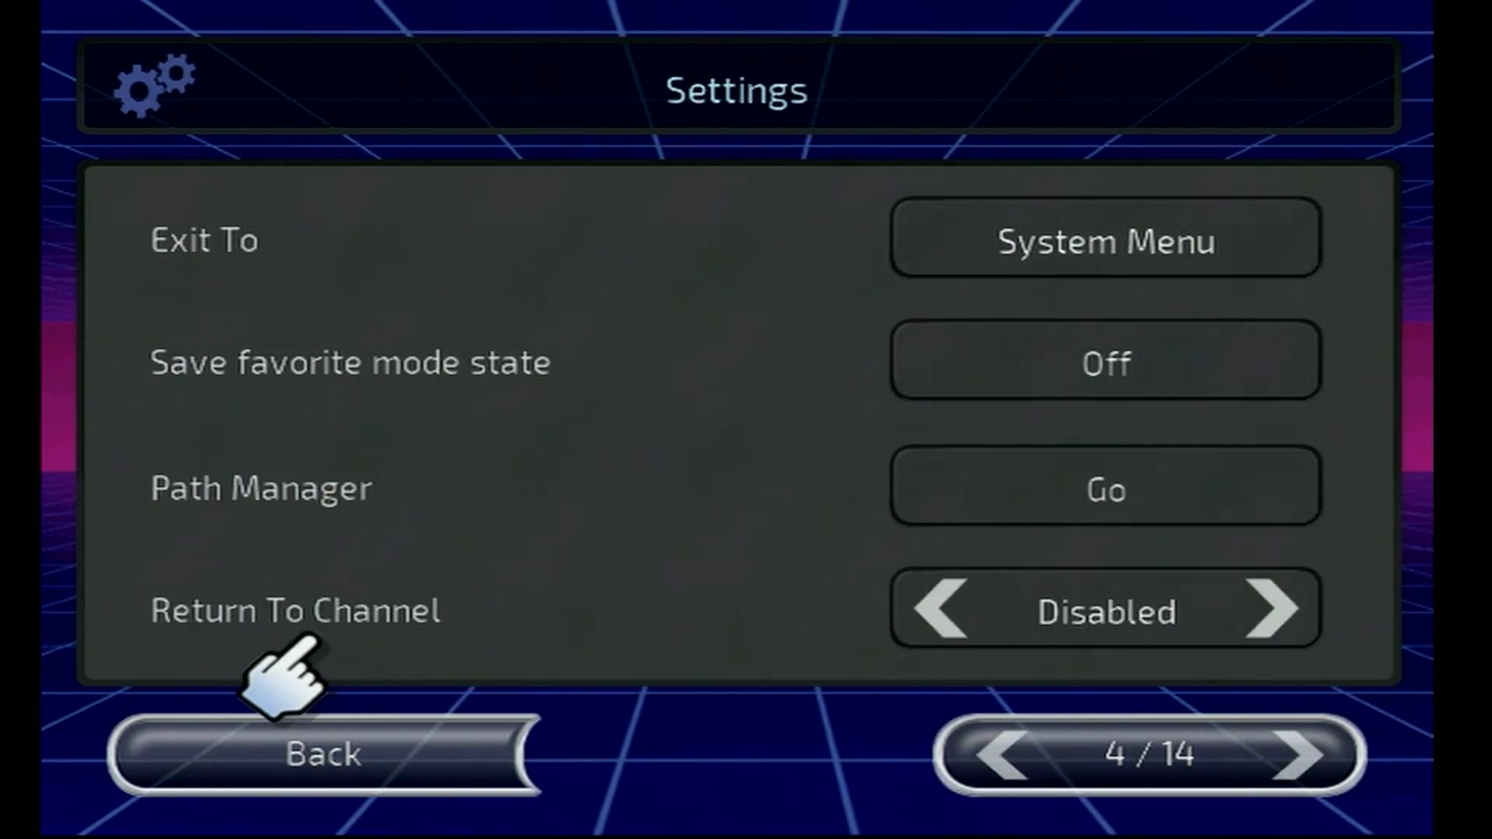
pyautogui.moveTo(1037, 646)
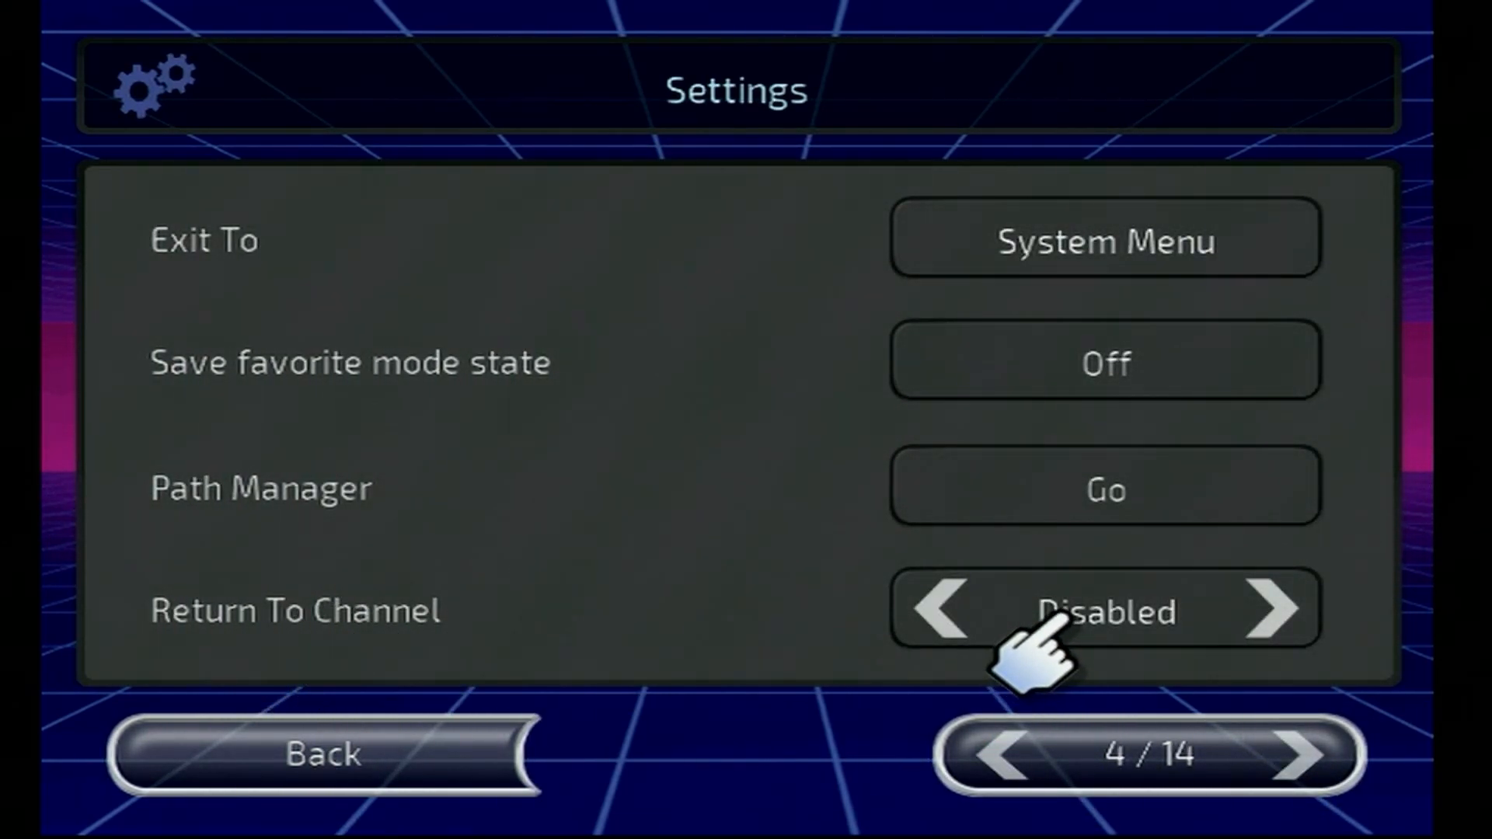
pyautogui.click(1279, 609)
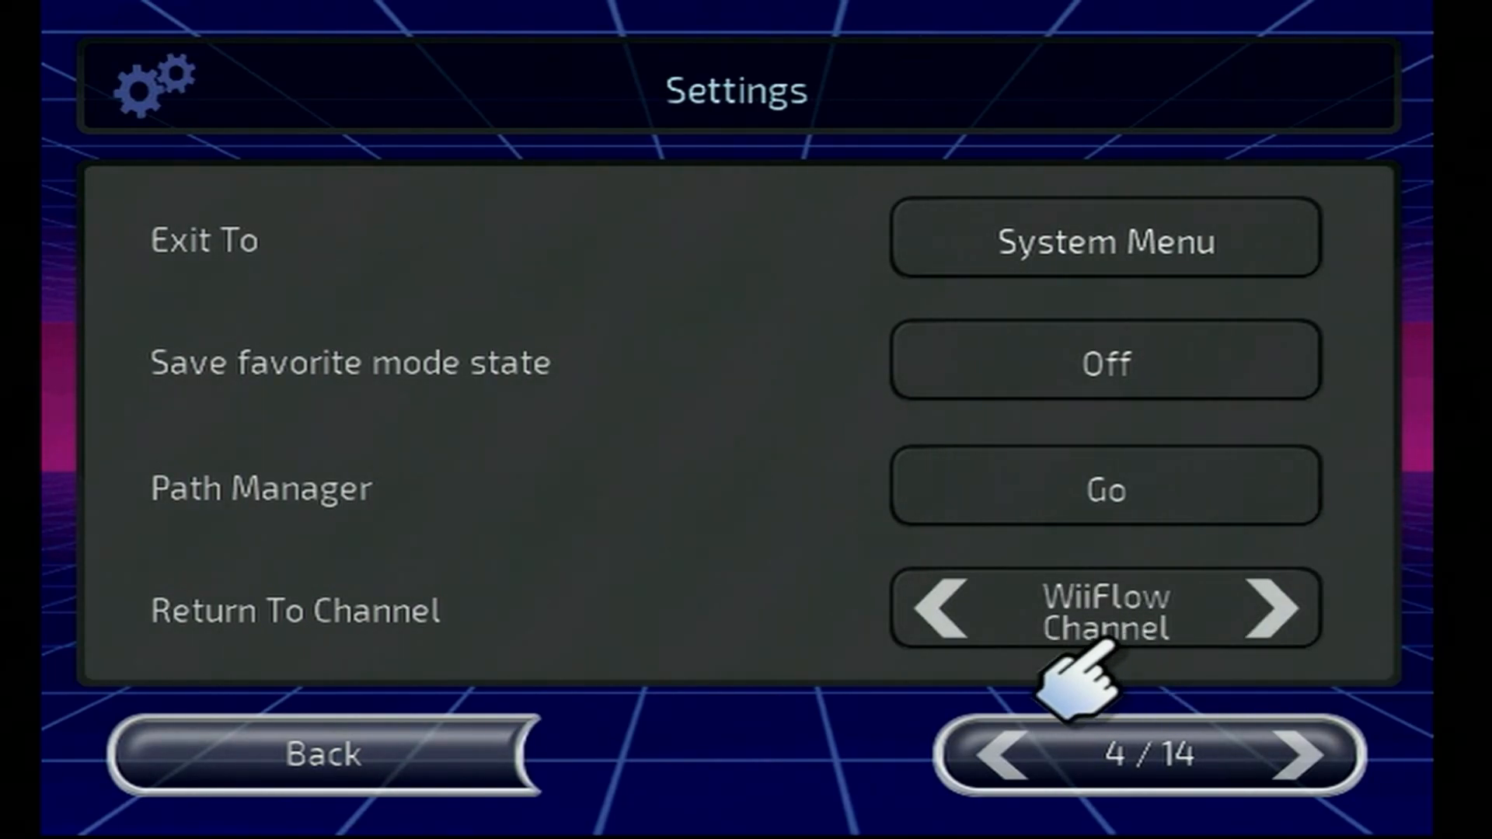
pyautogui.moveTo(1076, 646)
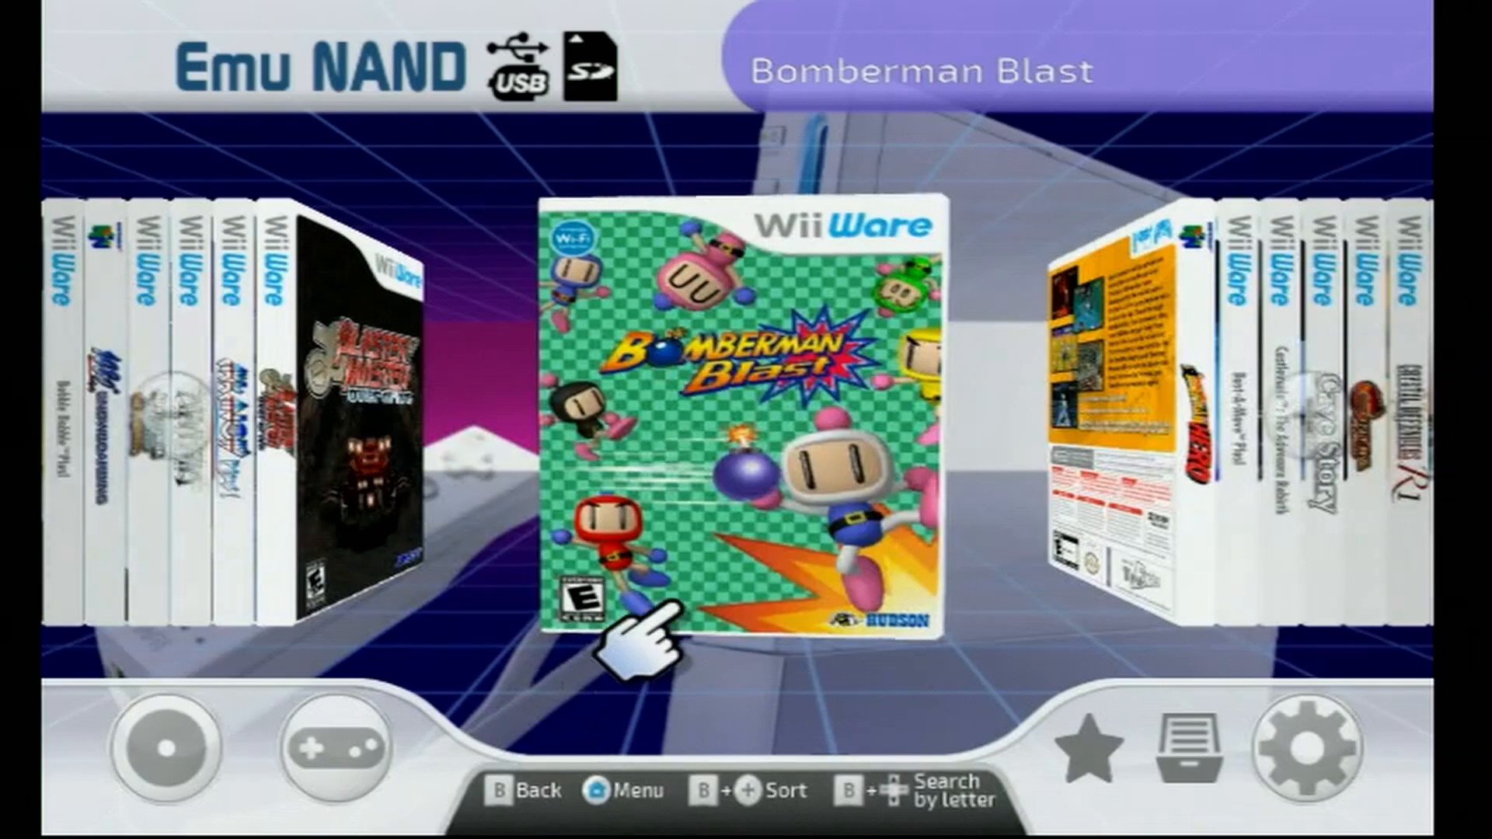
pyautogui.click(743, 429)
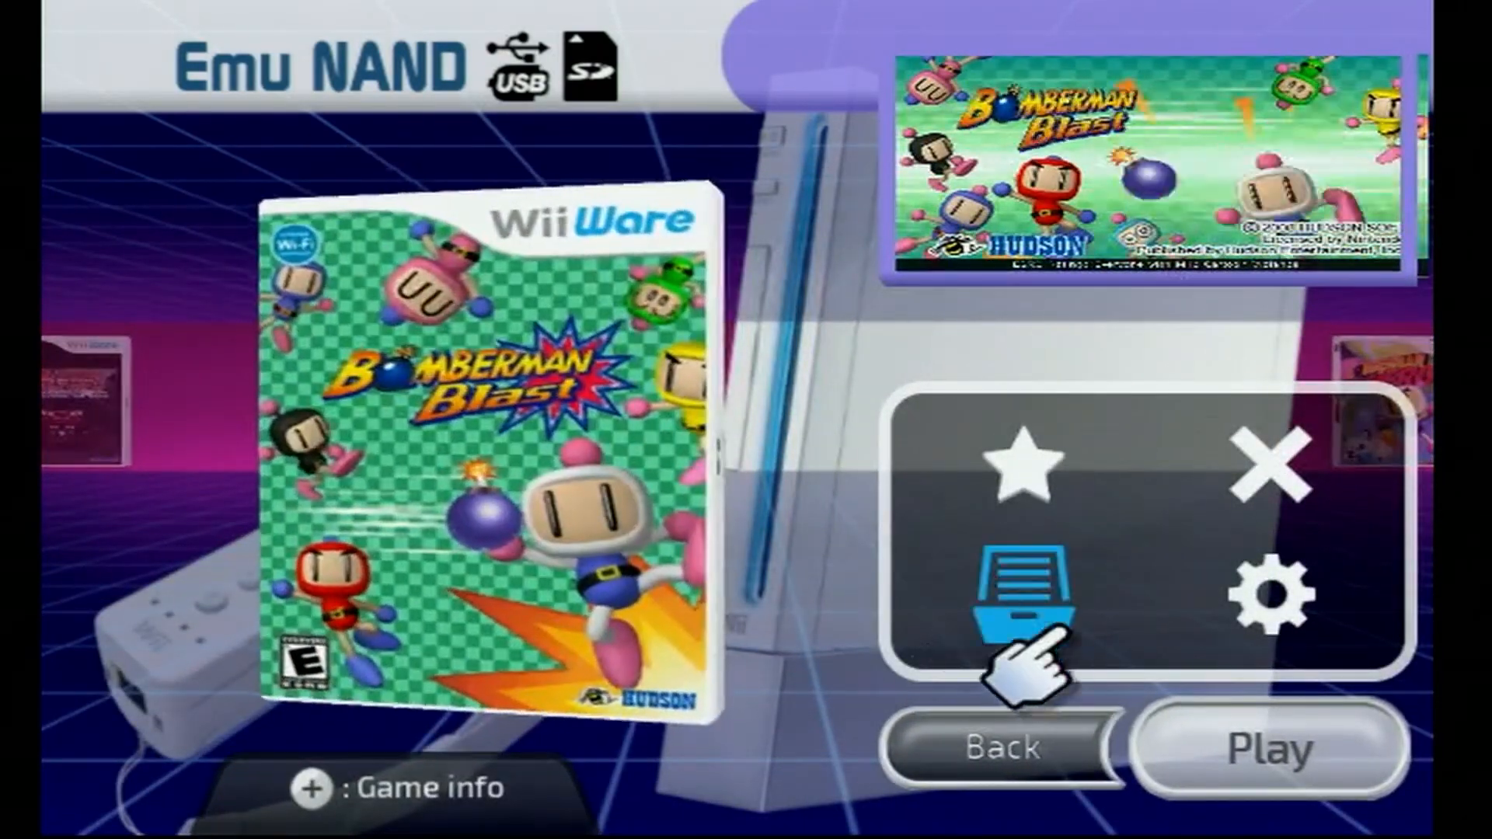
# Launch Bomberman Blast, then quit via HOME > Wii Menu back to its WiiFlow page
pyautogui.click(1268, 747)
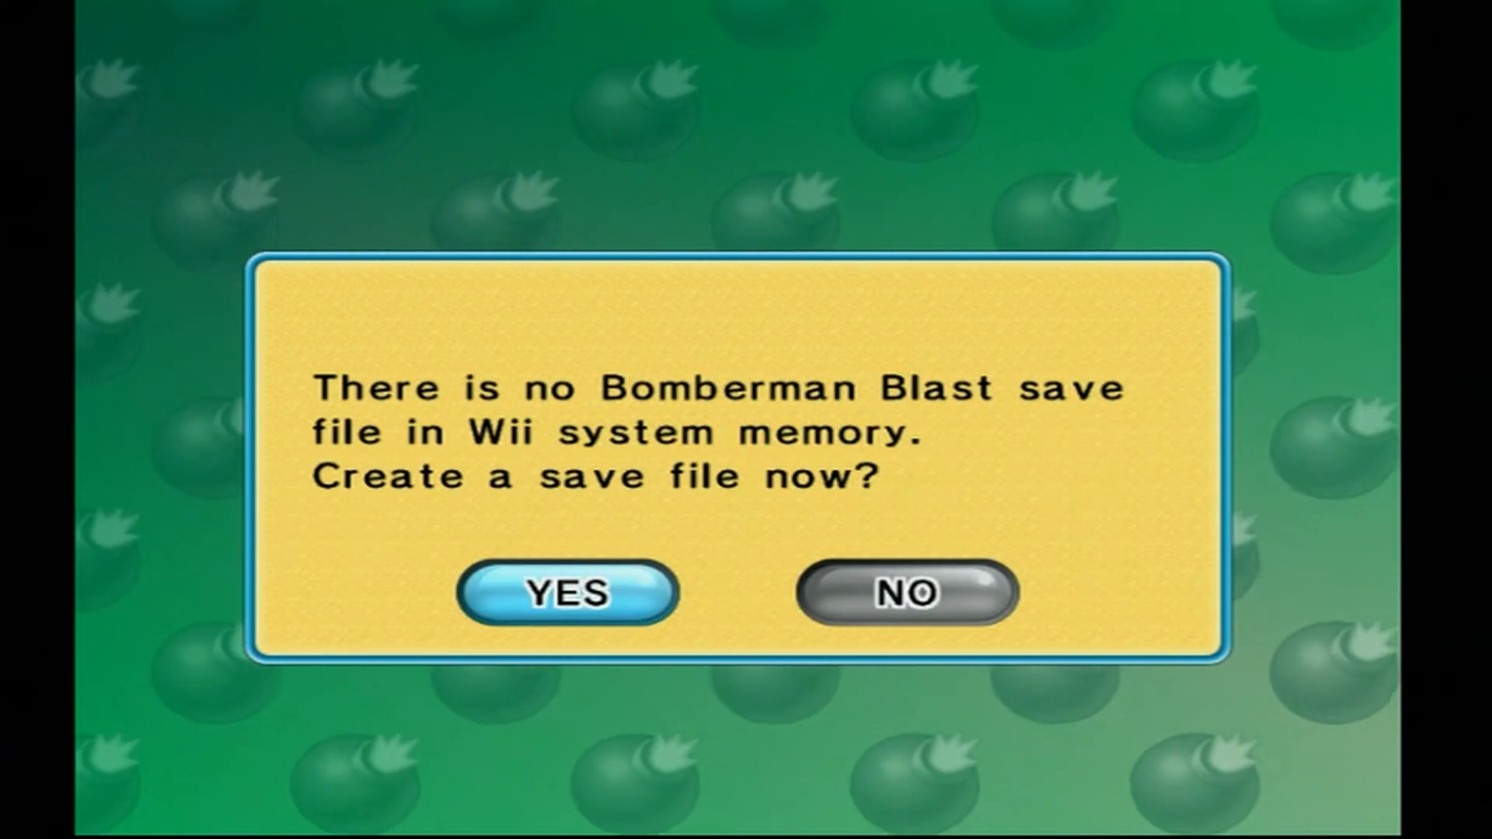
pyautogui.press('home')
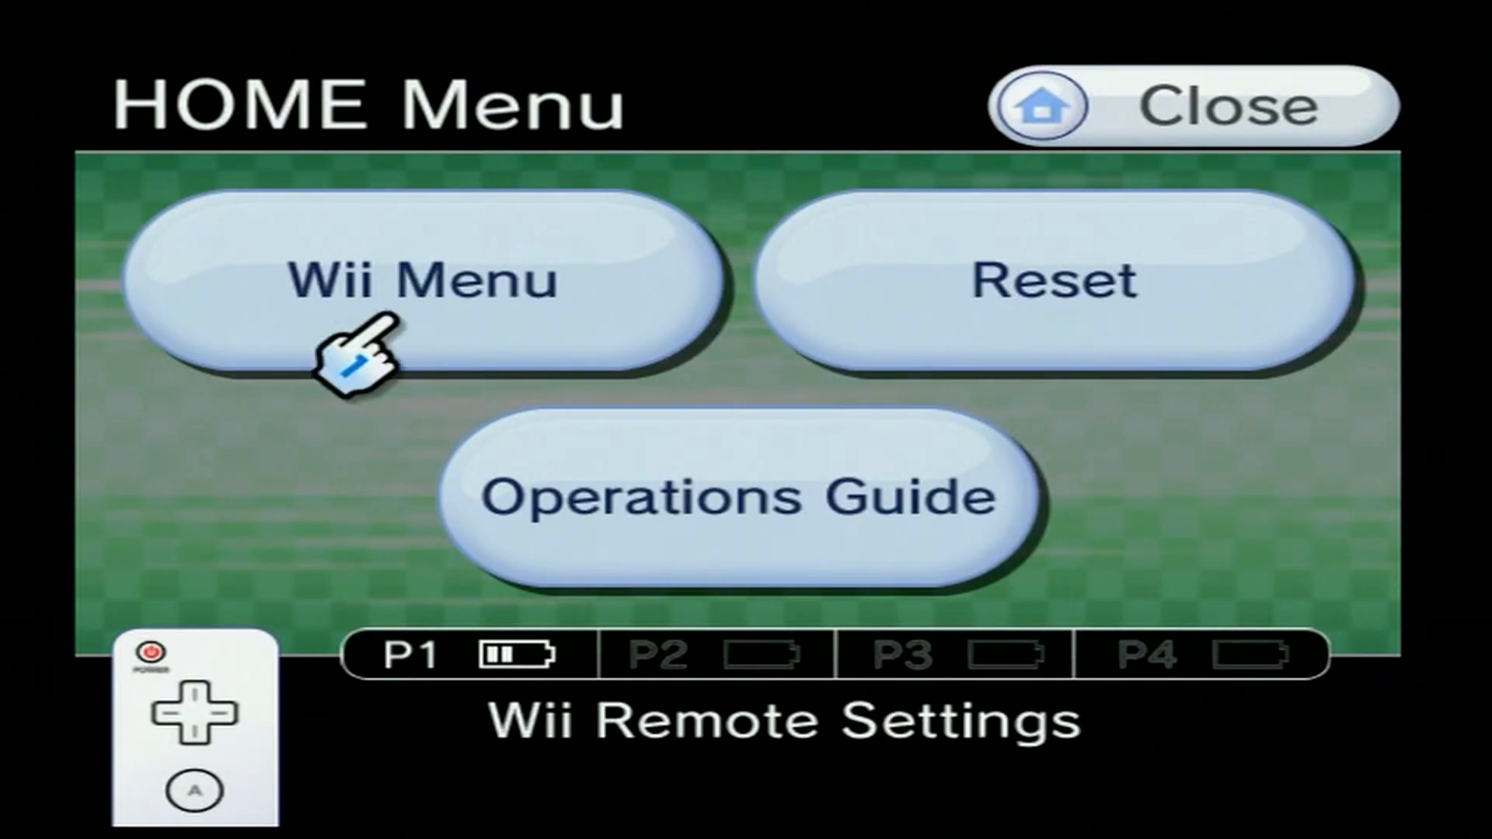
pyautogui.click(418, 281)
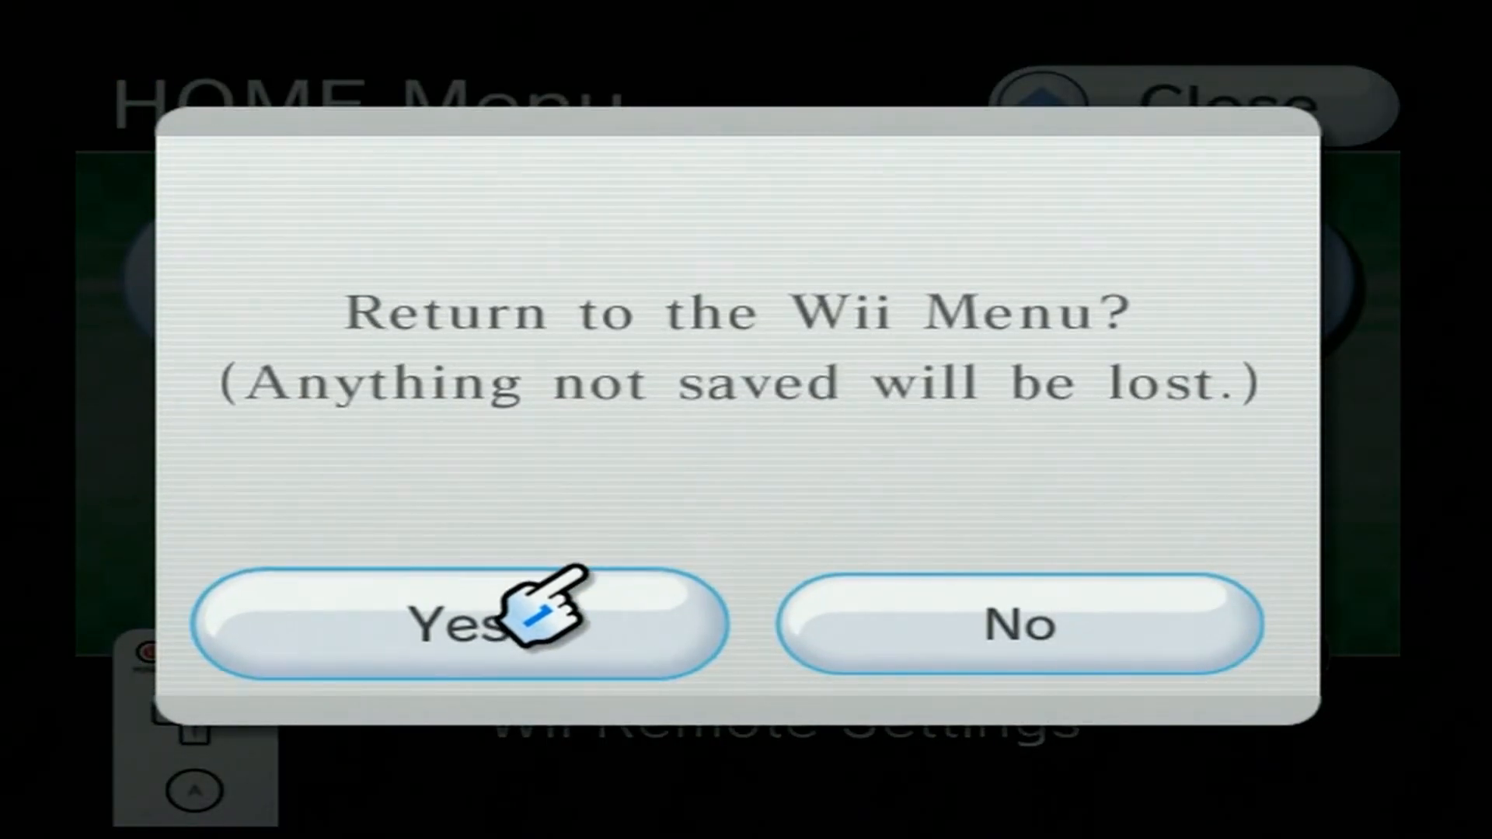
pyautogui.click(455, 624)
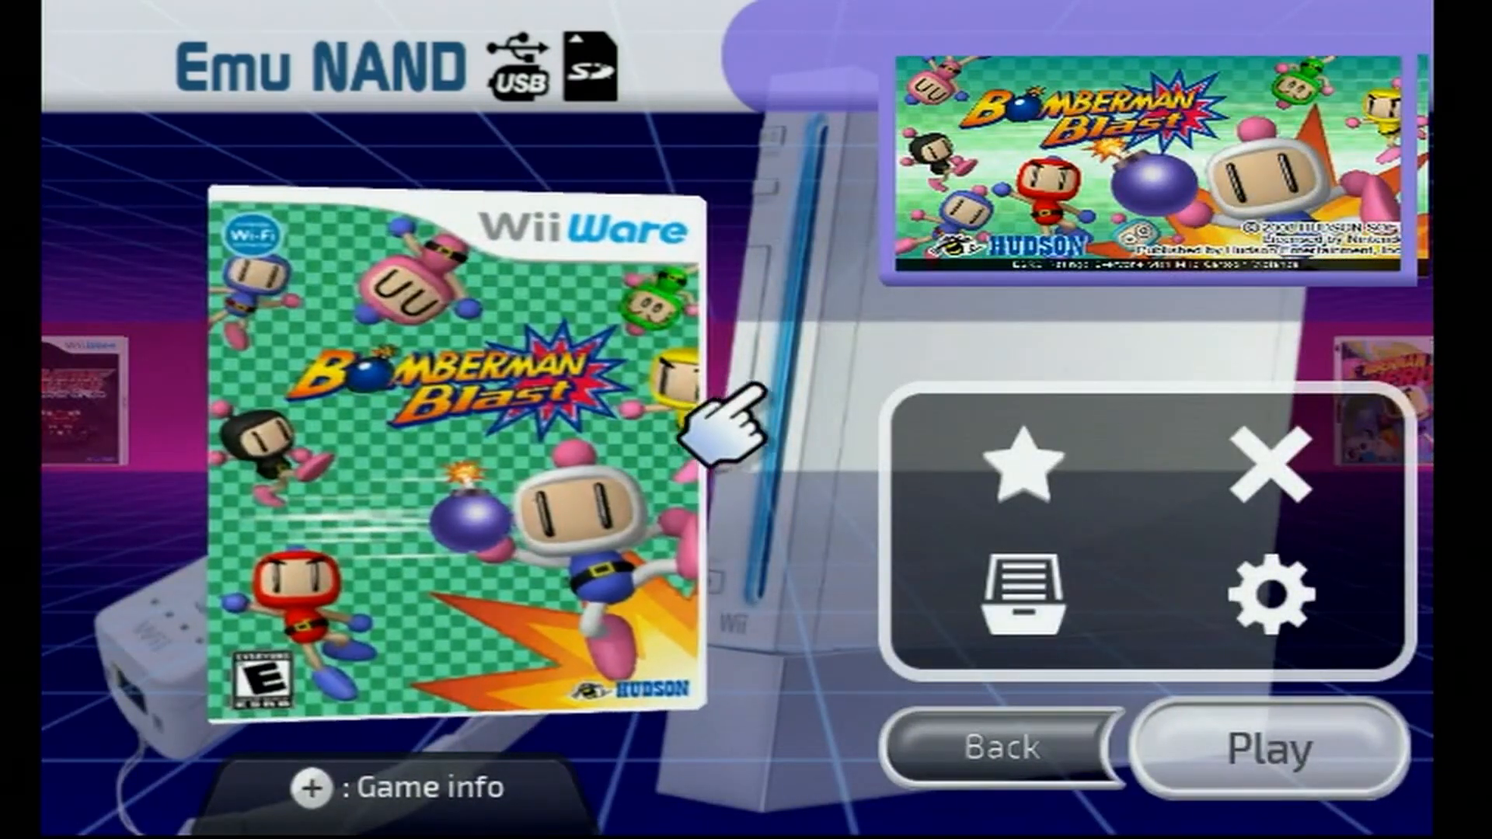
# In Bomberman Blast's settings, cycle IOS to 251 and back to Auto, and video mode through PAL 50Hz and Game
pyautogui.click(1274, 591)
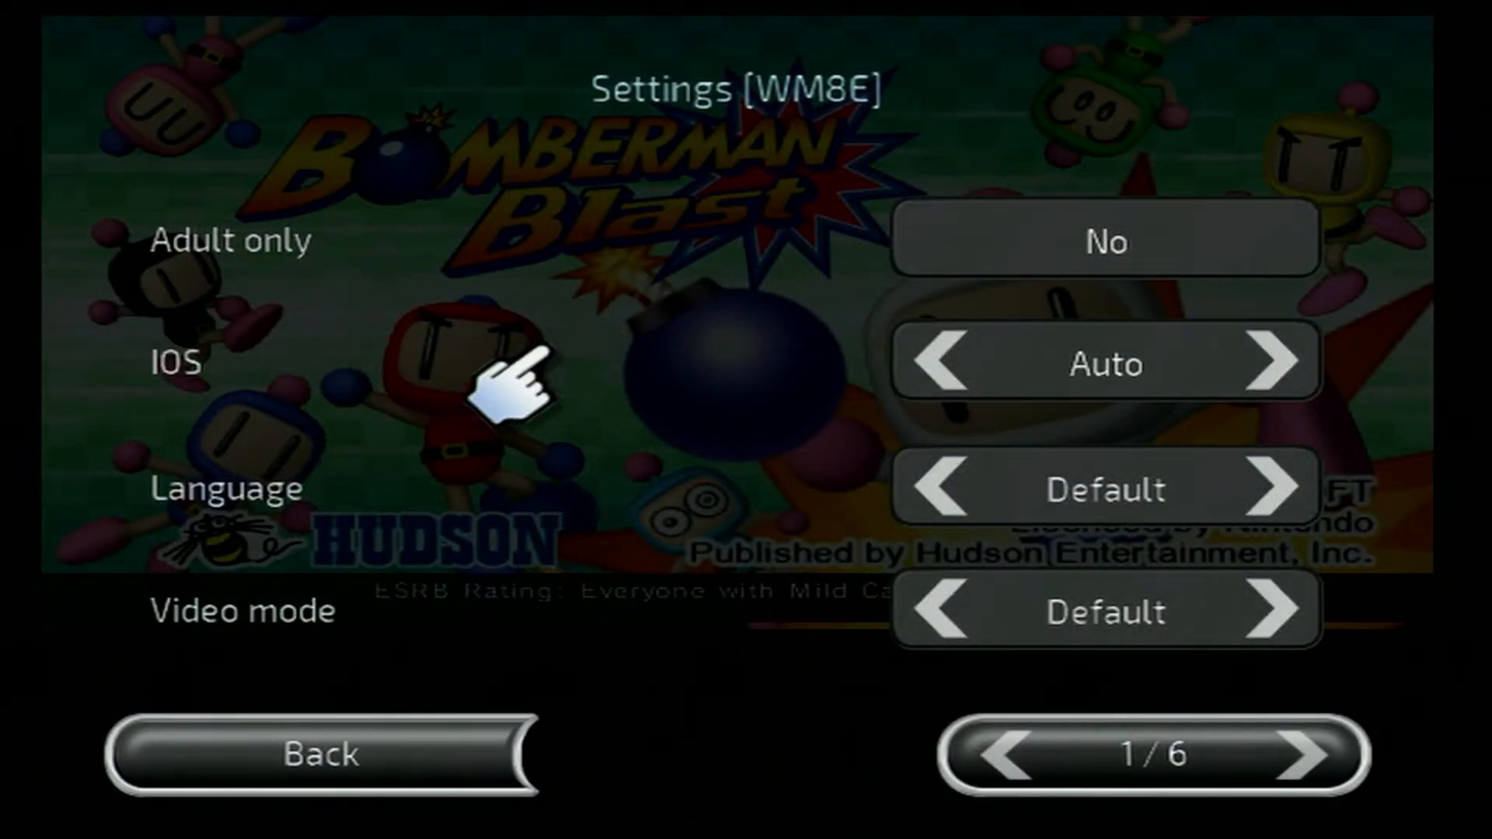
pyautogui.click(1265, 364)
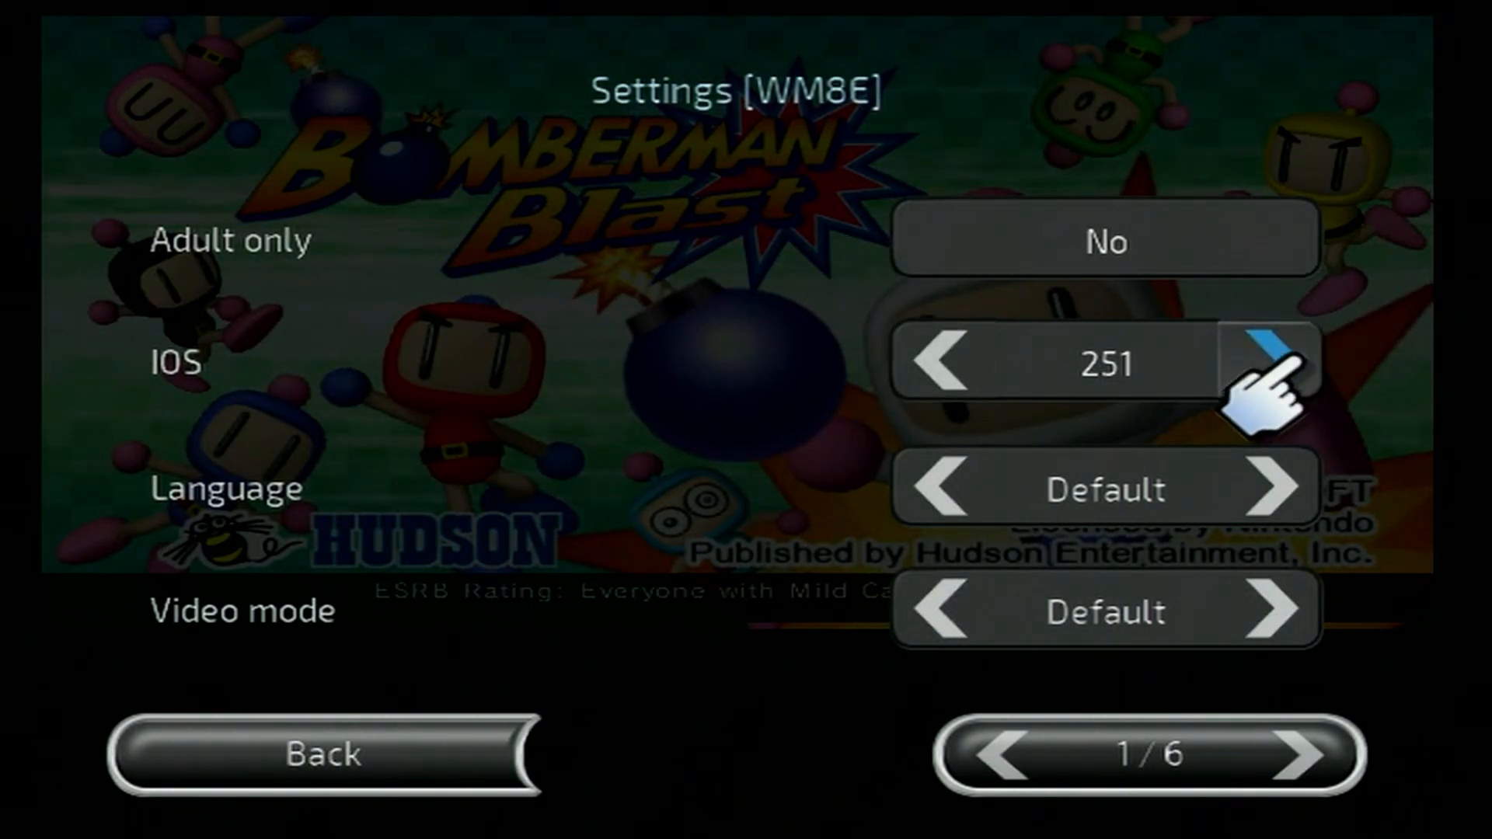
pyautogui.click(1274, 364)
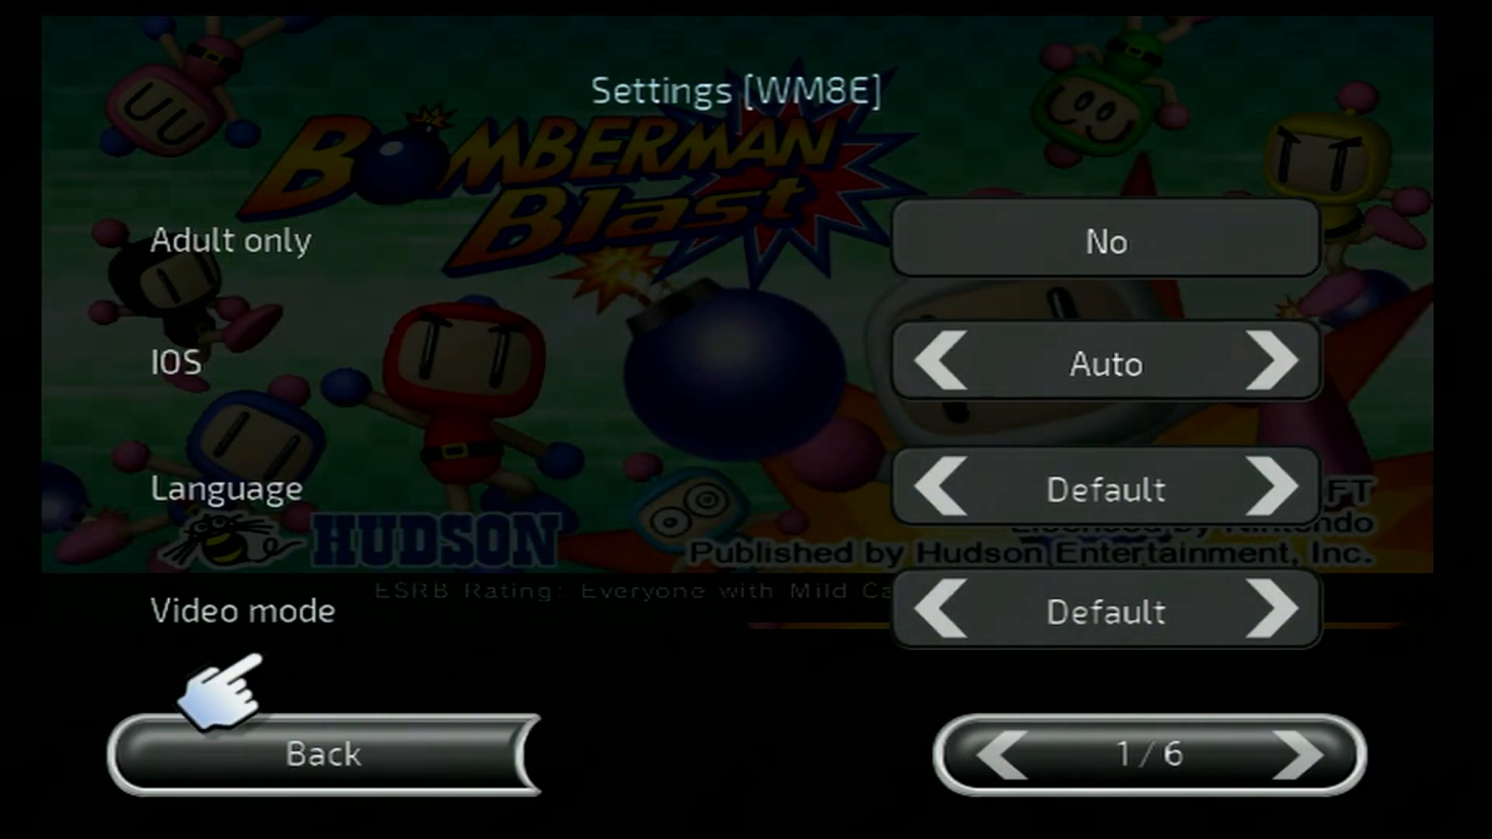
pyautogui.moveTo(575, 638)
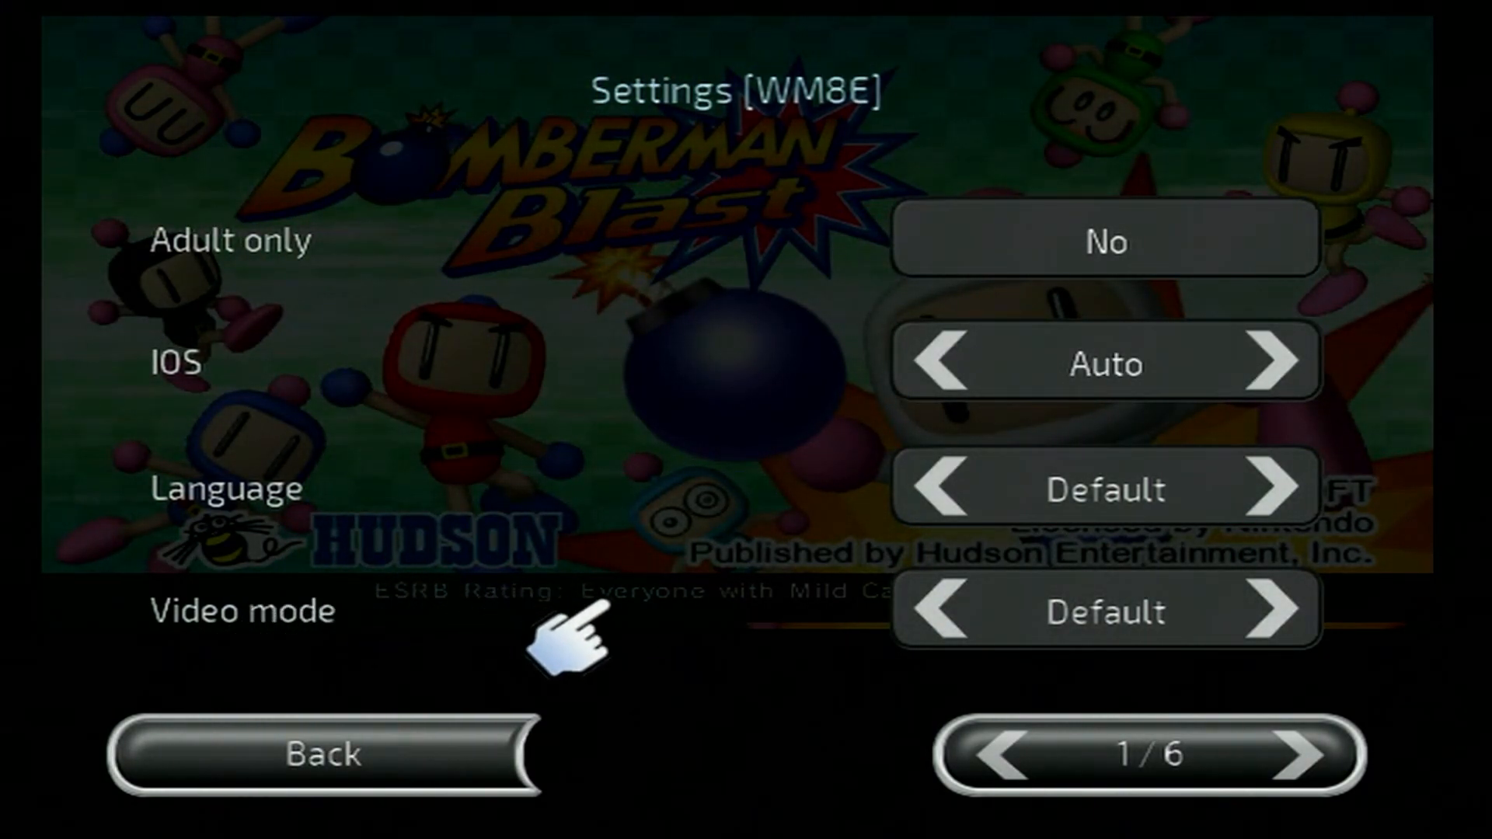
pyautogui.click(1275, 611)
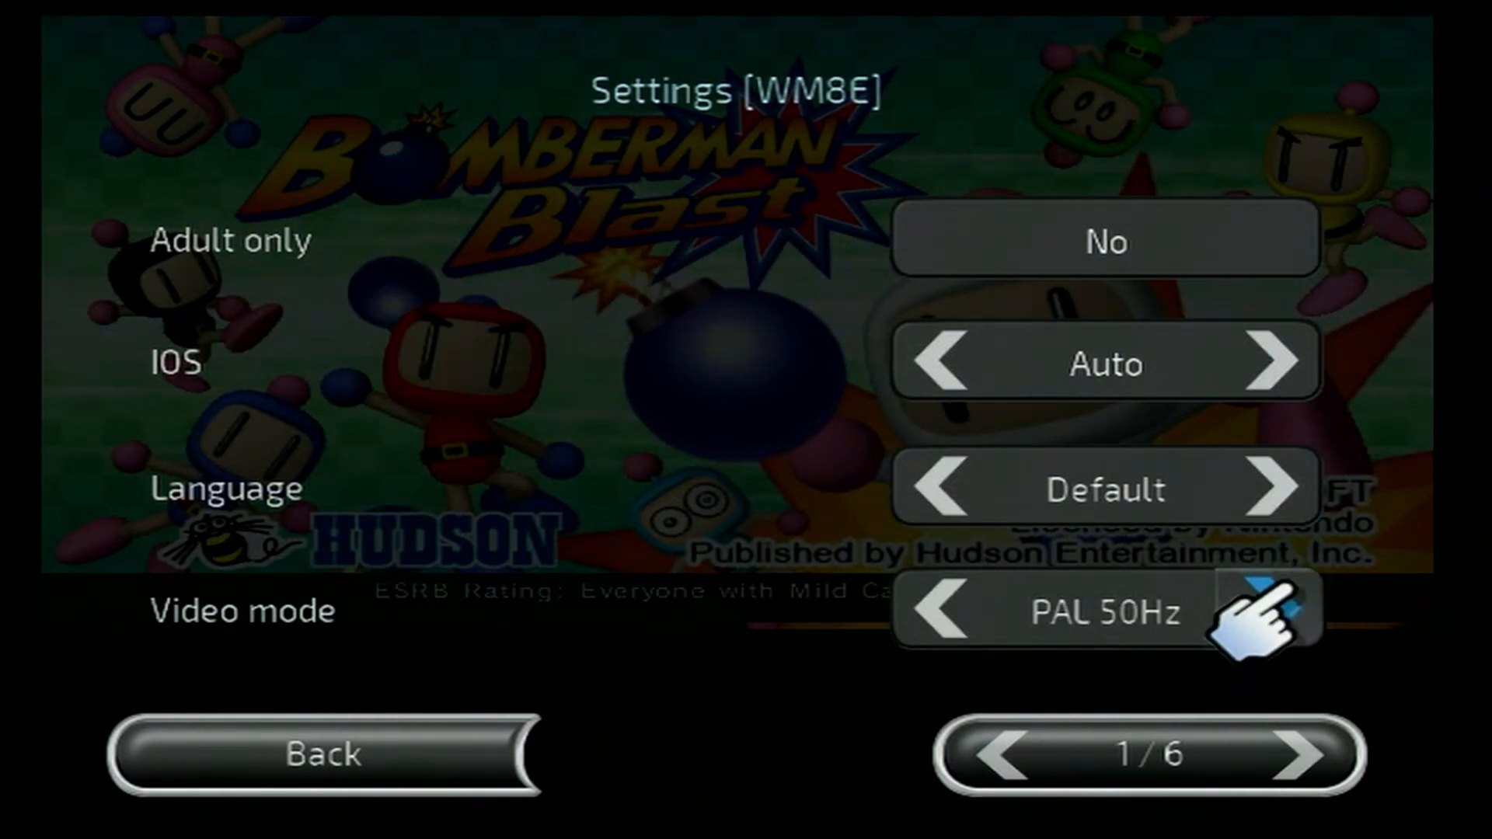
pyautogui.click(942, 611)
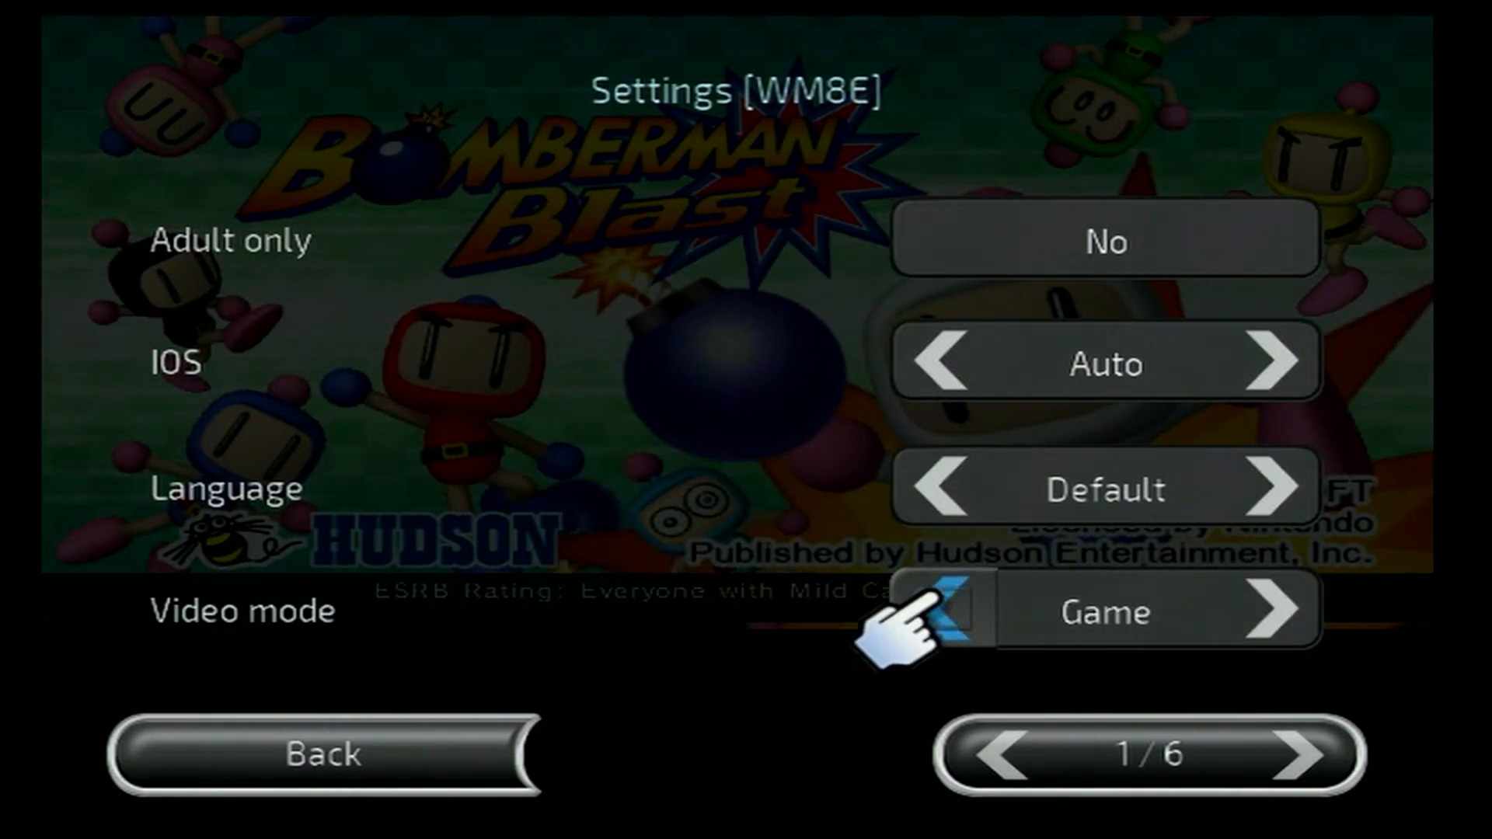
pyautogui.click(942, 609)
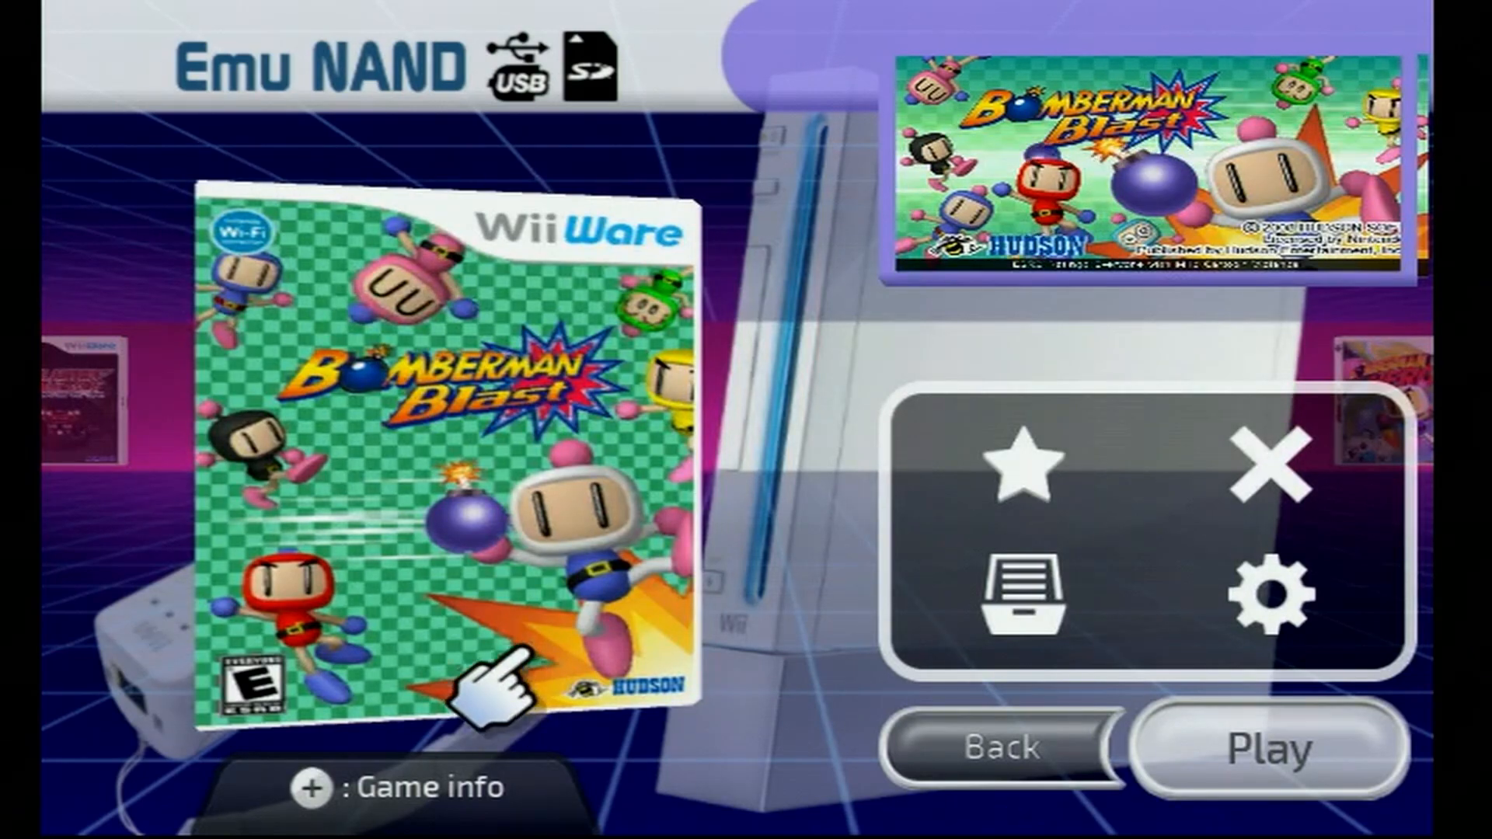
pyautogui.moveTo(495, 570)
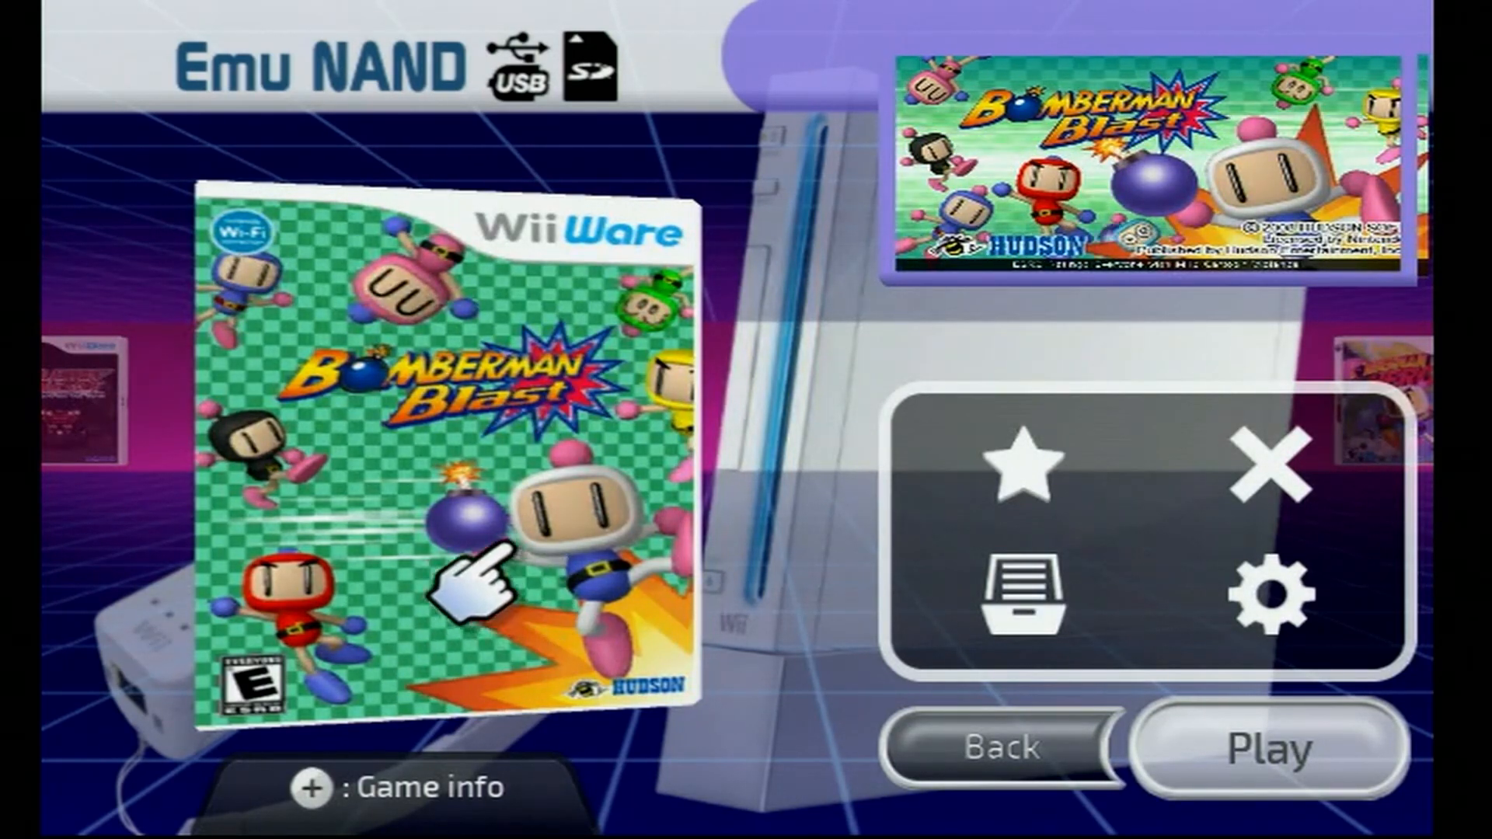